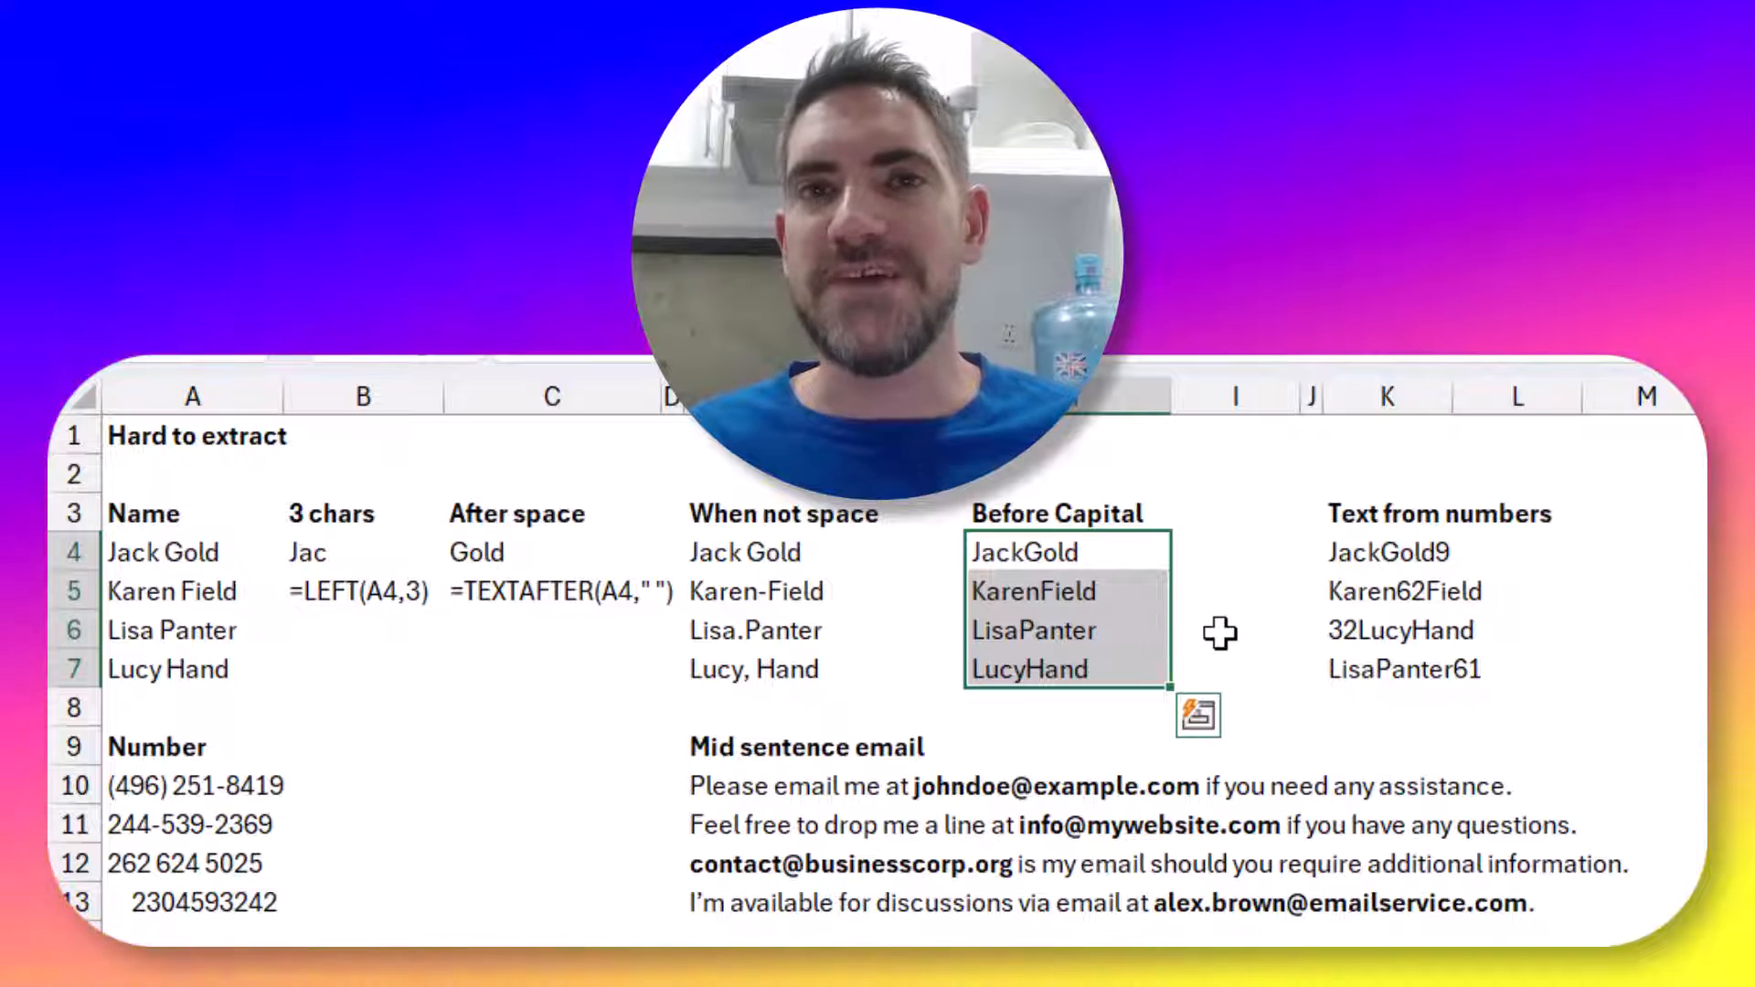
Scroll the Regex functions article through its REGEXTEST, REGEXEXTRACT and REGEXREPLACE sections
click(1378, 553)
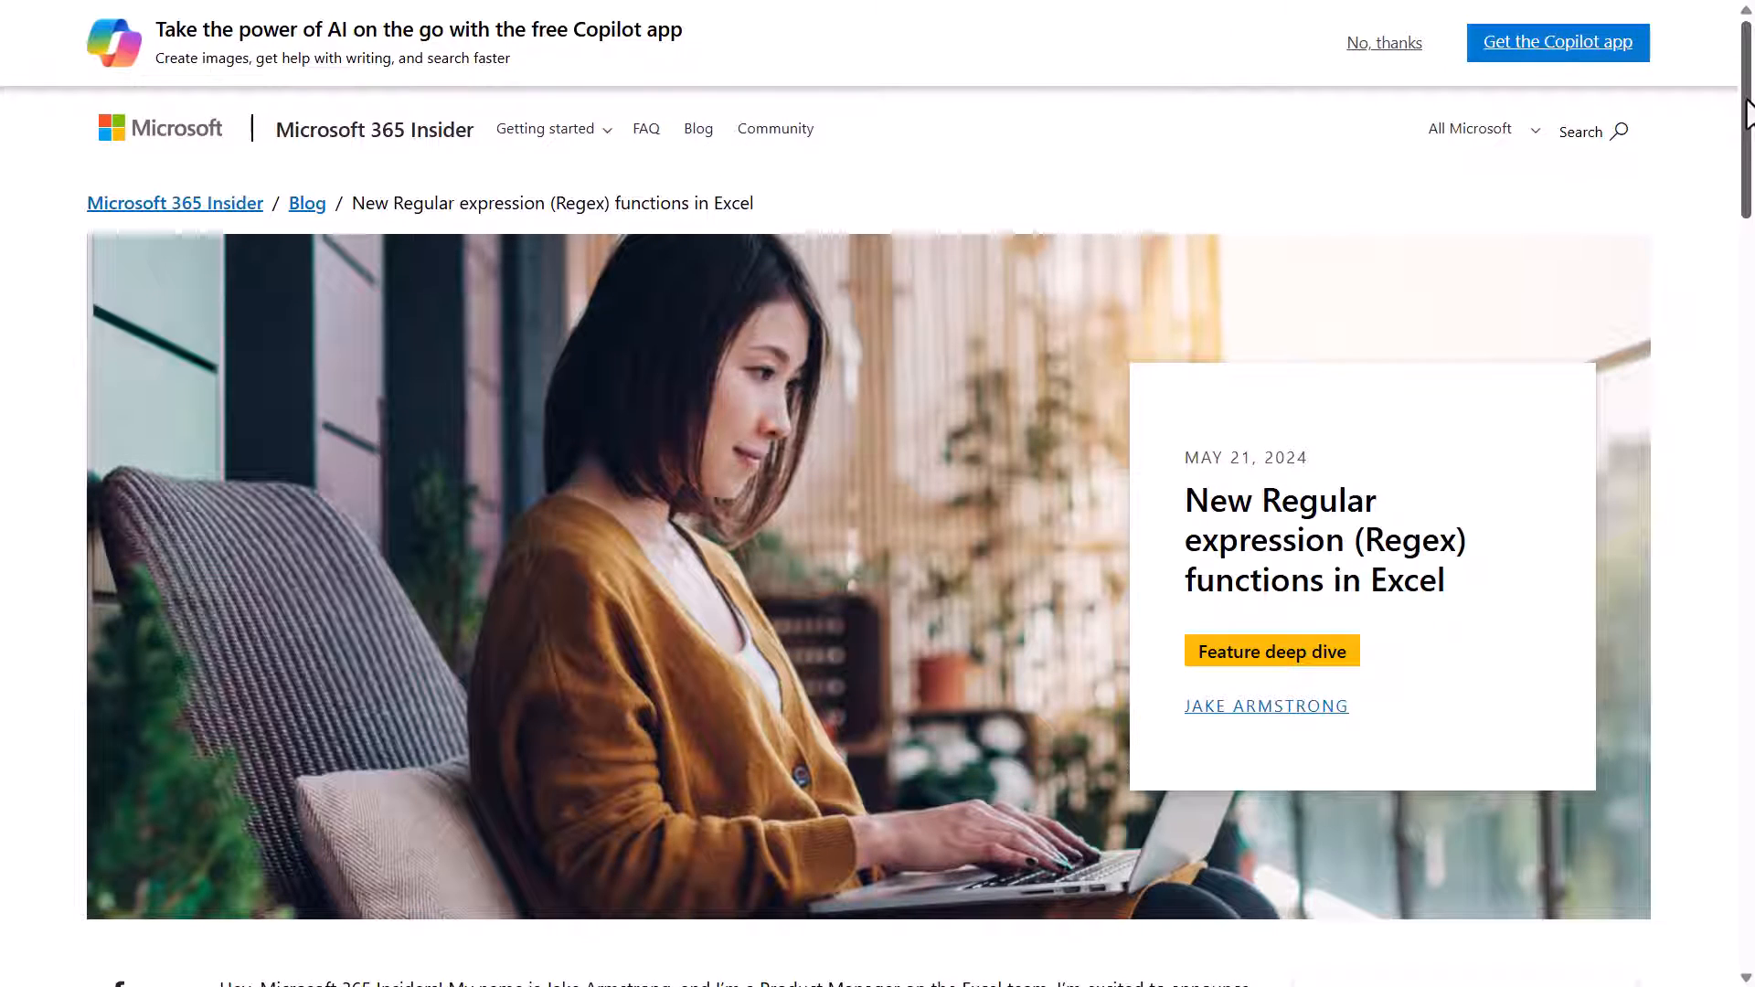
scroll(down, 3)
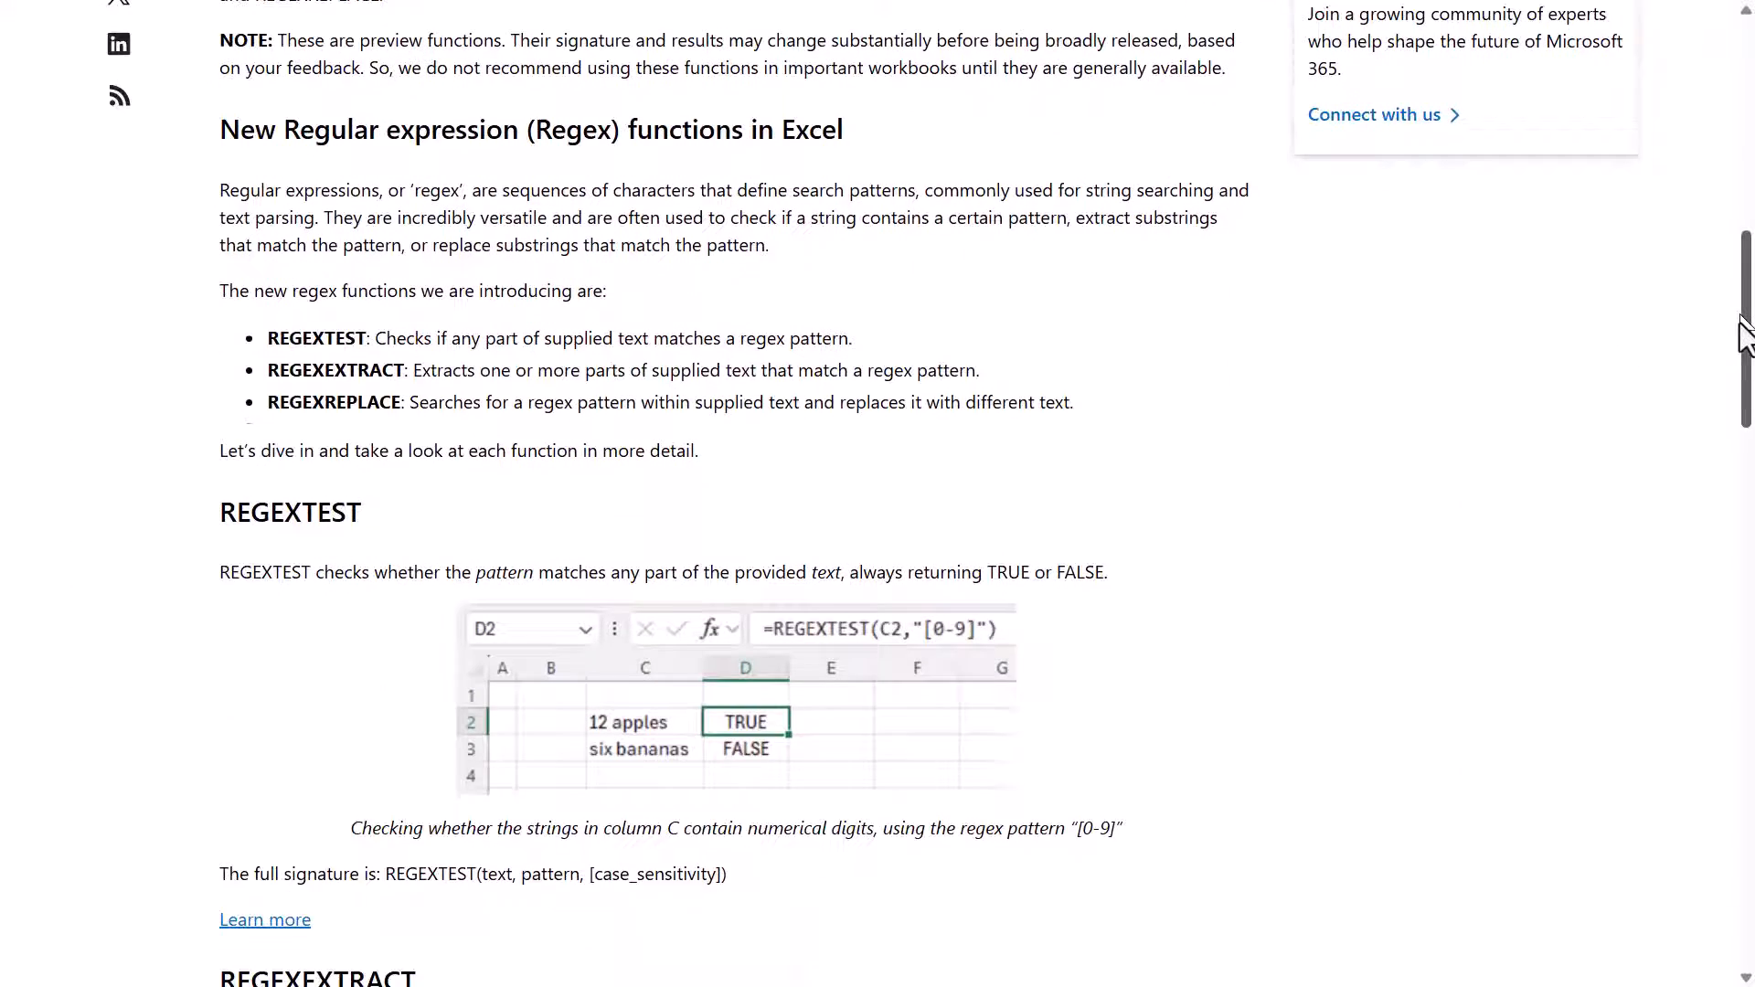
scroll(down, 3)
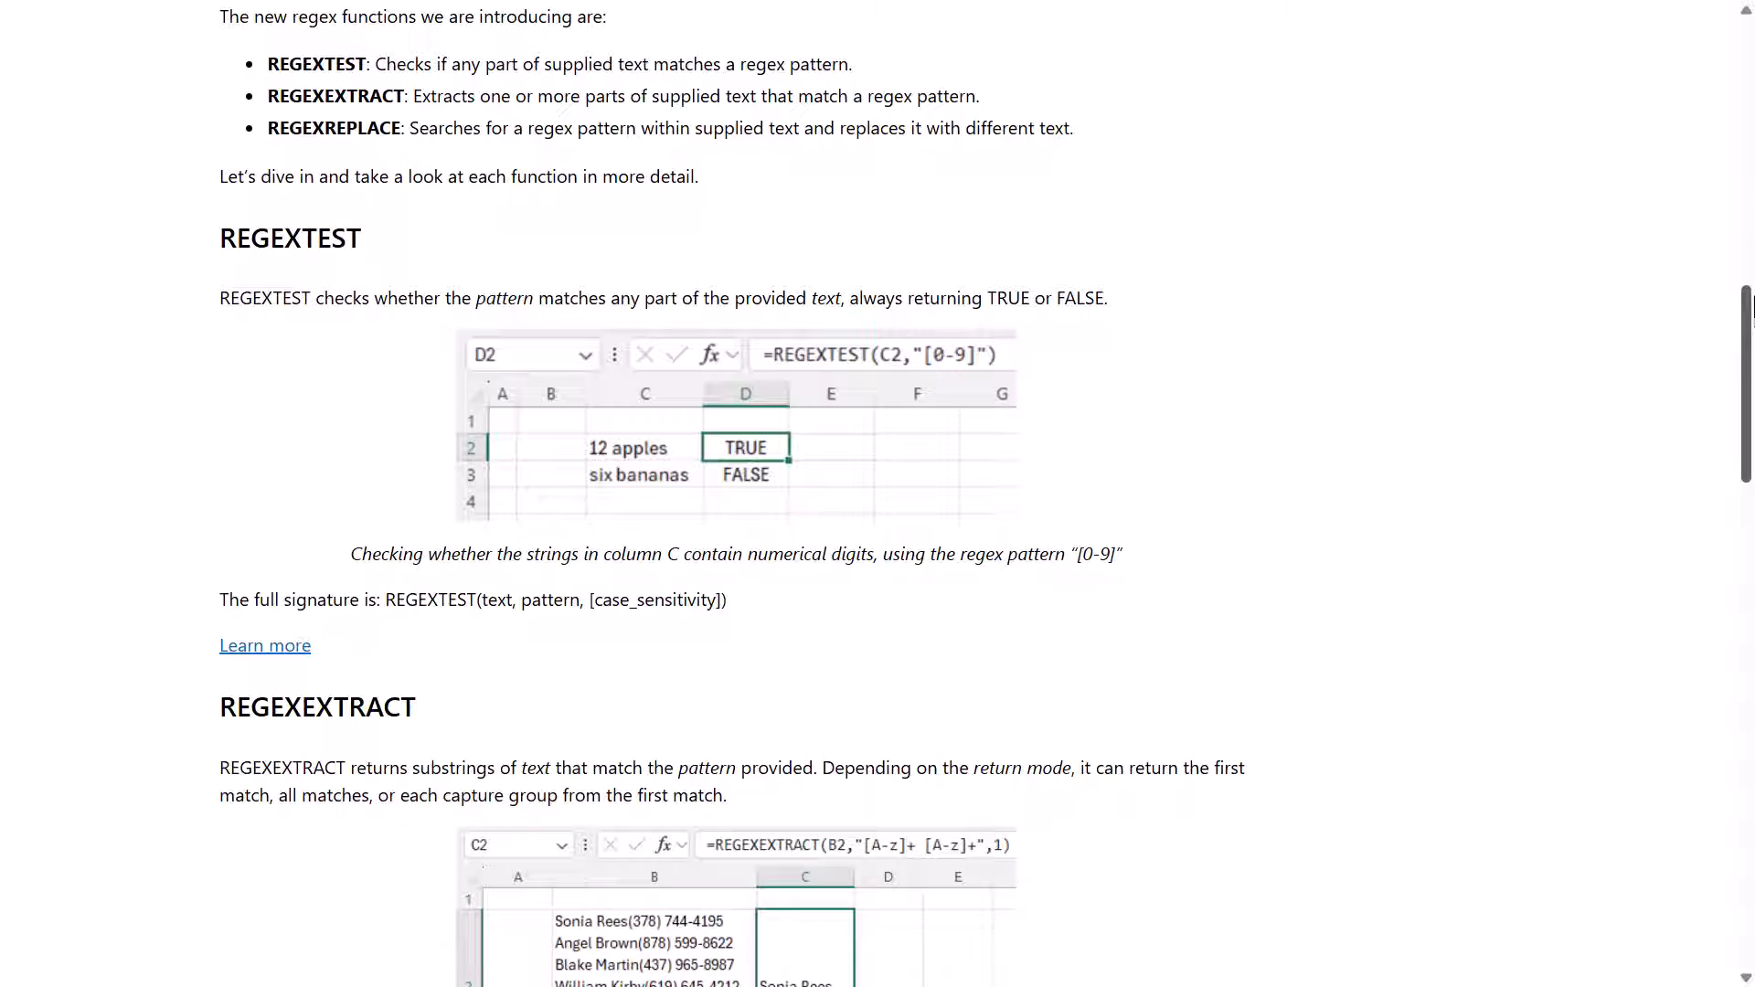
scroll(down, 3)
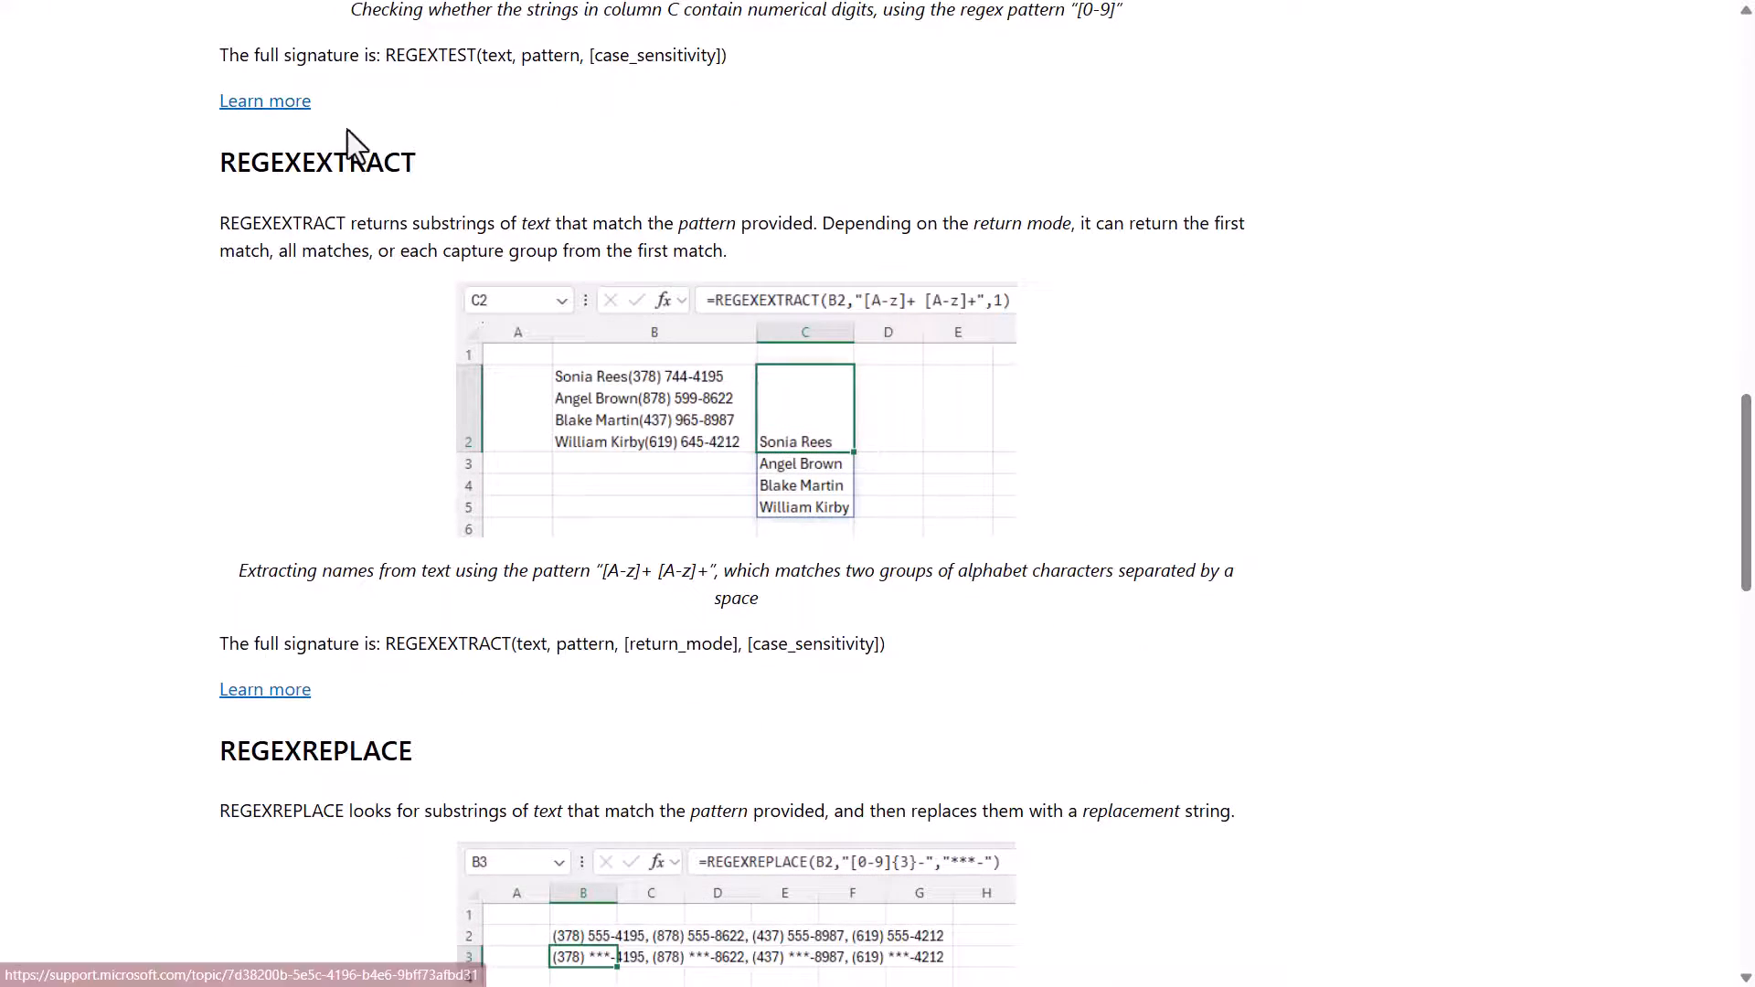
mouse_move(1585, 567)
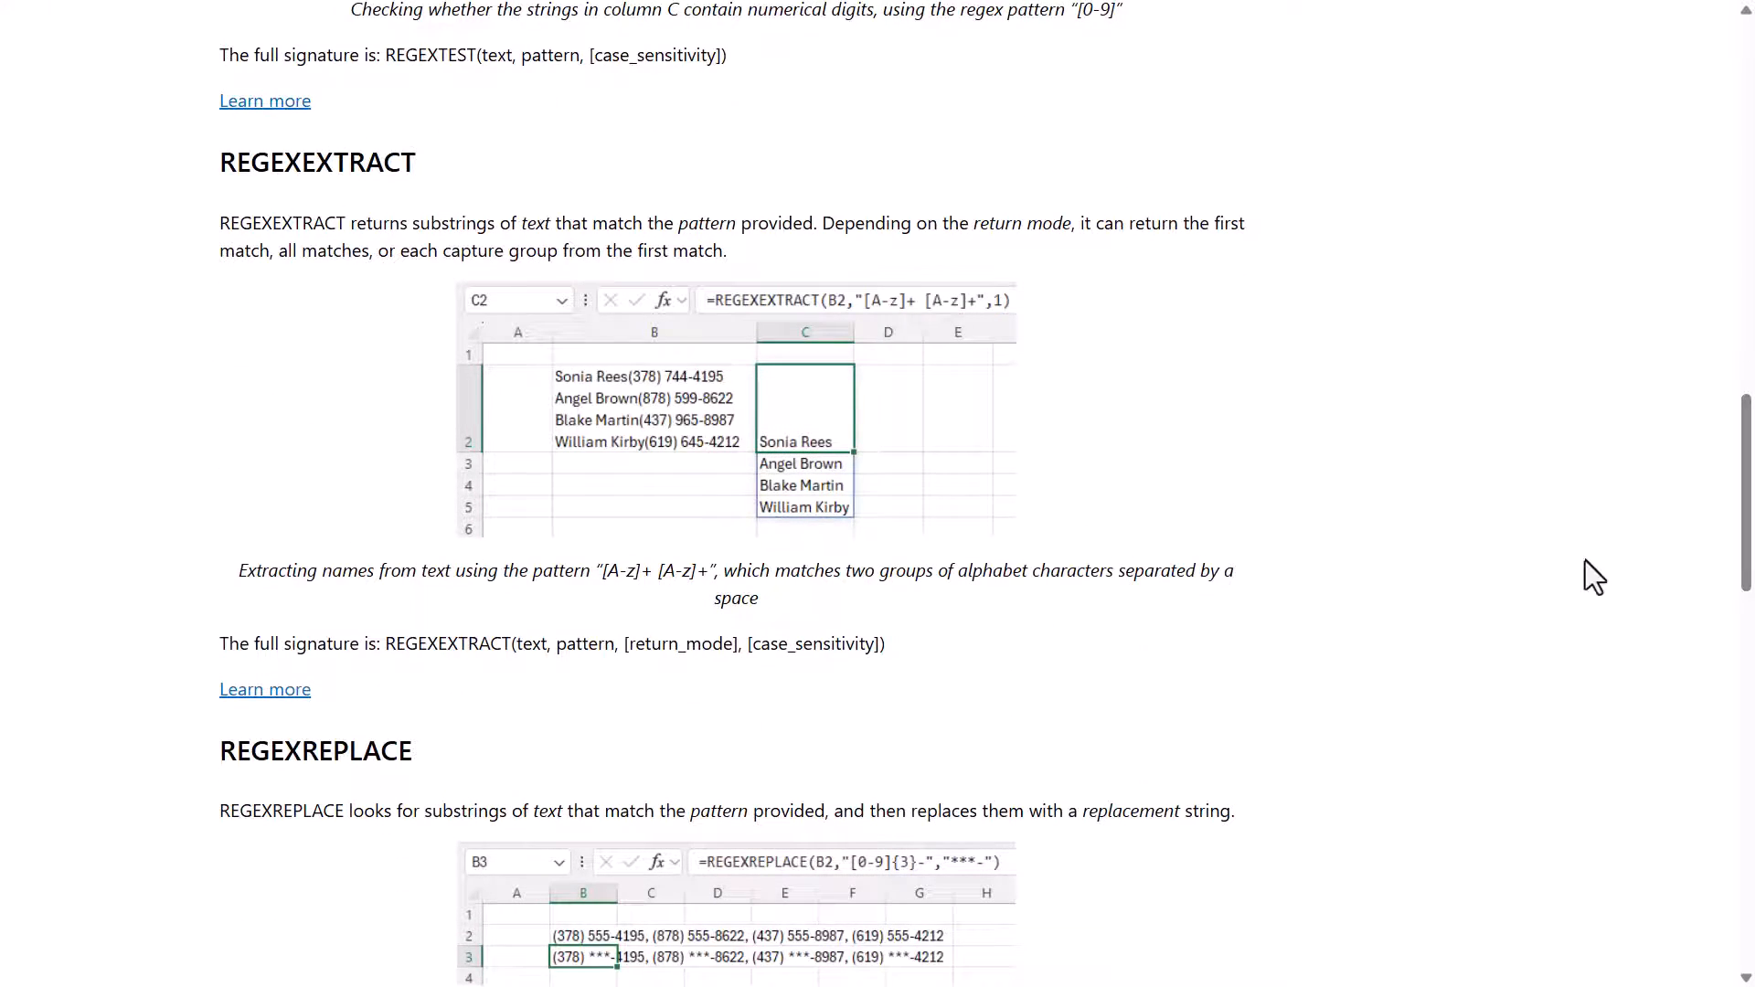
mouse_move(1358, 472)
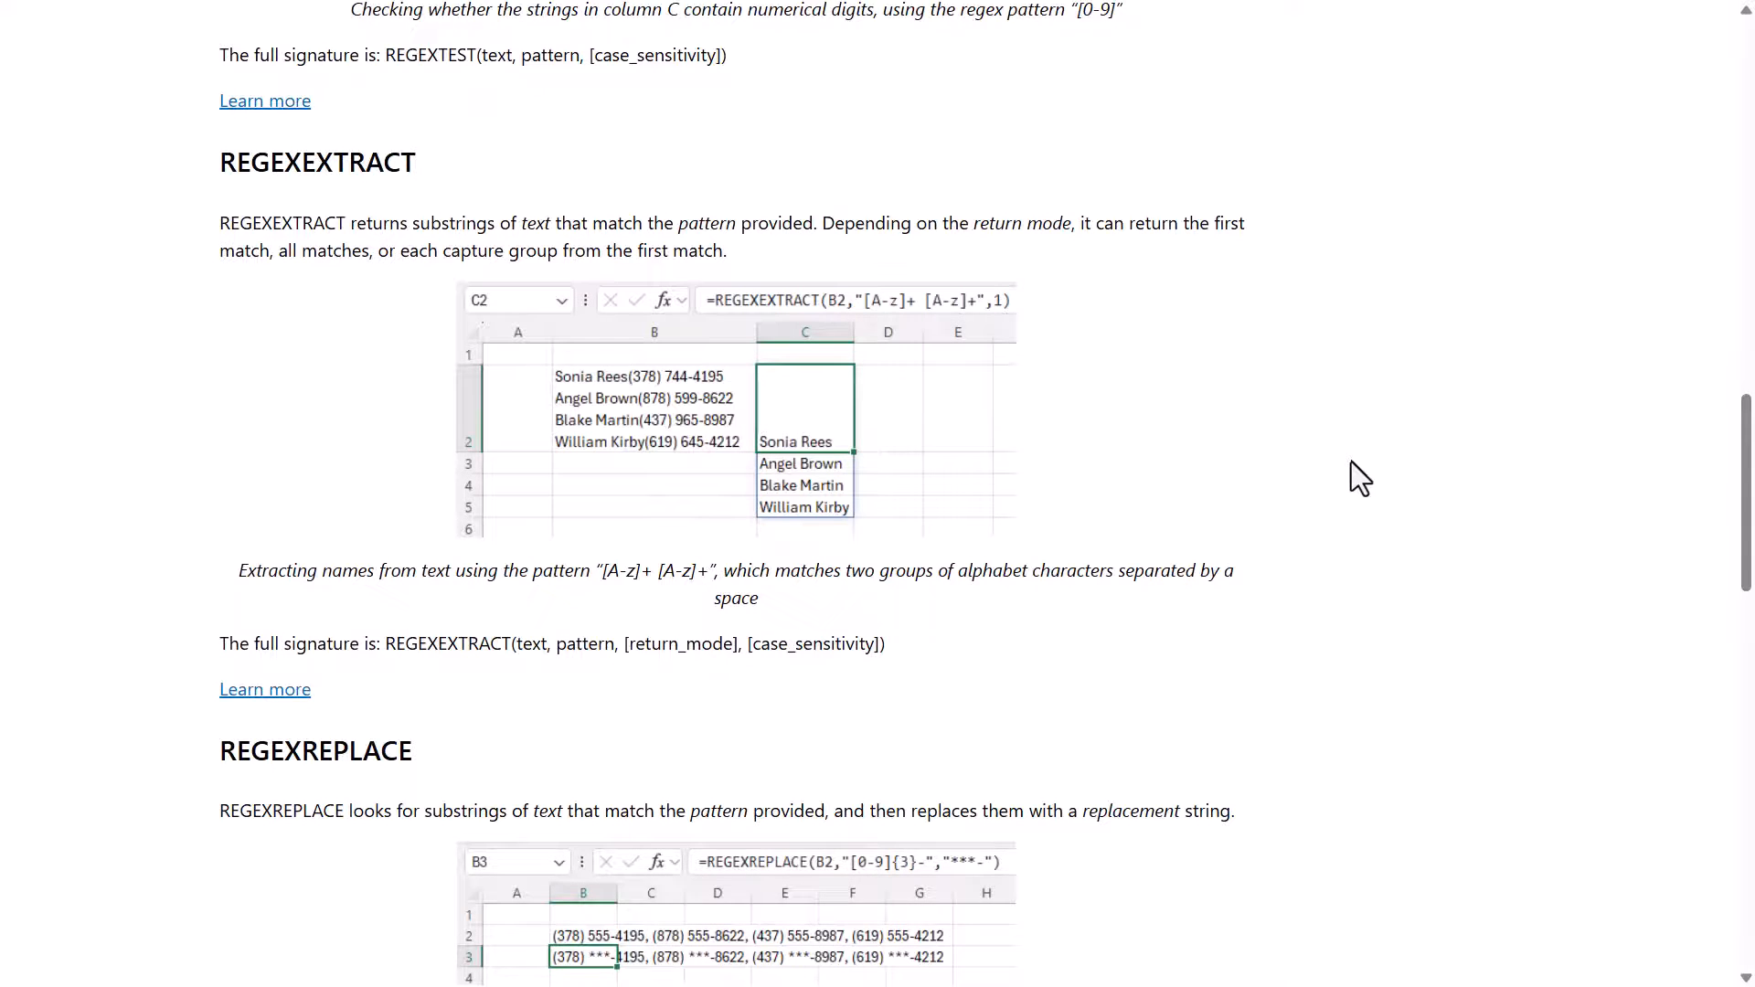
scroll(up, 3)
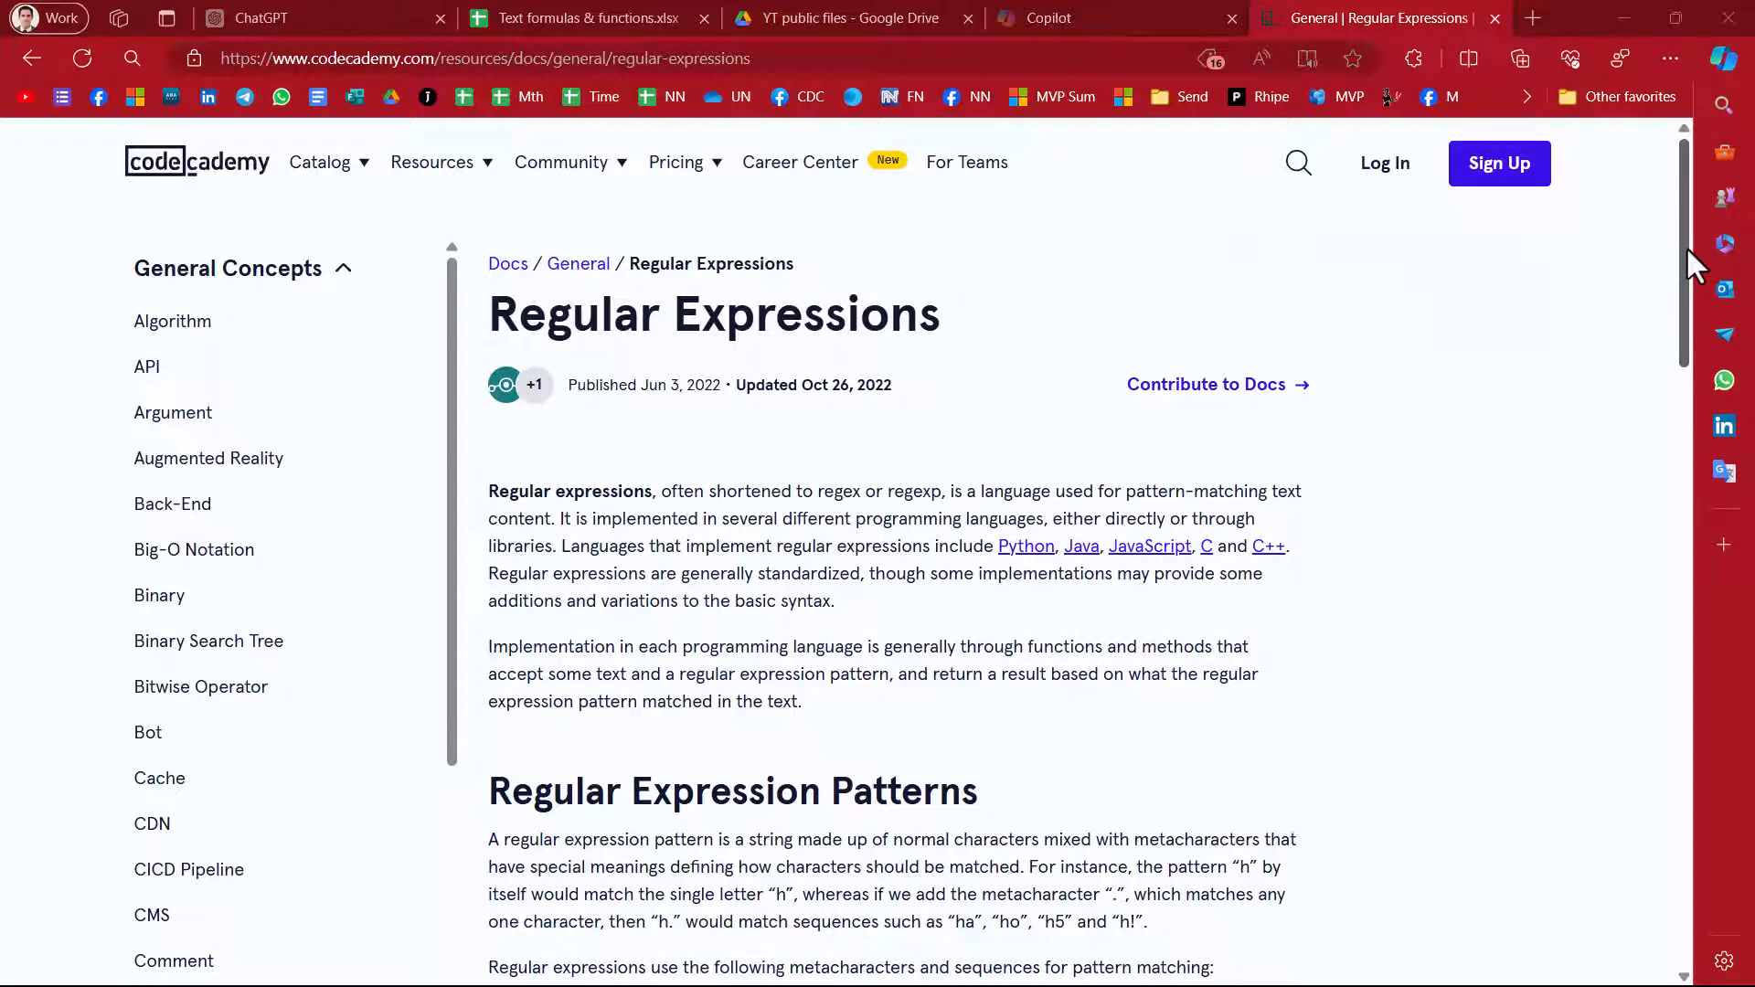
scroll(down, 3)
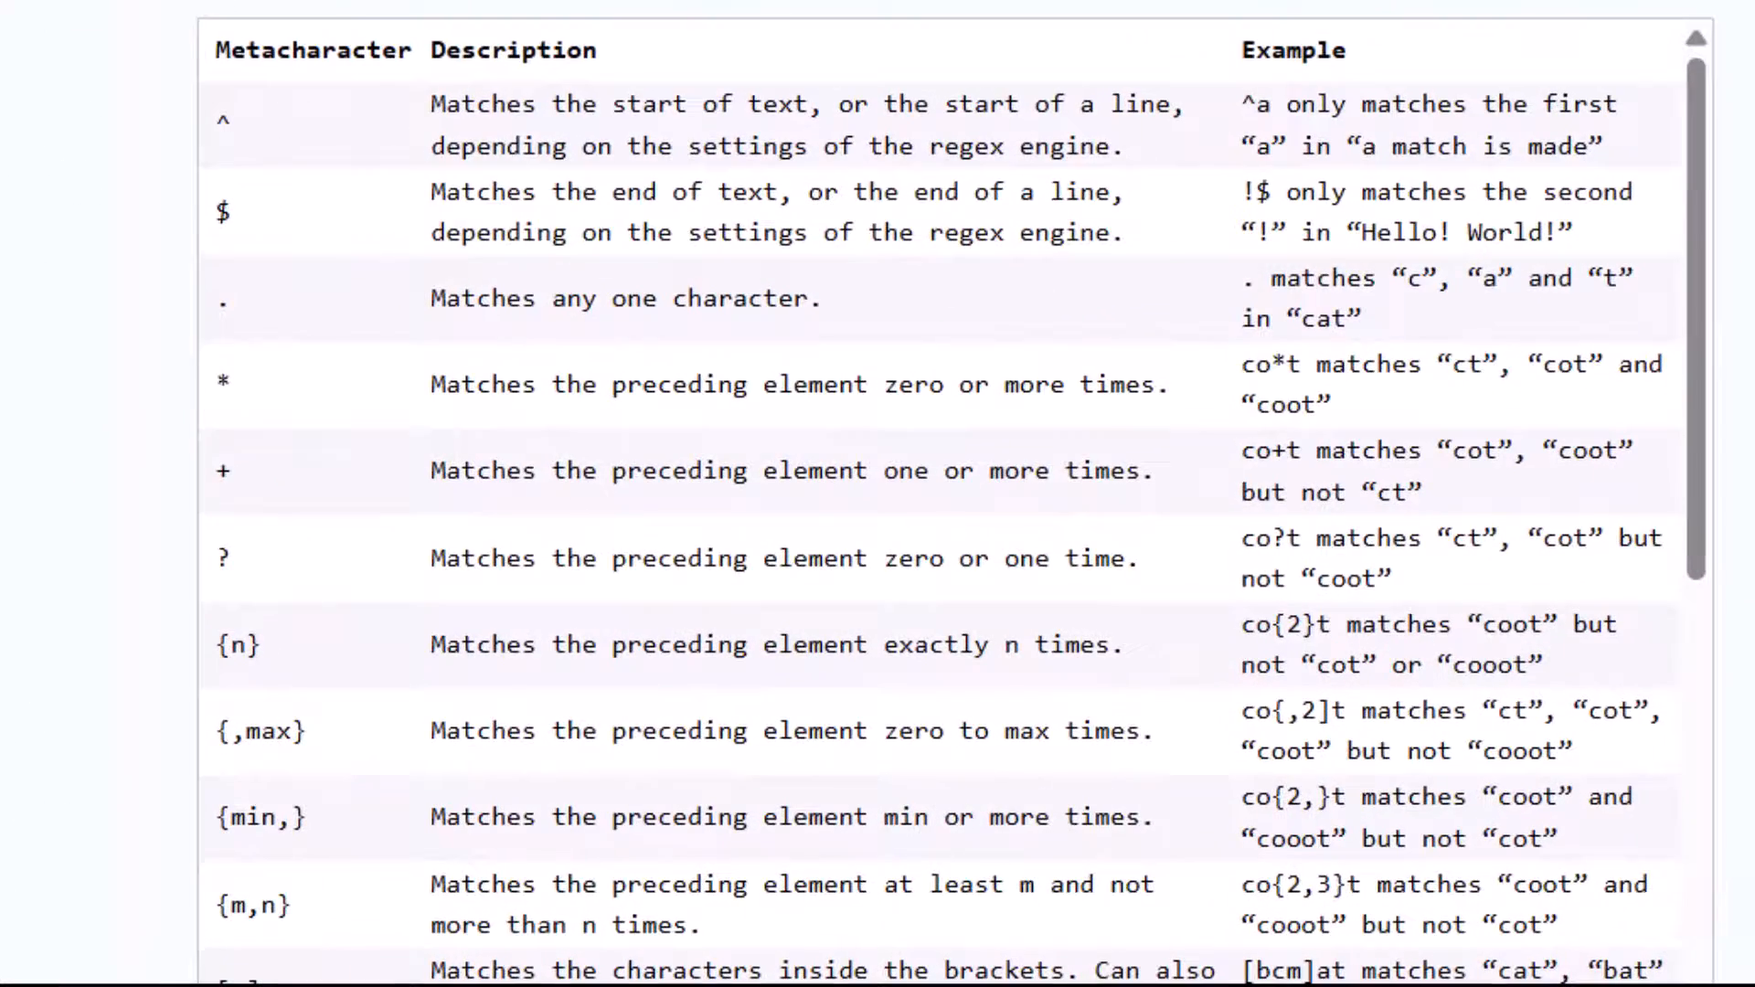
mouse_move(223, 146)
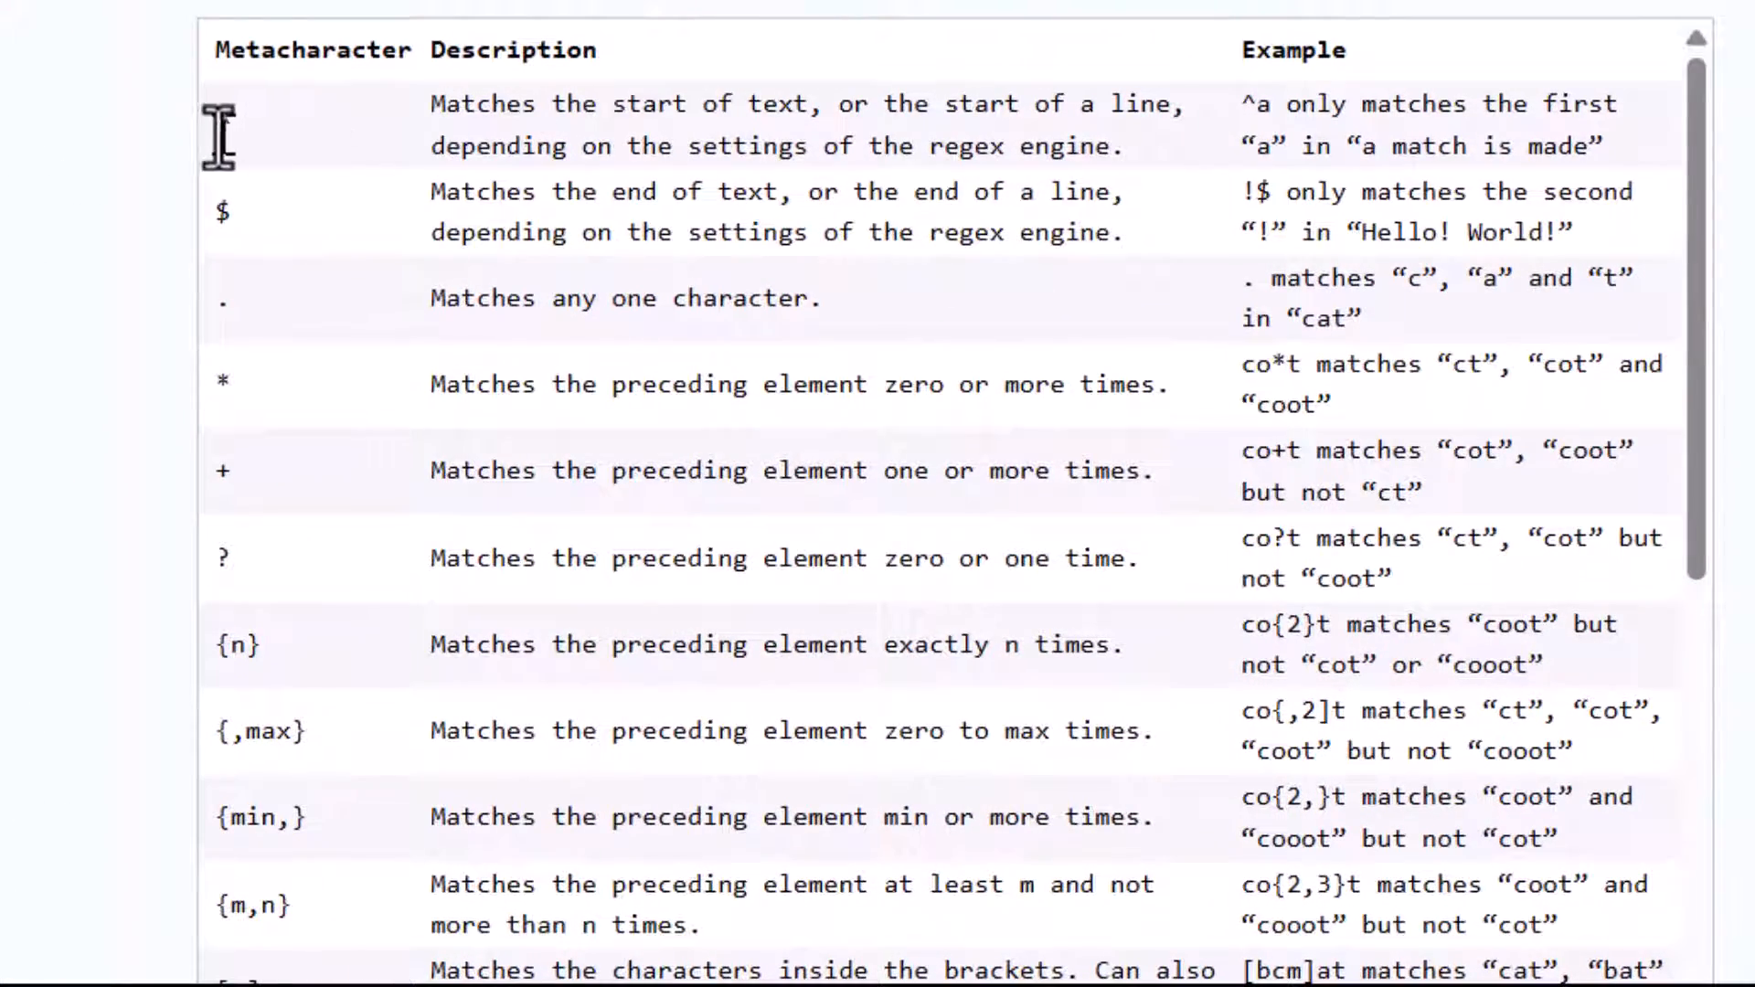
double_click(223, 119)
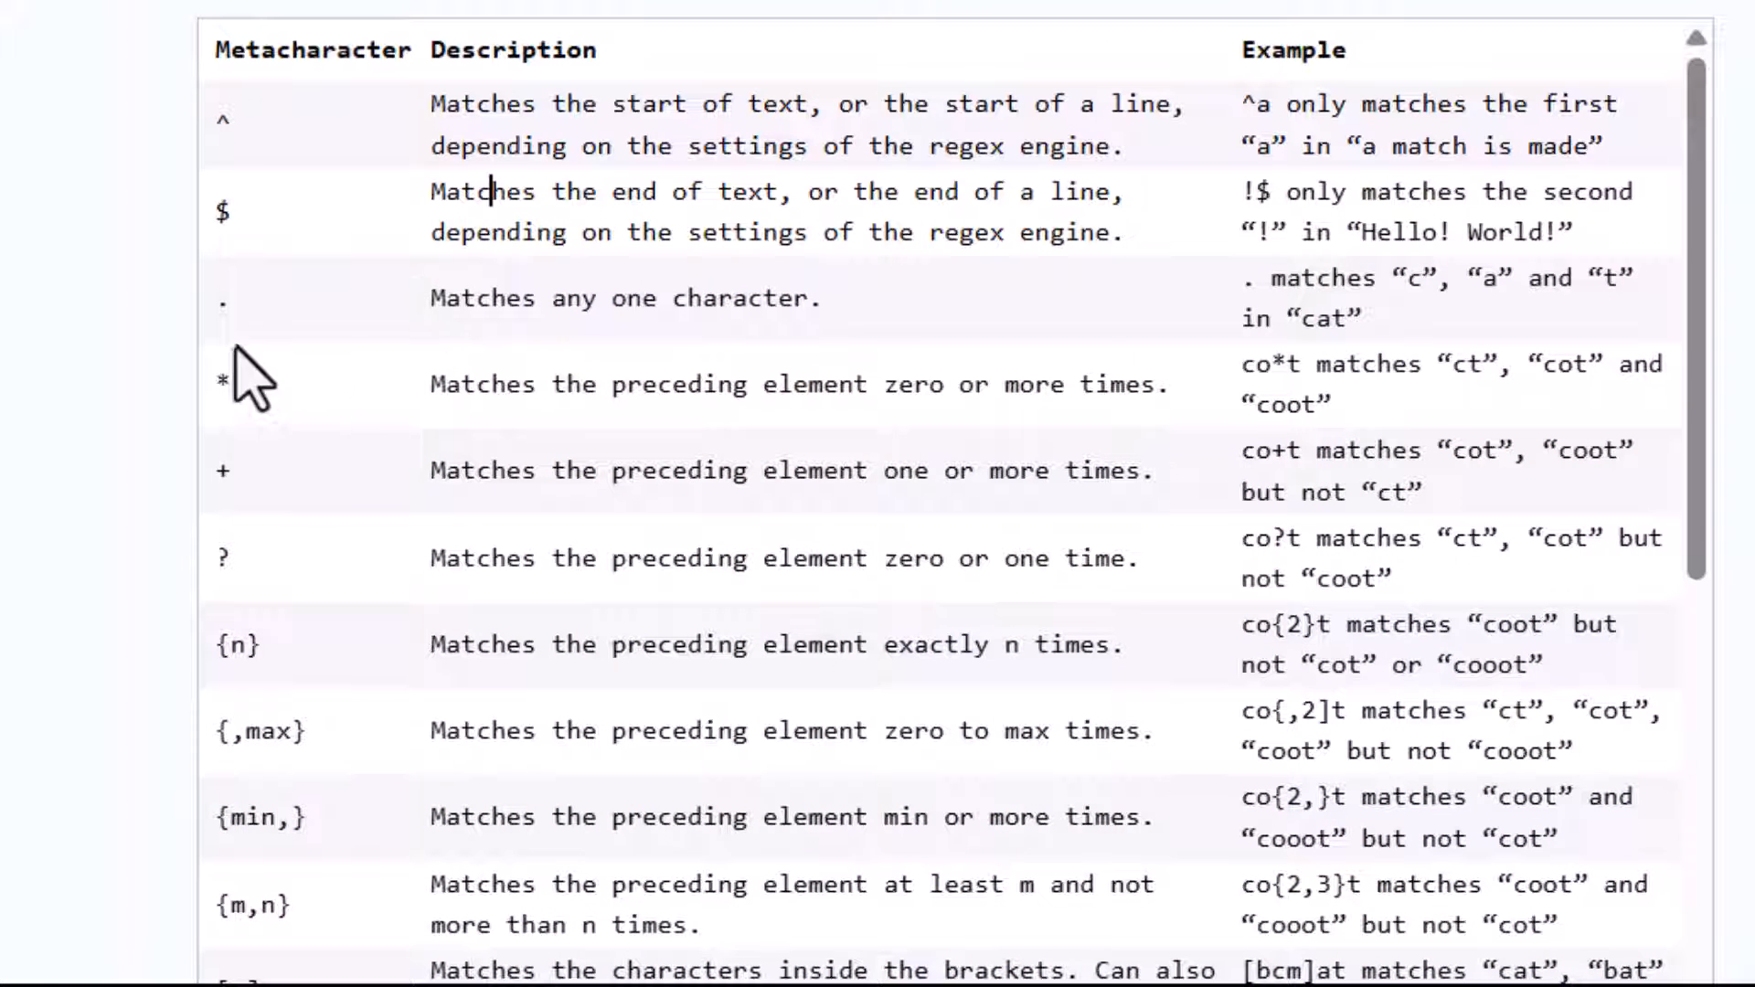
scroll(down, 3)
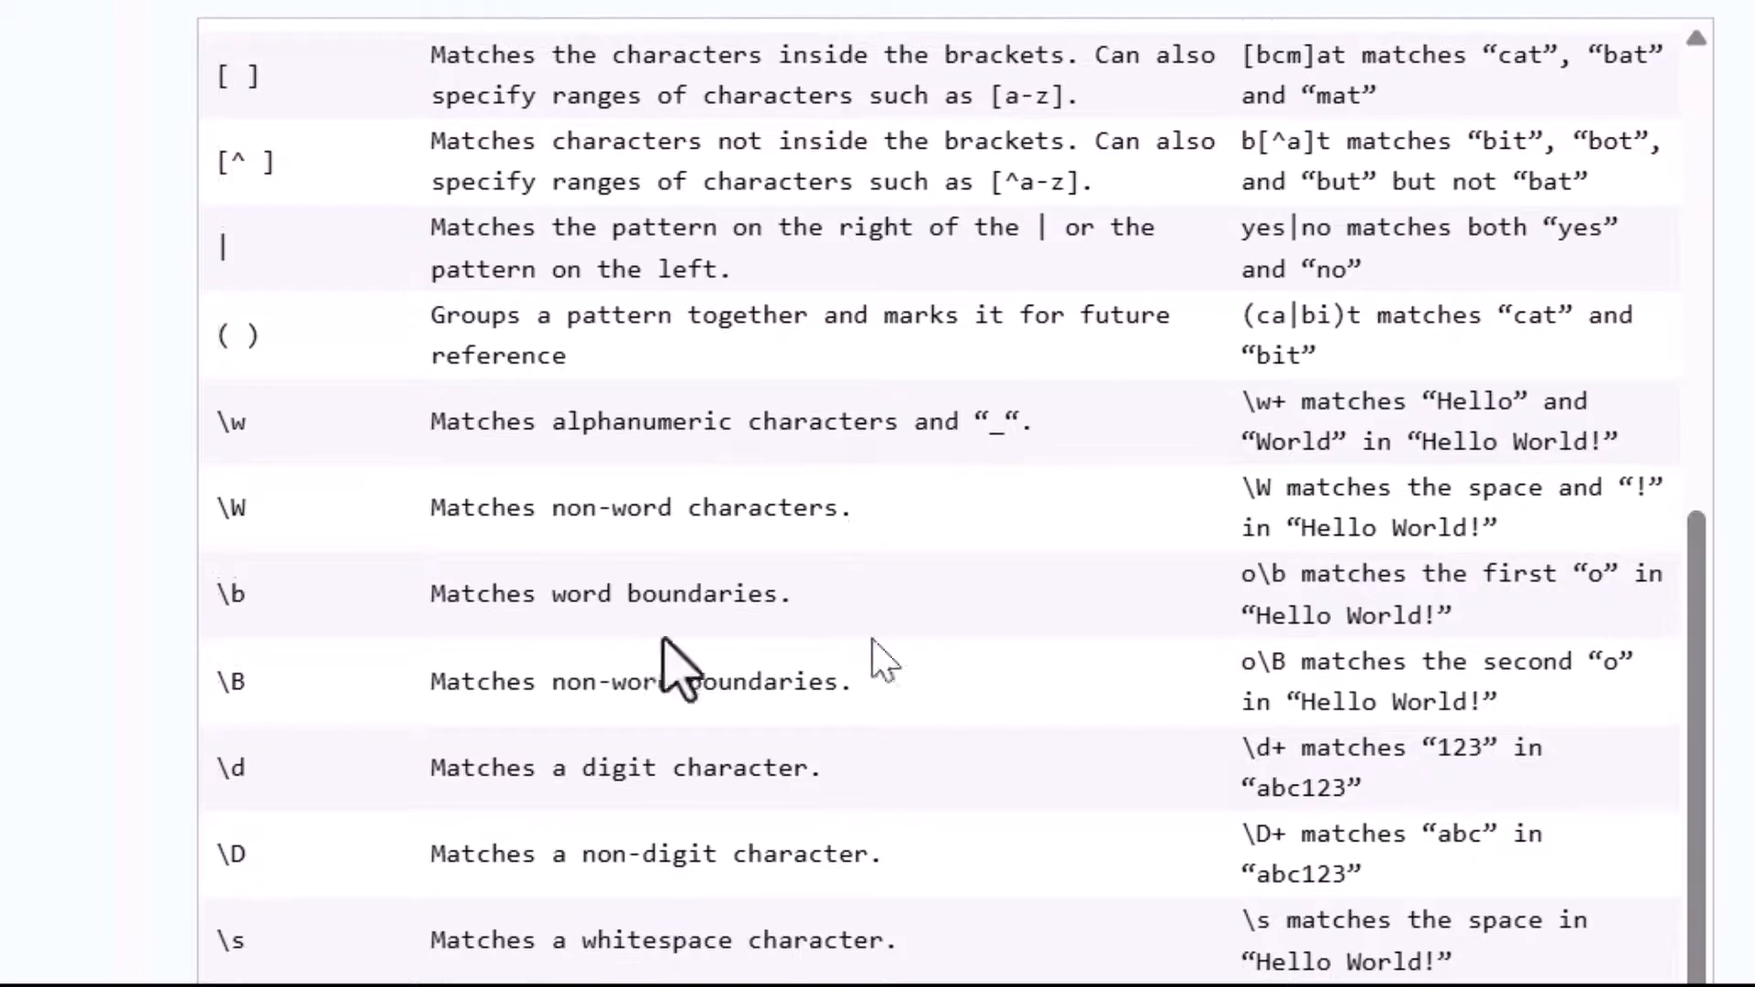
double_click(227, 422)
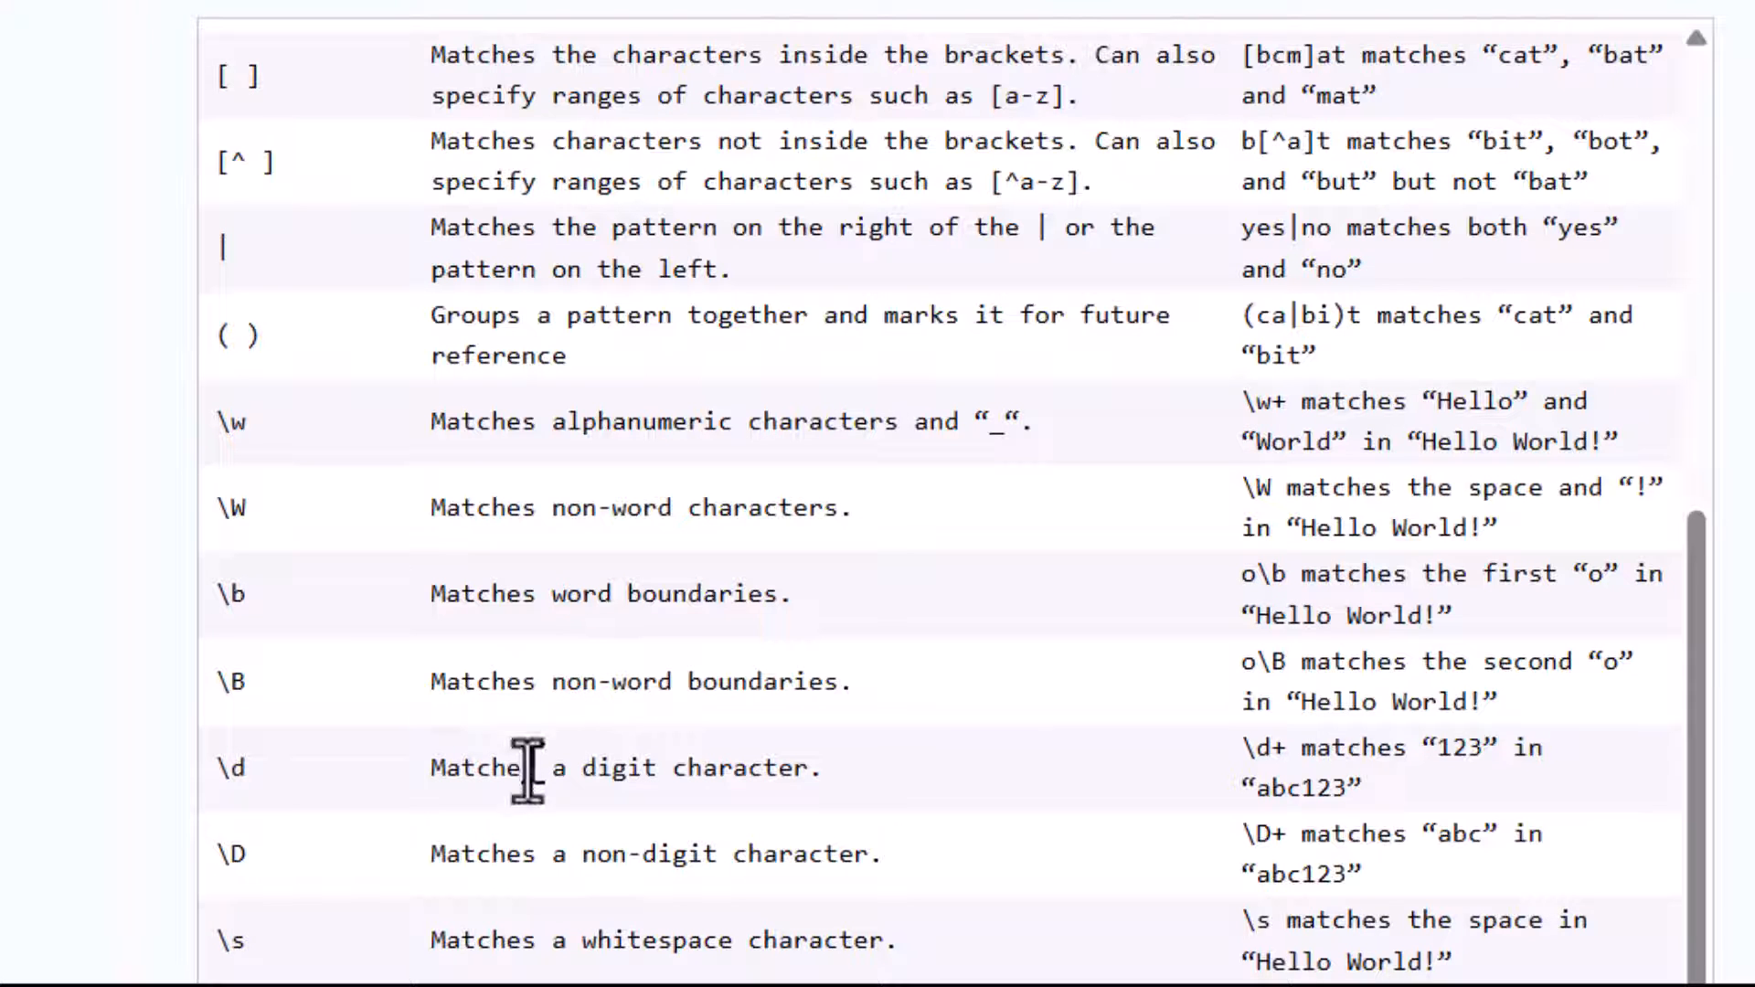
scroll(down, 3)
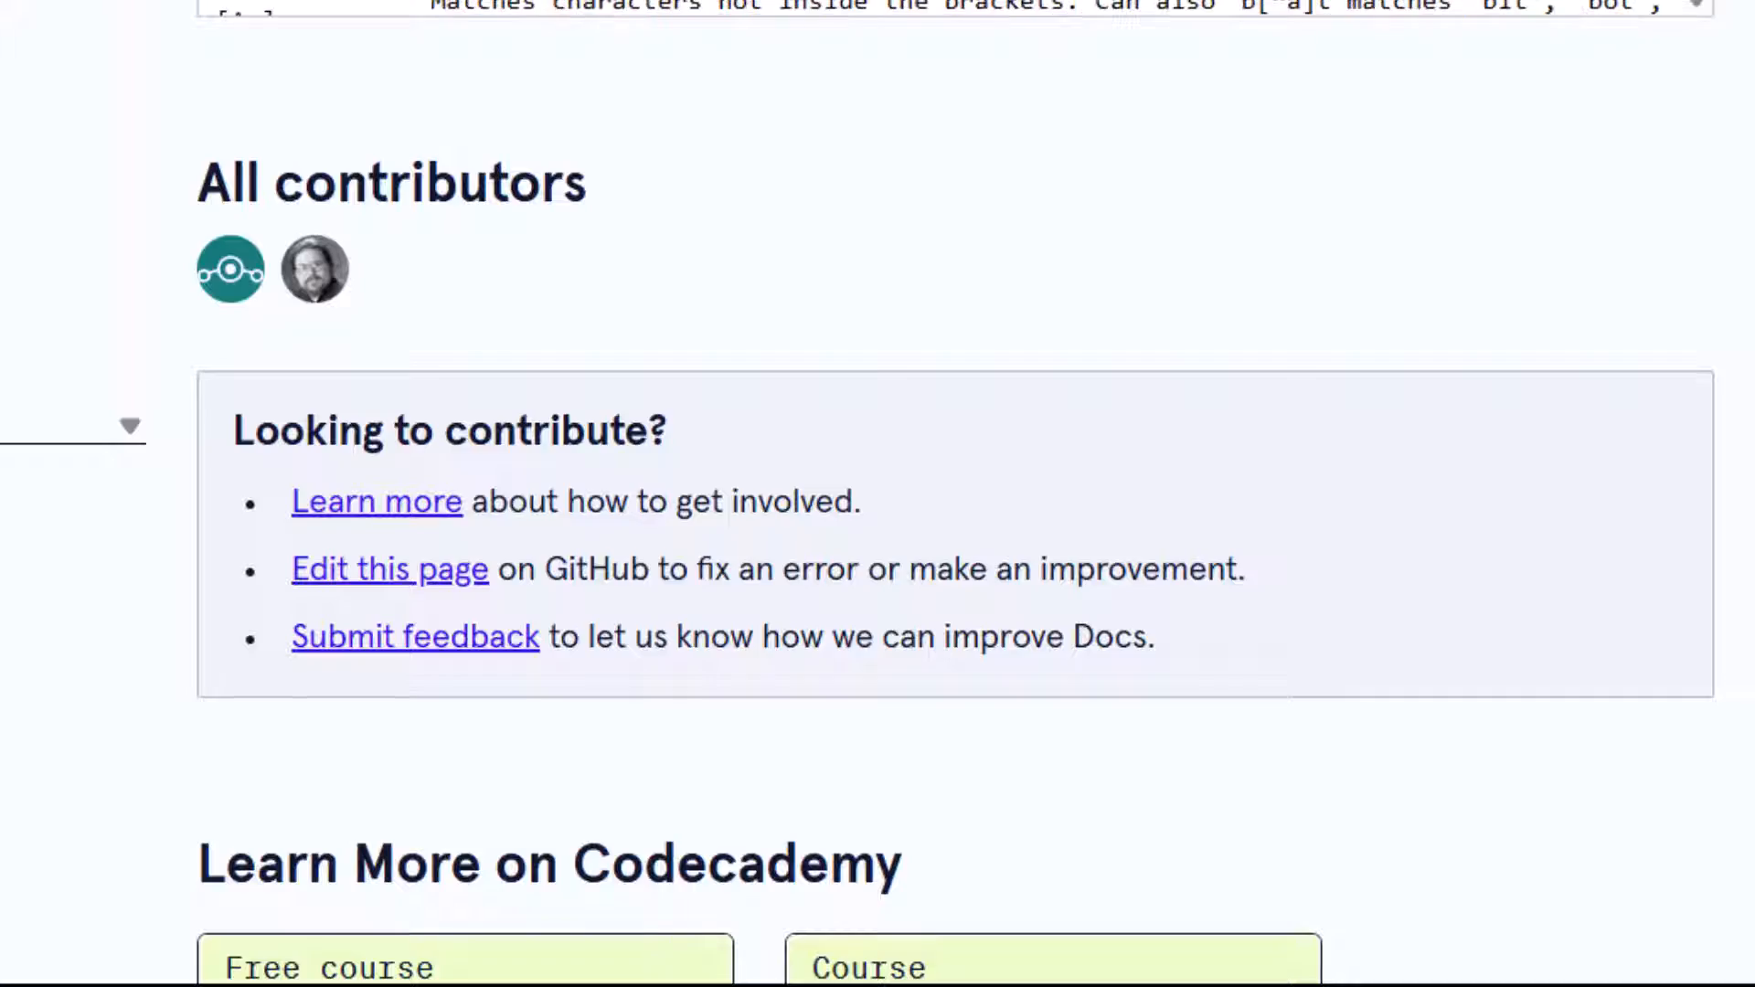
scroll(up, 3)
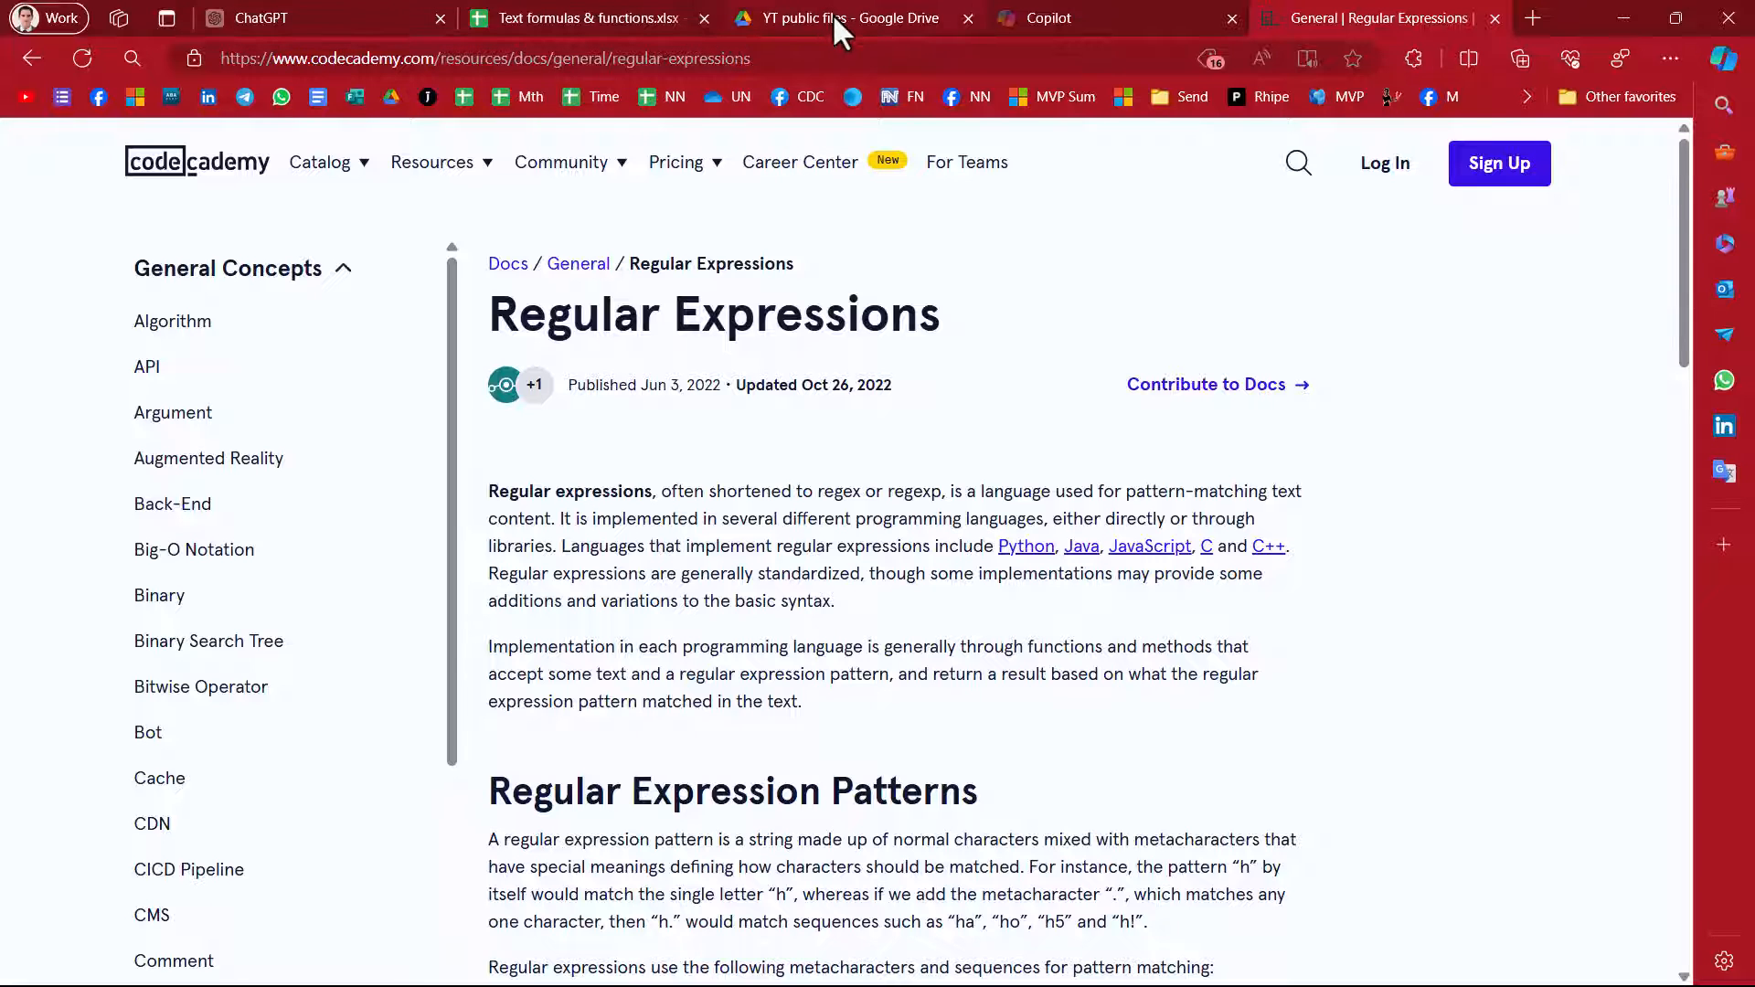
Switch to the Google Drive tab showing the YT public files folder
click(847, 18)
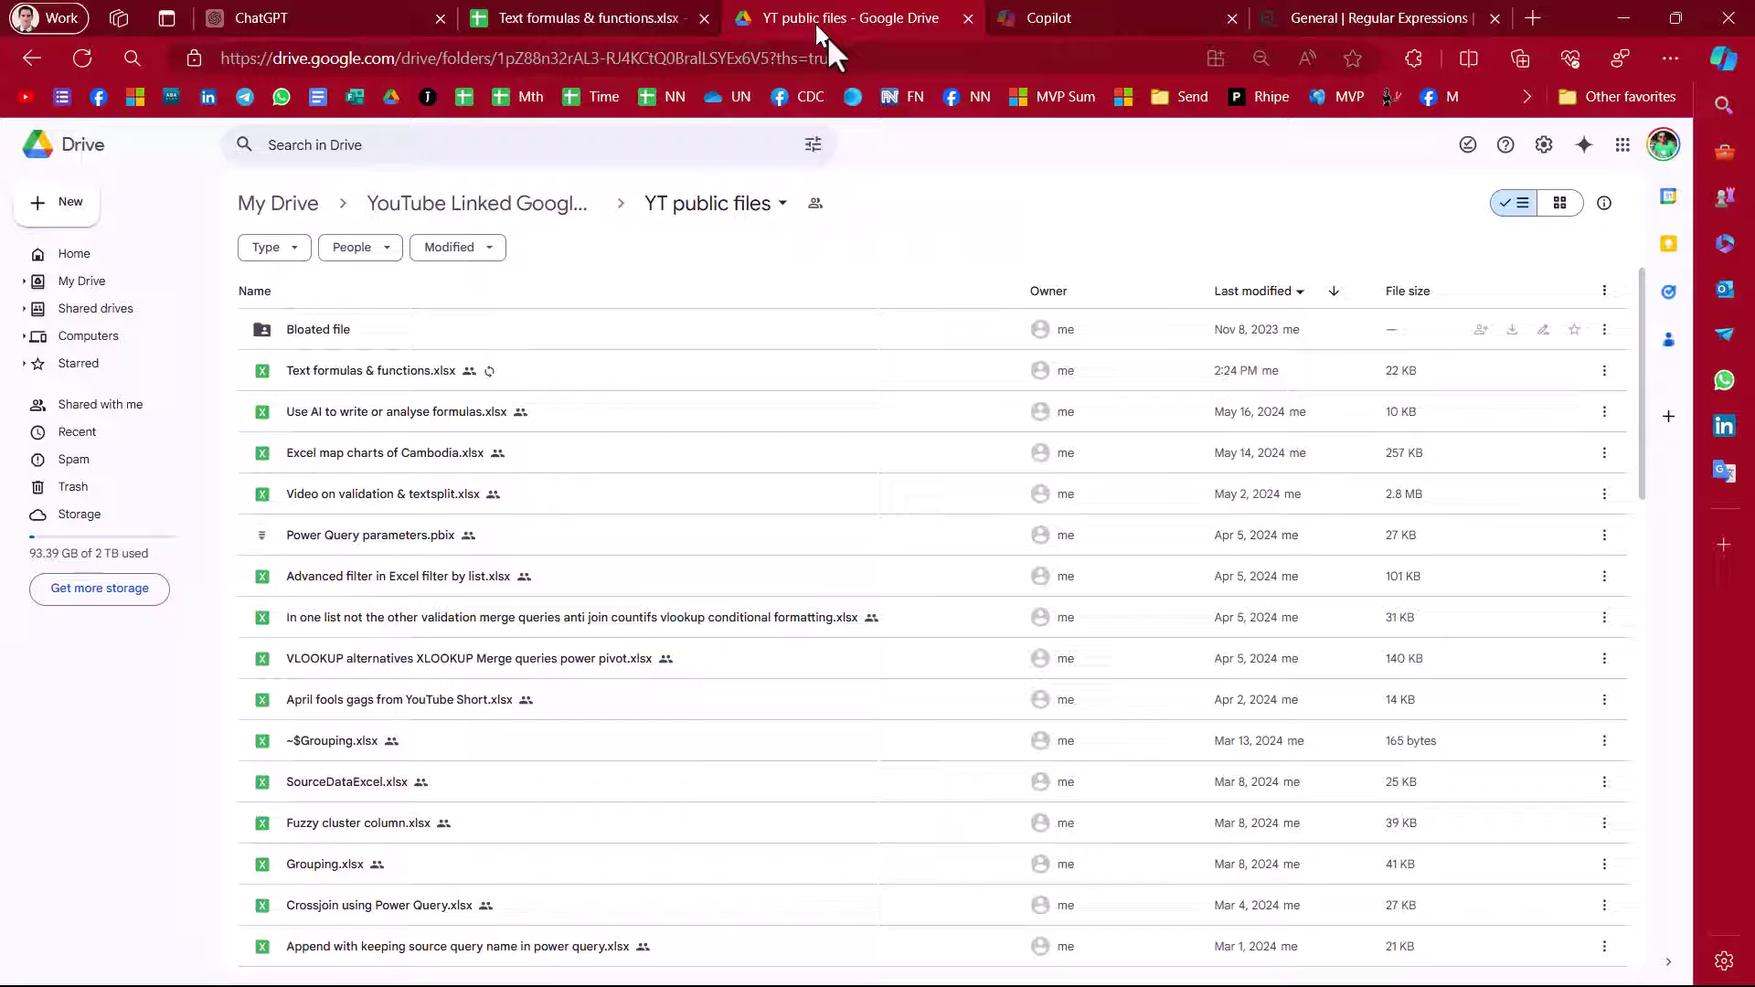
mouse_move(390, 370)
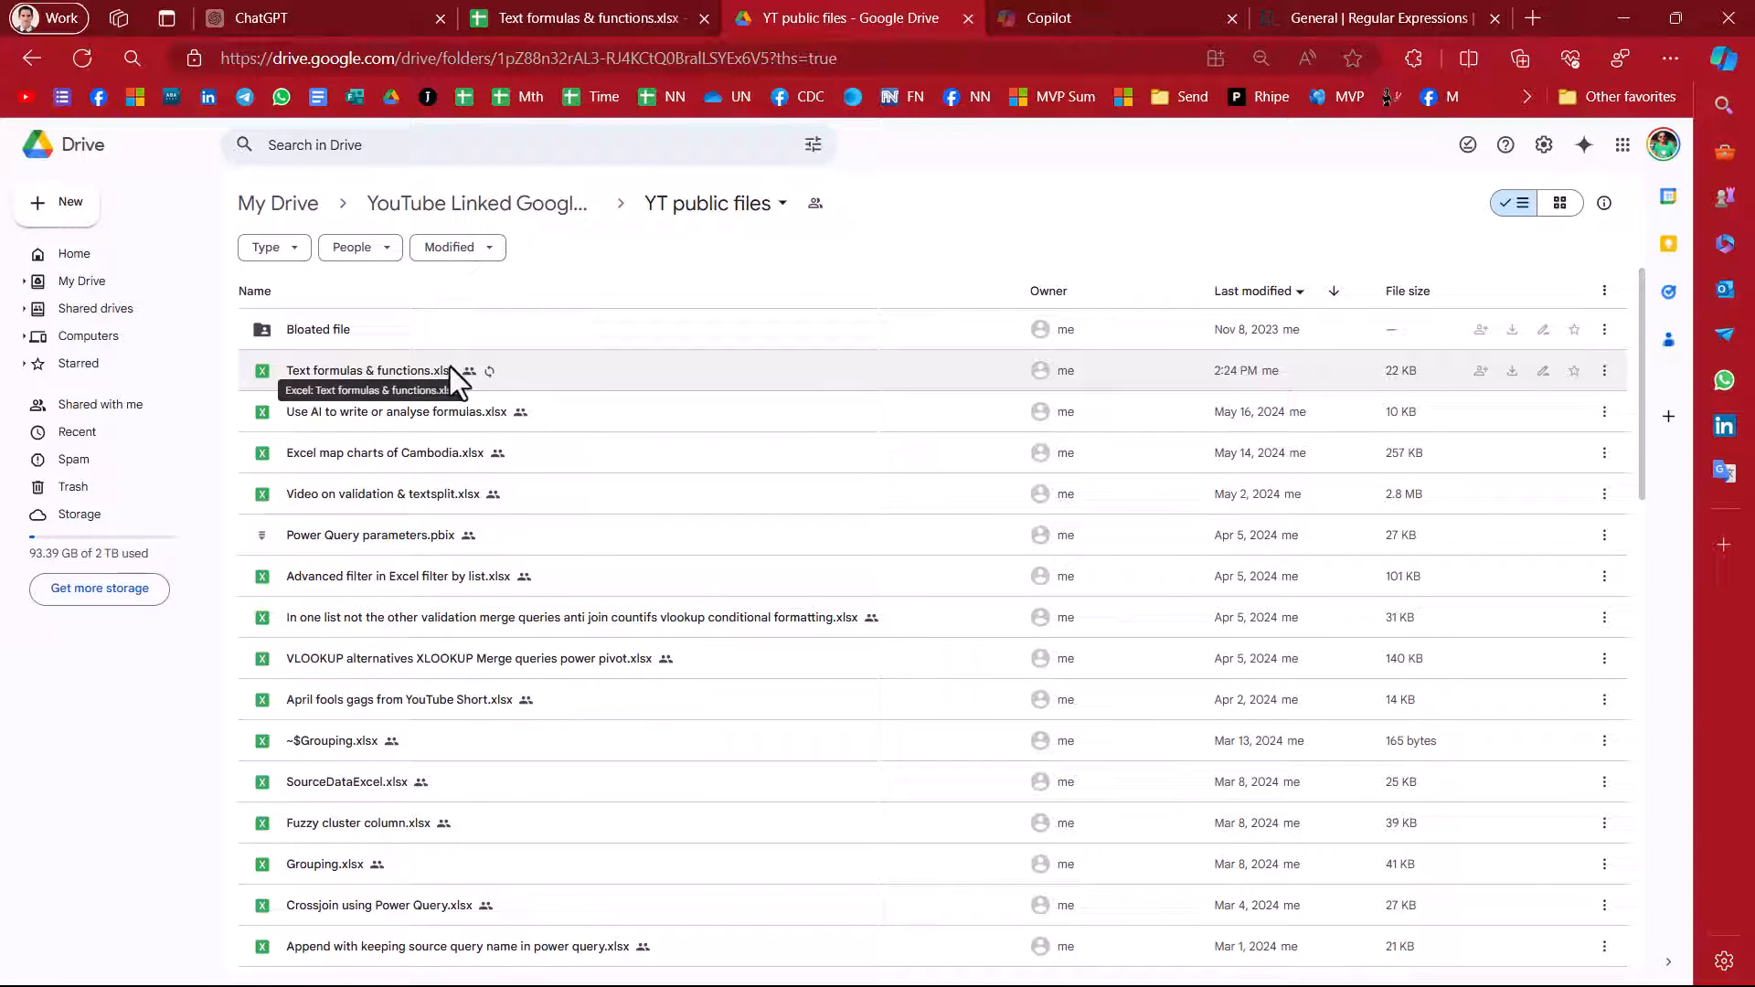
mouse_move(435, 380)
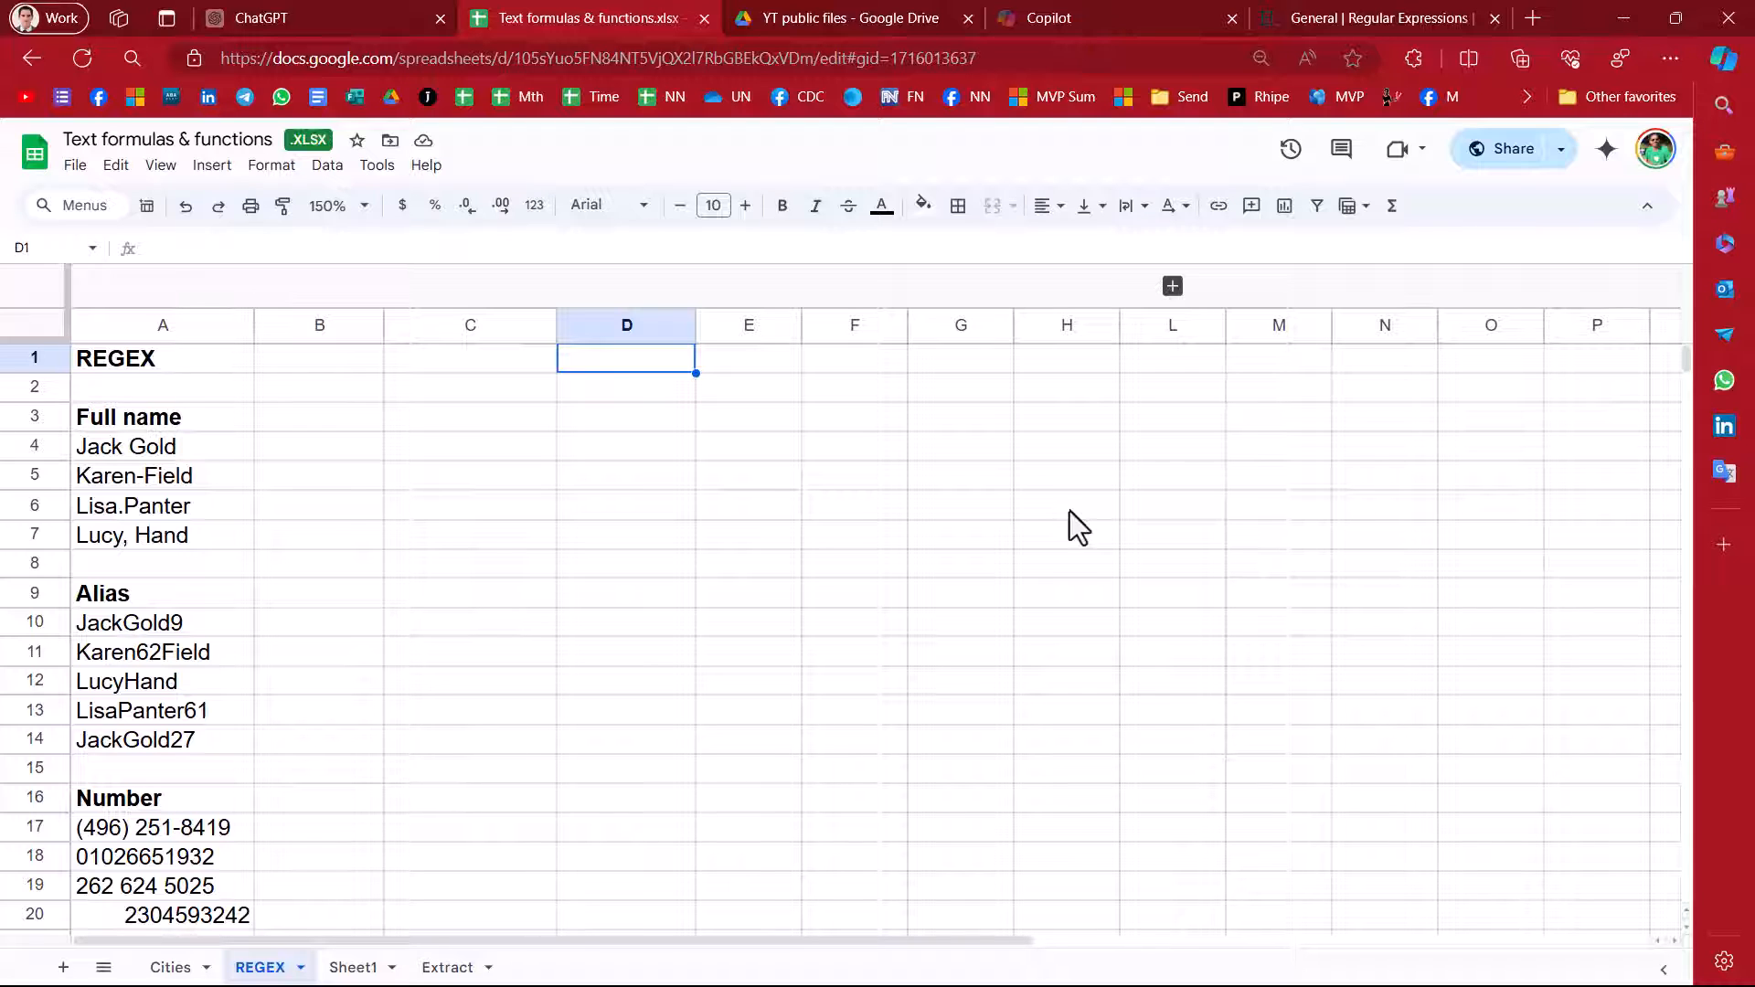
click(318, 446)
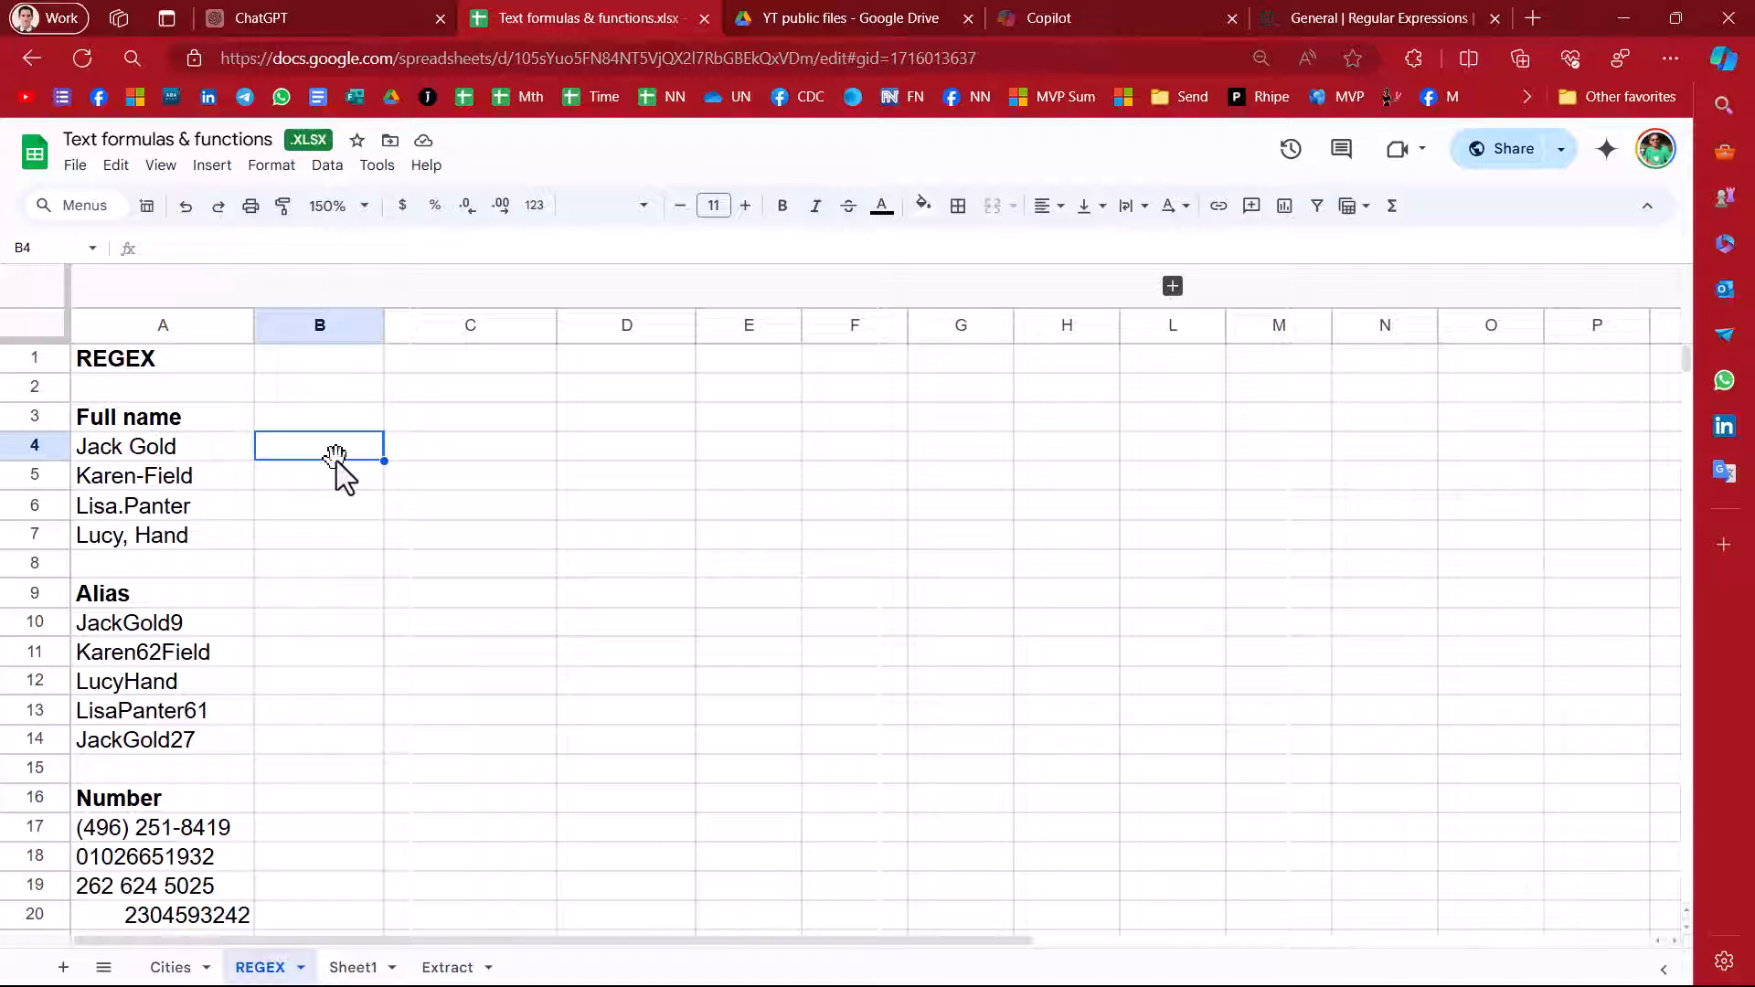
mouse_move(325, 336)
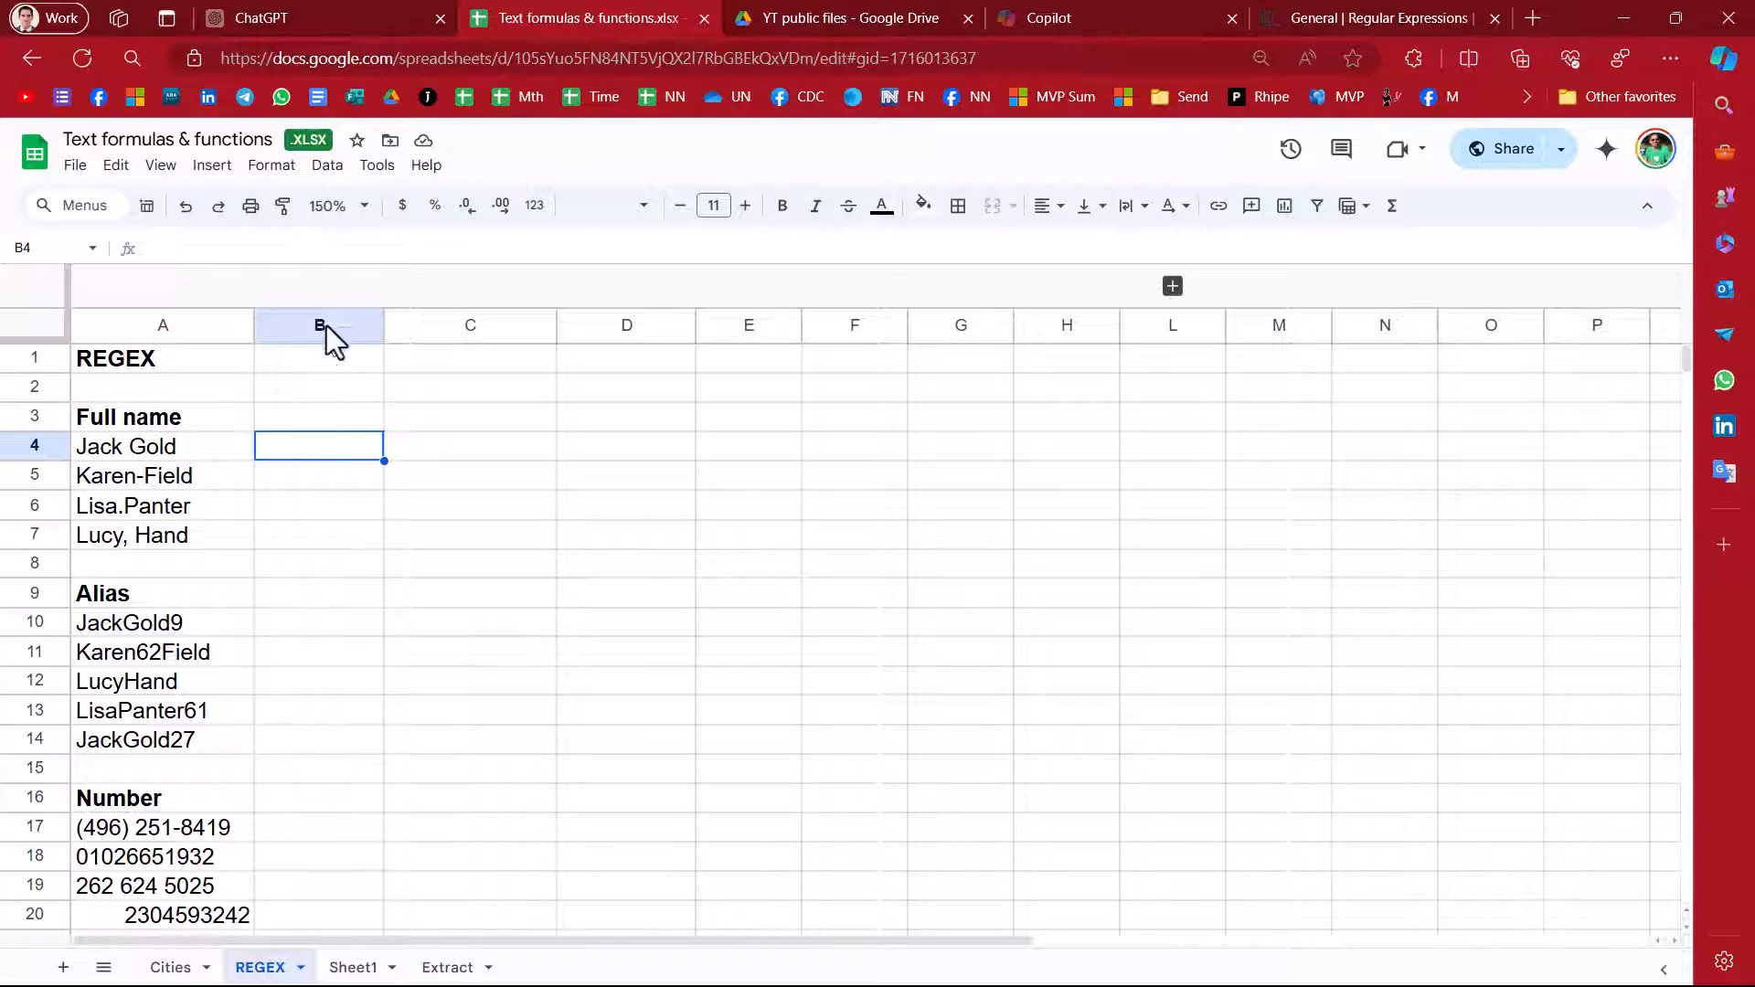
mouse_move(1024, 44)
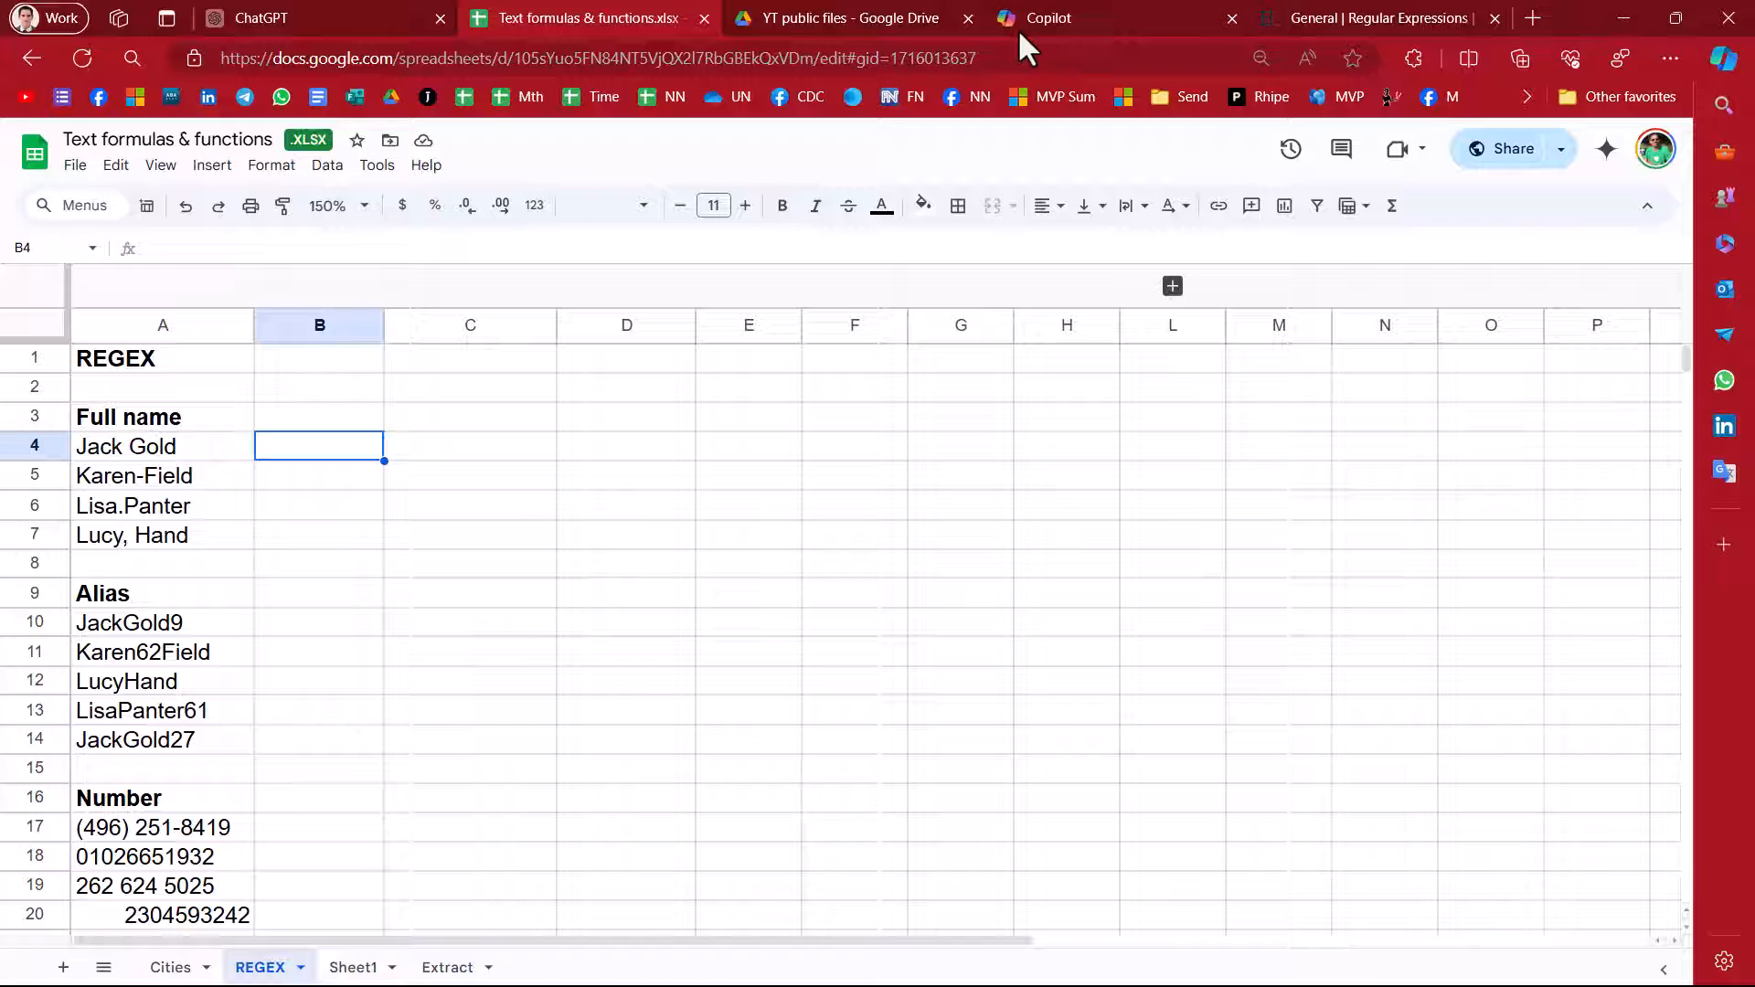
mouse_move(435, 464)
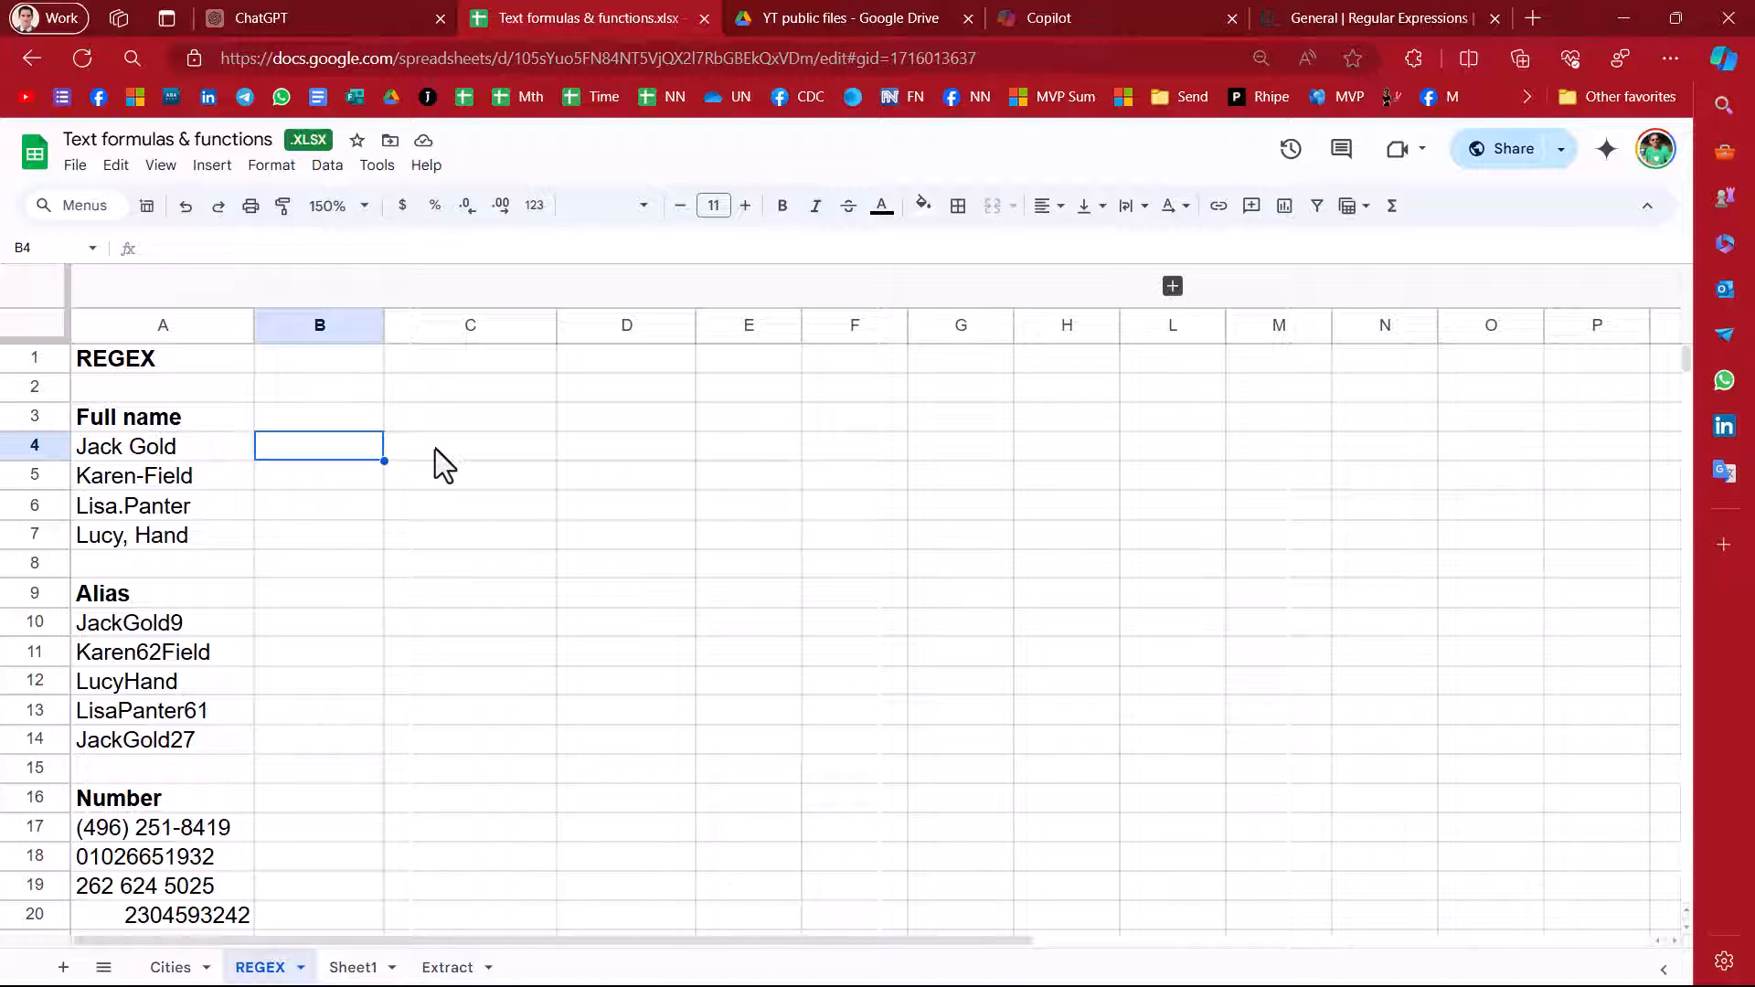
mouse_move(315, 476)
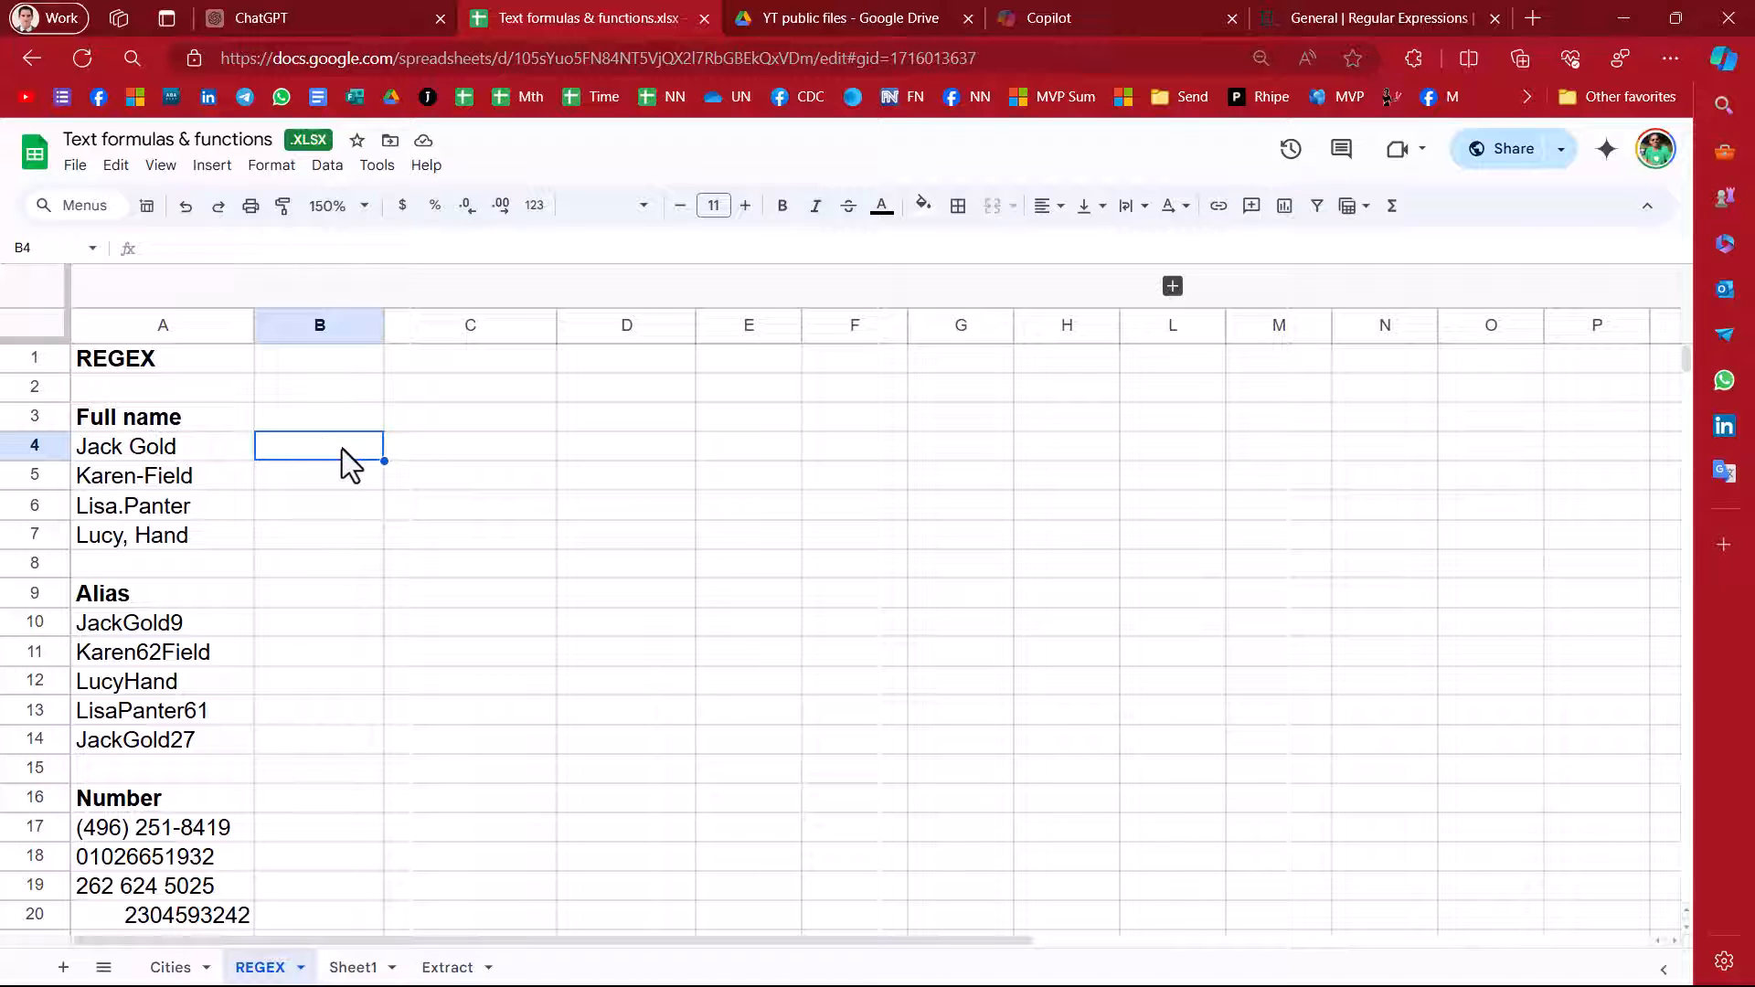
click(137, 446)
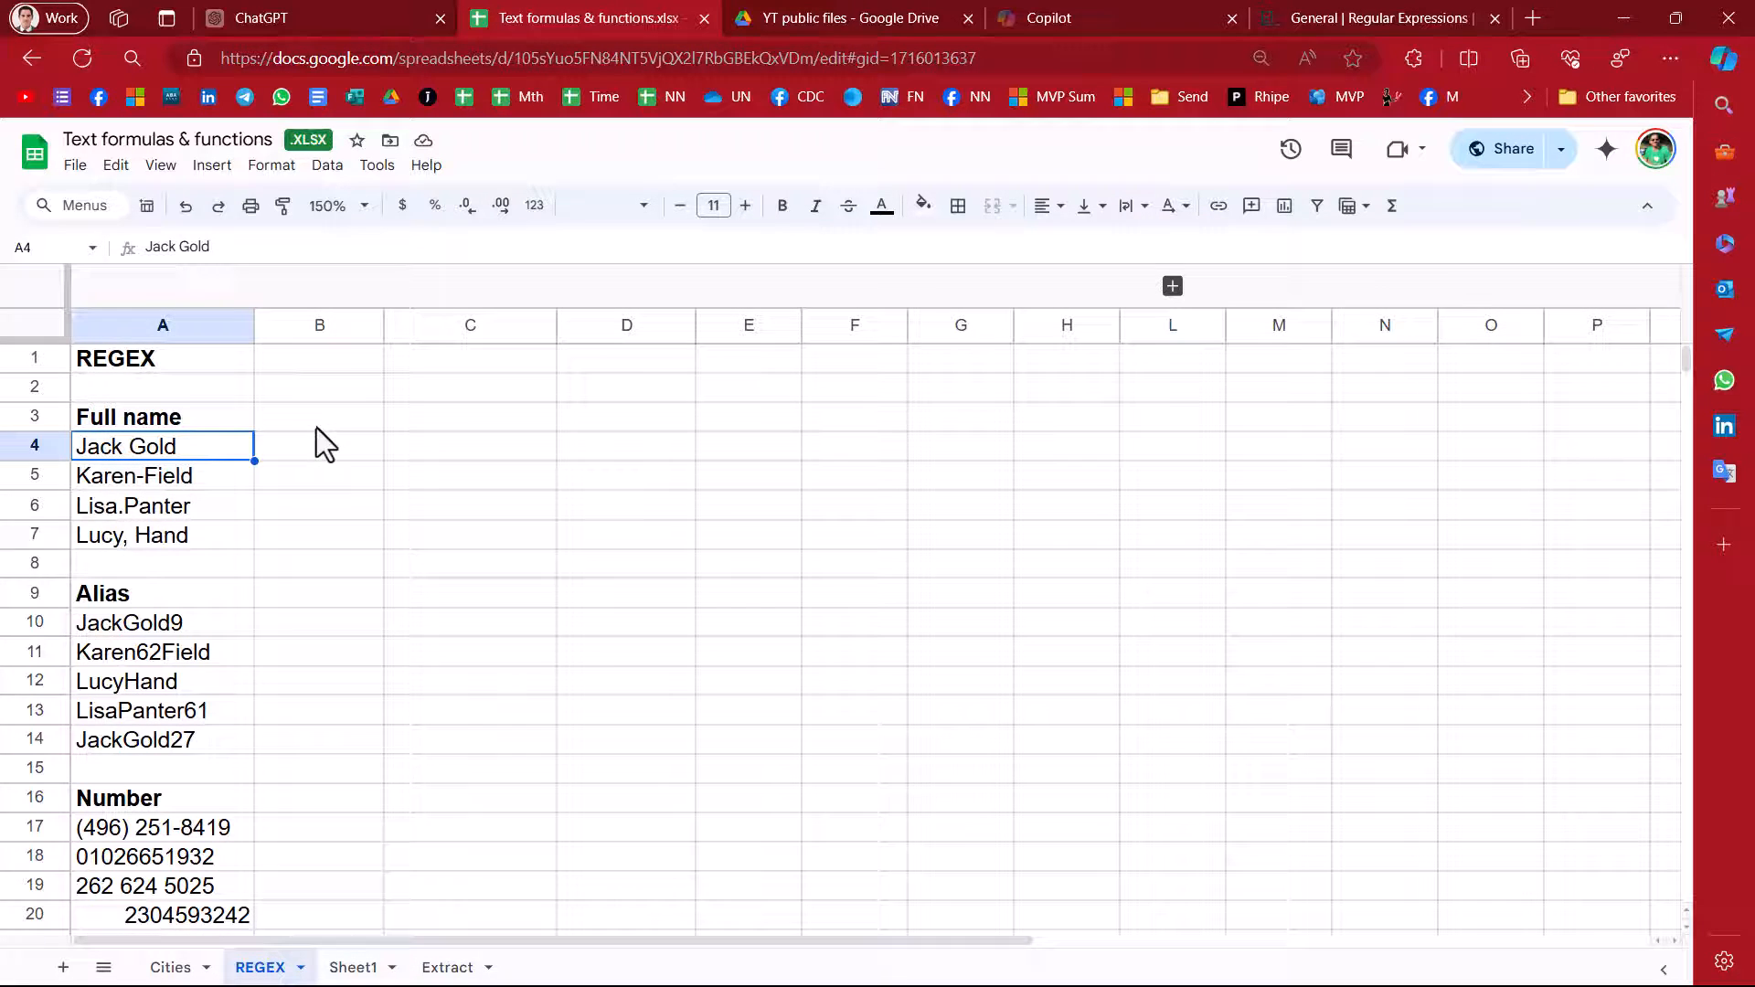
click(264, 18)
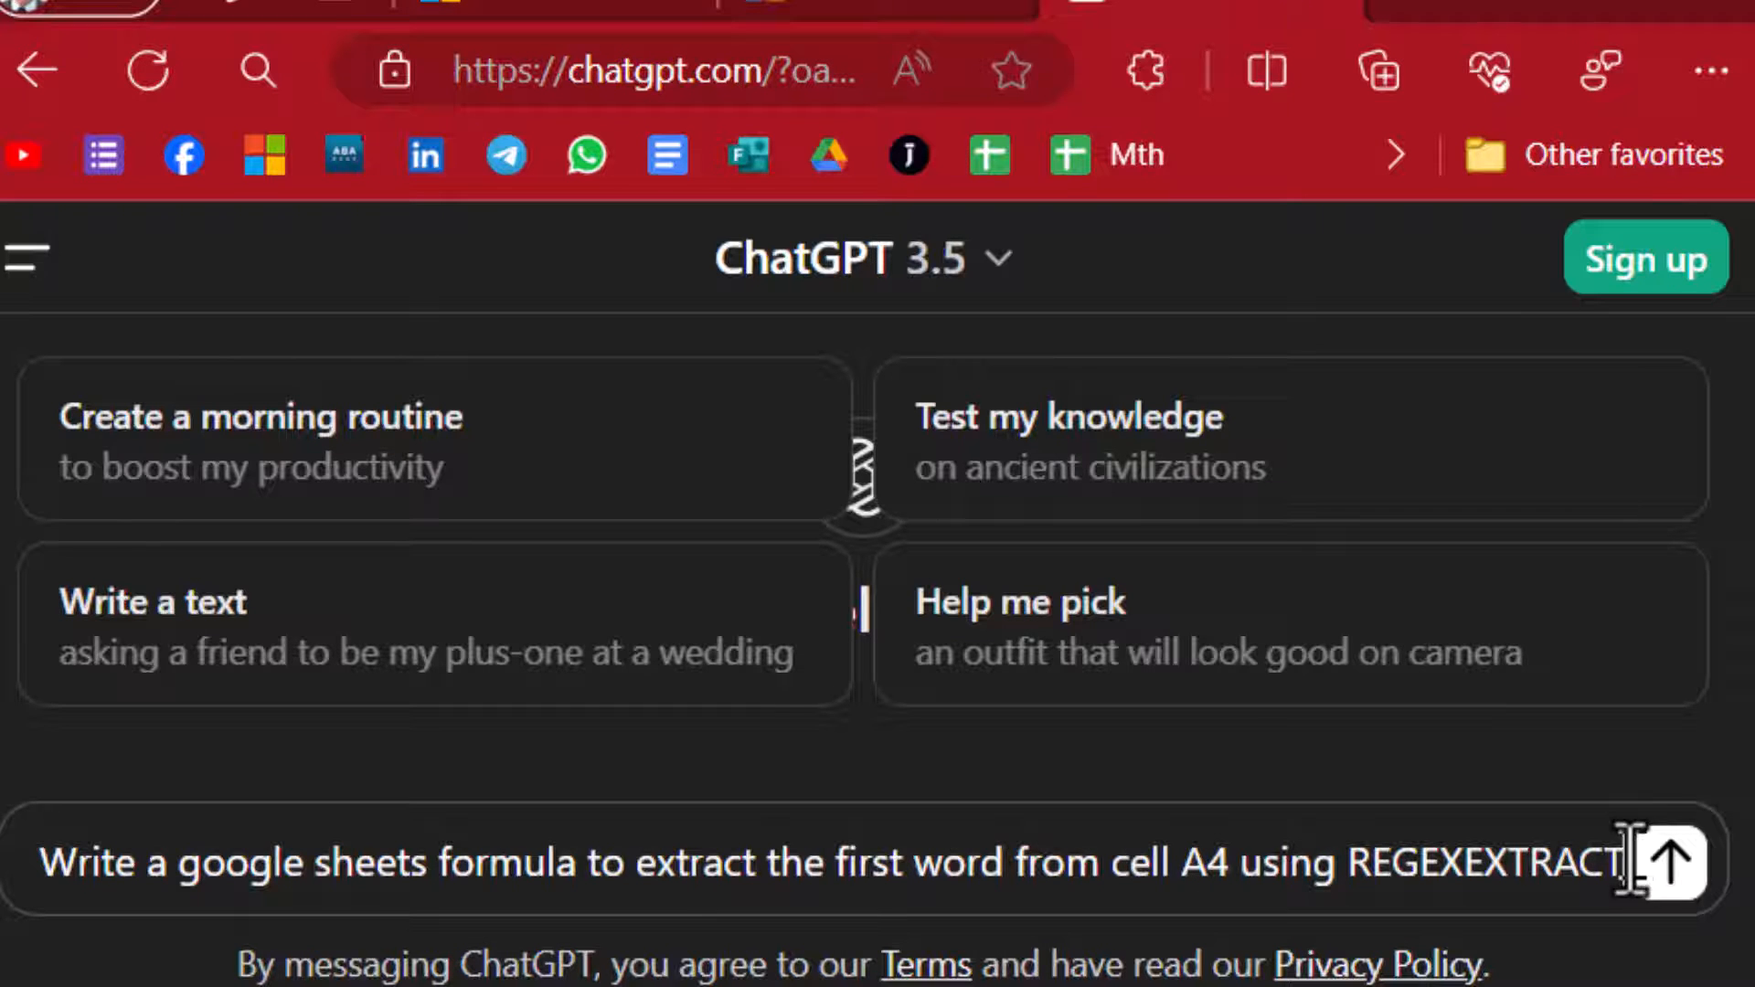
Send the first-word prompt and copy ChatGPT's =REGEXEXTRACT(A4, "^\w+") formula
click(1674, 865)
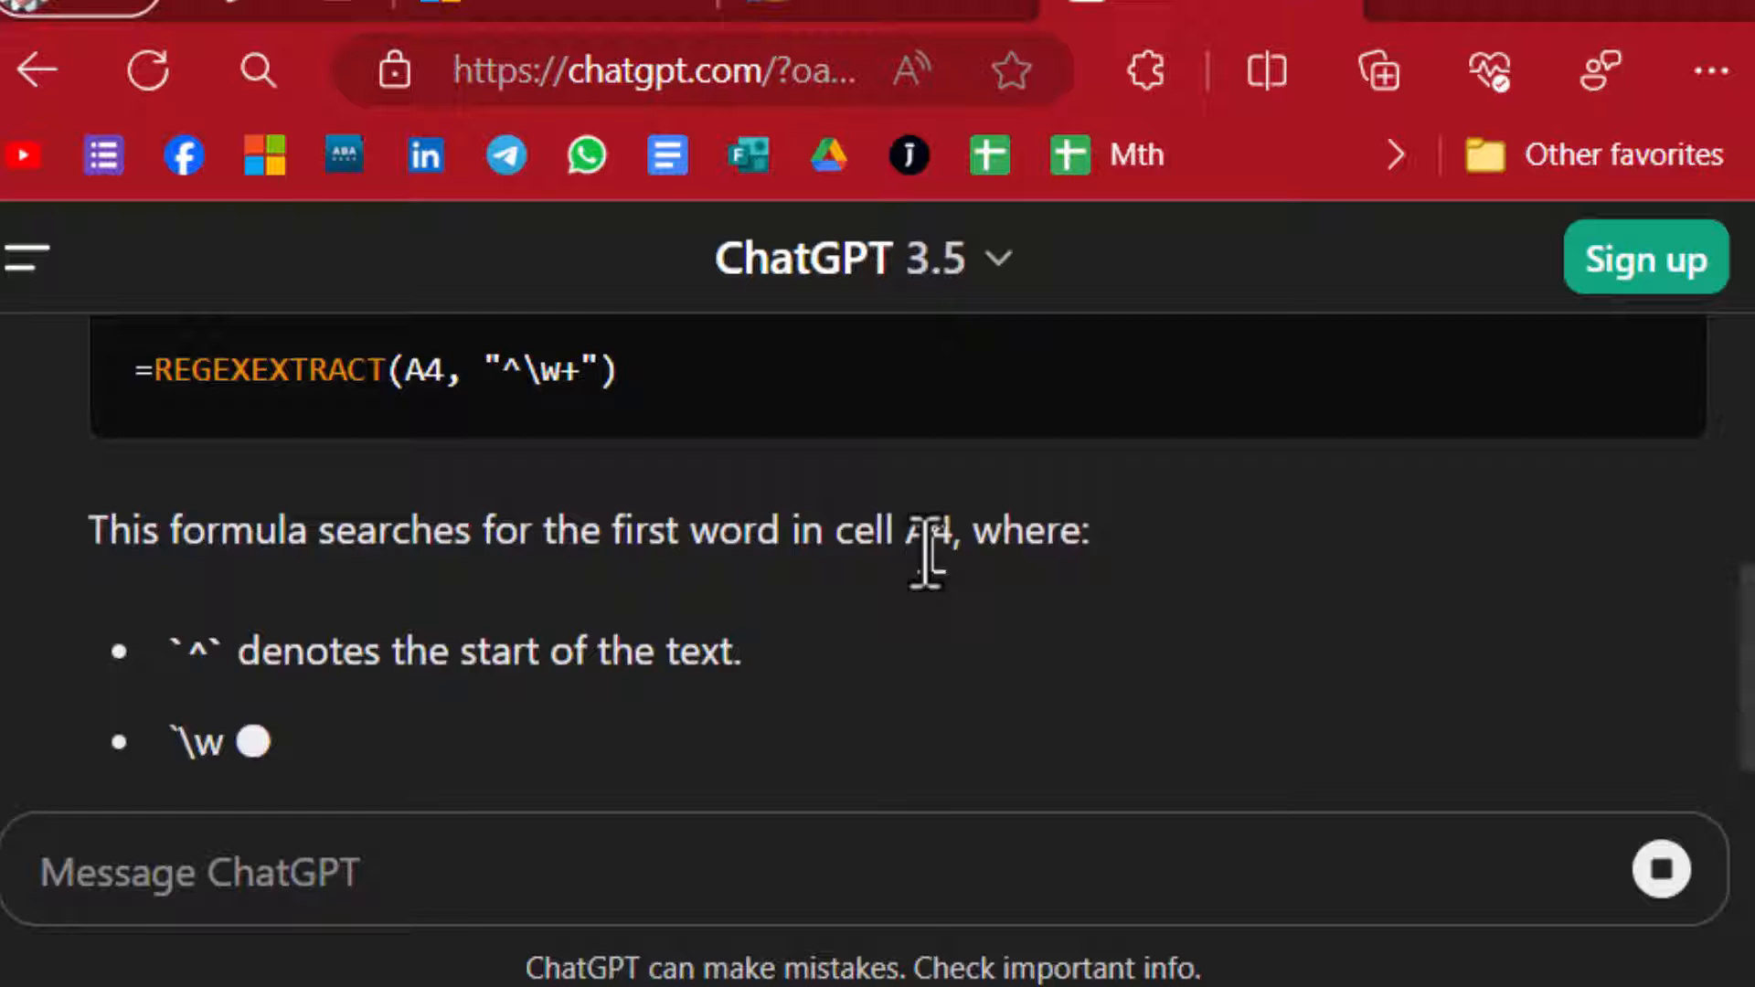
scroll(up, 3)
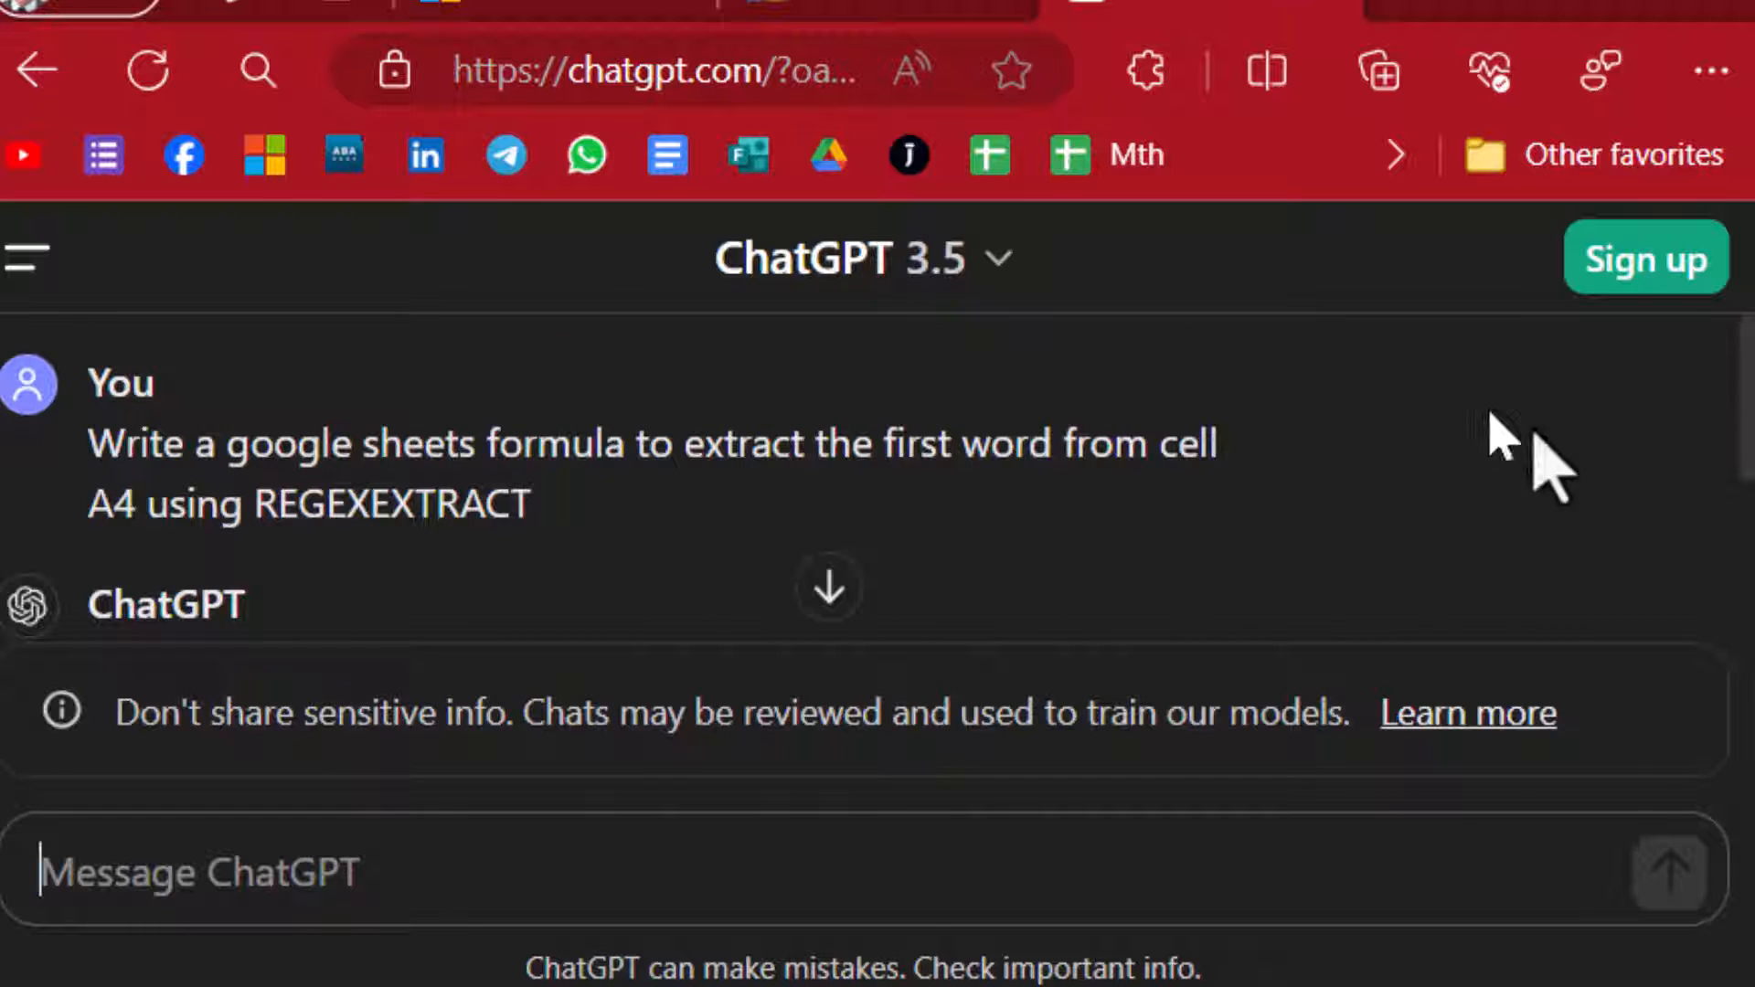
scroll(down, 3)
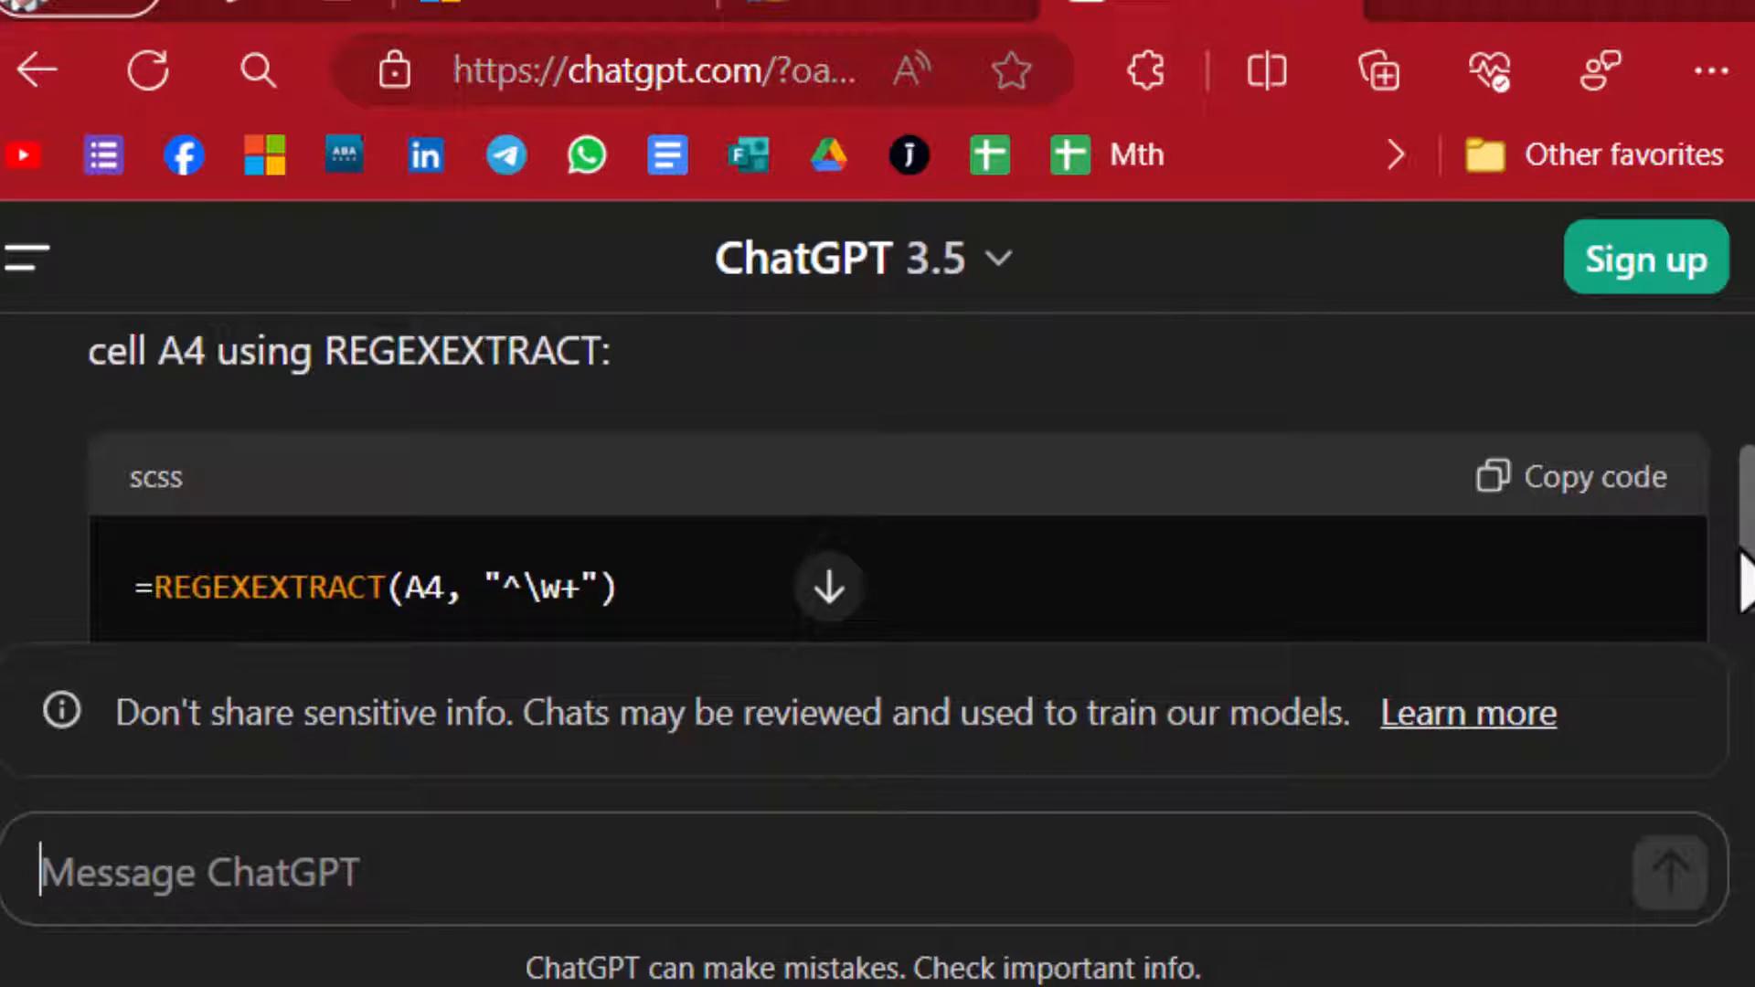
scroll(down, 3)
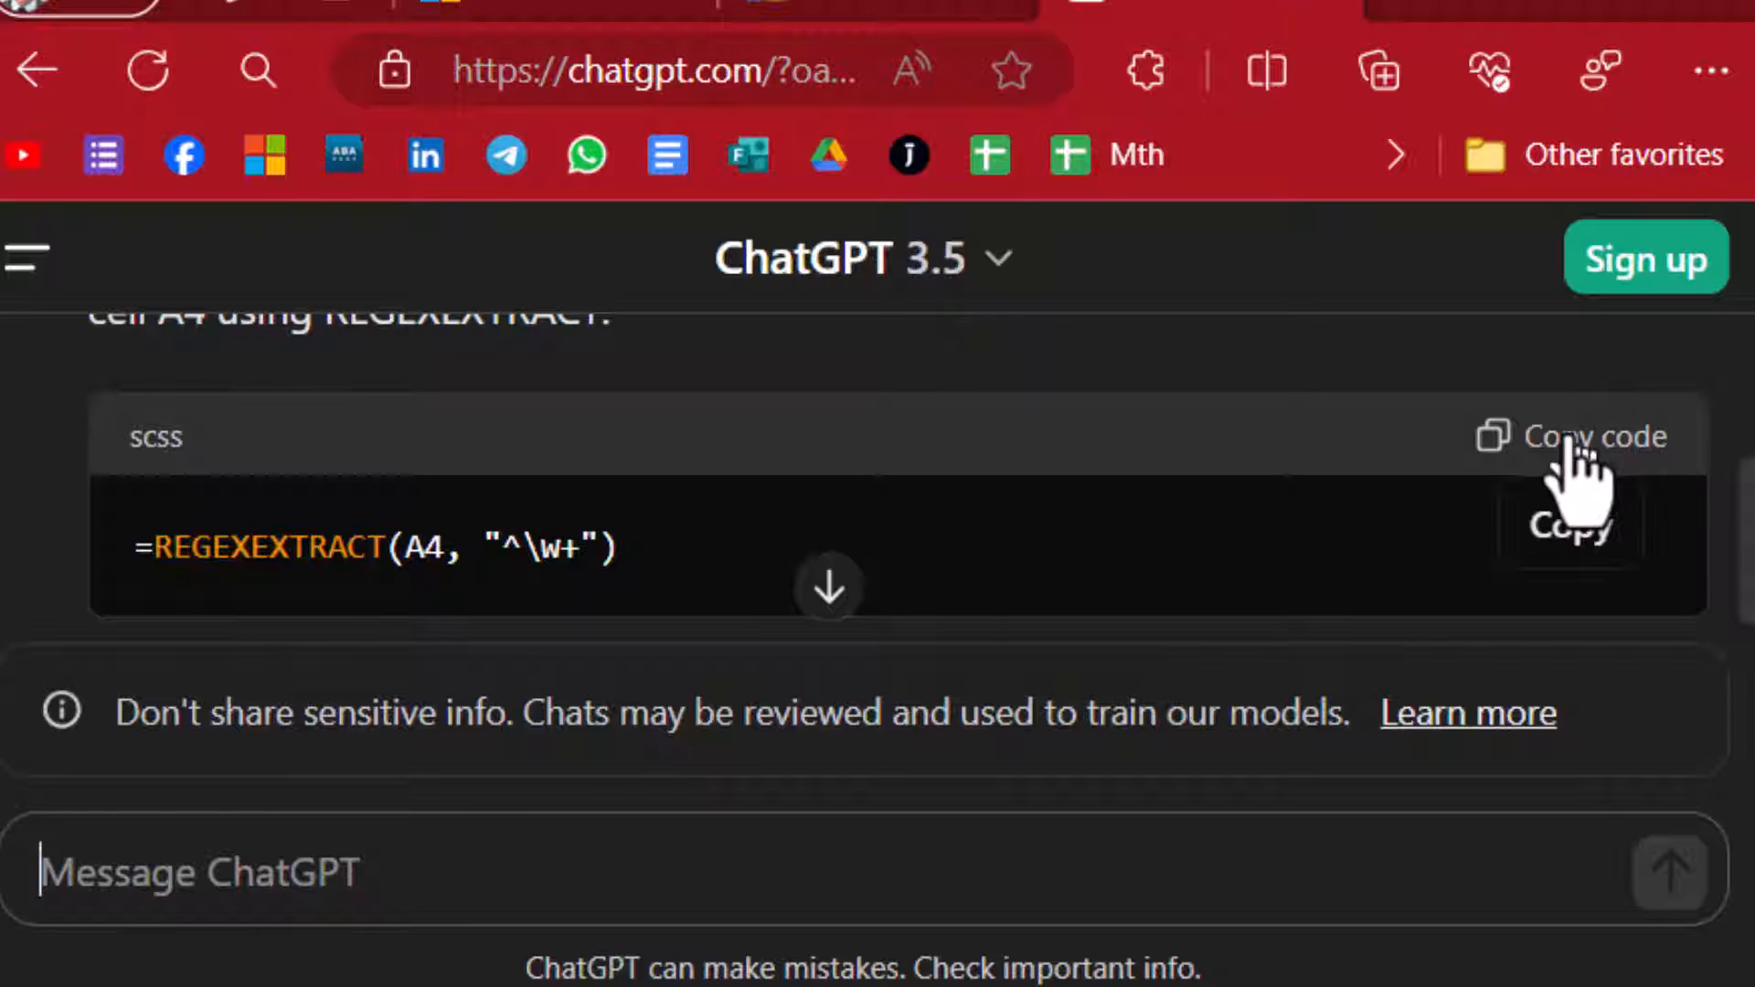
click(1594, 435)
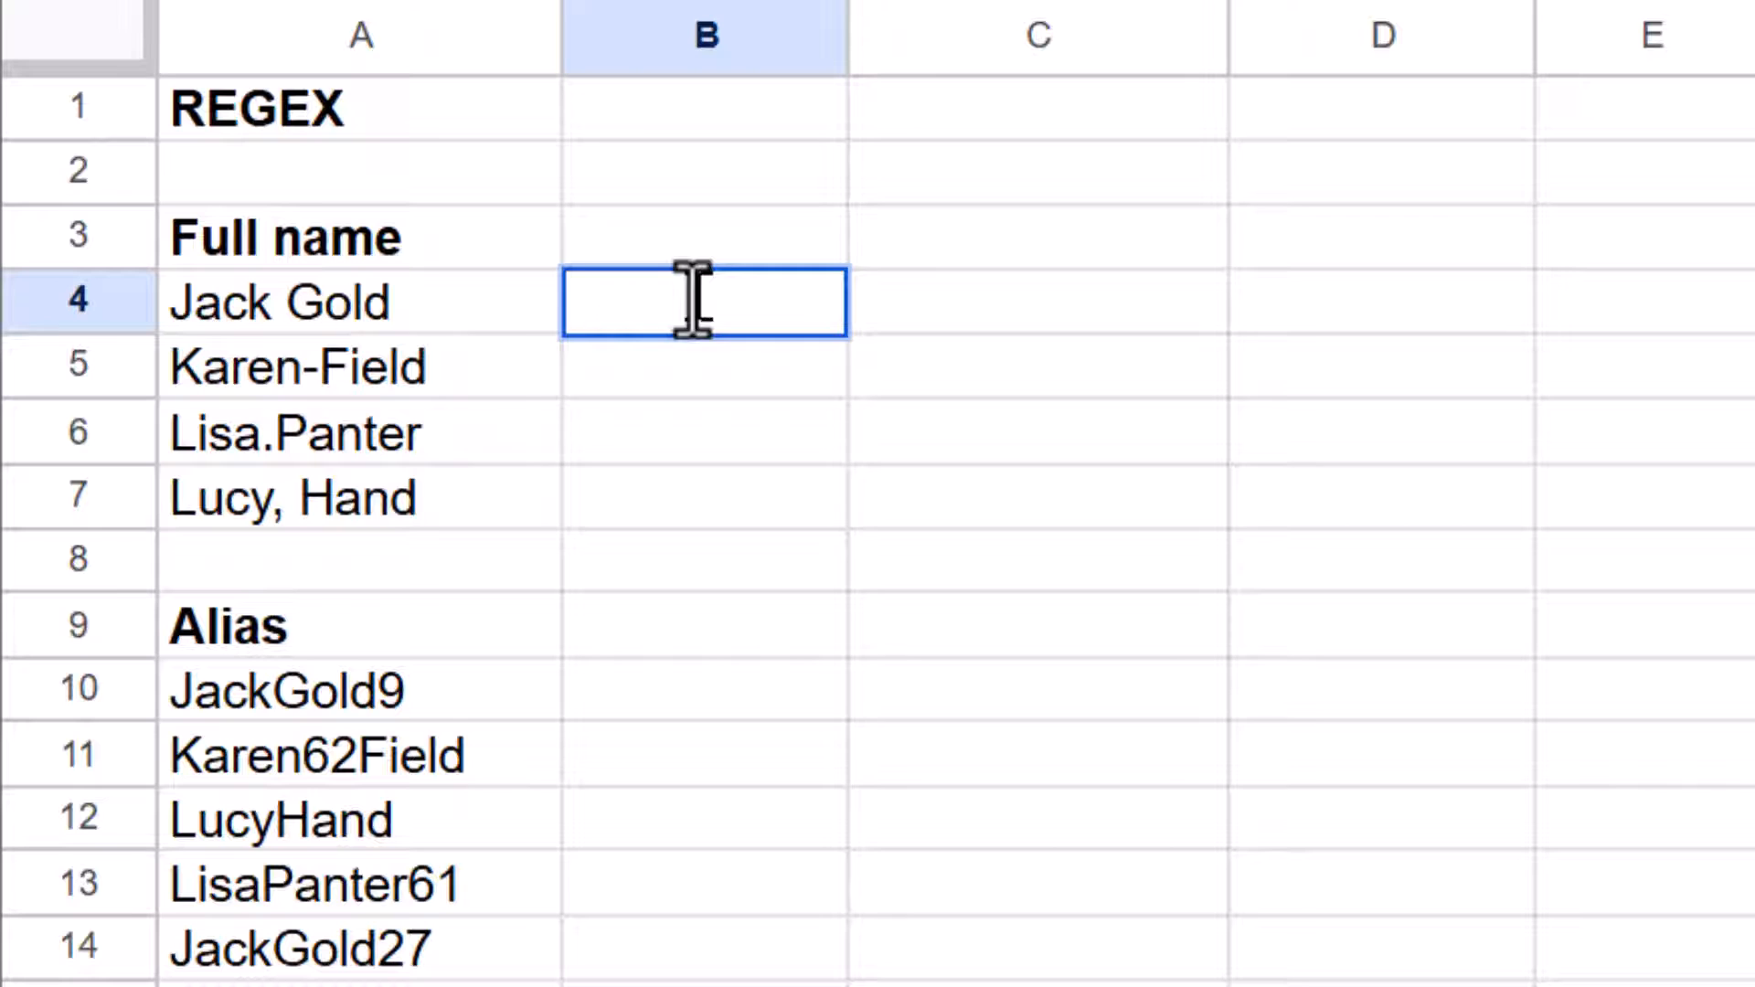
Extract first names with REGEXEXTRACT(A4,"\w+") in B4 and fill down to row 7
text(Jack)
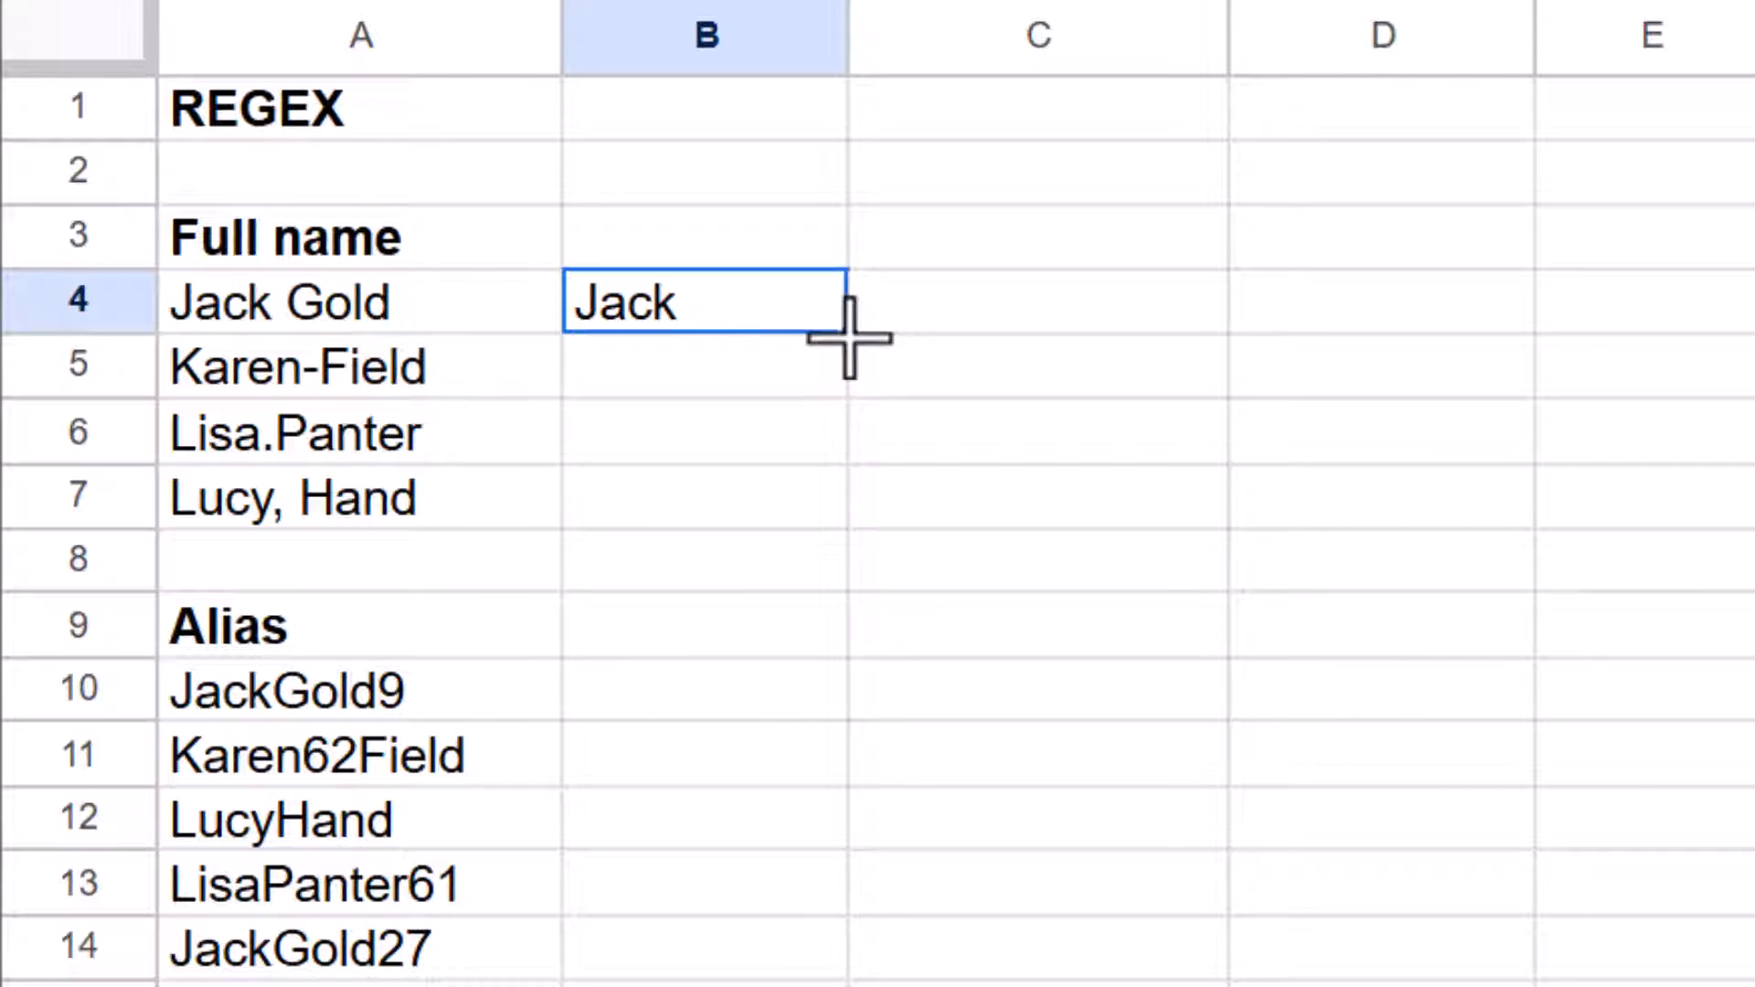
drag(847, 327, 847, 529)
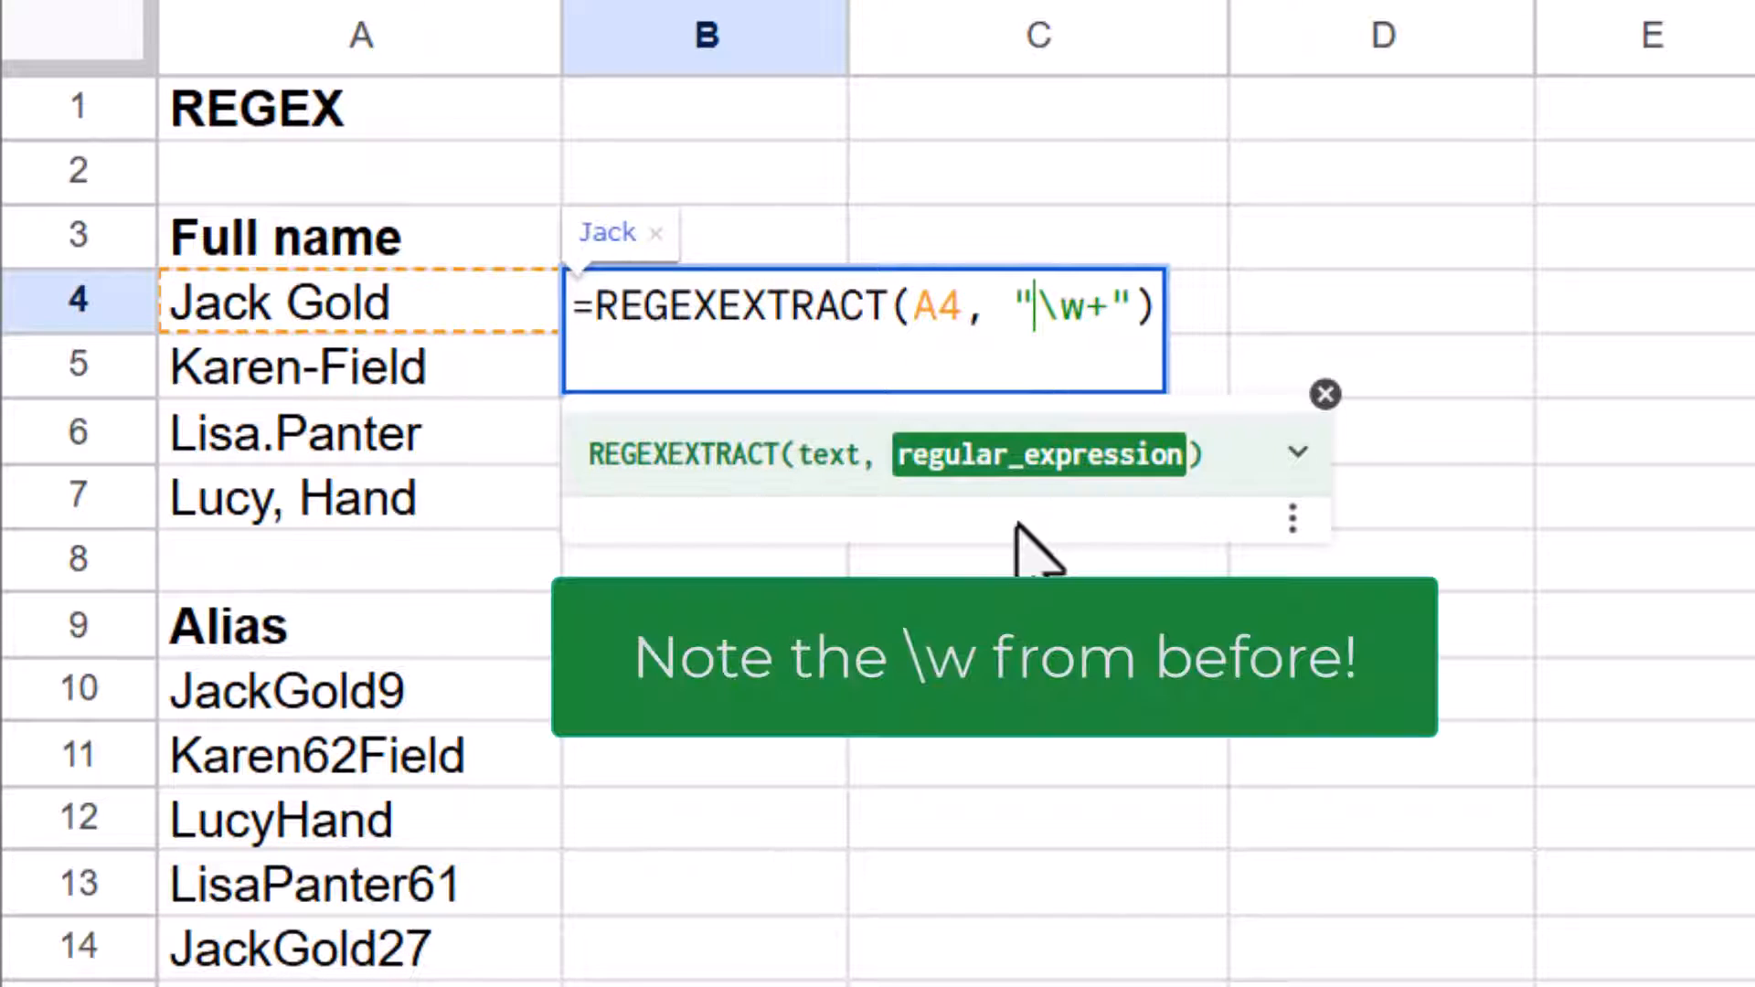
key(Enter)
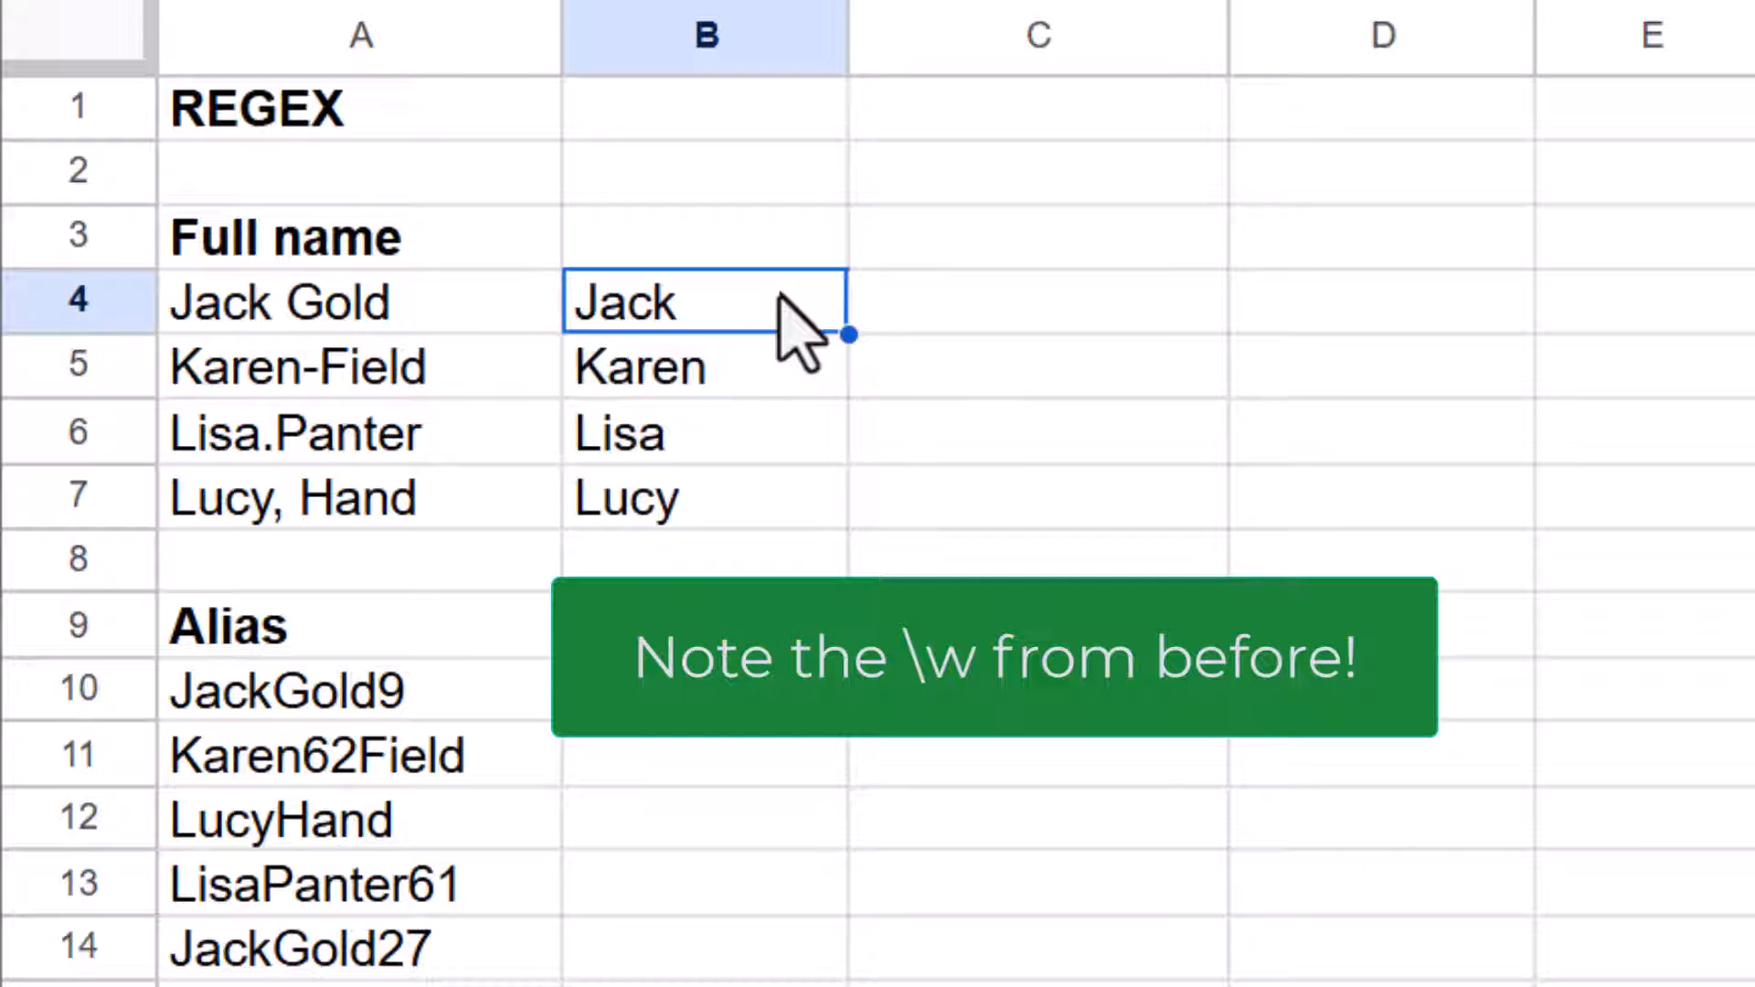
Extract last names with a last-word REGEXEXTRACT in C4 and fill down to row 7
double_click(651, 302)
text(=REGEXEXTRACT(A4, "\w+"))
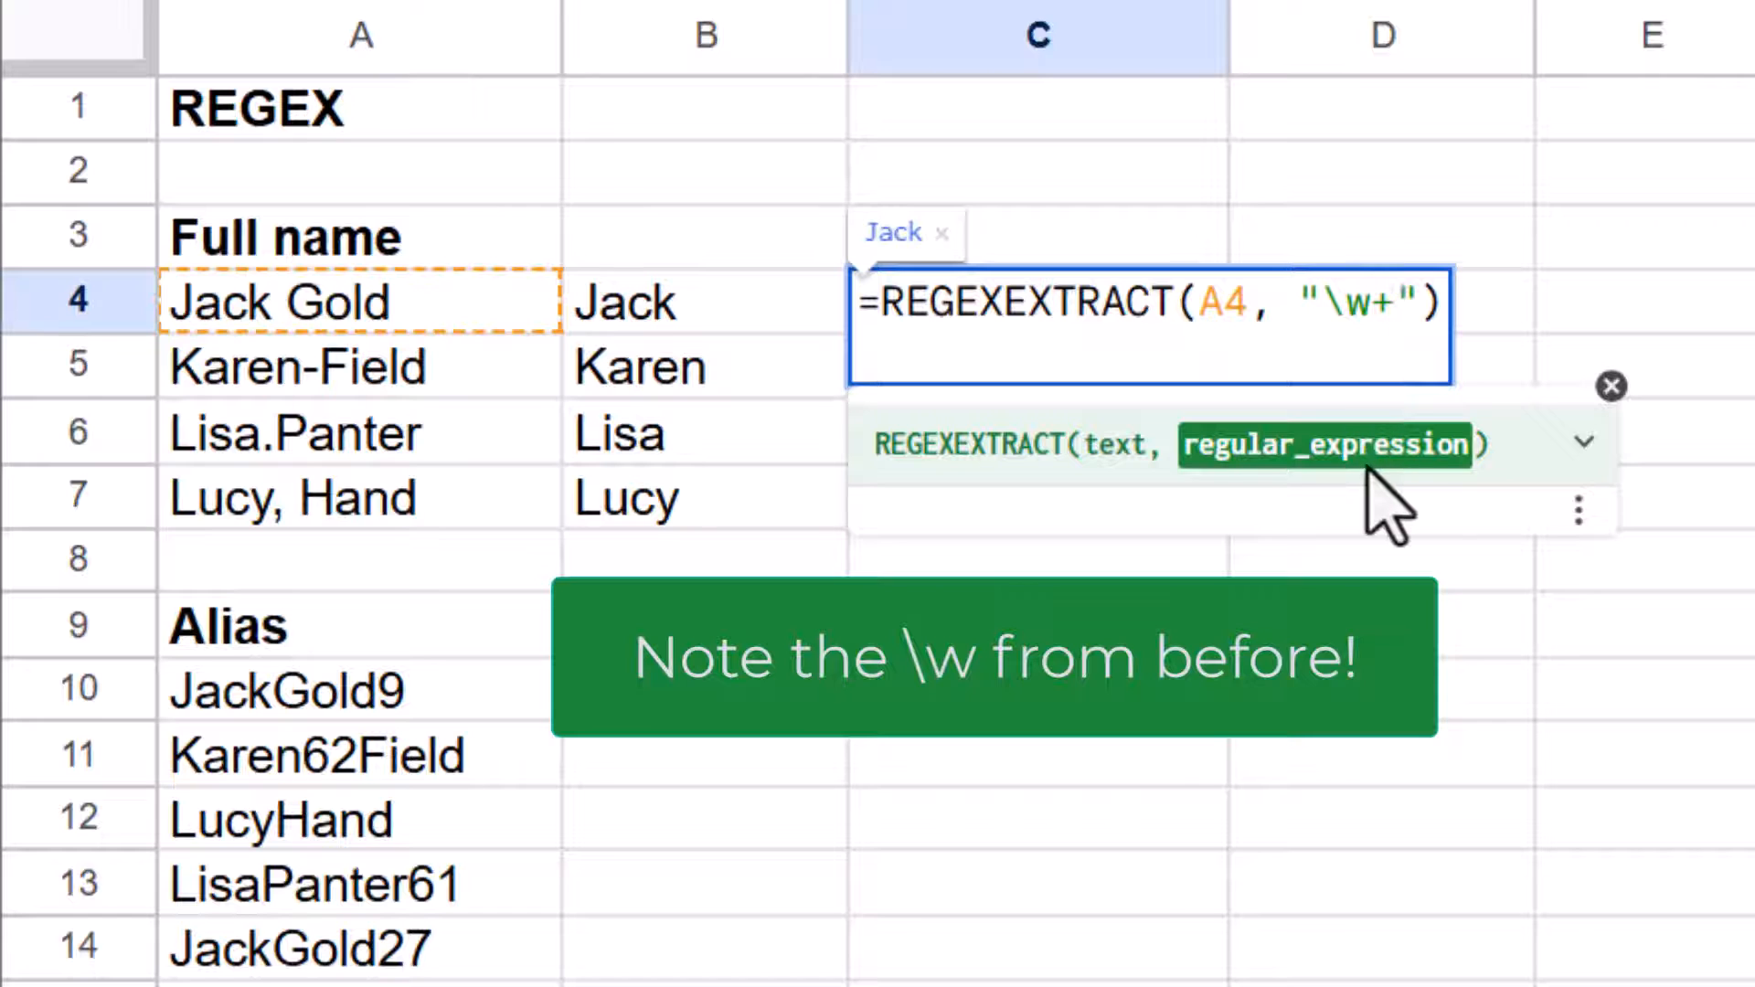
key(Enter)
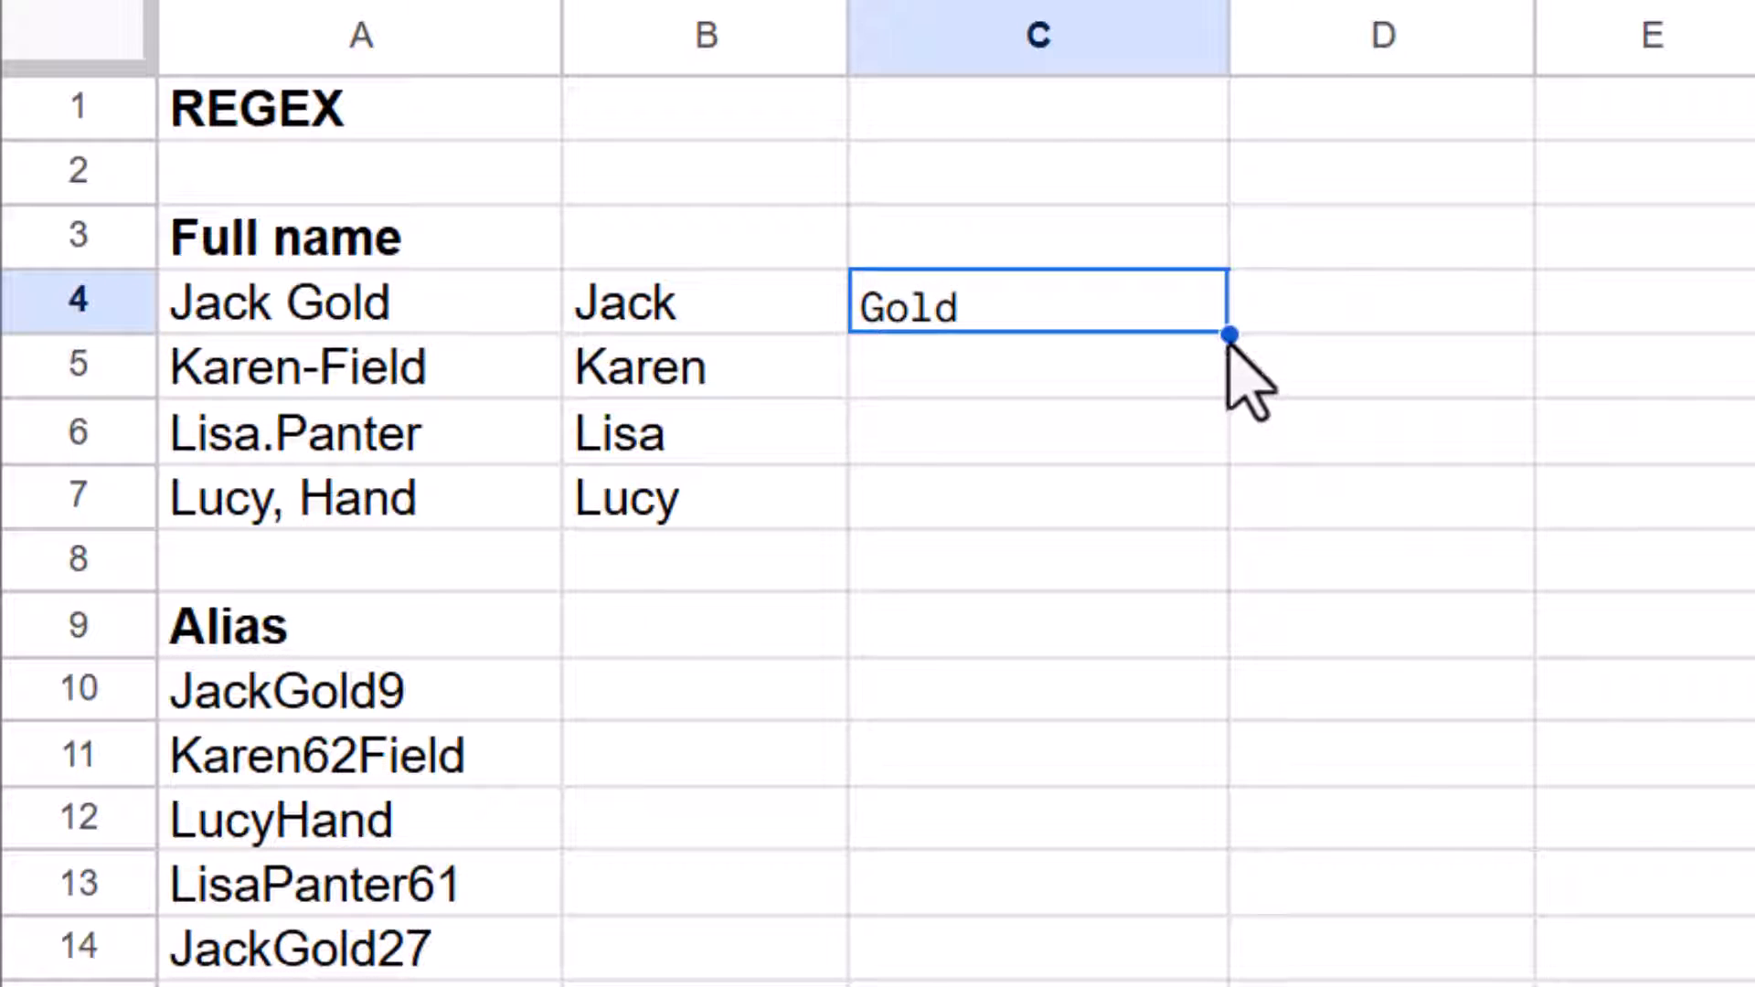
drag(1230, 334, 1230, 528)
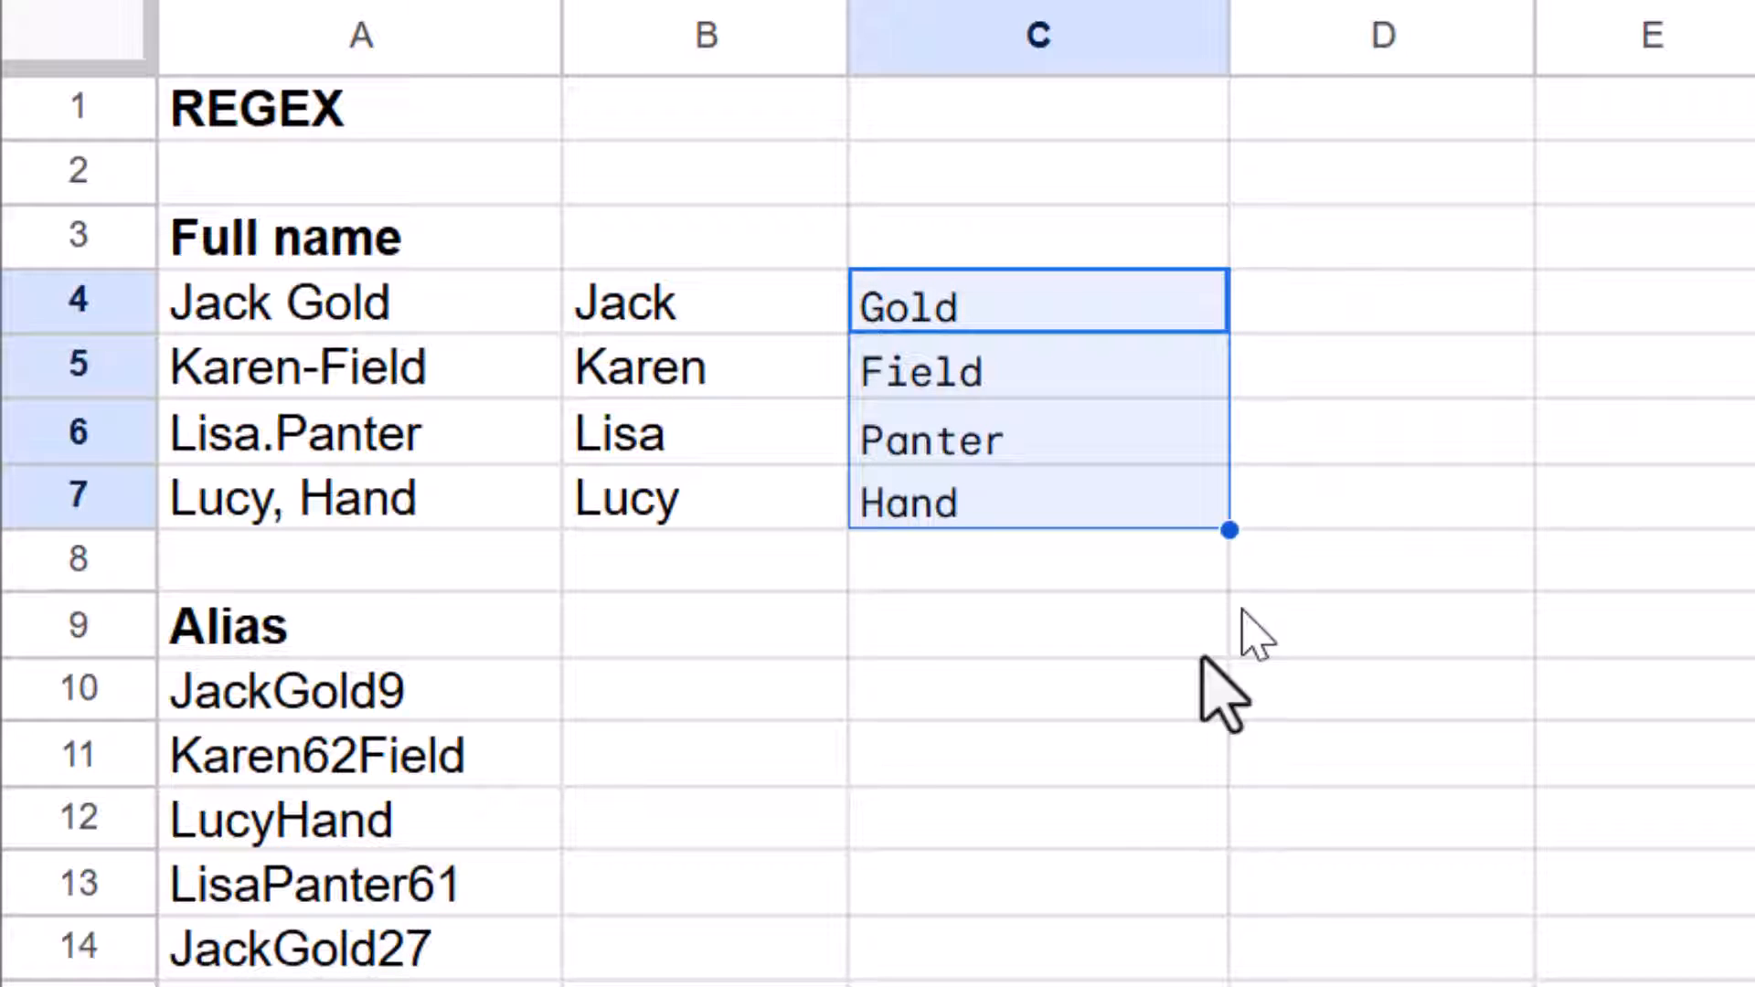
mouse_move(623, 722)
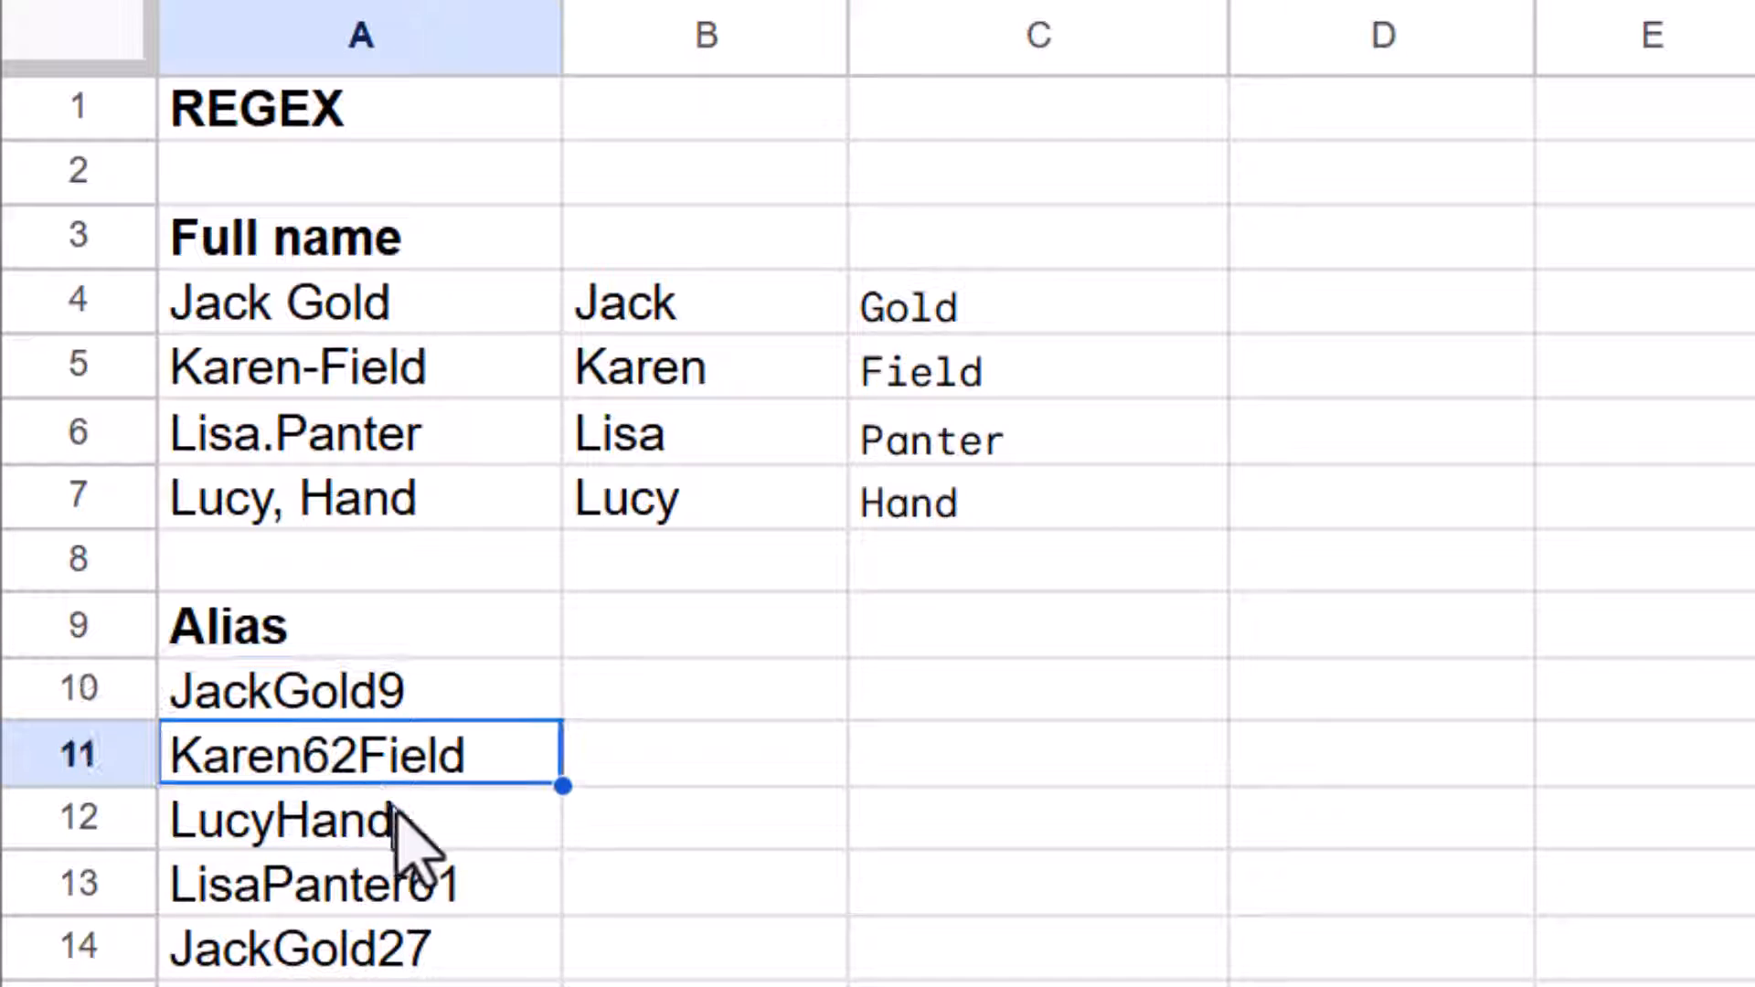
click(303, 821)
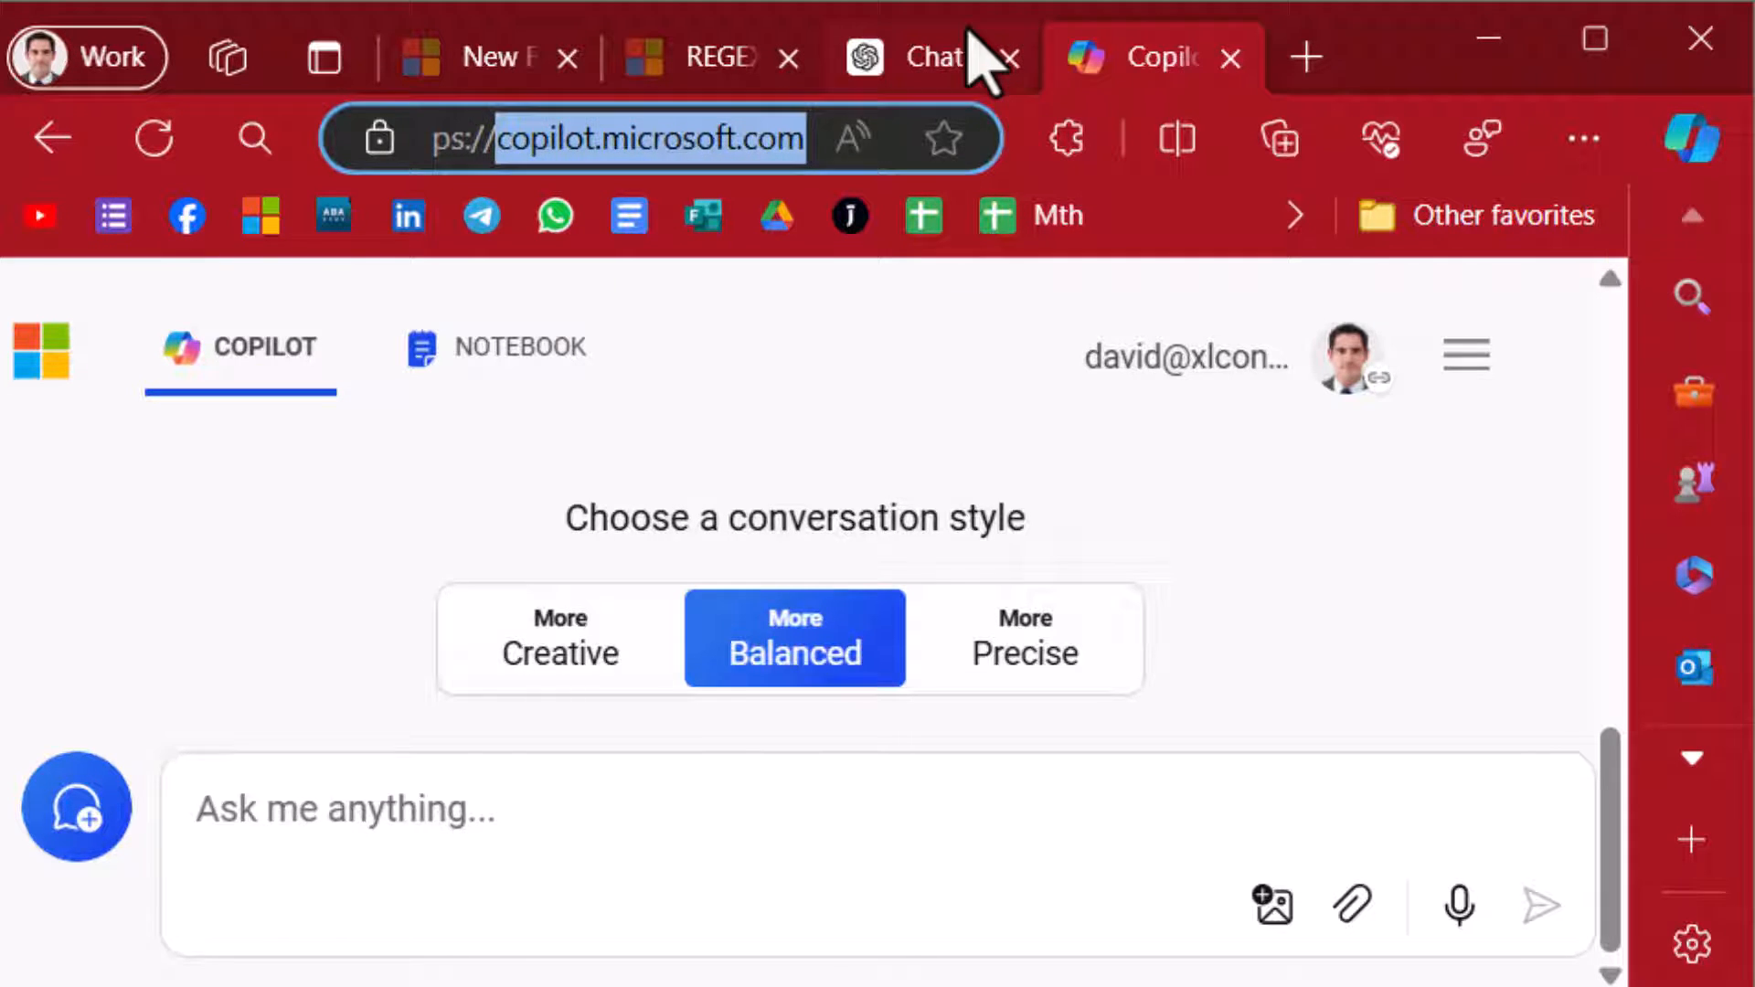
Ask Copilot for a regex Google Sheets formula that removes all numbers from A10
click(928, 56)
text(Using regex, write a google sheets formula to remove all the numbers from cell A10)
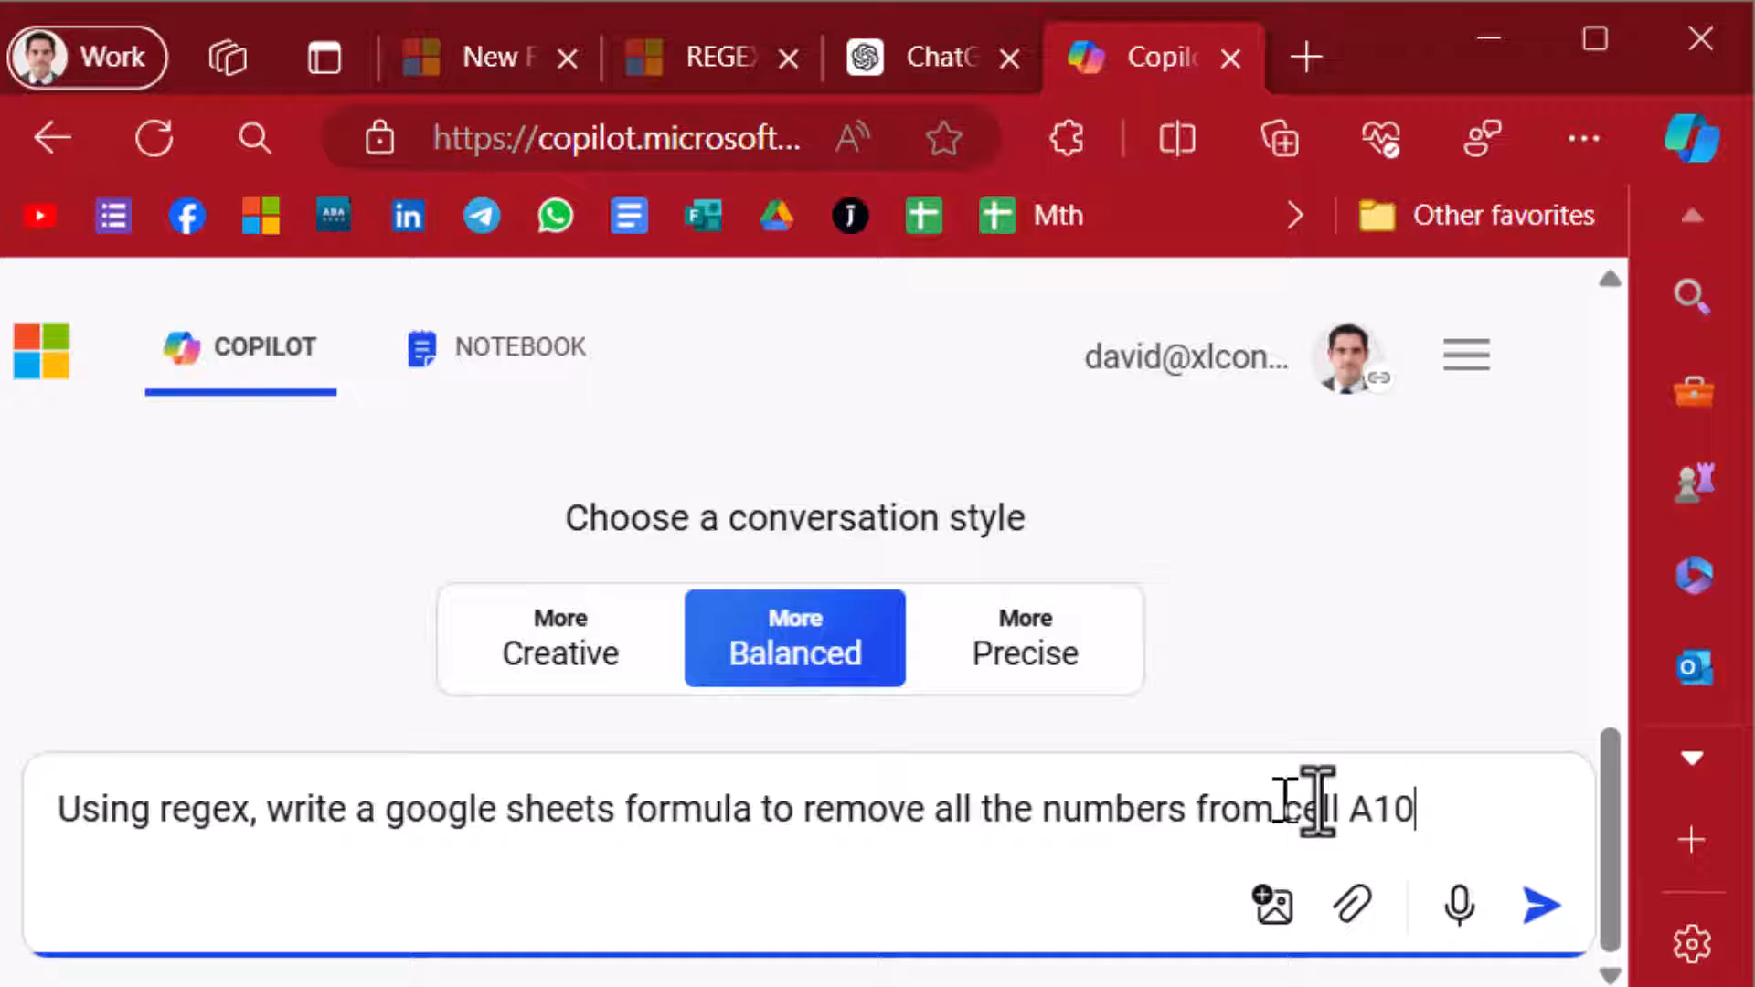
click(1536, 905)
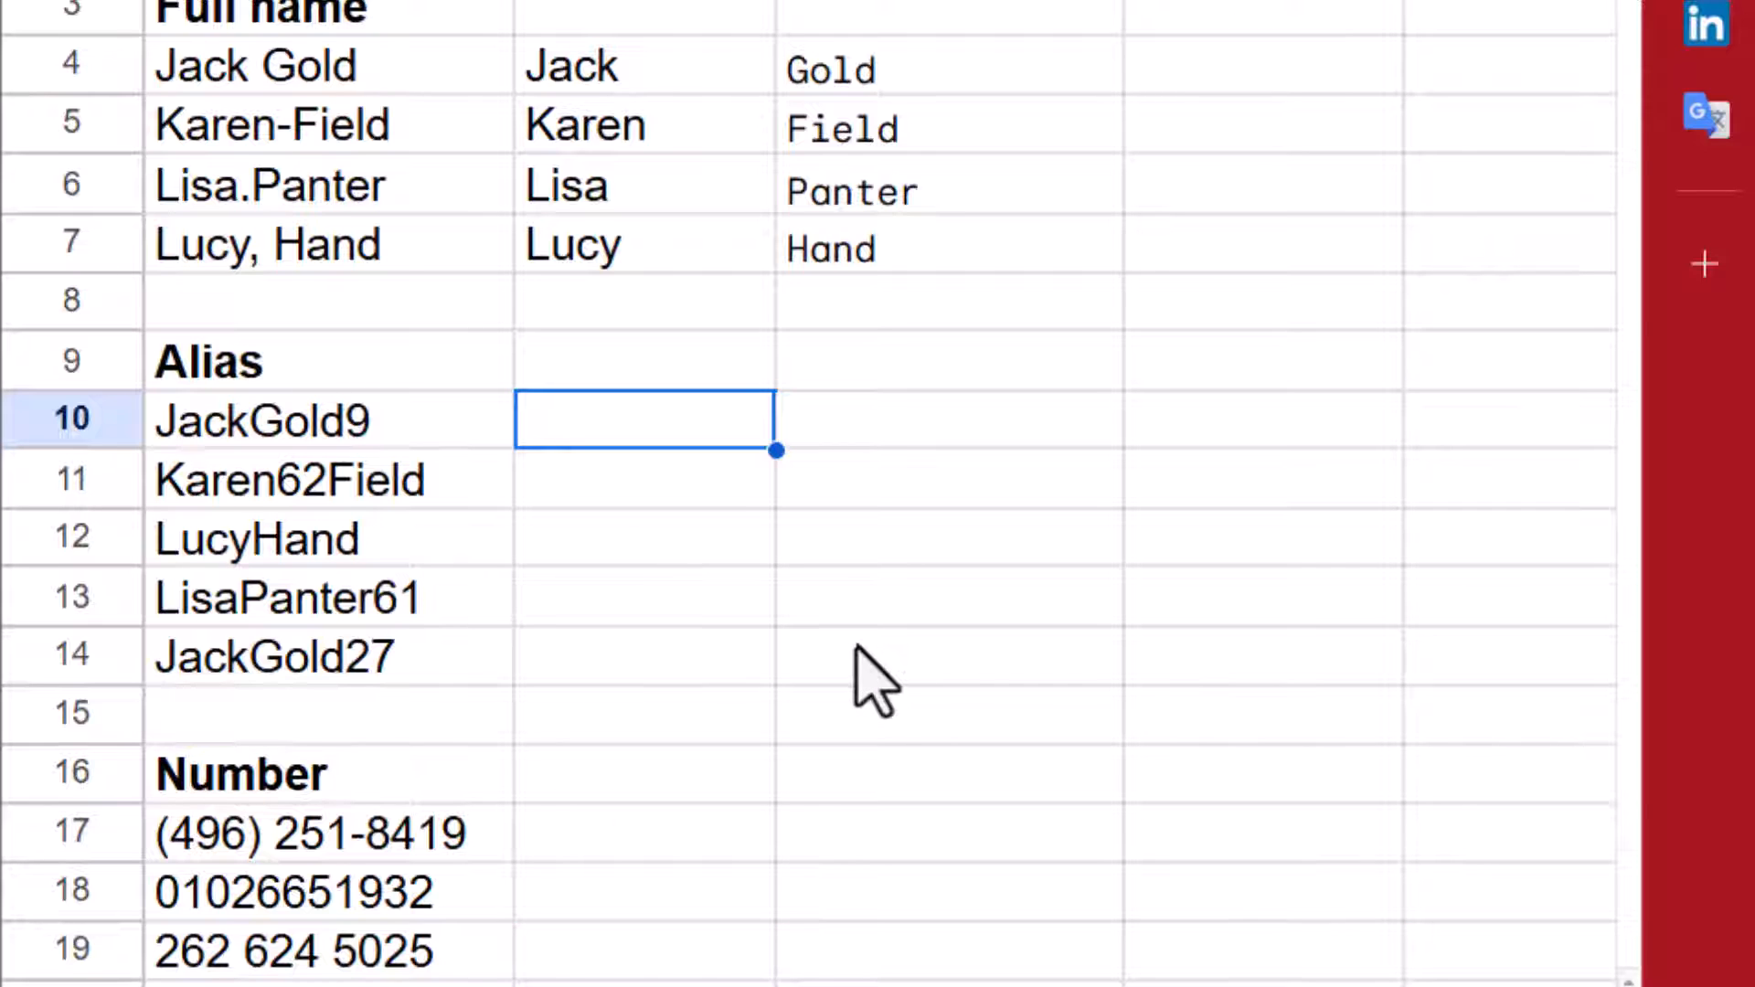
mouse_move(684, 459)
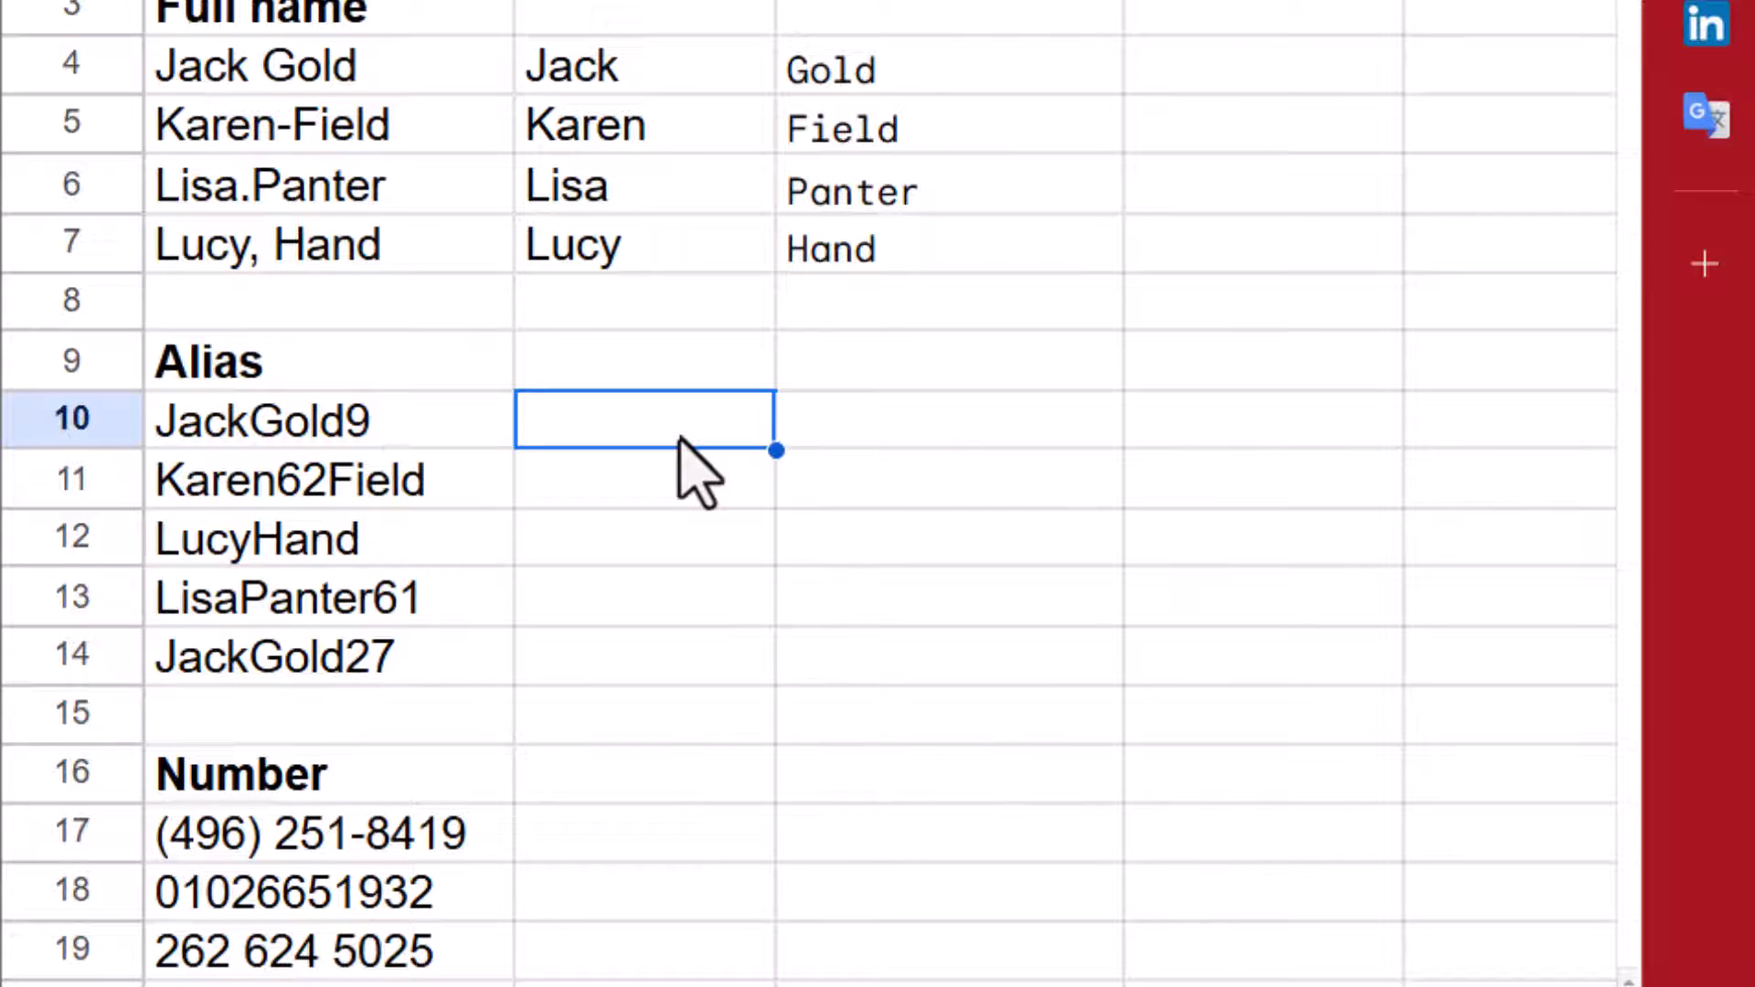
Enter a REGEXREPLACE formula in B10 replacing digits in A10 with nothing
text(=regexre)
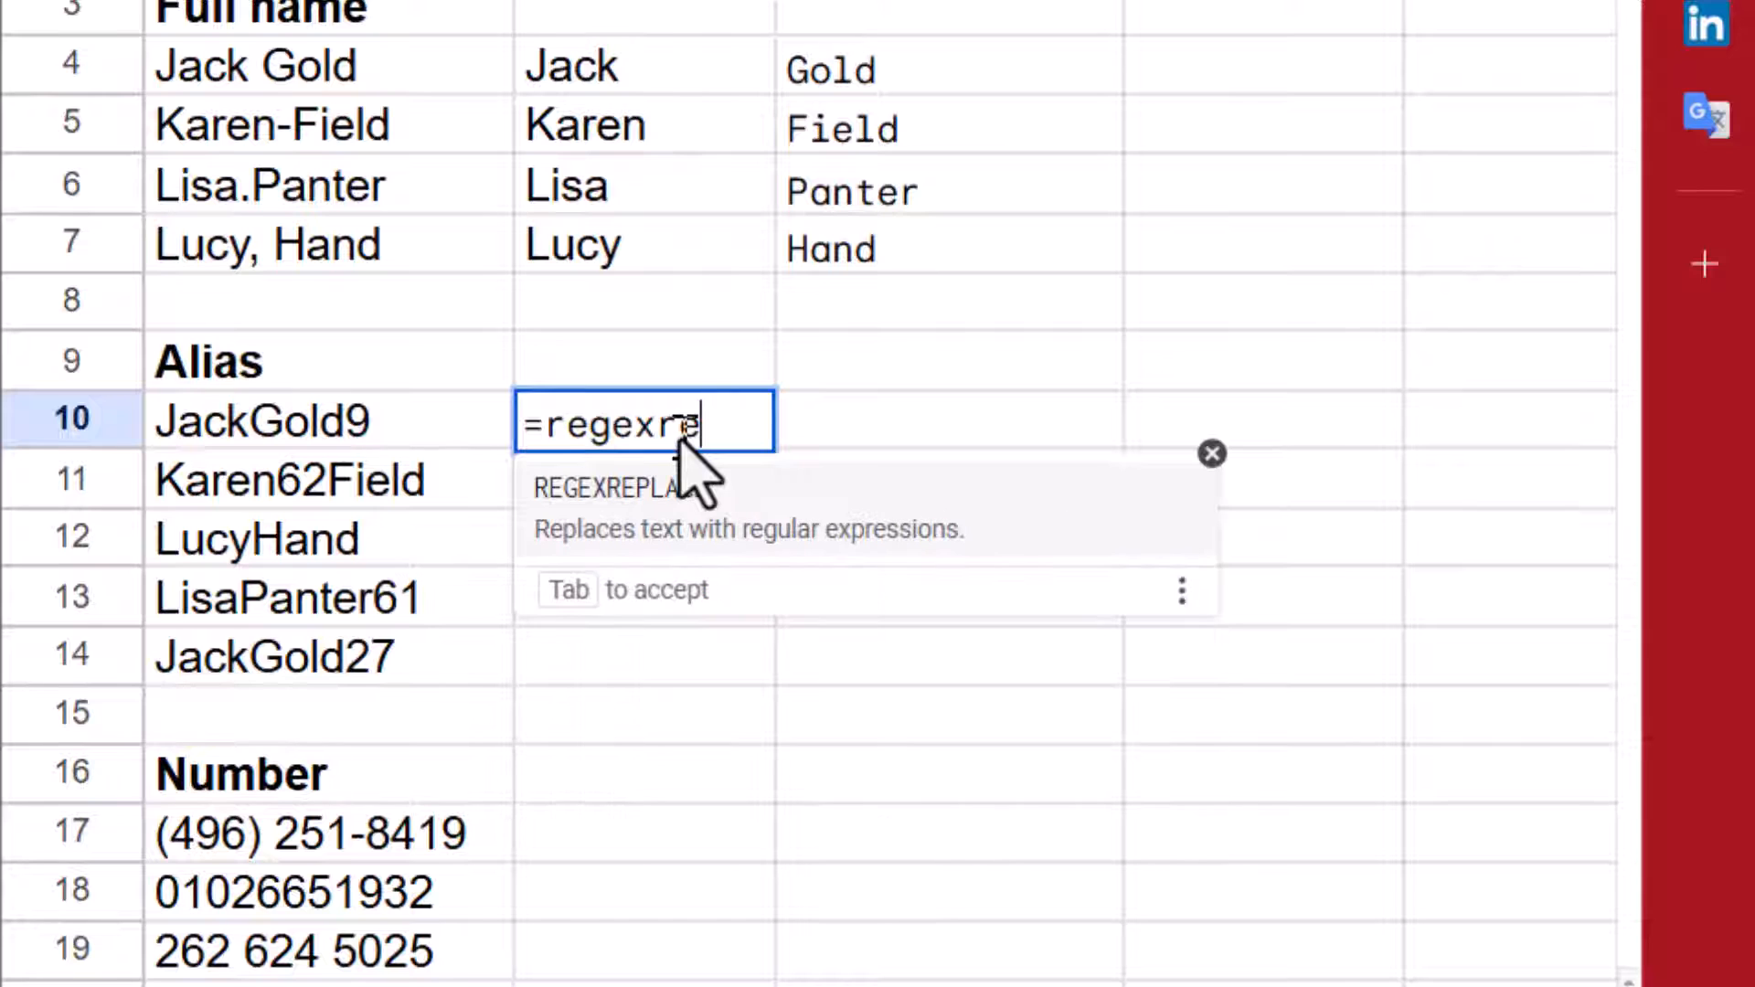
key(Tab)
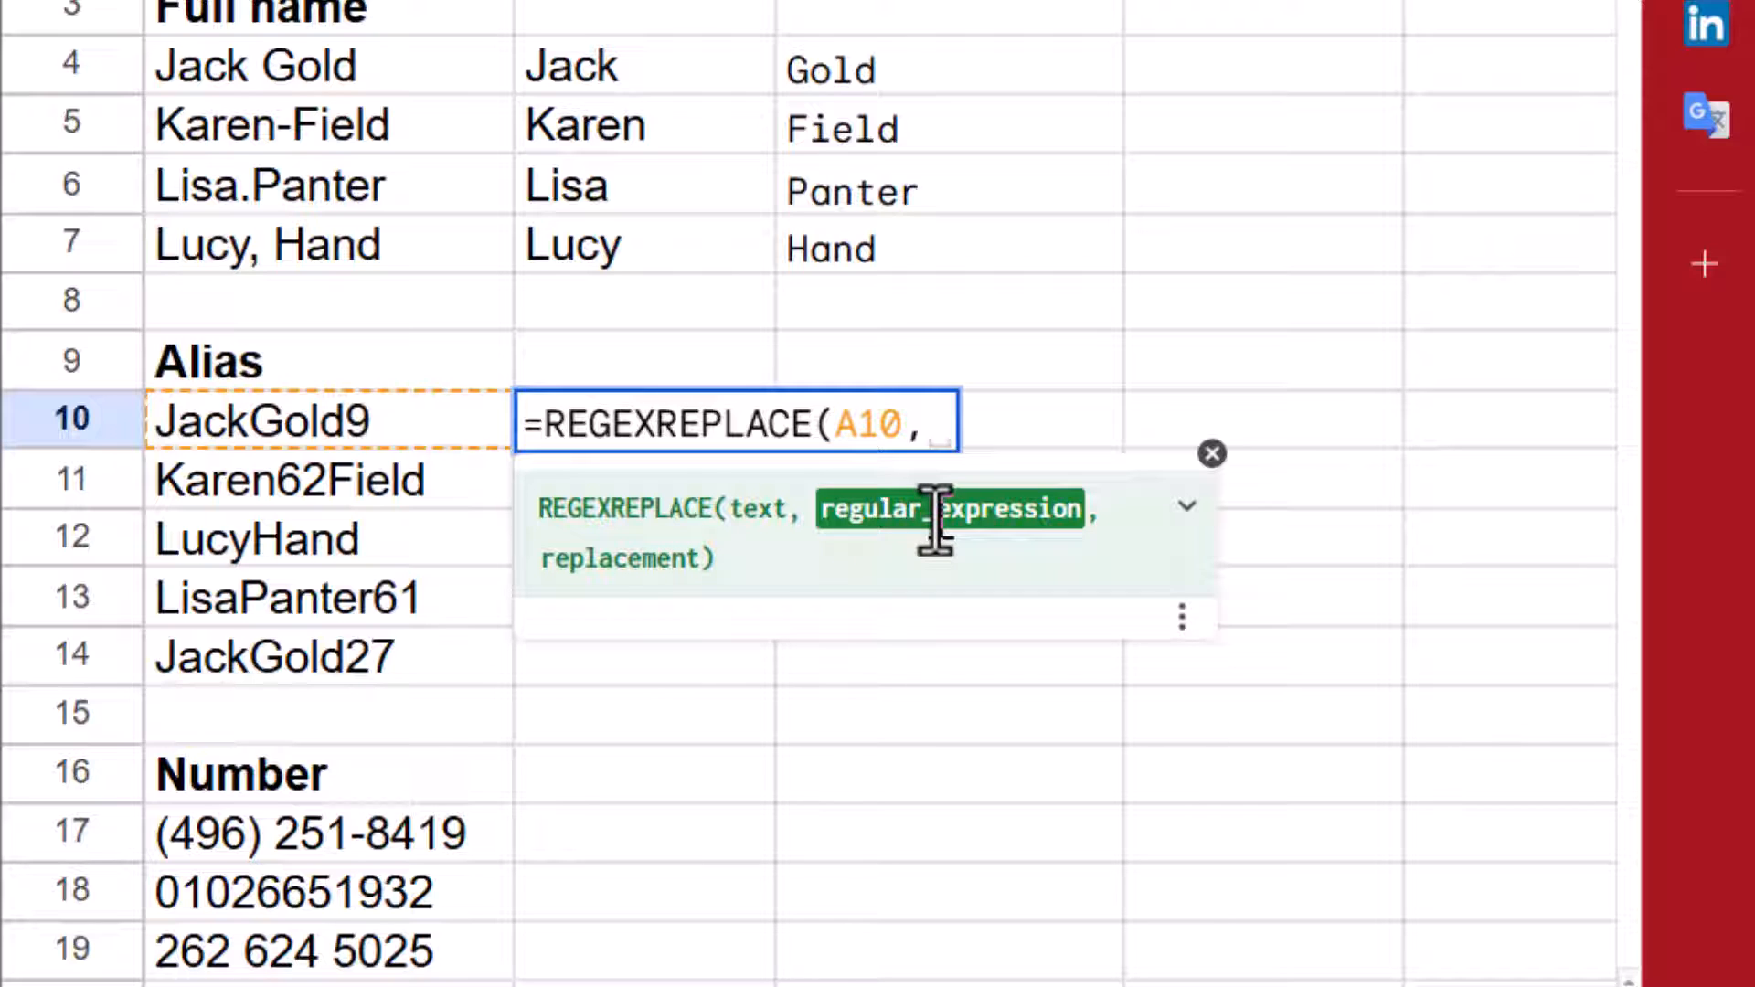
text("d",)
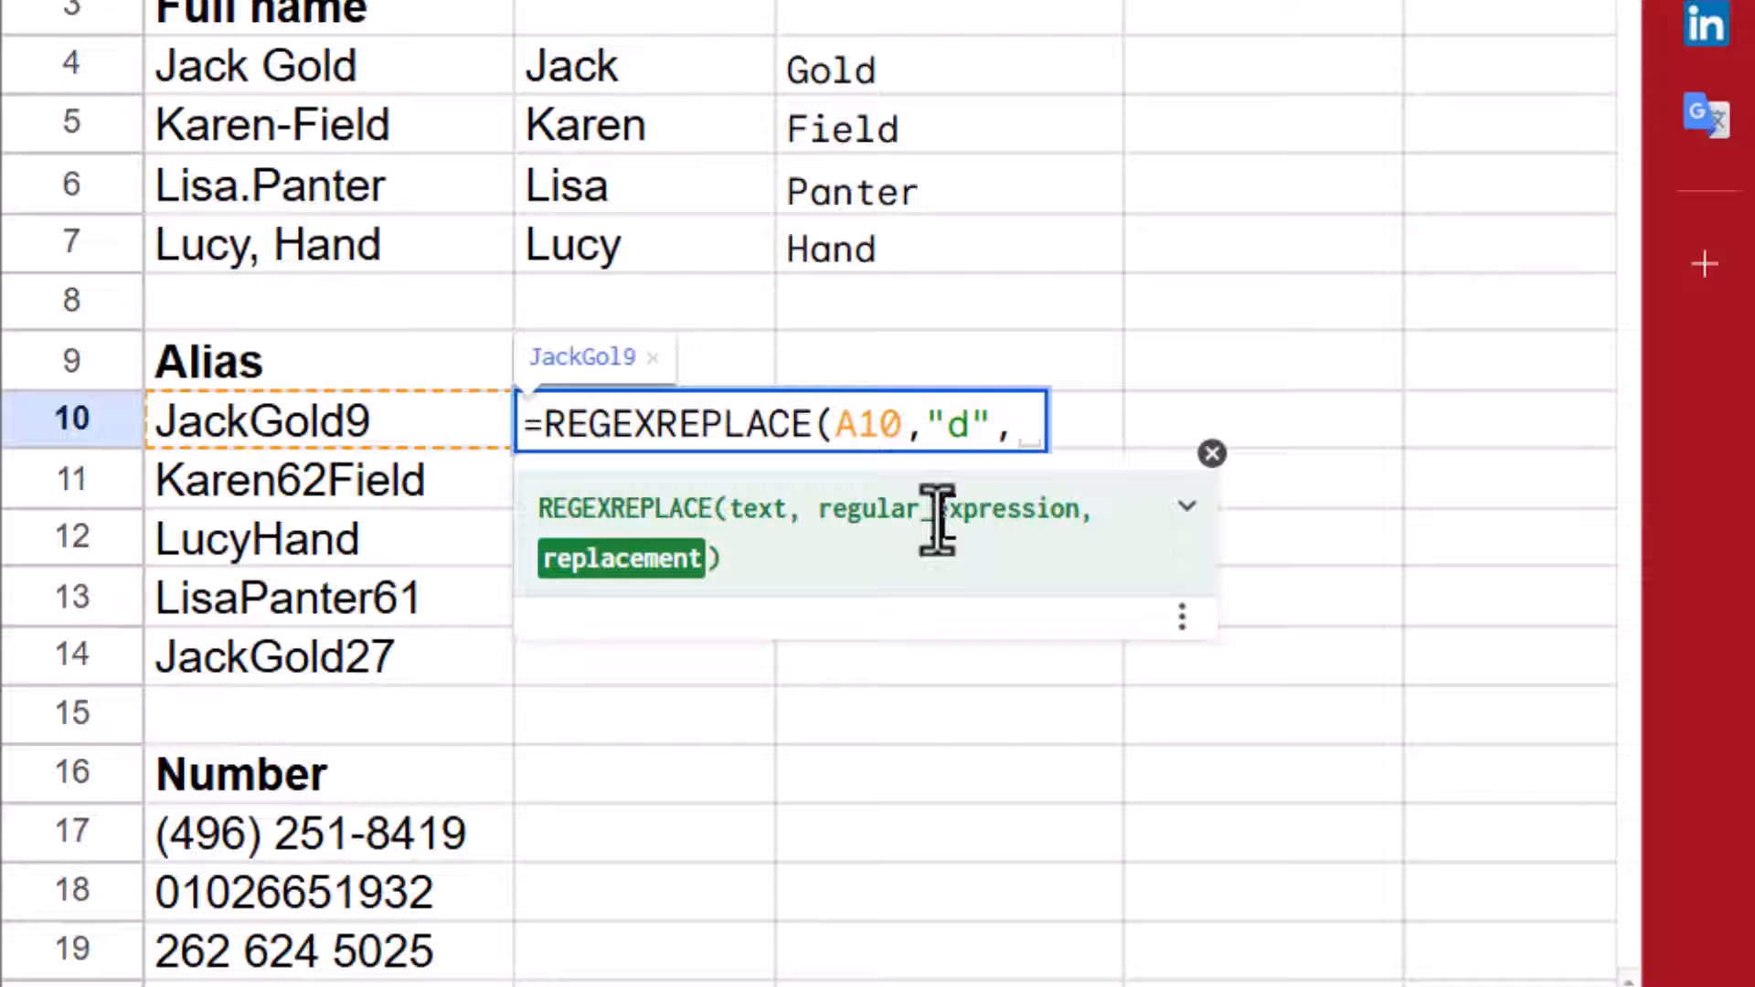
text(""))
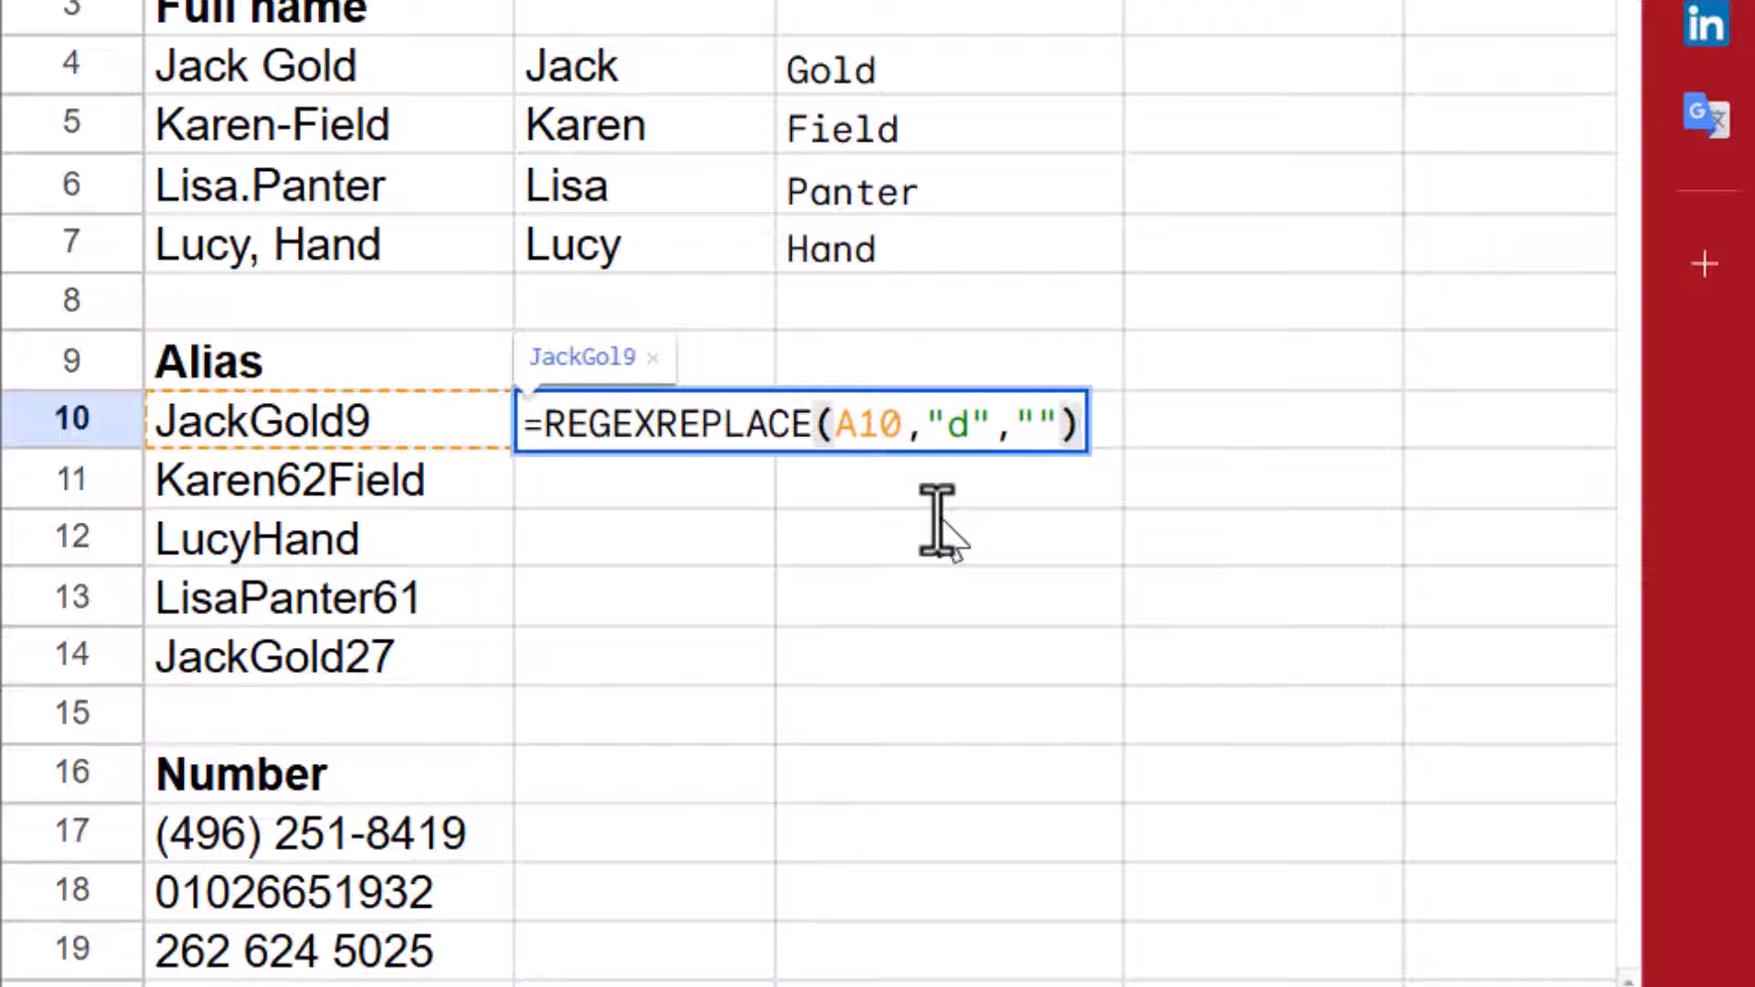
key(Enter)
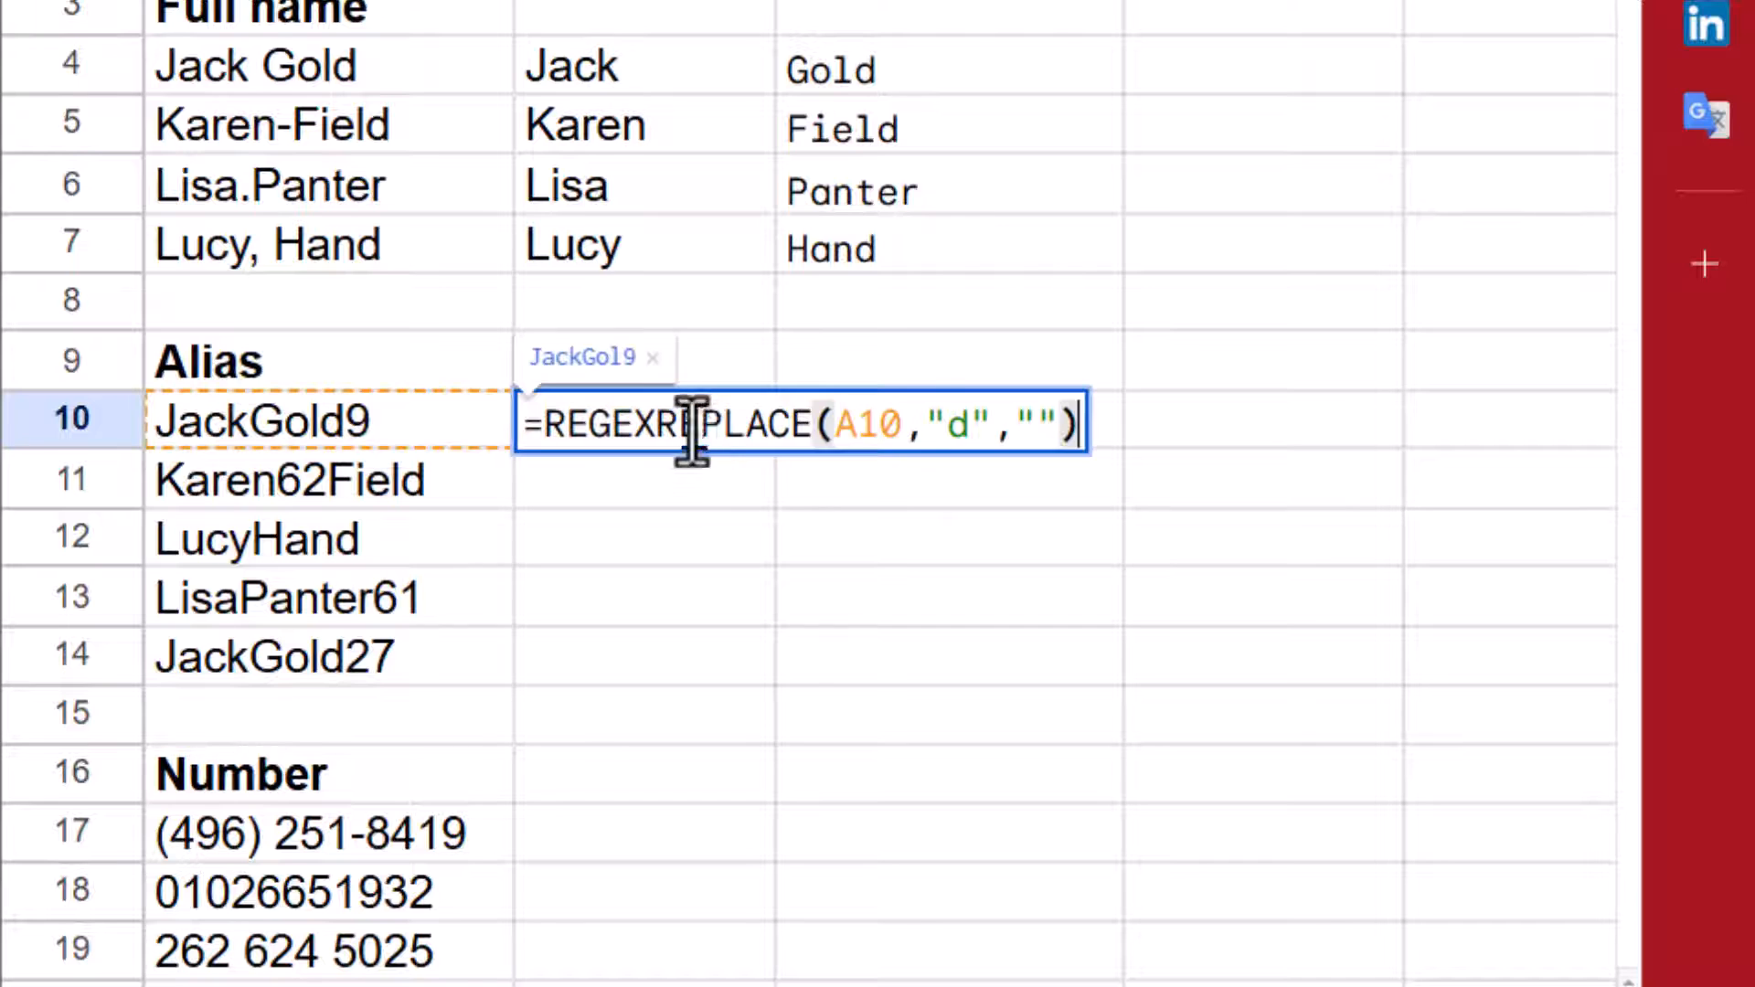
Fix the pattern to "\d" so aliases show digit-free, like JackGold and LucyHand
click(947, 422)
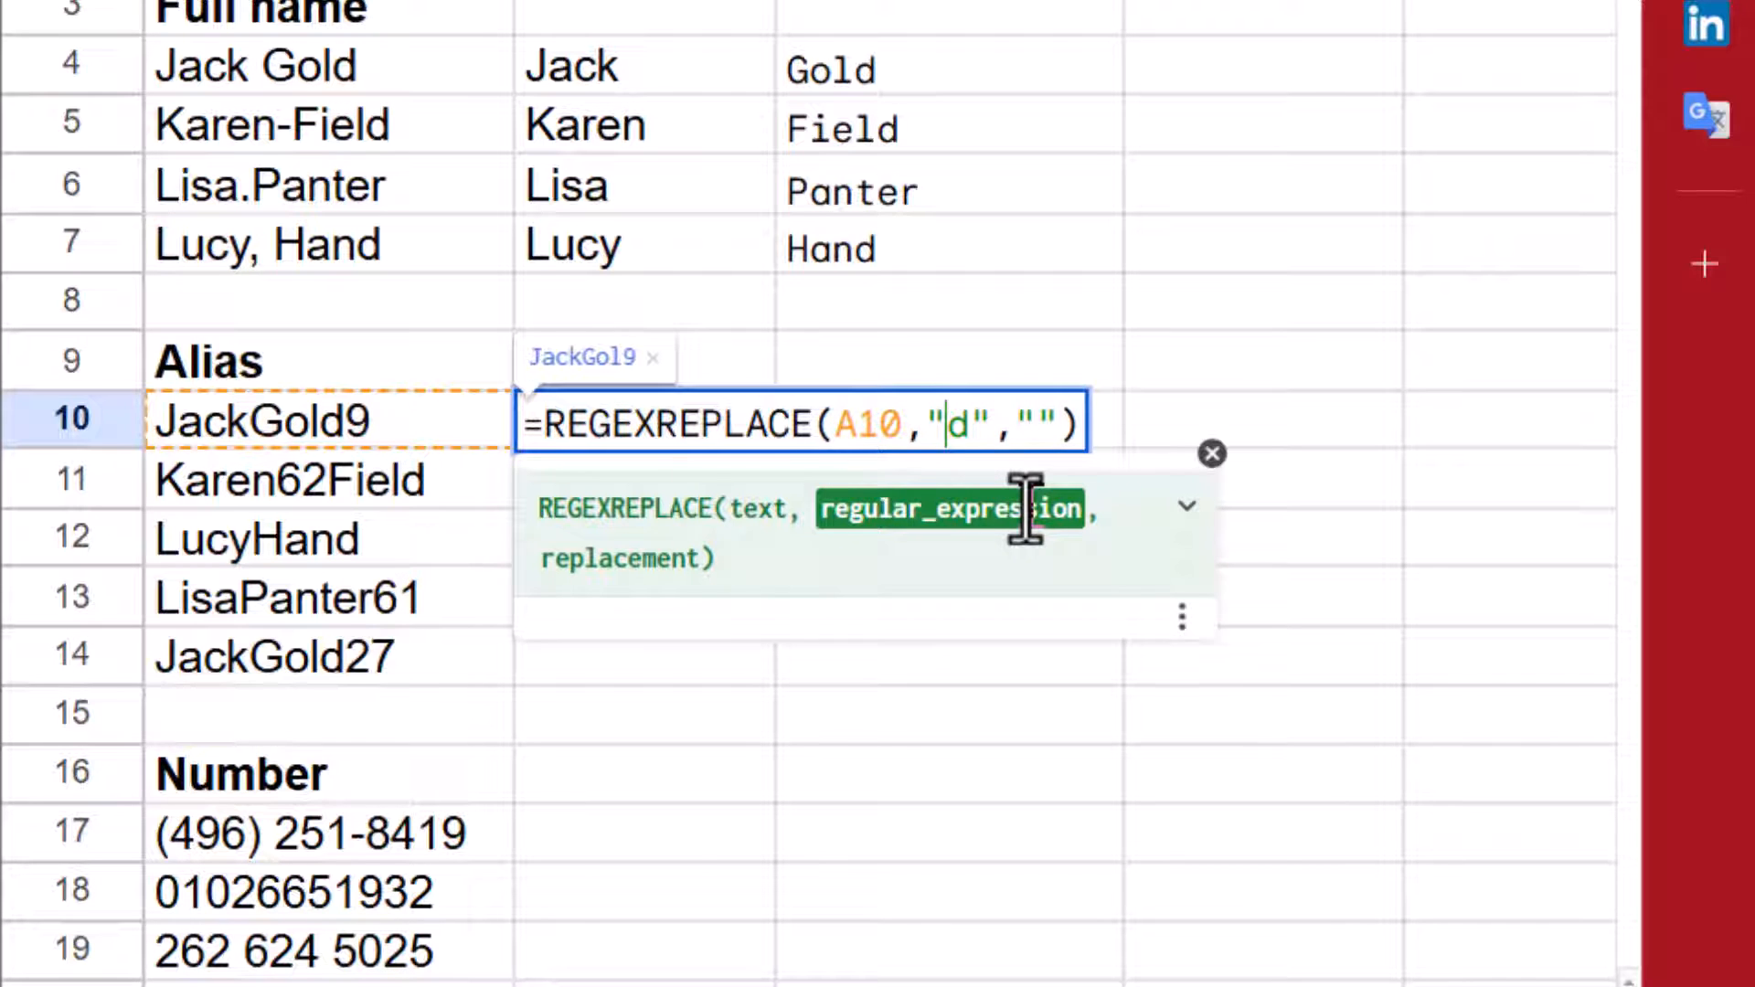
text(\)
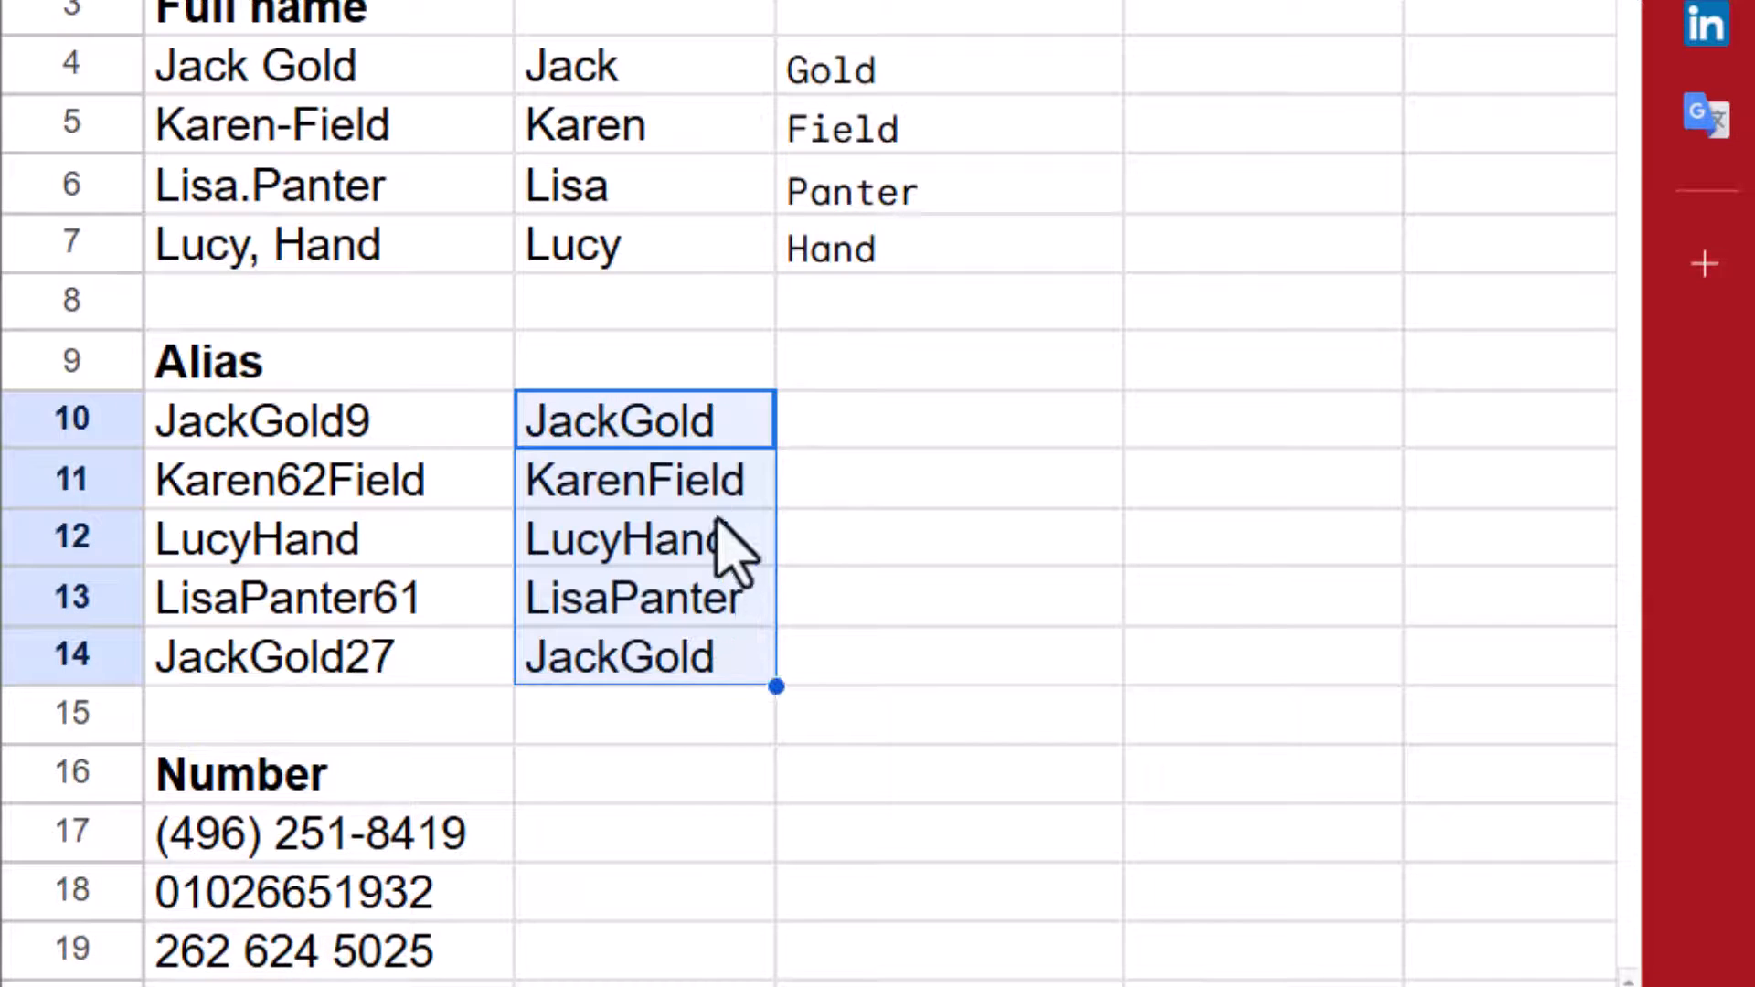
click(645, 539)
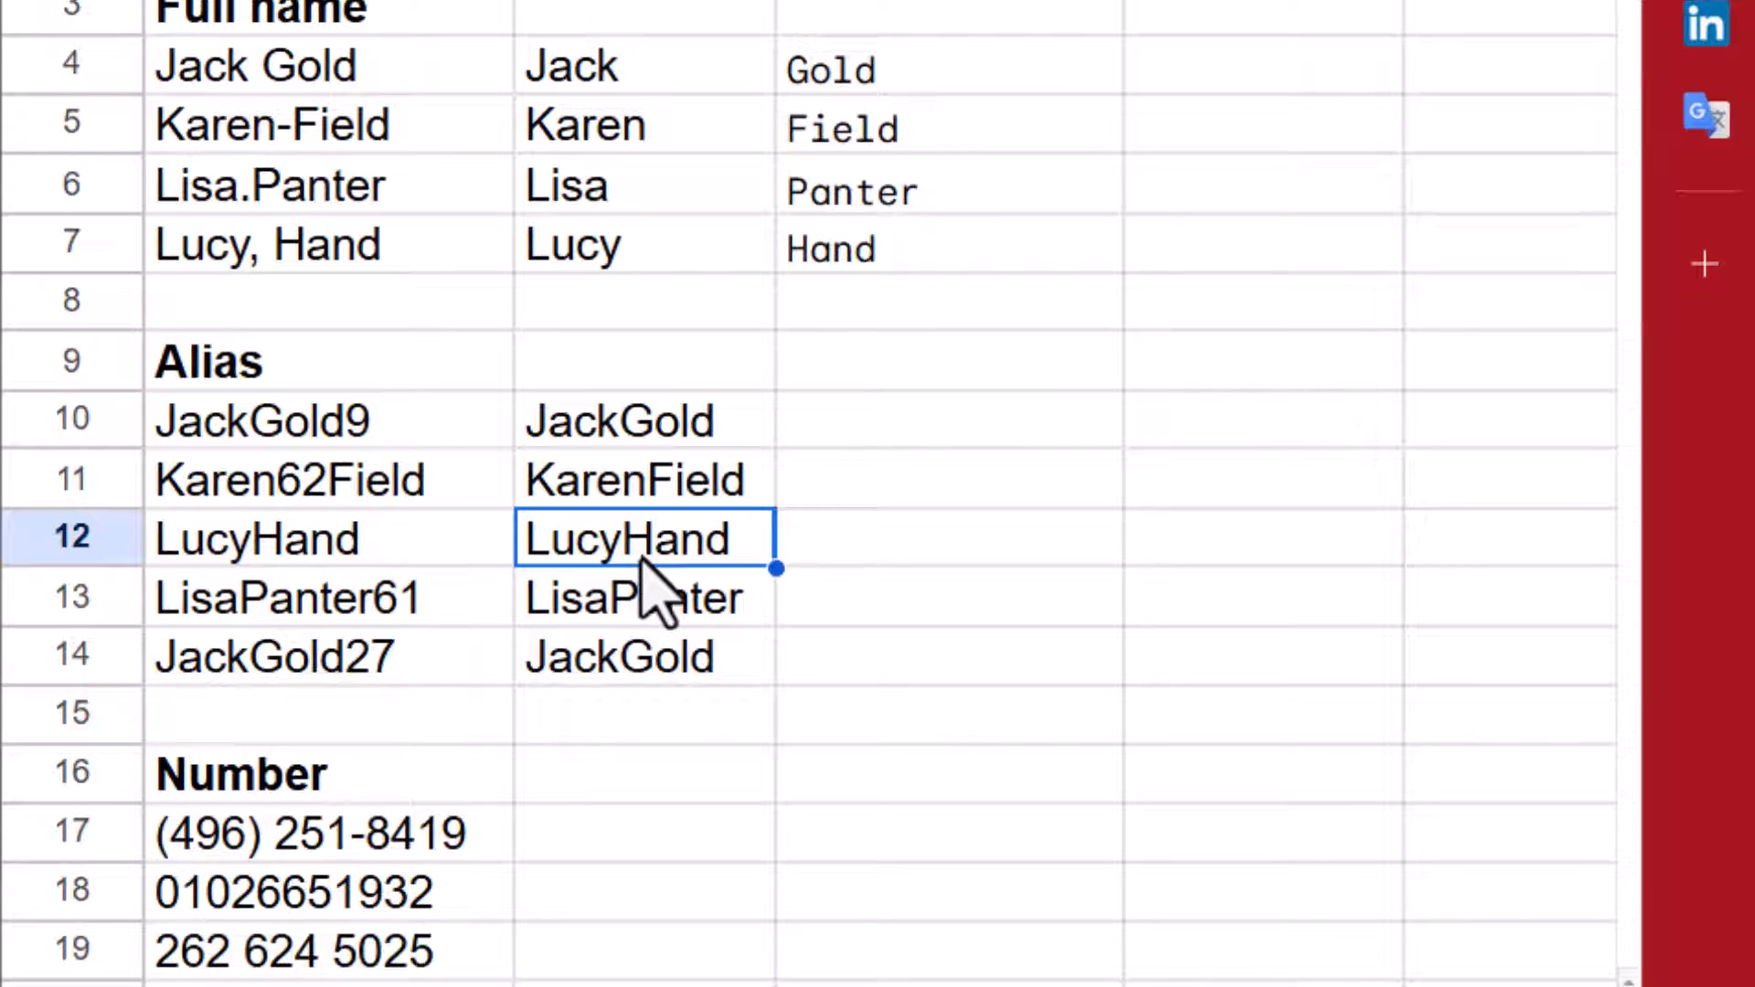
mouse_move(653, 597)
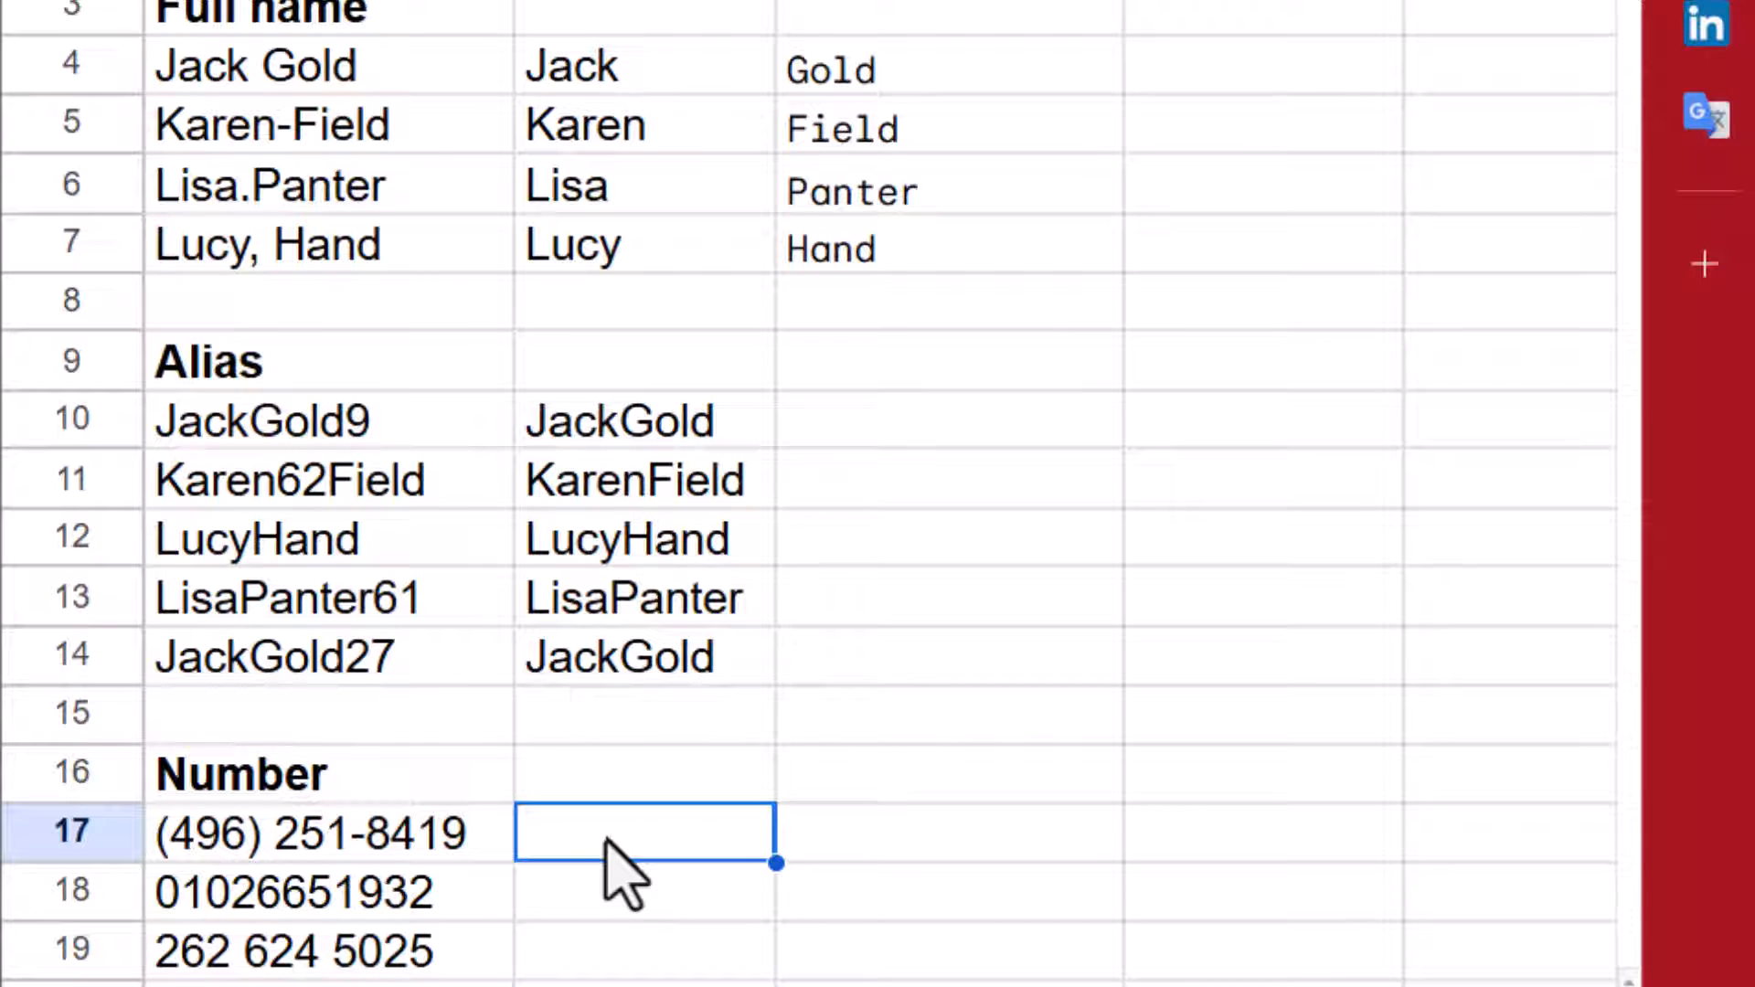
mouse_move(625, 880)
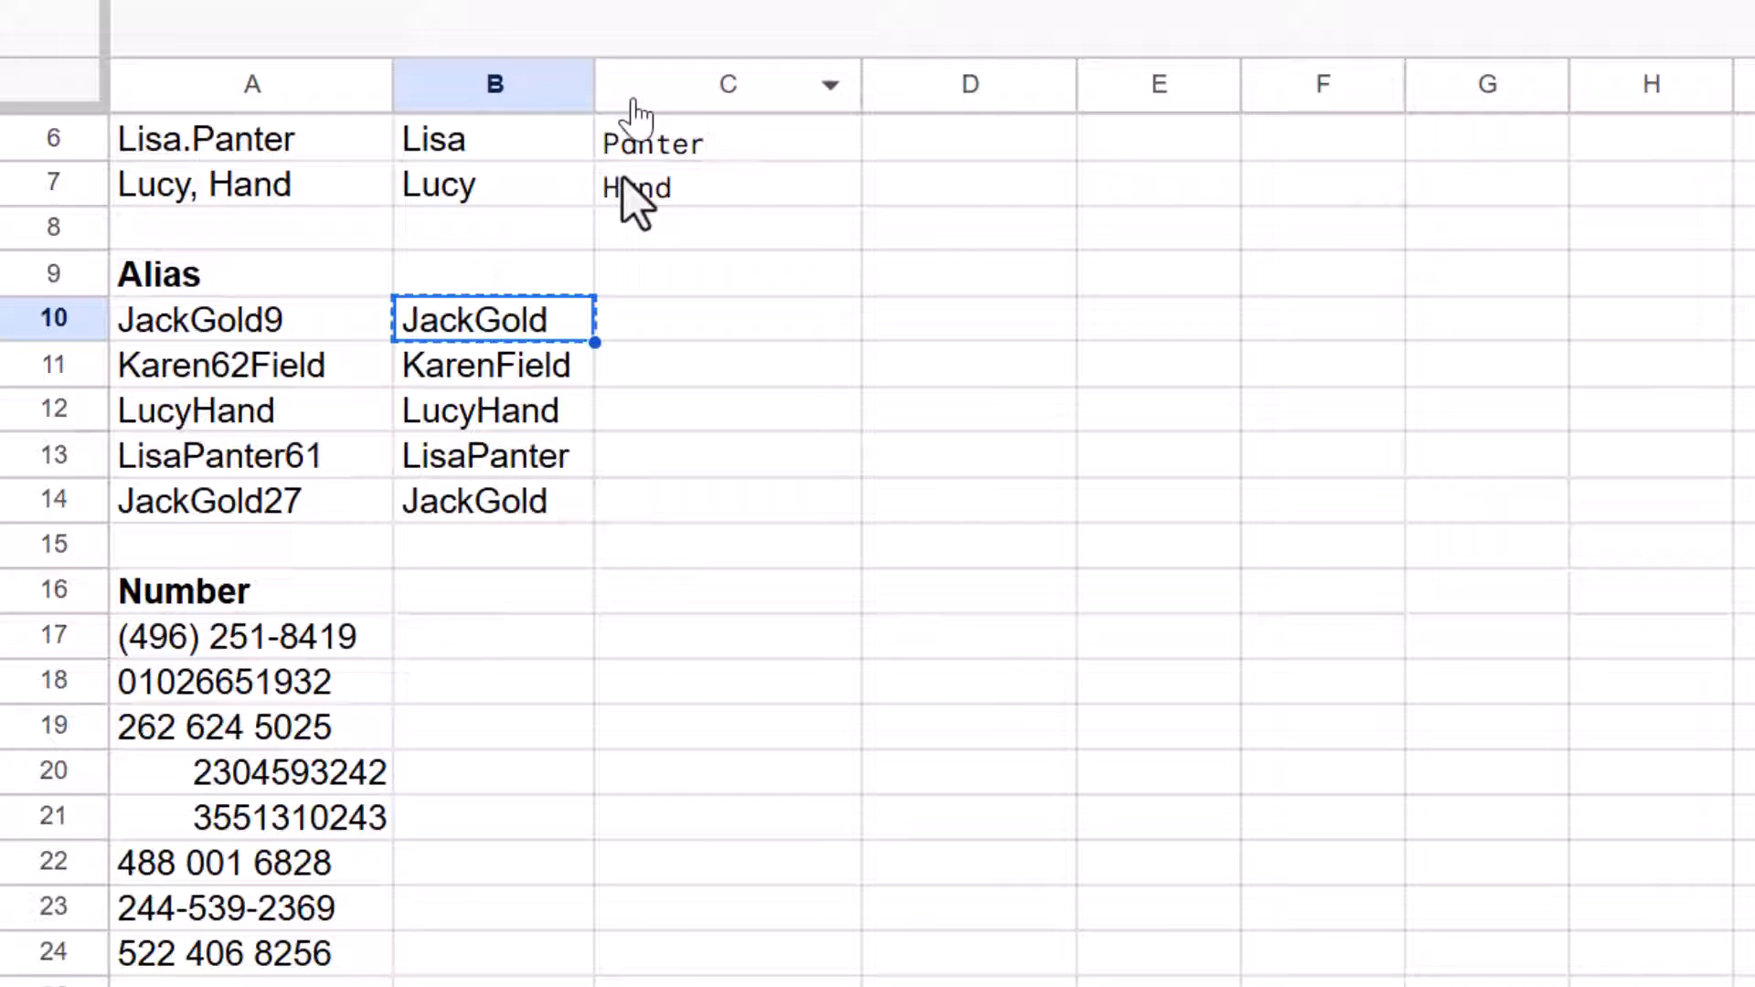
Paste a REGEXREPLACE with pattern \D into B17 to keep digits only; plain numbers give #VALUE!
right_click(446, 636)
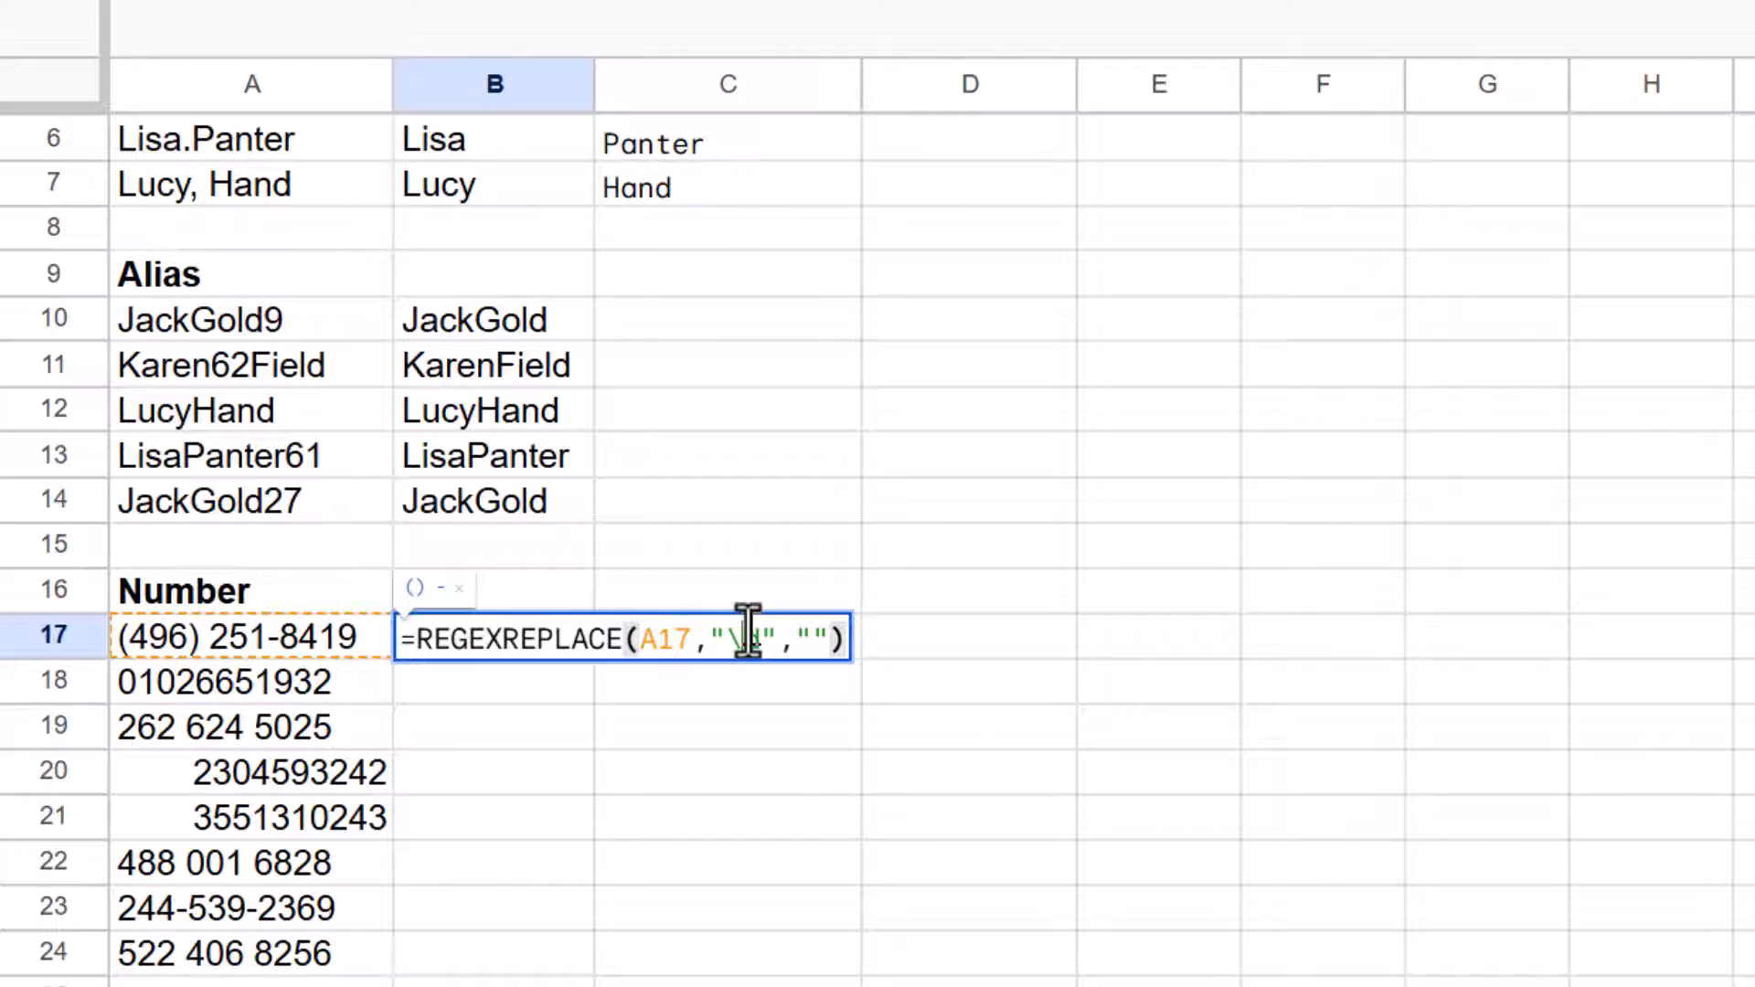
text(D)
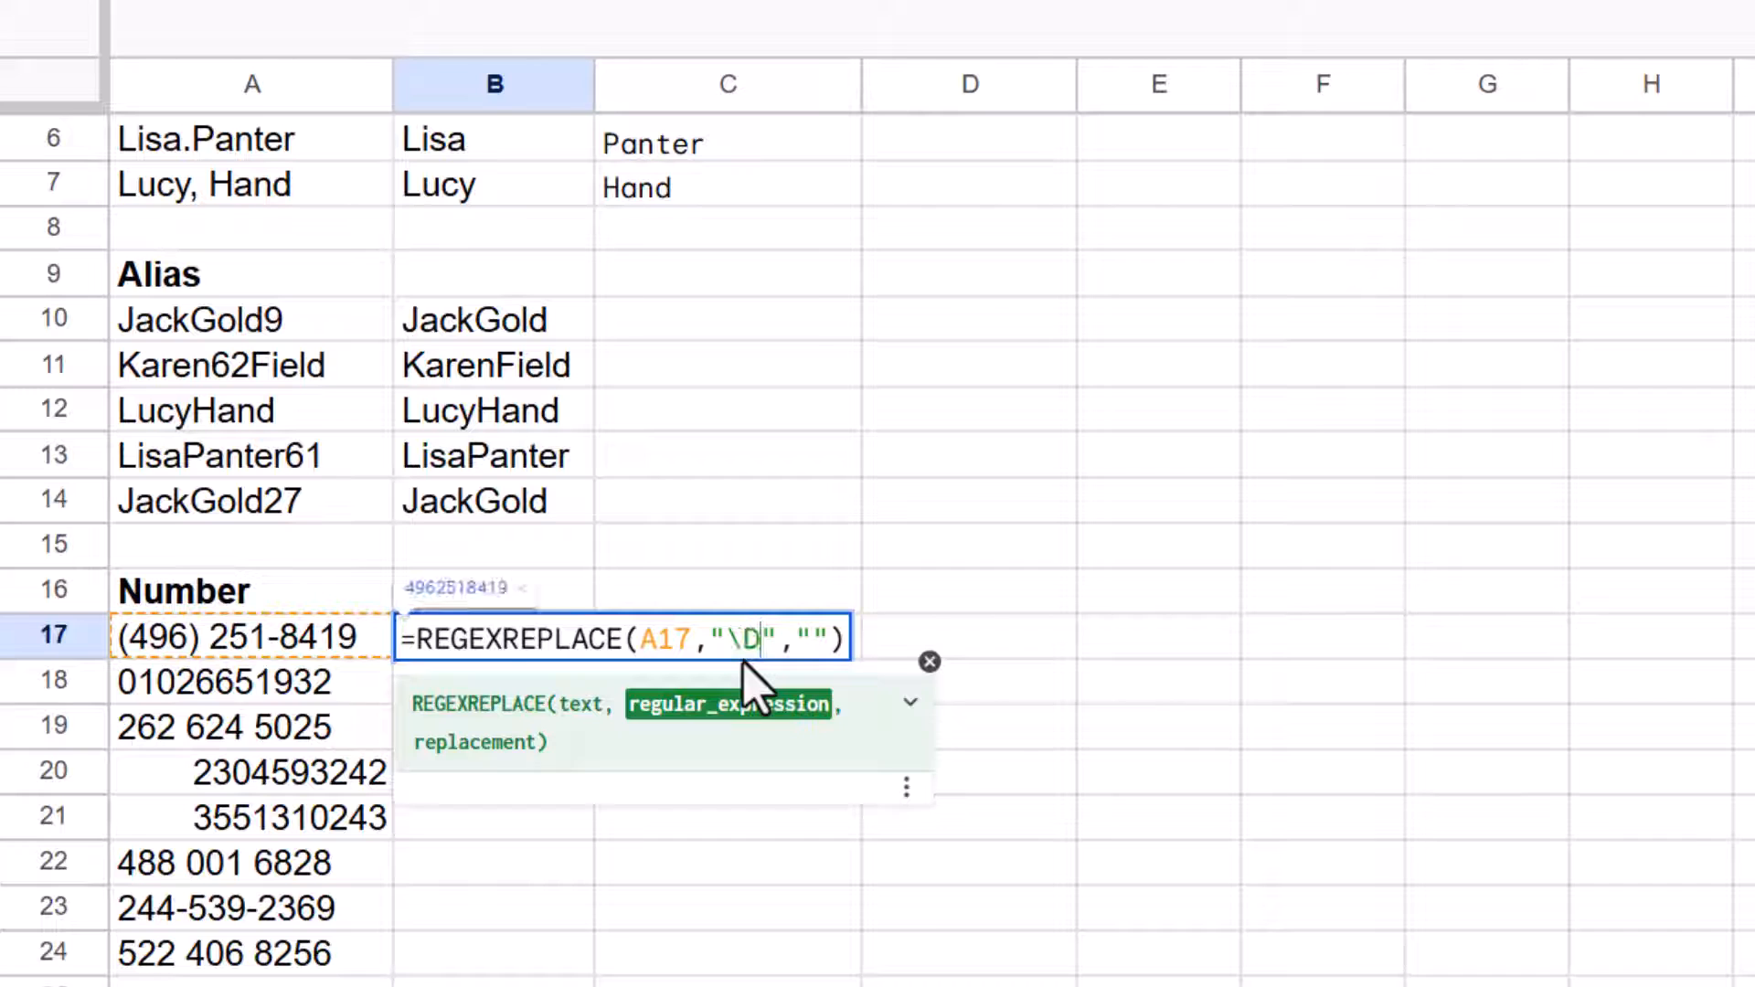
key(Enter)
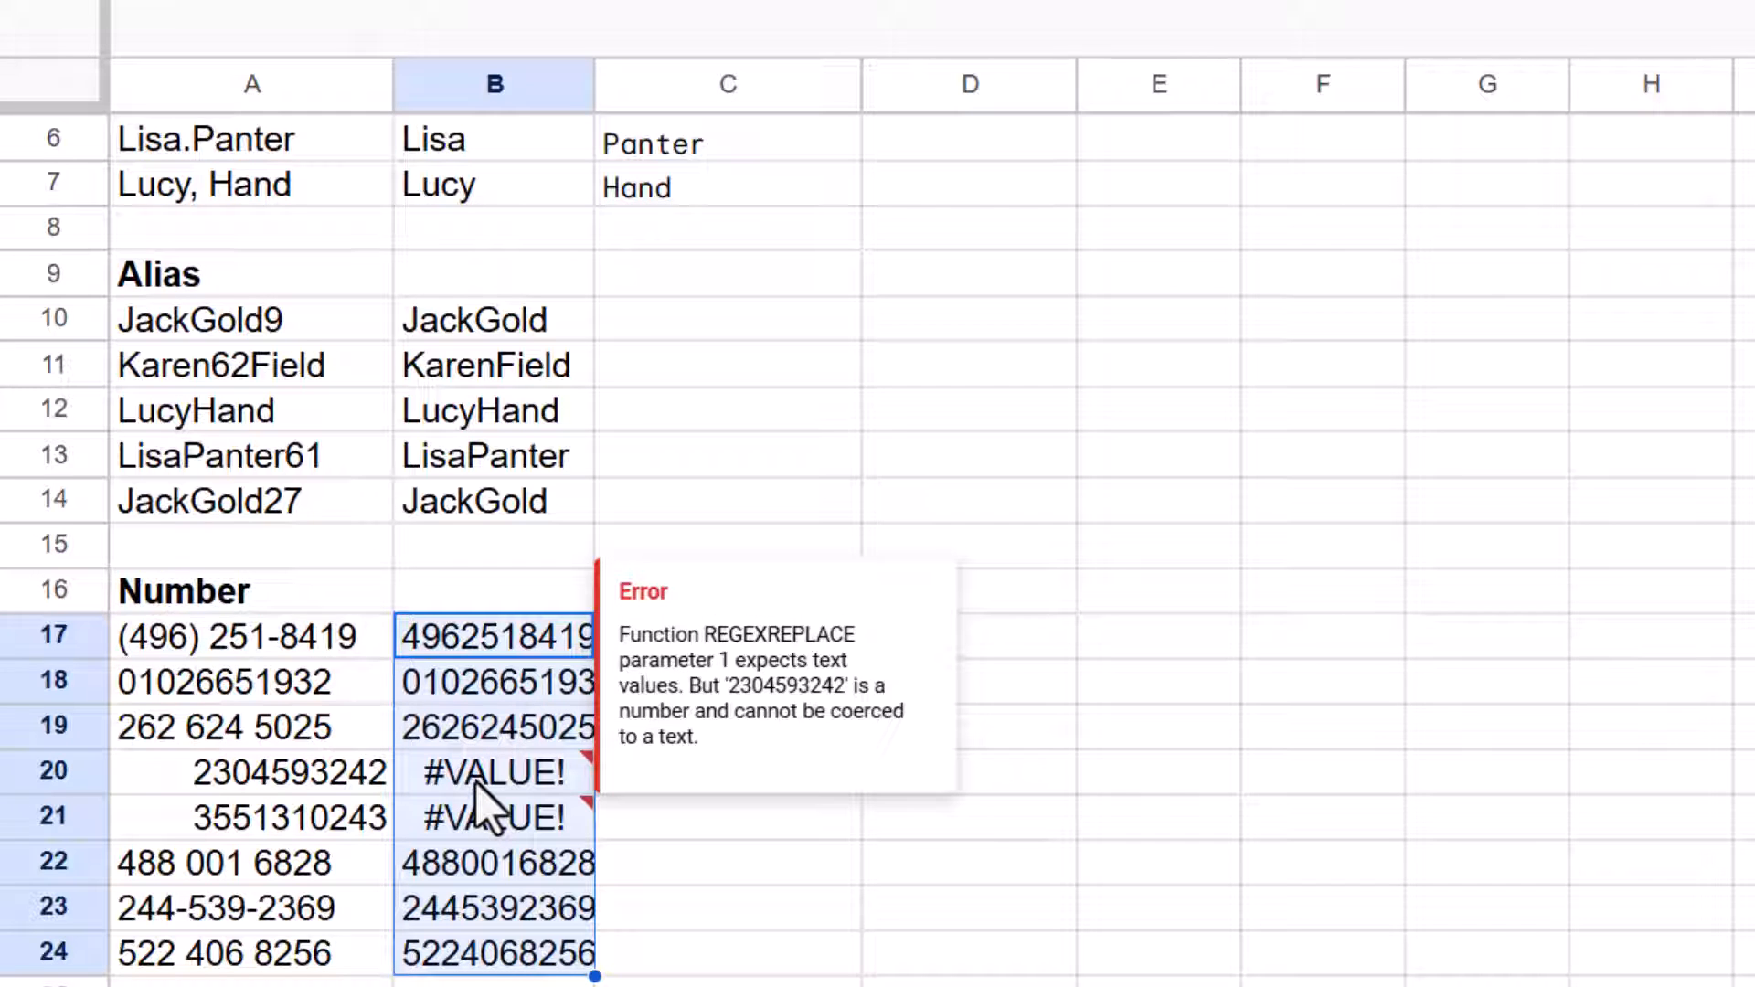
click(247, 771)
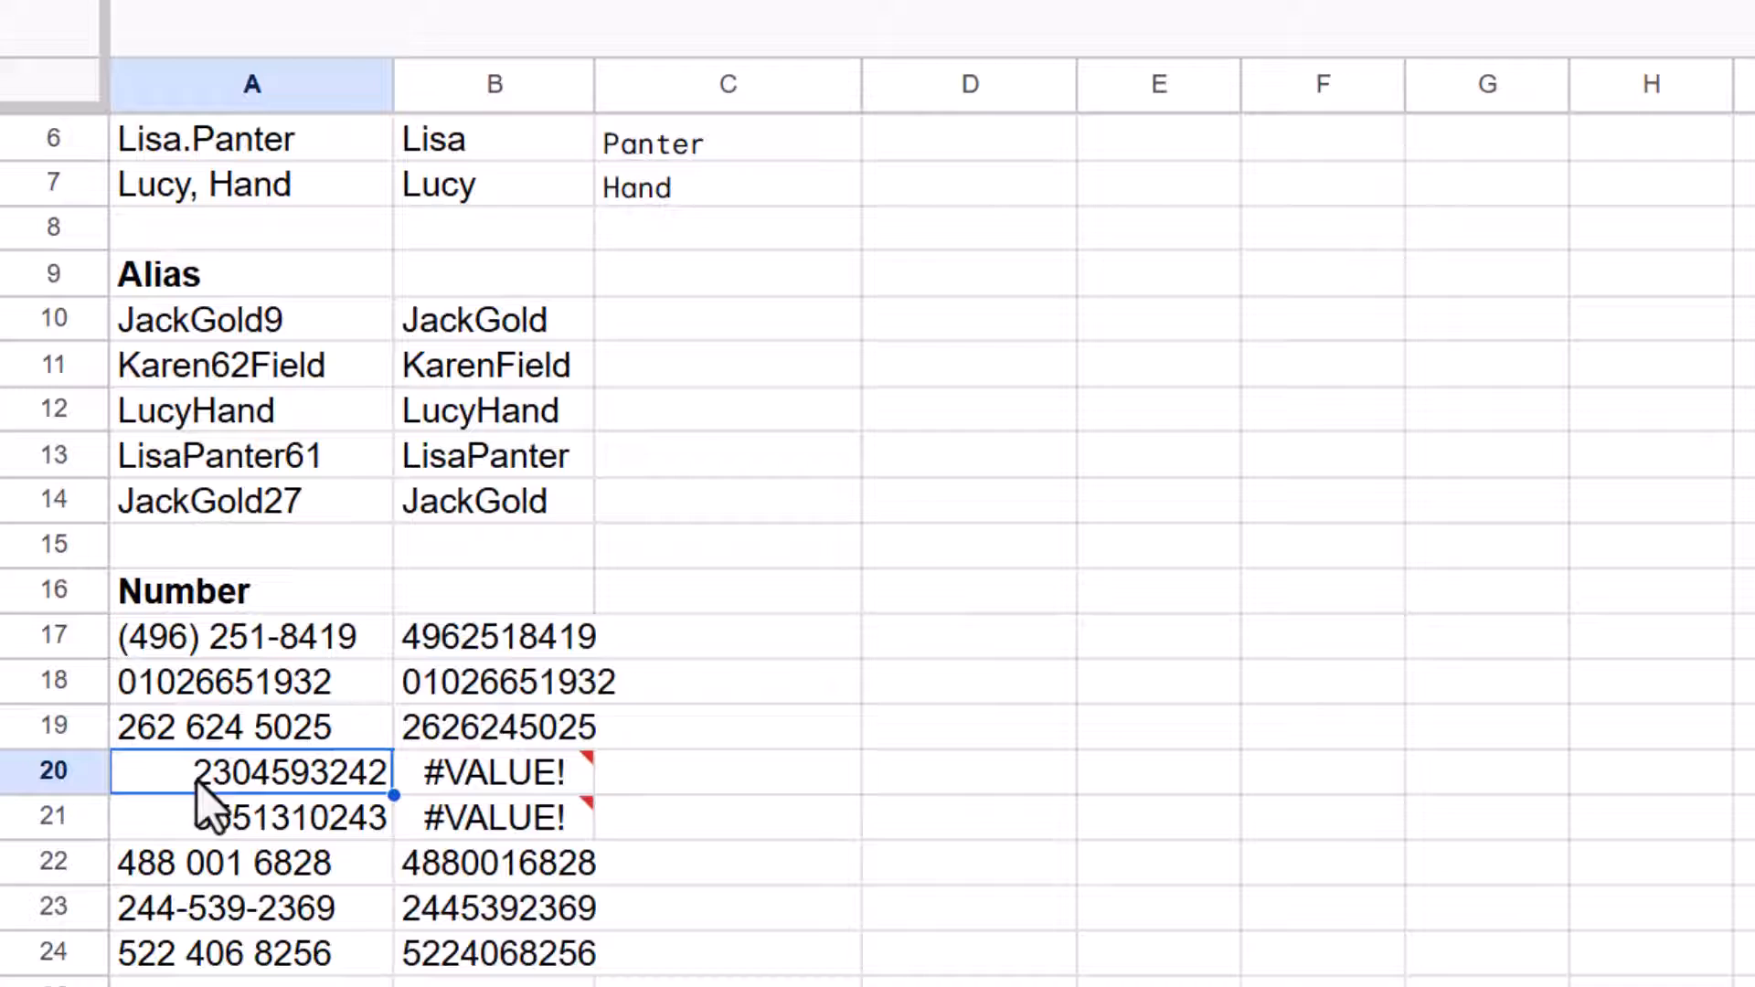
click(494, 636)
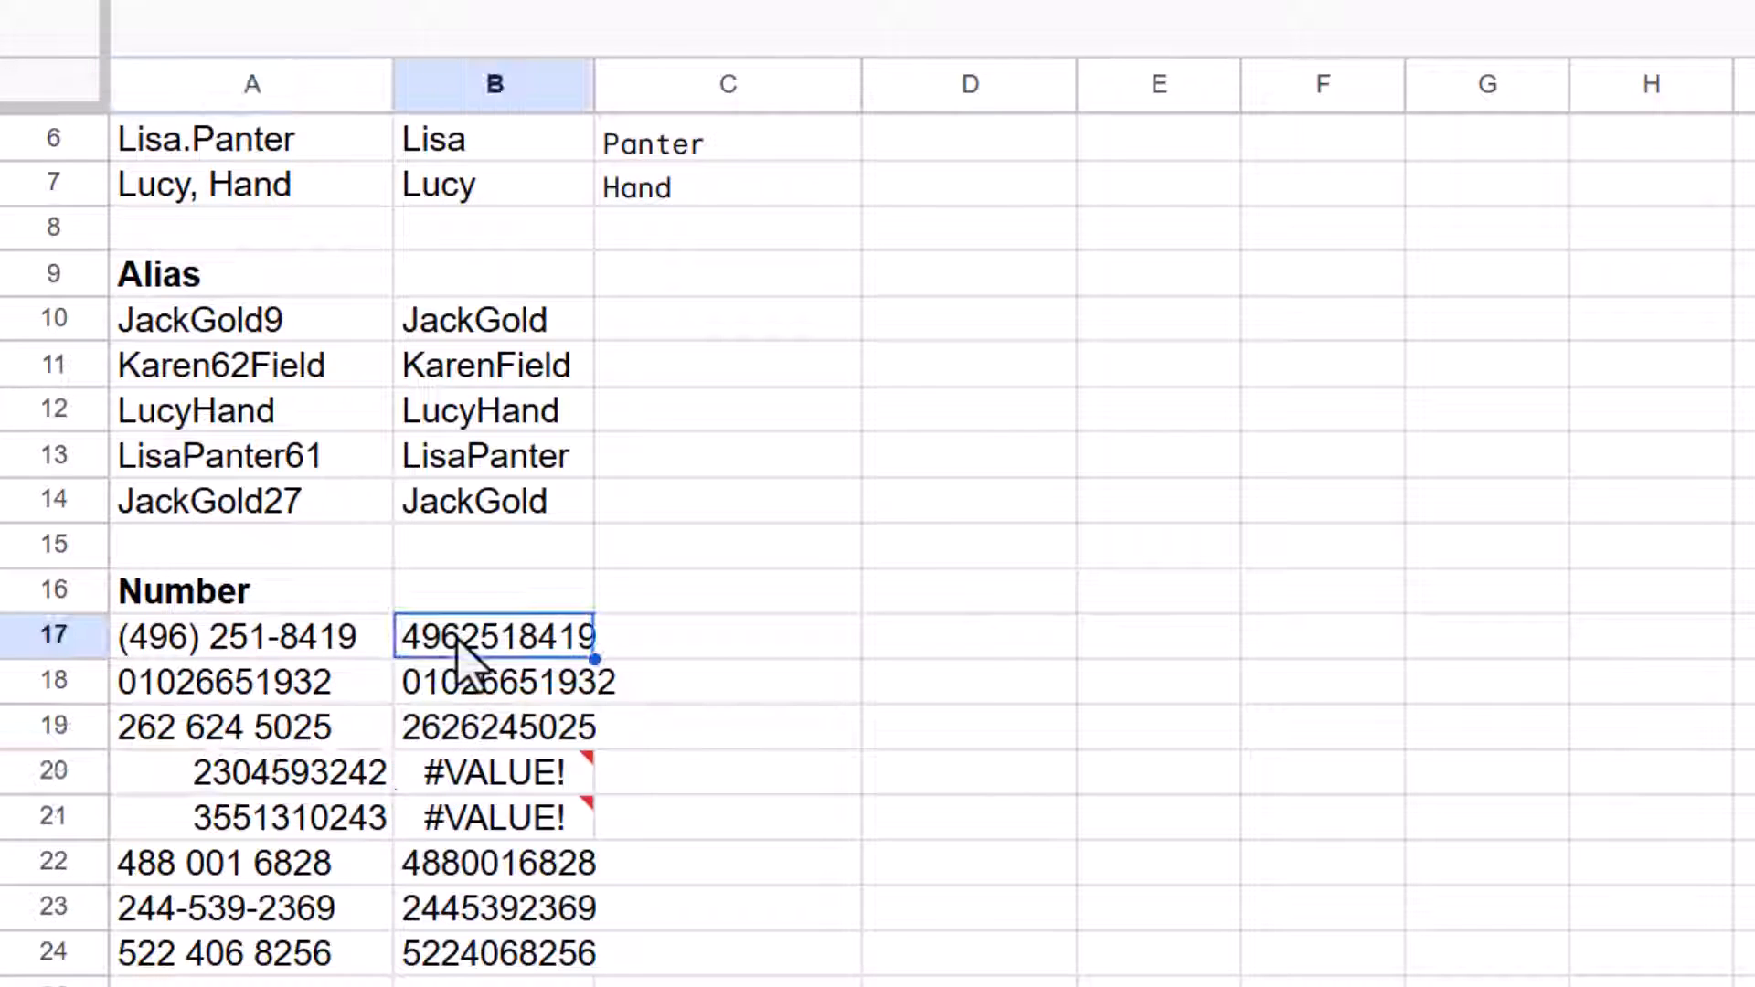
Append &"" to A17 in the B17 formula so plain numbers also return digits only
double_click(493, 636)
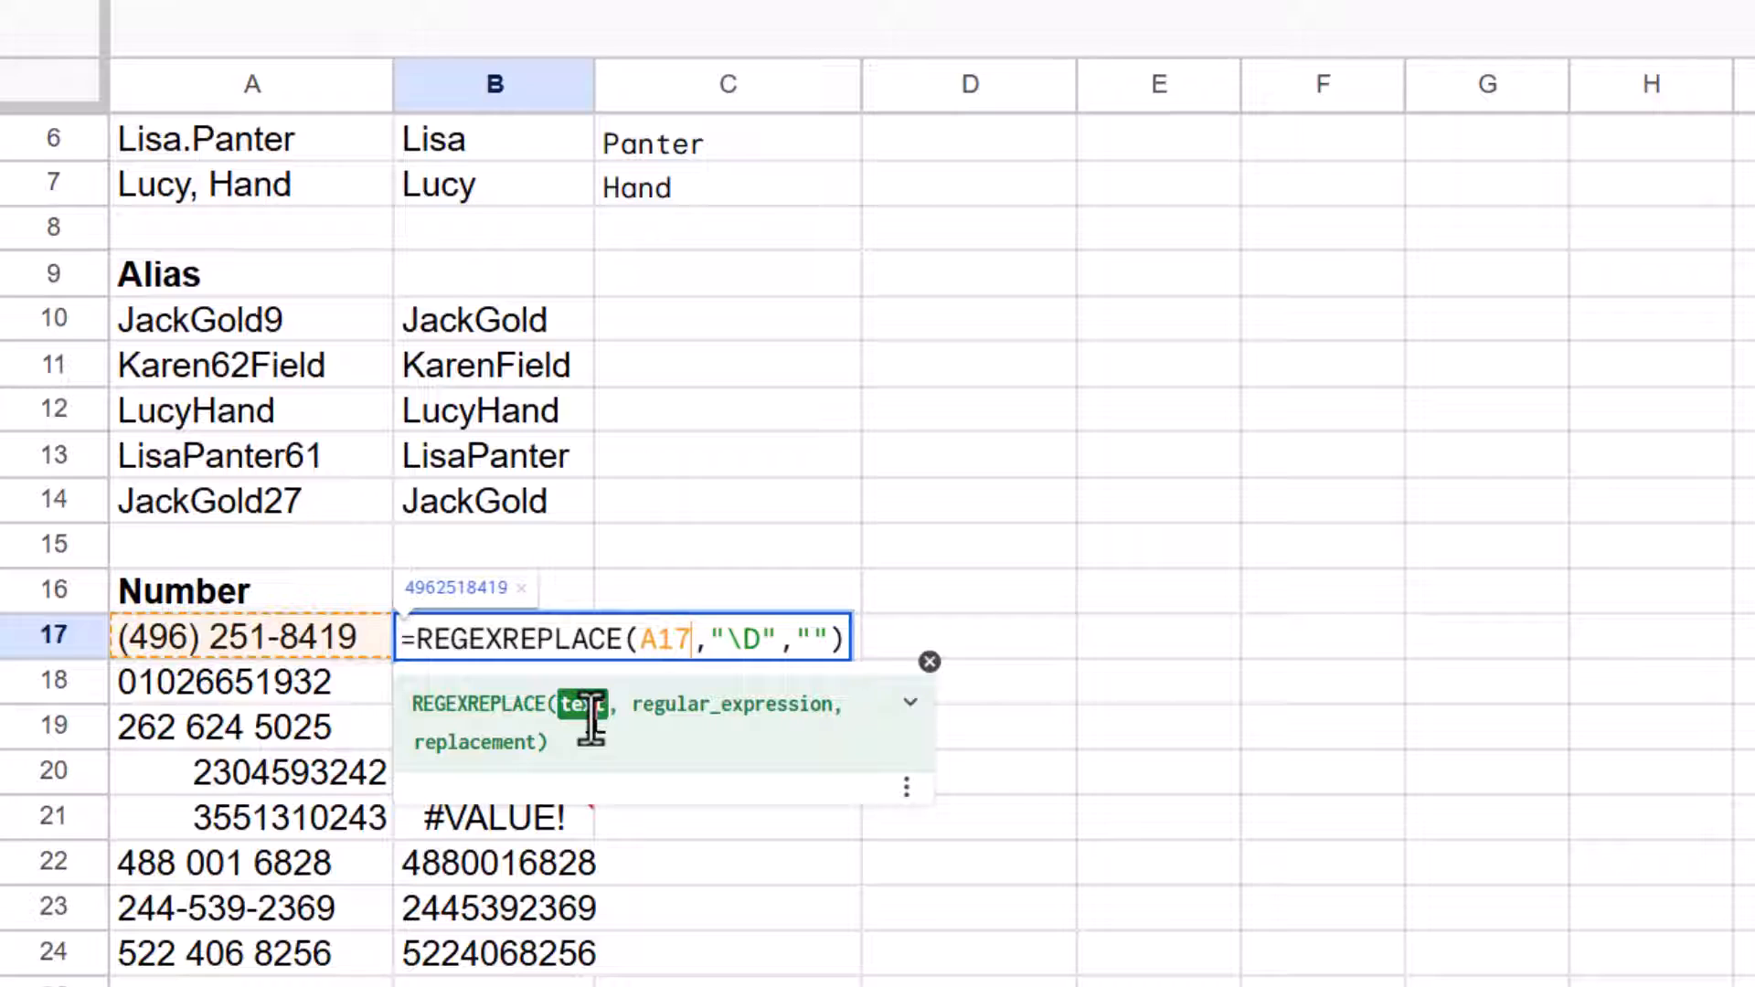
text(&"")
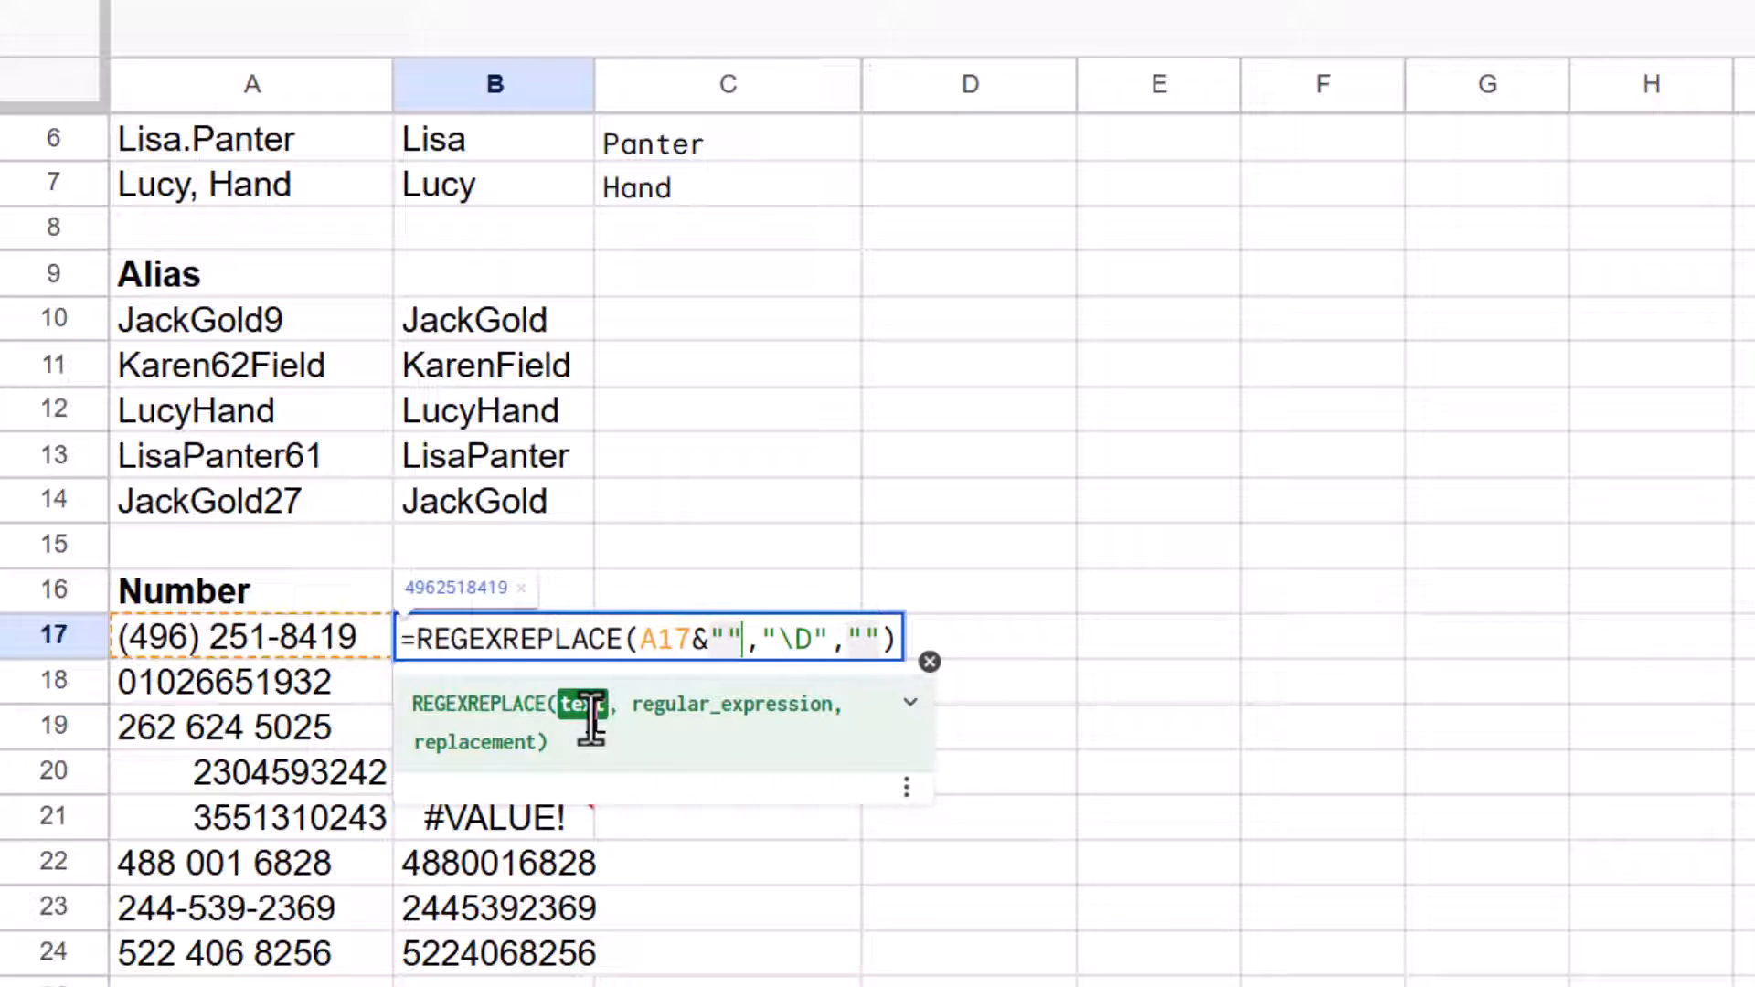
key(Enter)
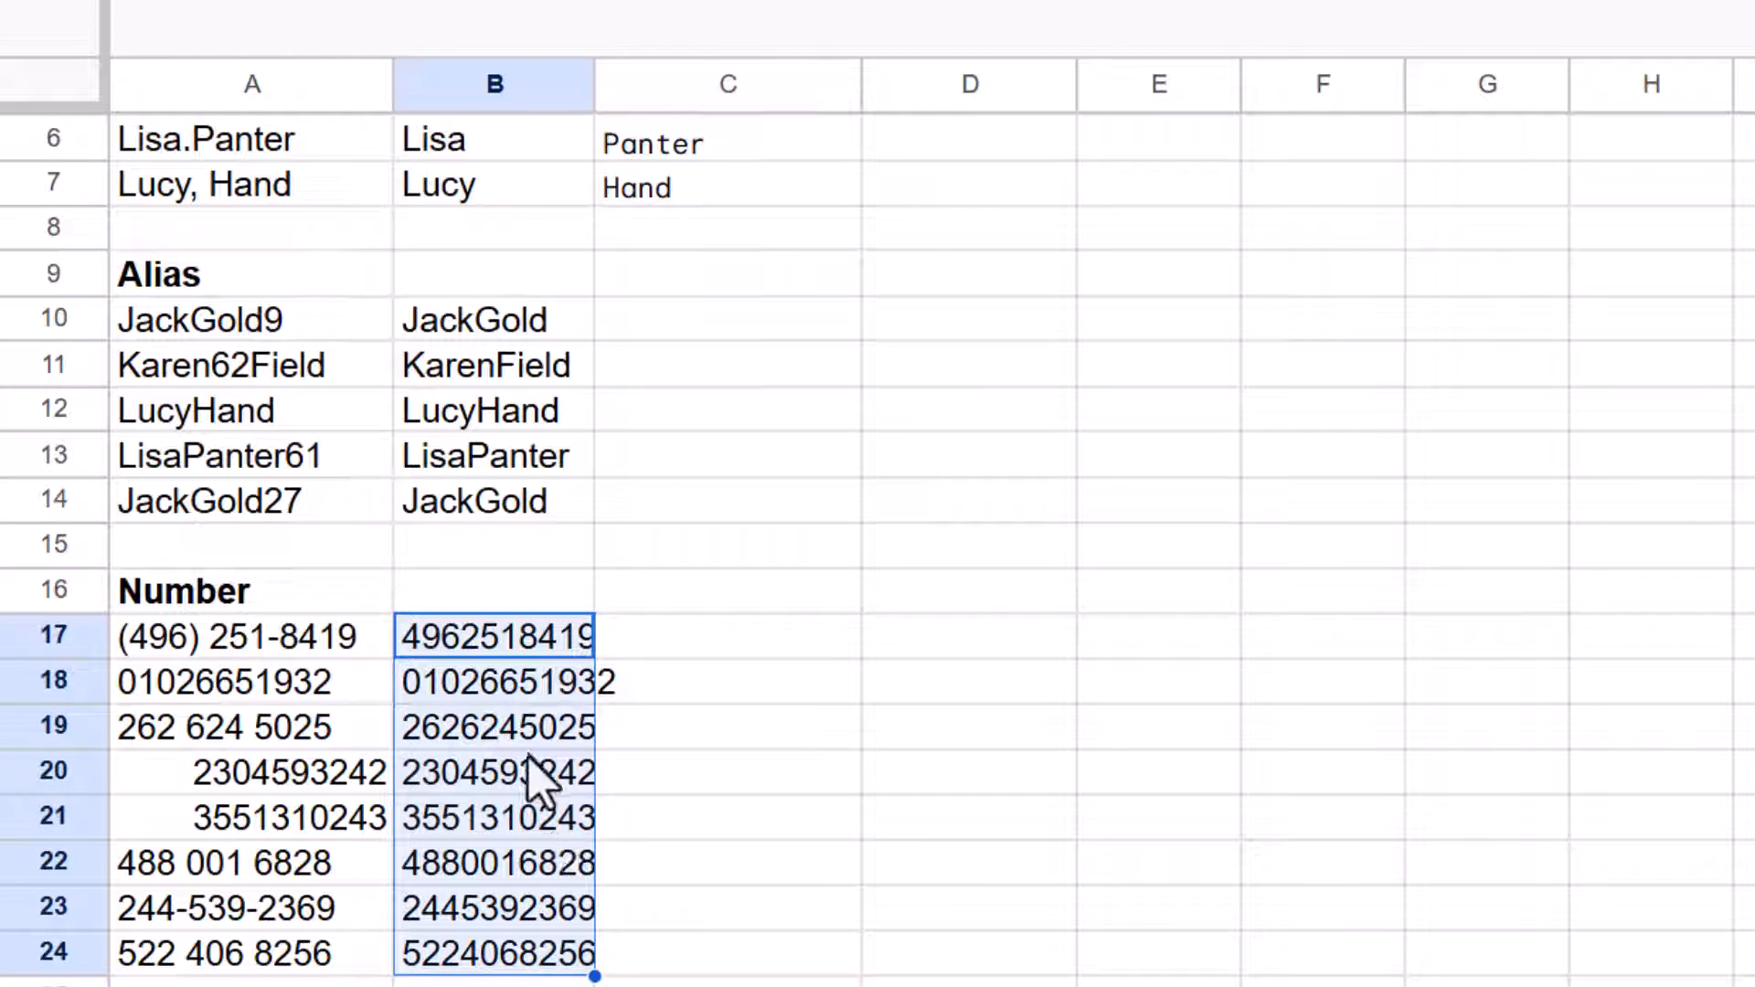
mouse_move(607, 786)
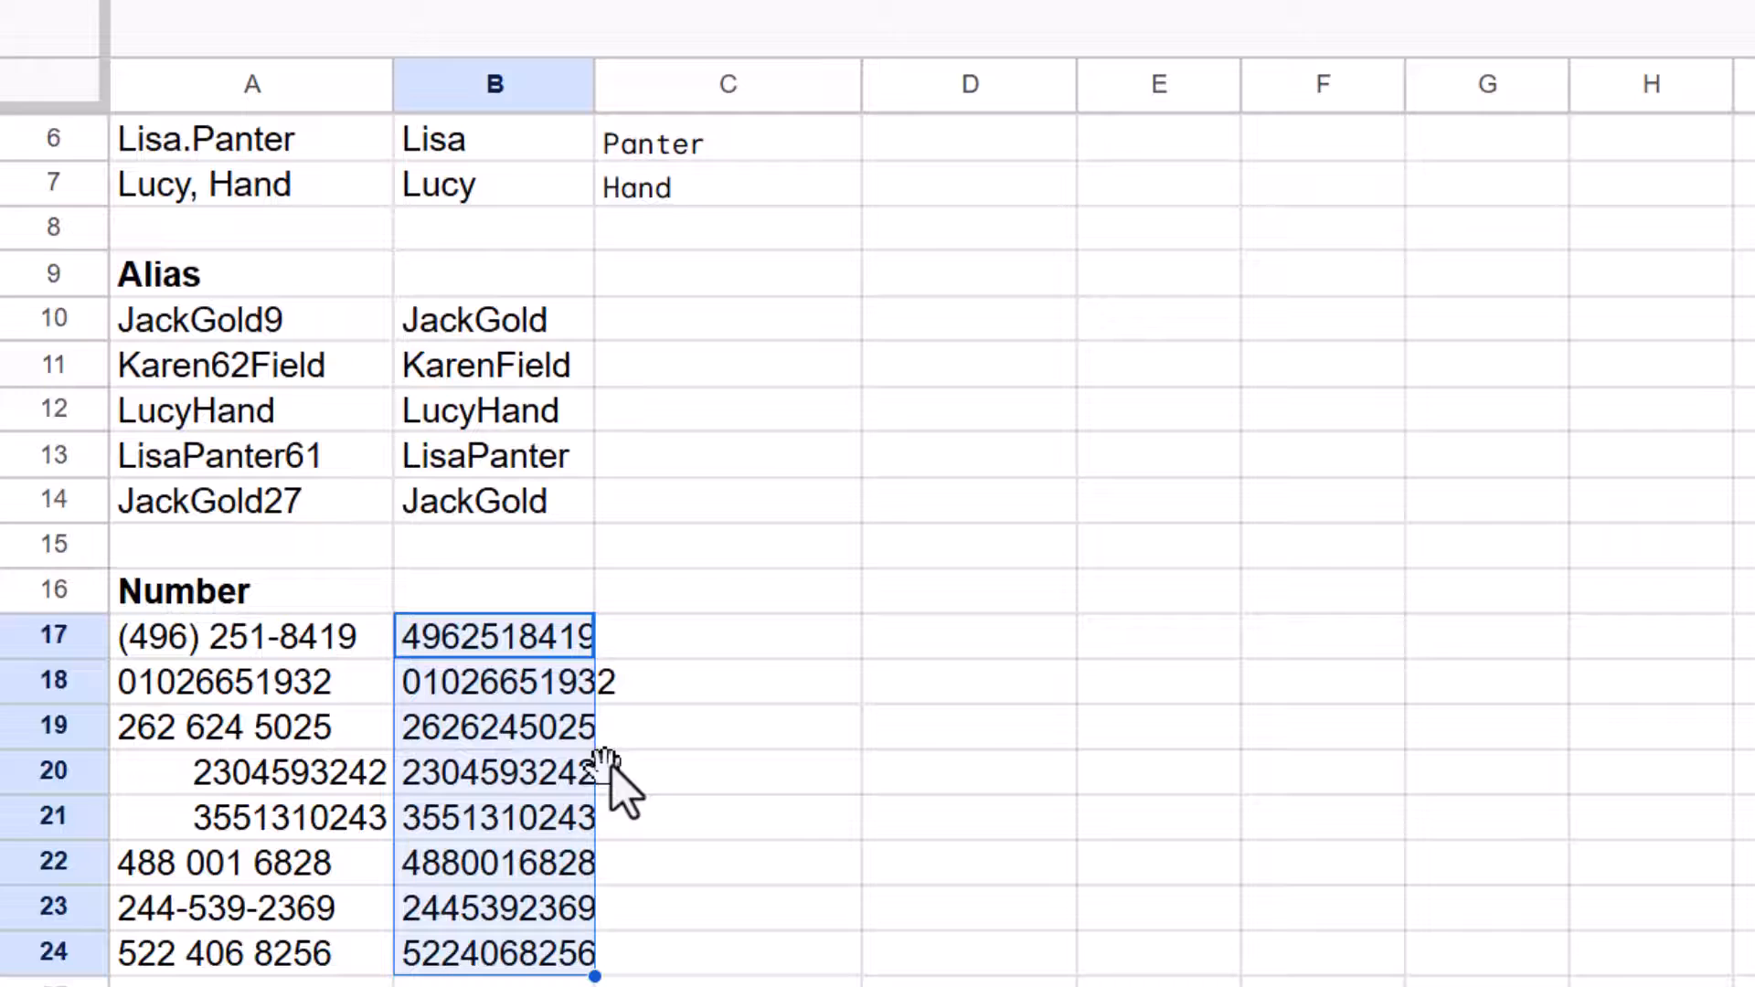
mouse_move(435, 707)
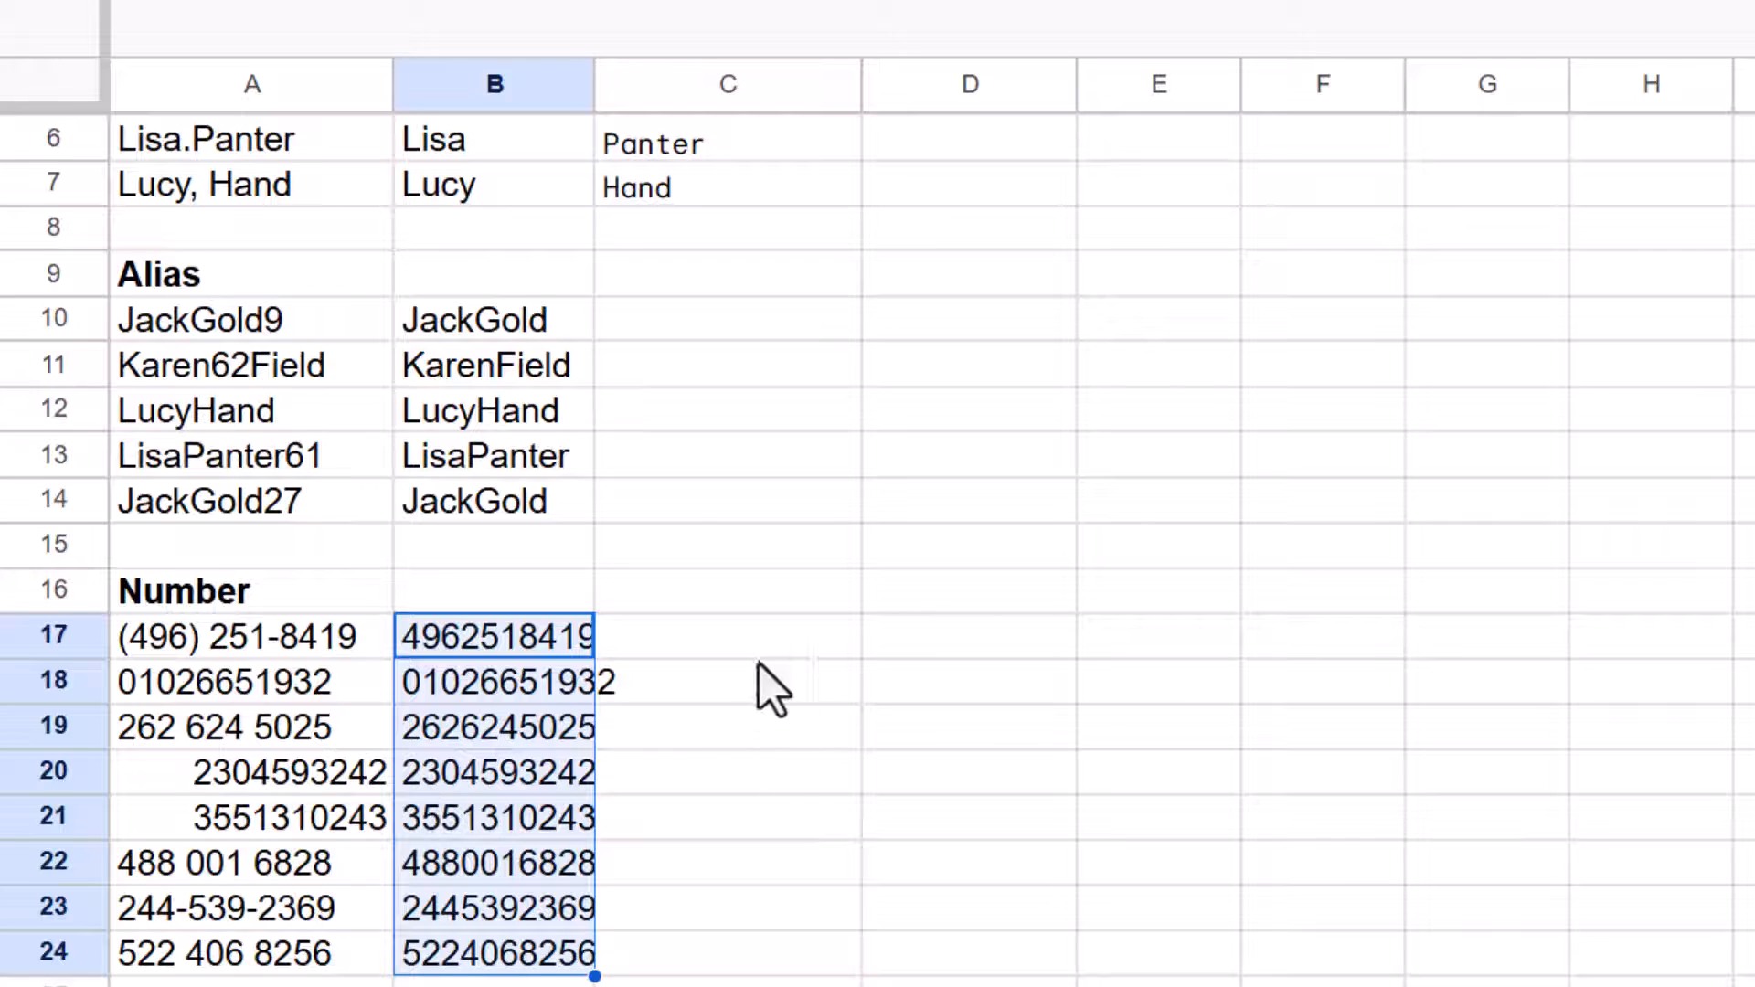
click(727, 636)
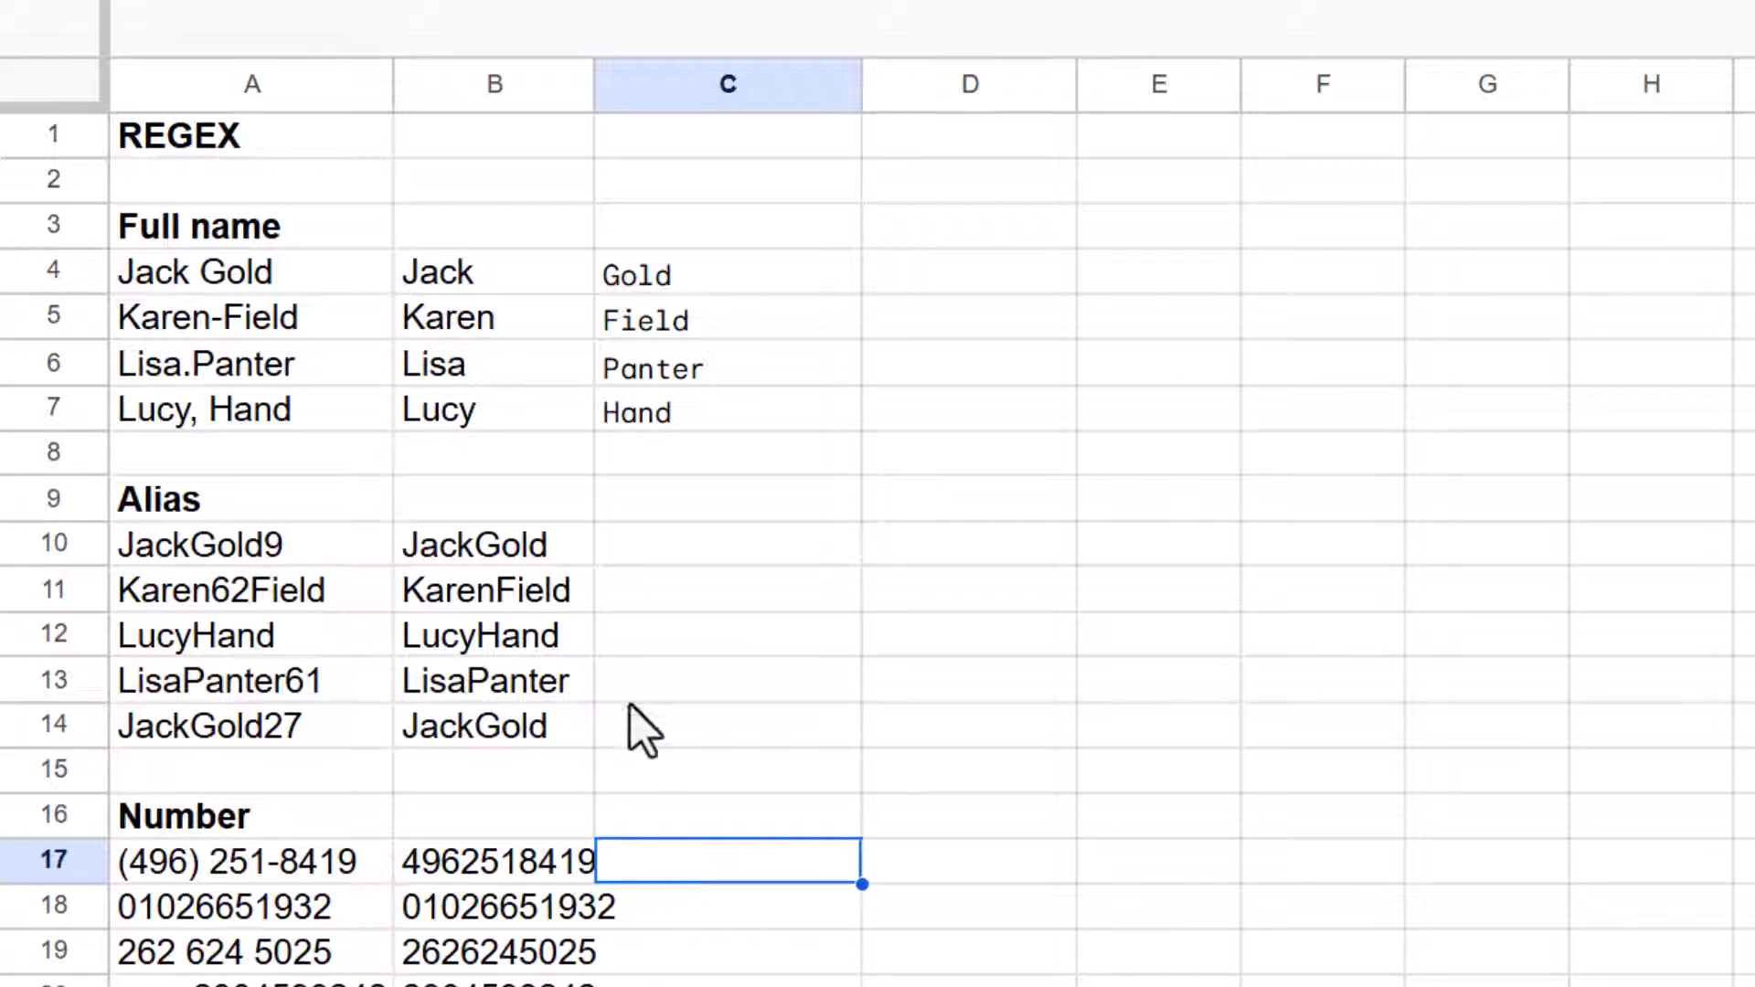
Enter =REGEXREPLACE(B17, "(.{3})", "$1-") in C17 to insert hyphens every three digits
text(=REGEXREPLACE(B17, "(.{3})", "$1-"))
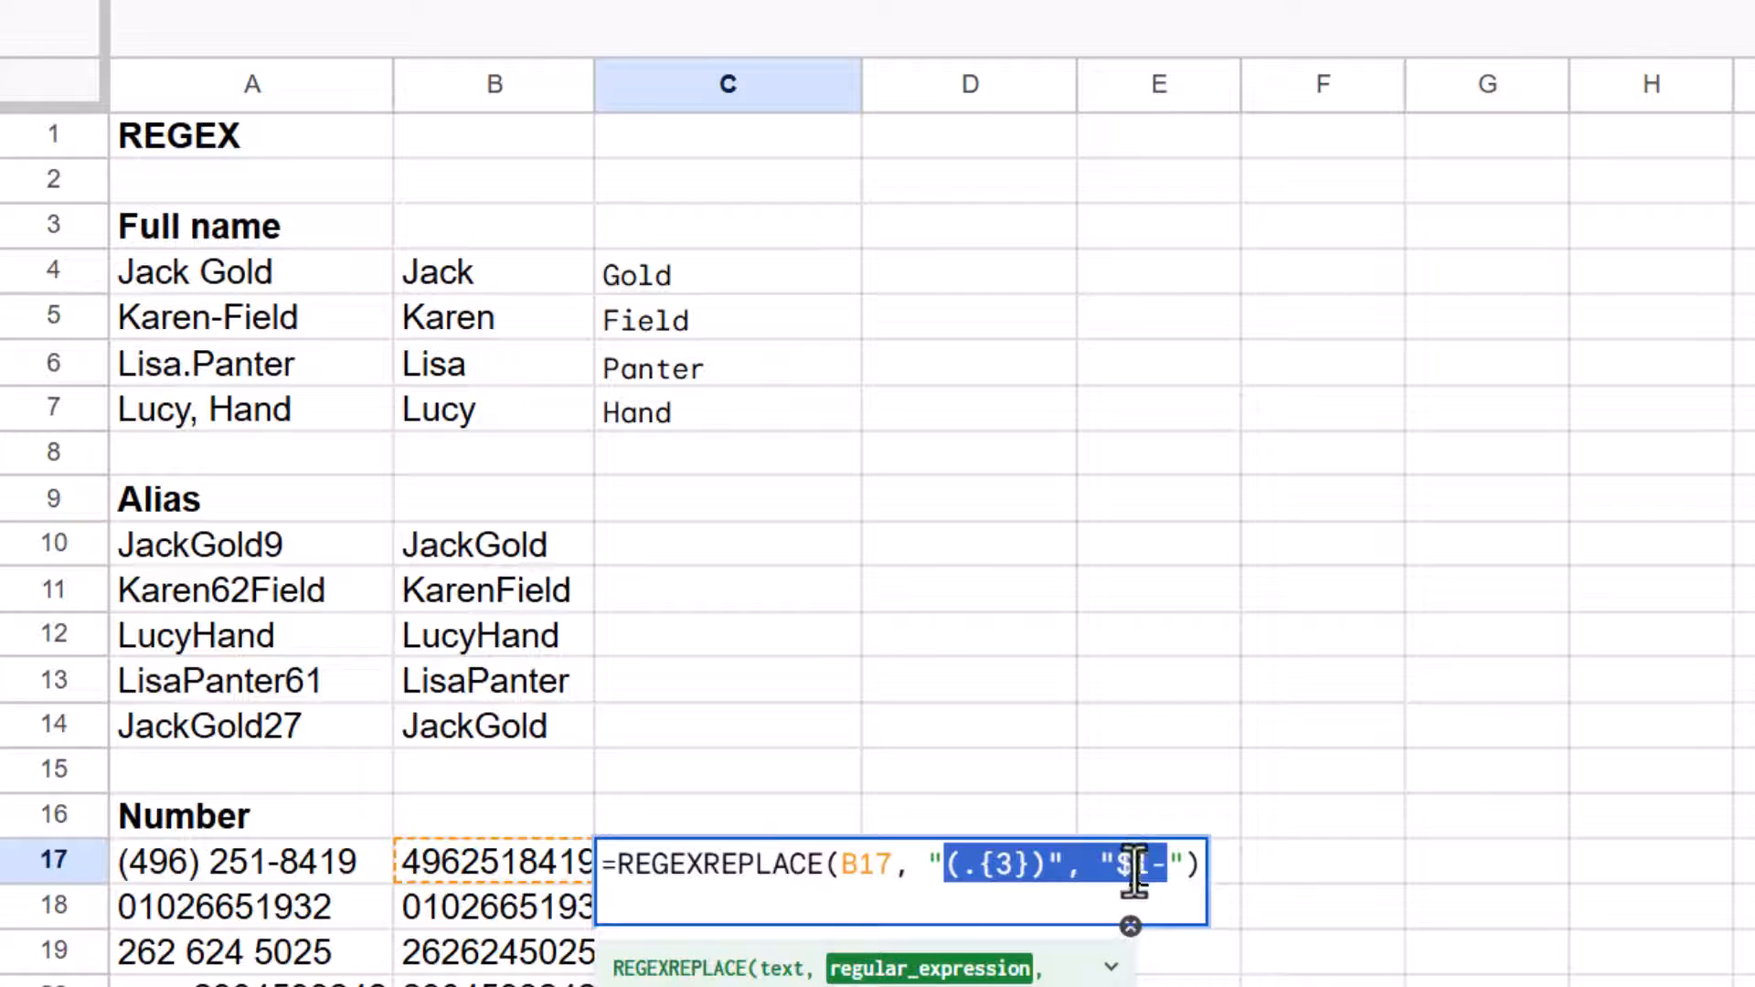
key(Enter)
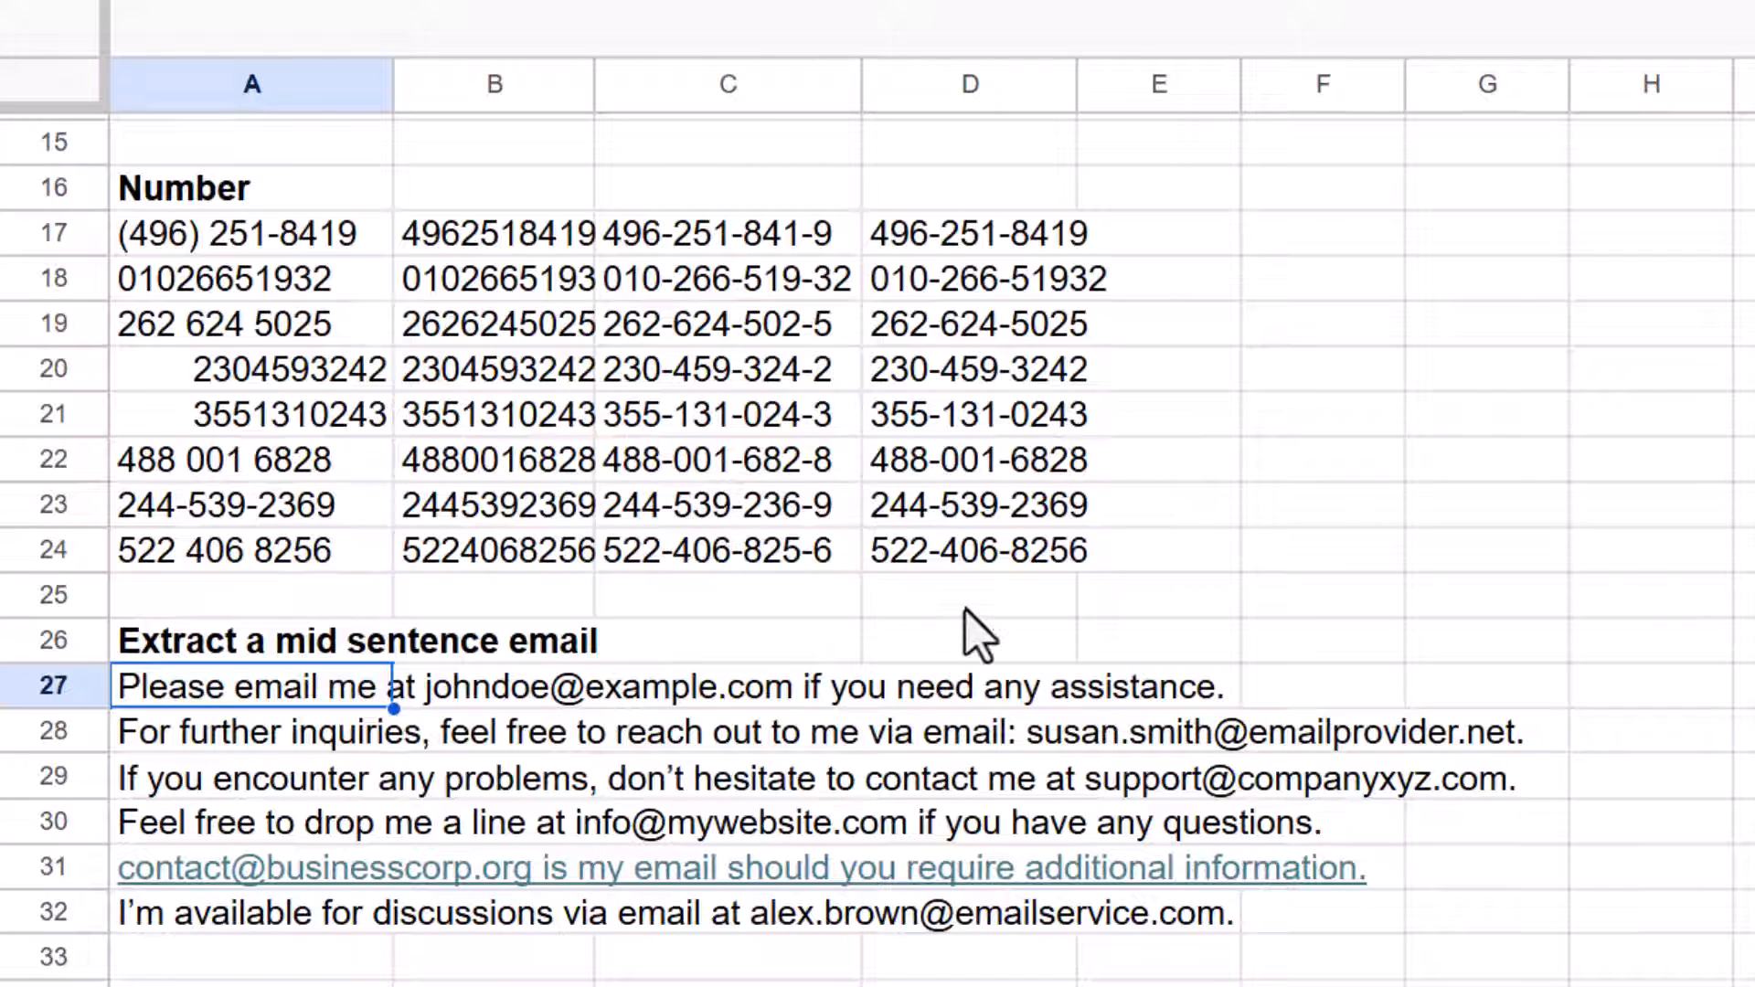
mouse_move(424, 731)
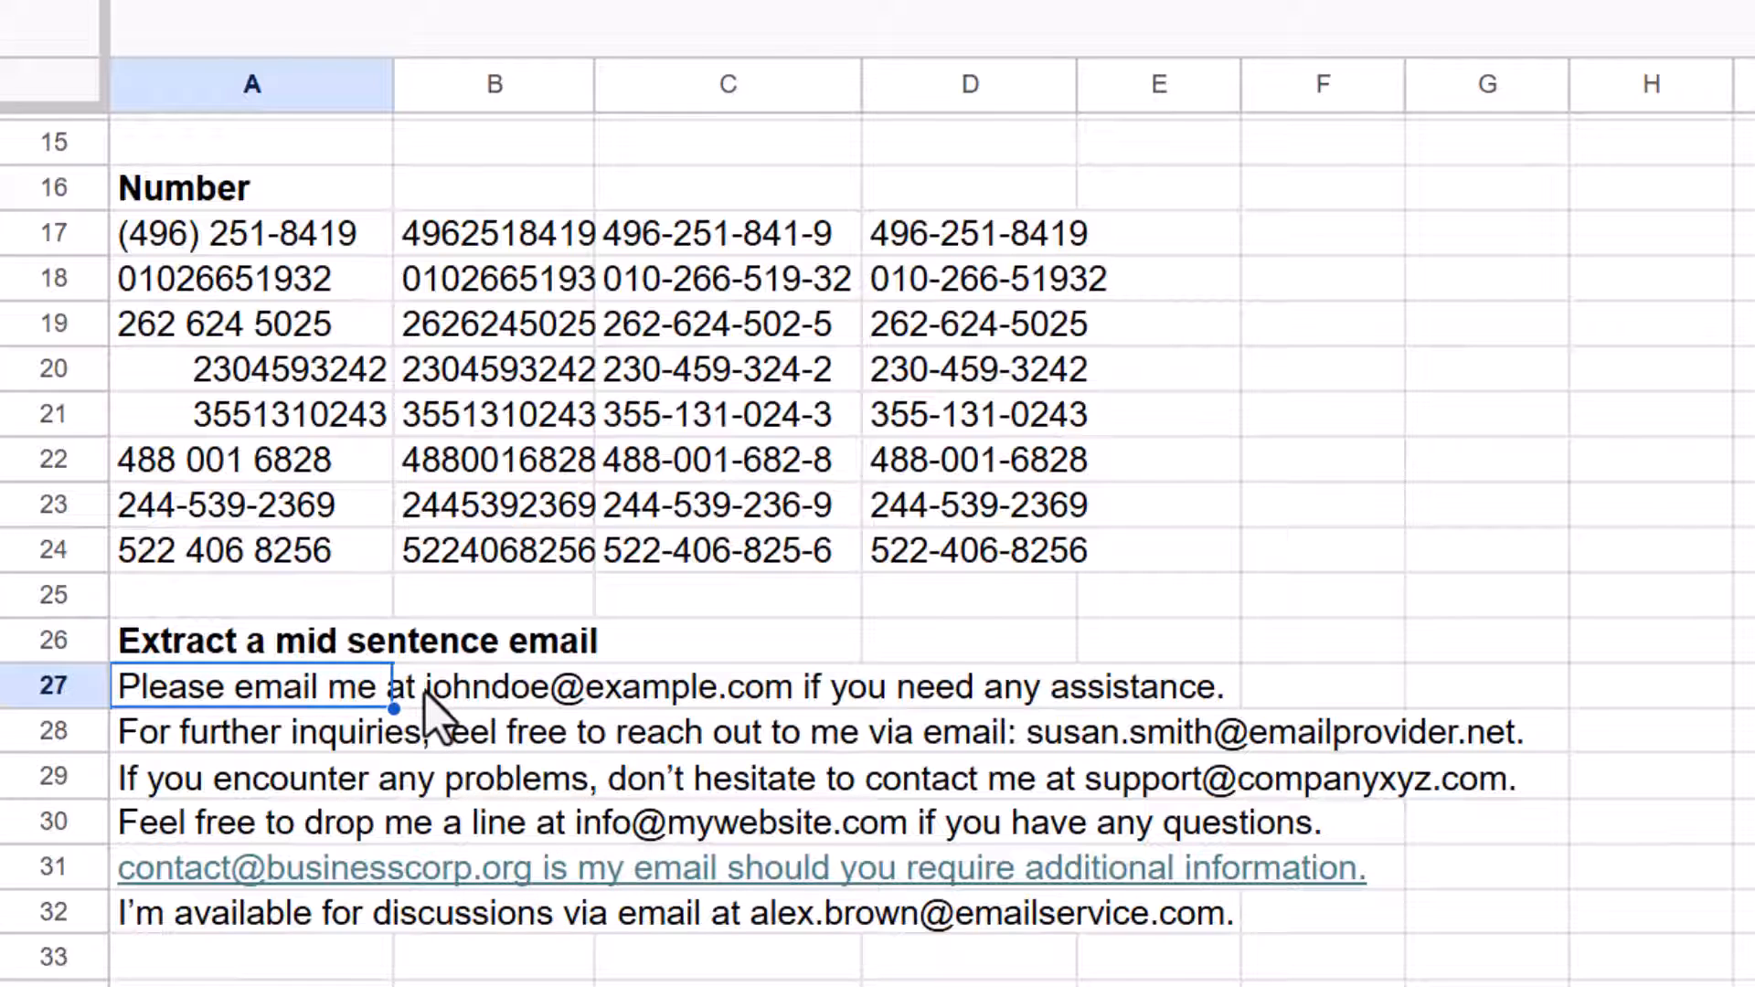
mouse_move(1148, 779)
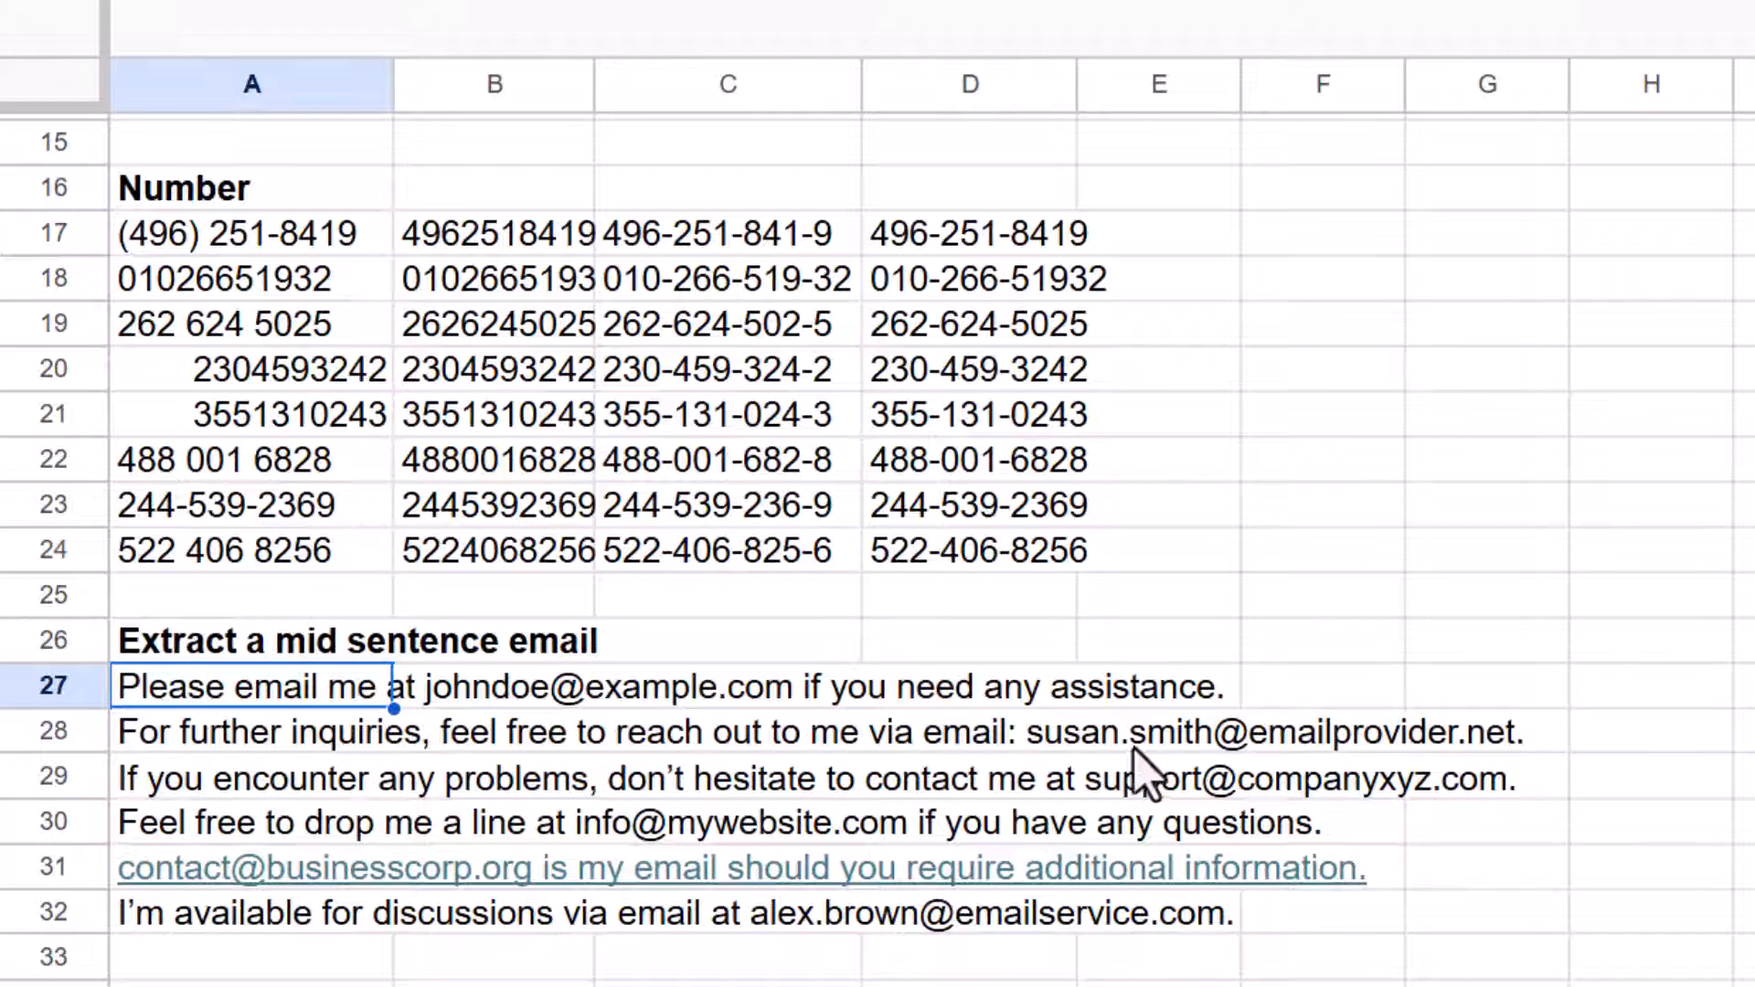
mouse_move(1338, 611)
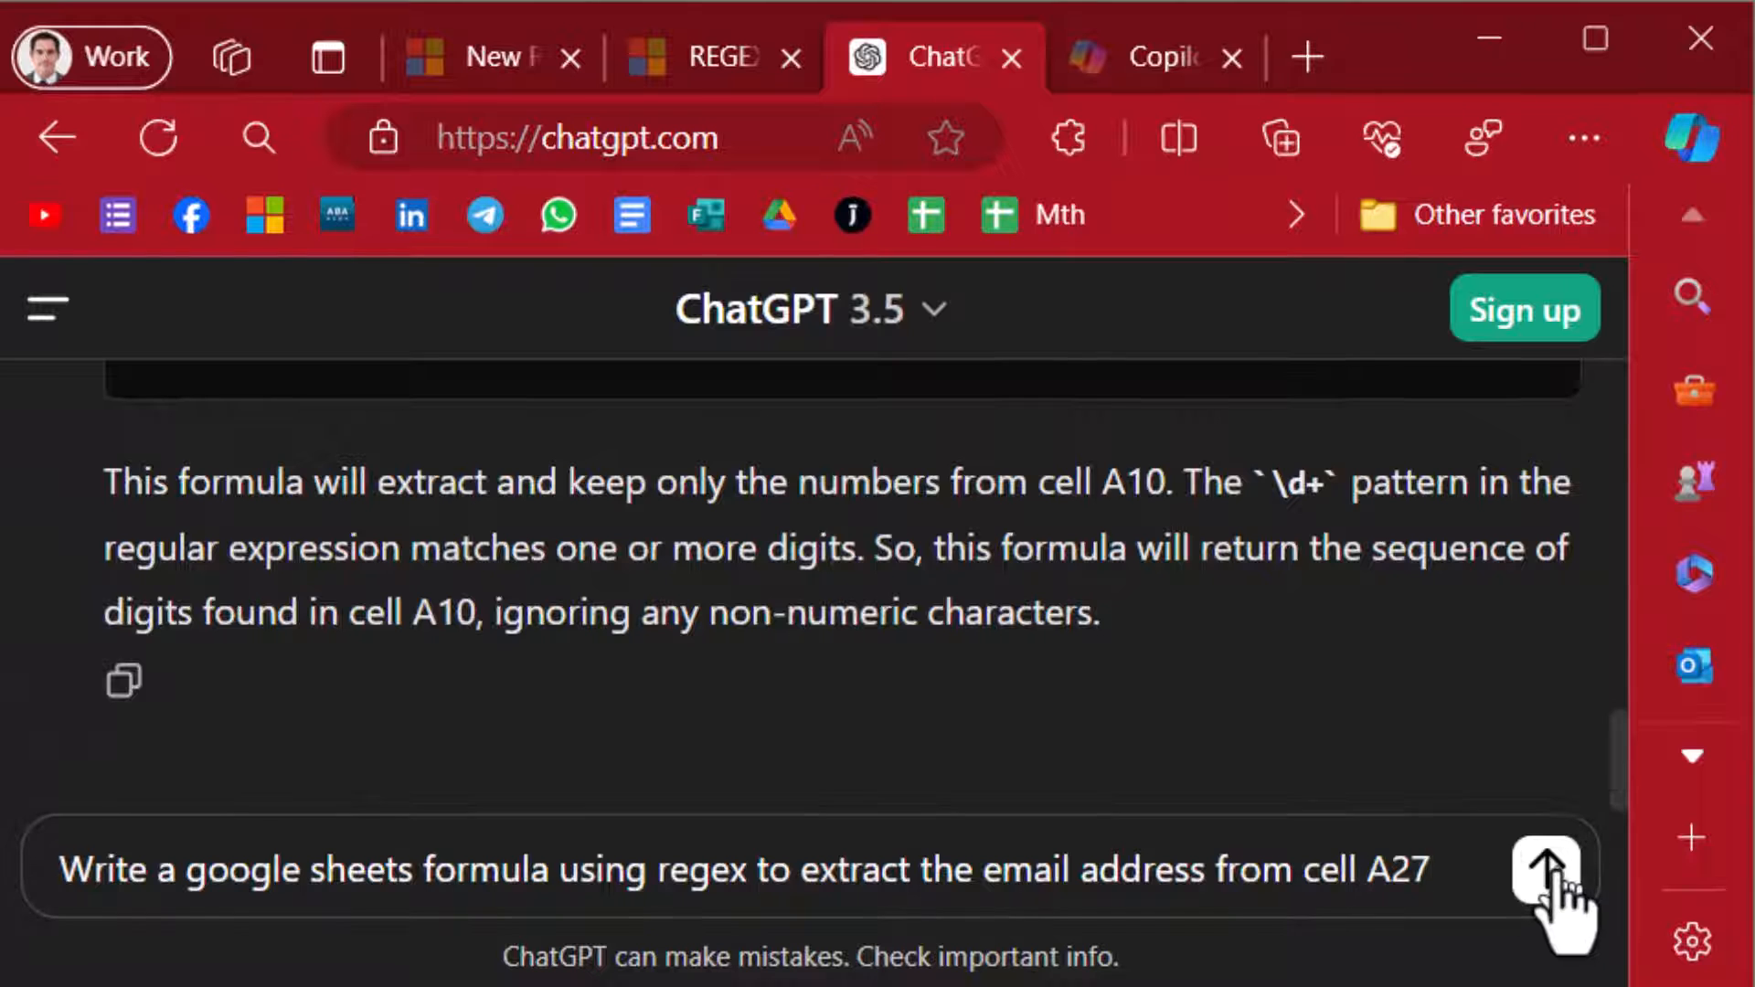
Send the email-extraction prompt and copy ChatGPT's REGEXEXTRACT formula for A27
click(1547, 870)
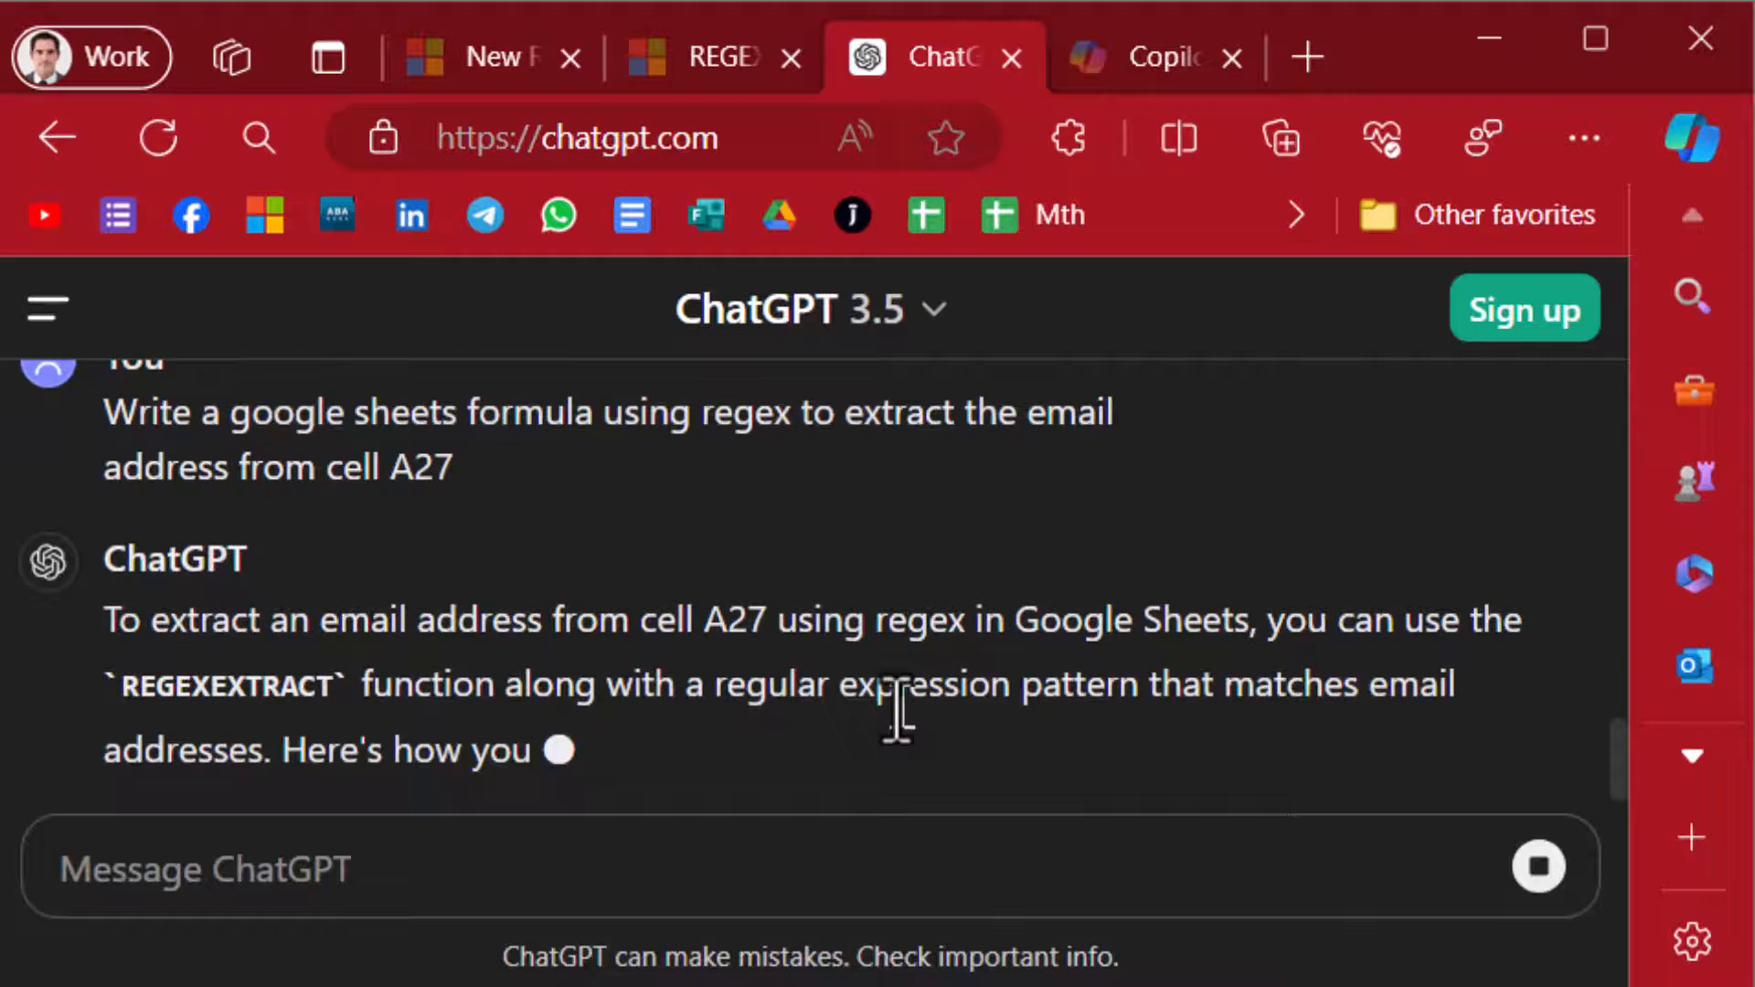
scroll(down, 3)
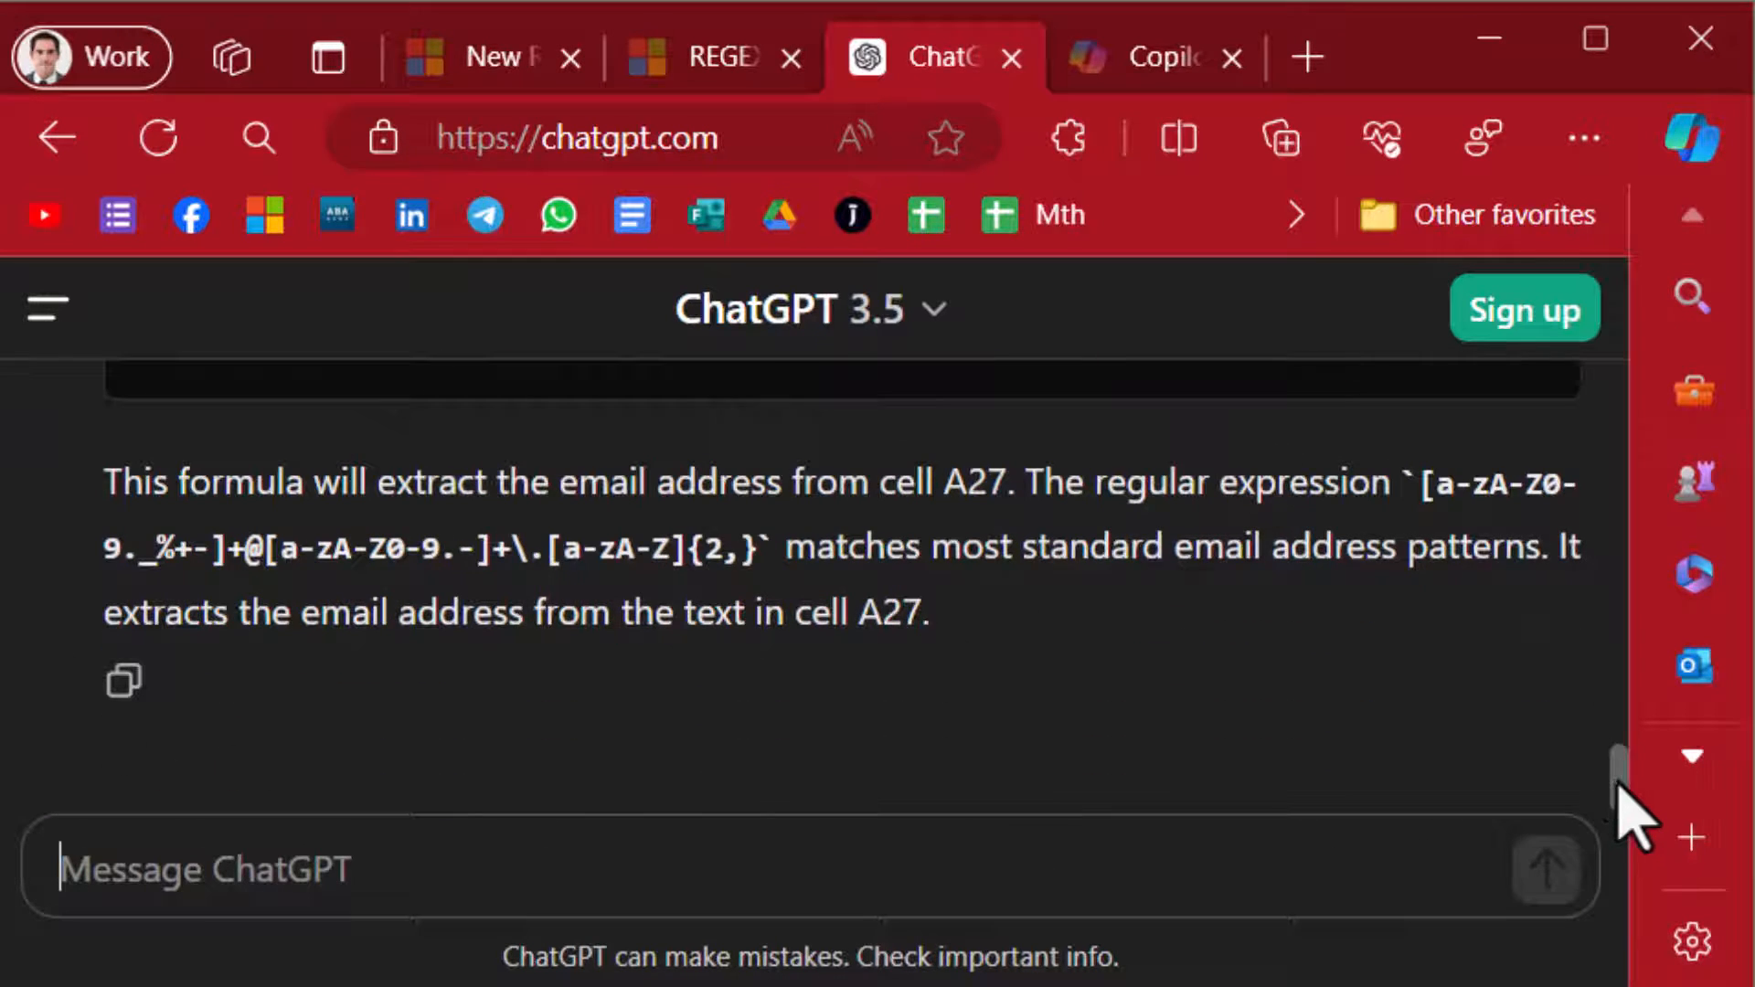
scroll(up, 3)
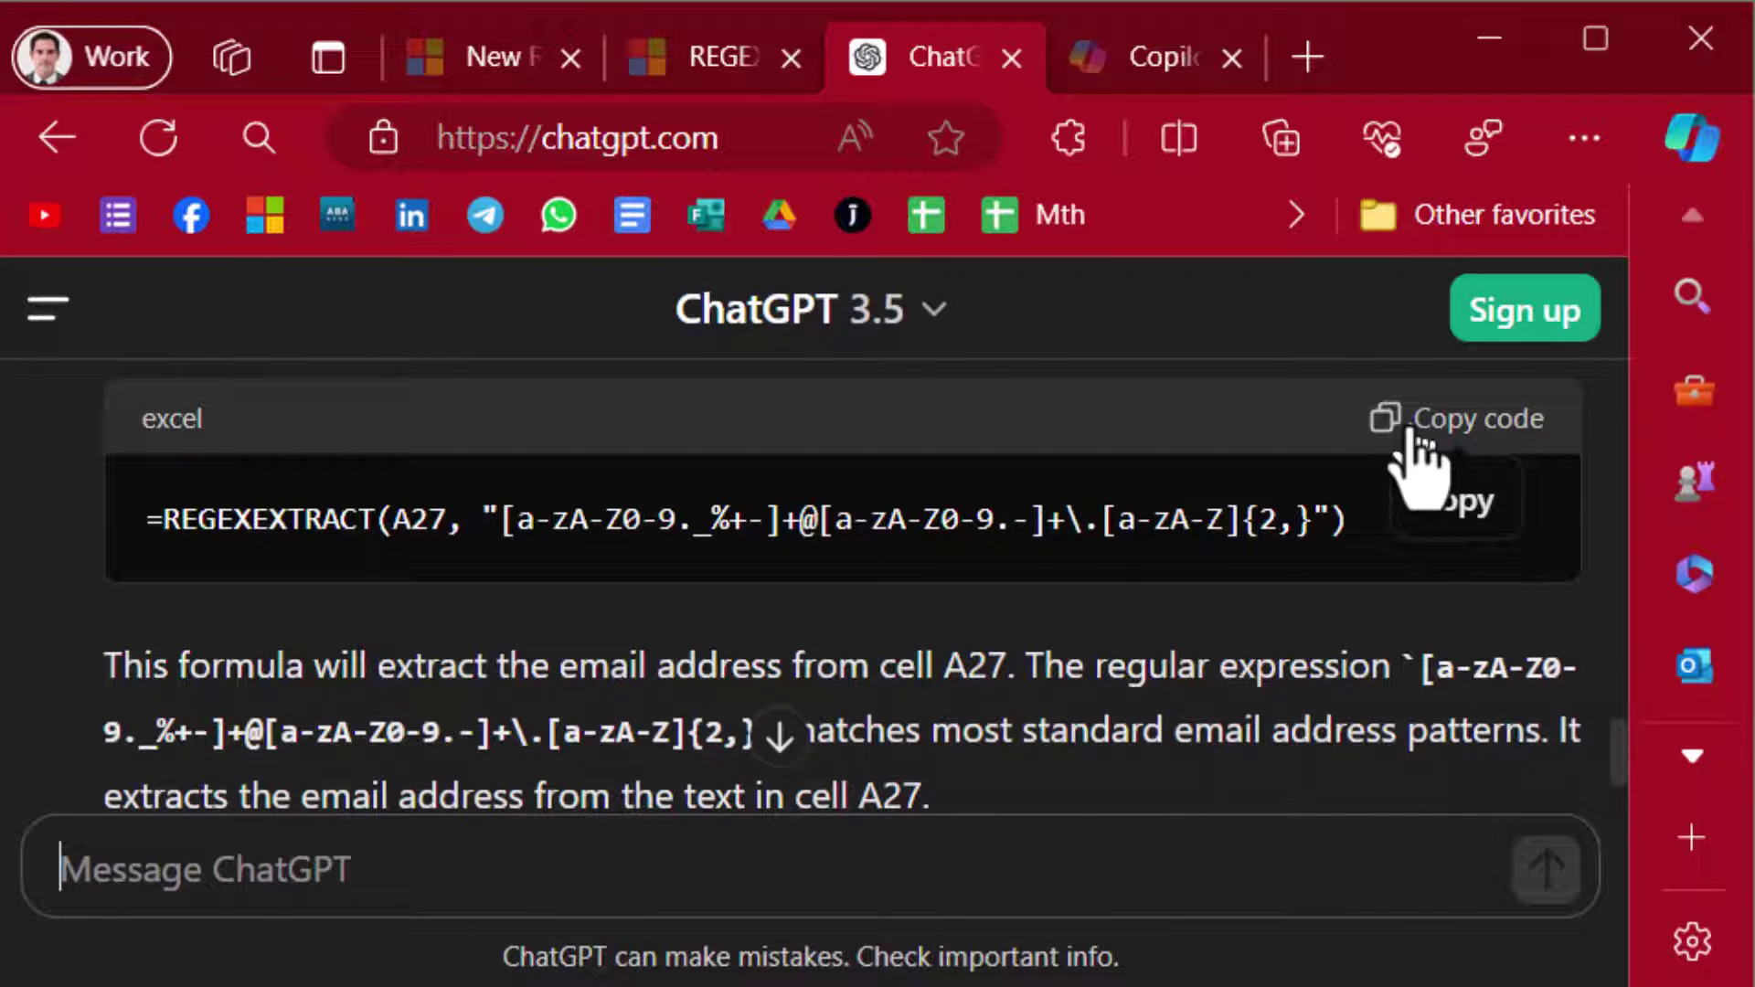
click(1455, 419)
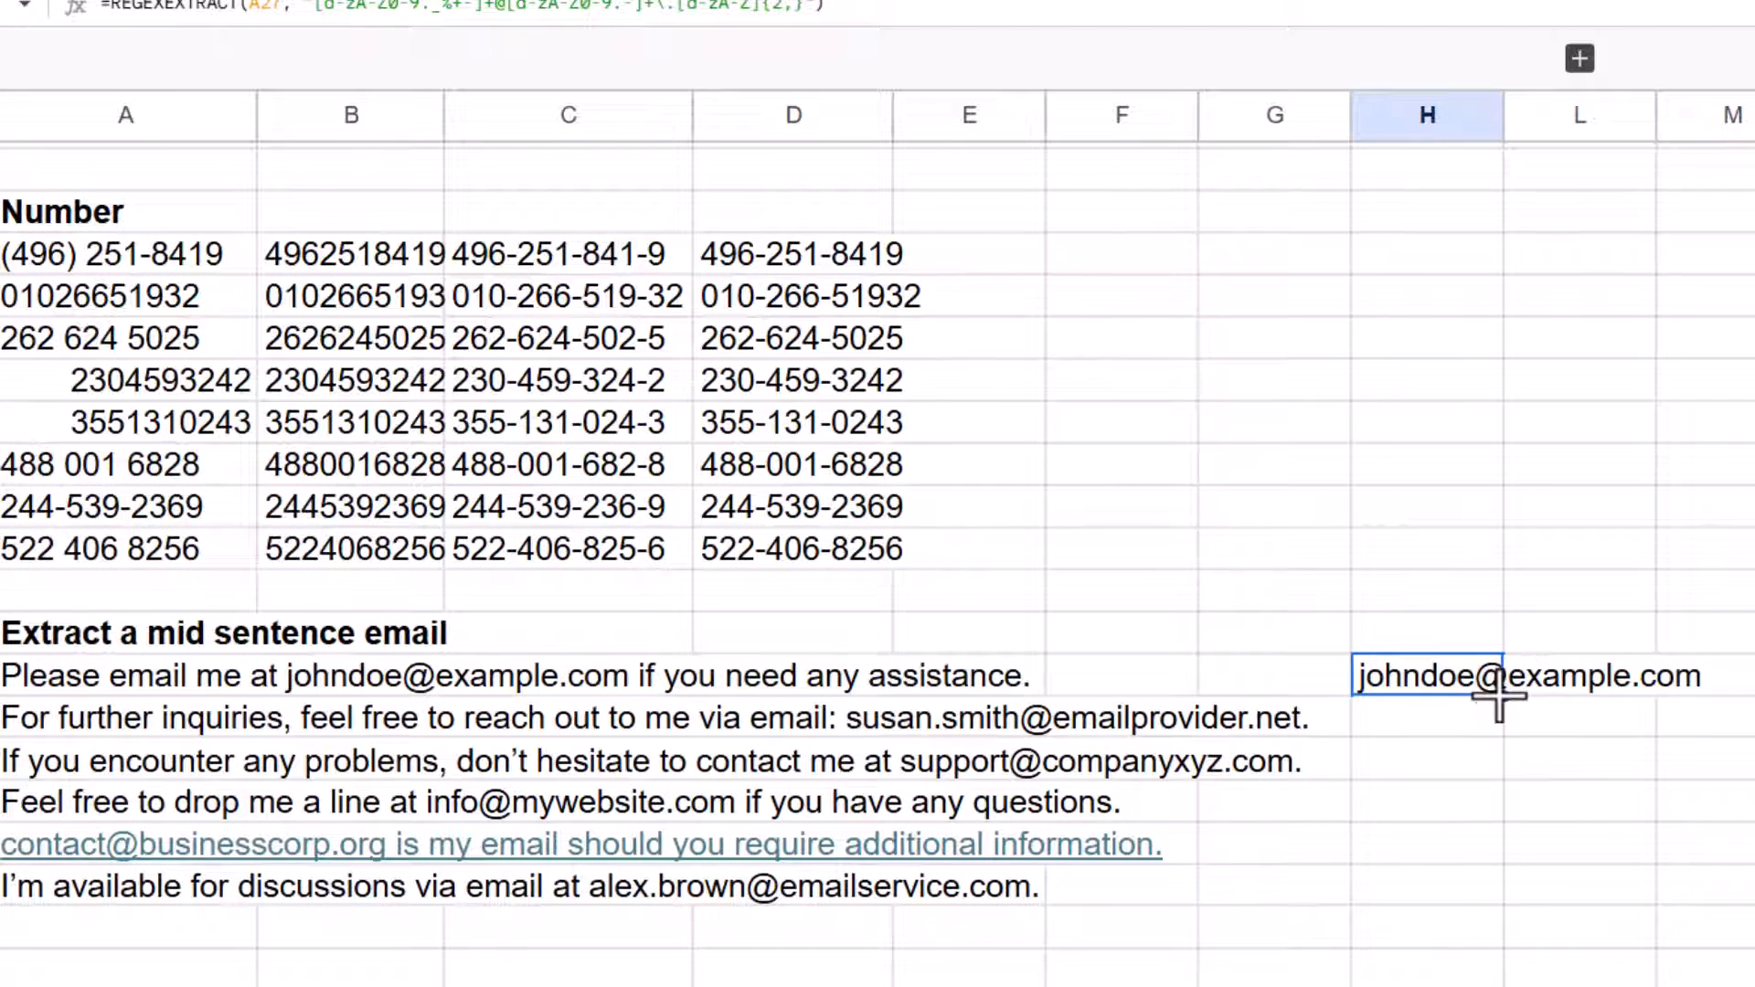
Fill the REGEXEXTRACT email formula from H27 down through H32
drag(1502, 694, 1503, 907)
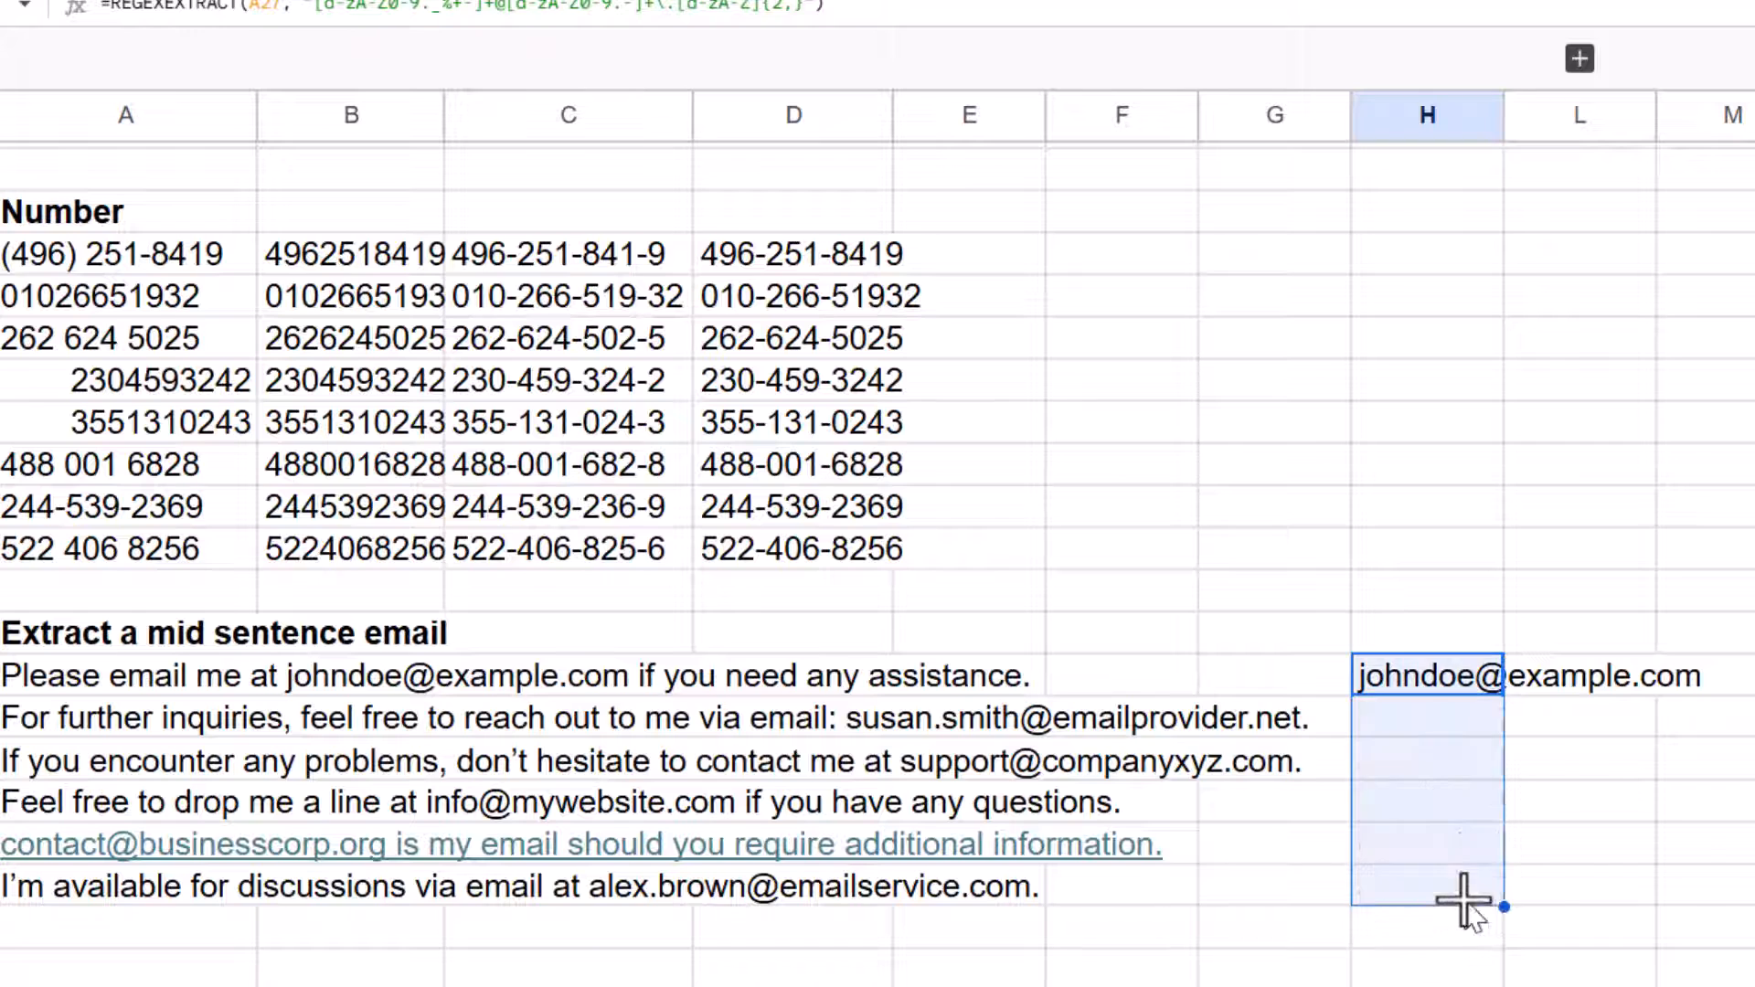
drag(1499, 907, 1499, 885)
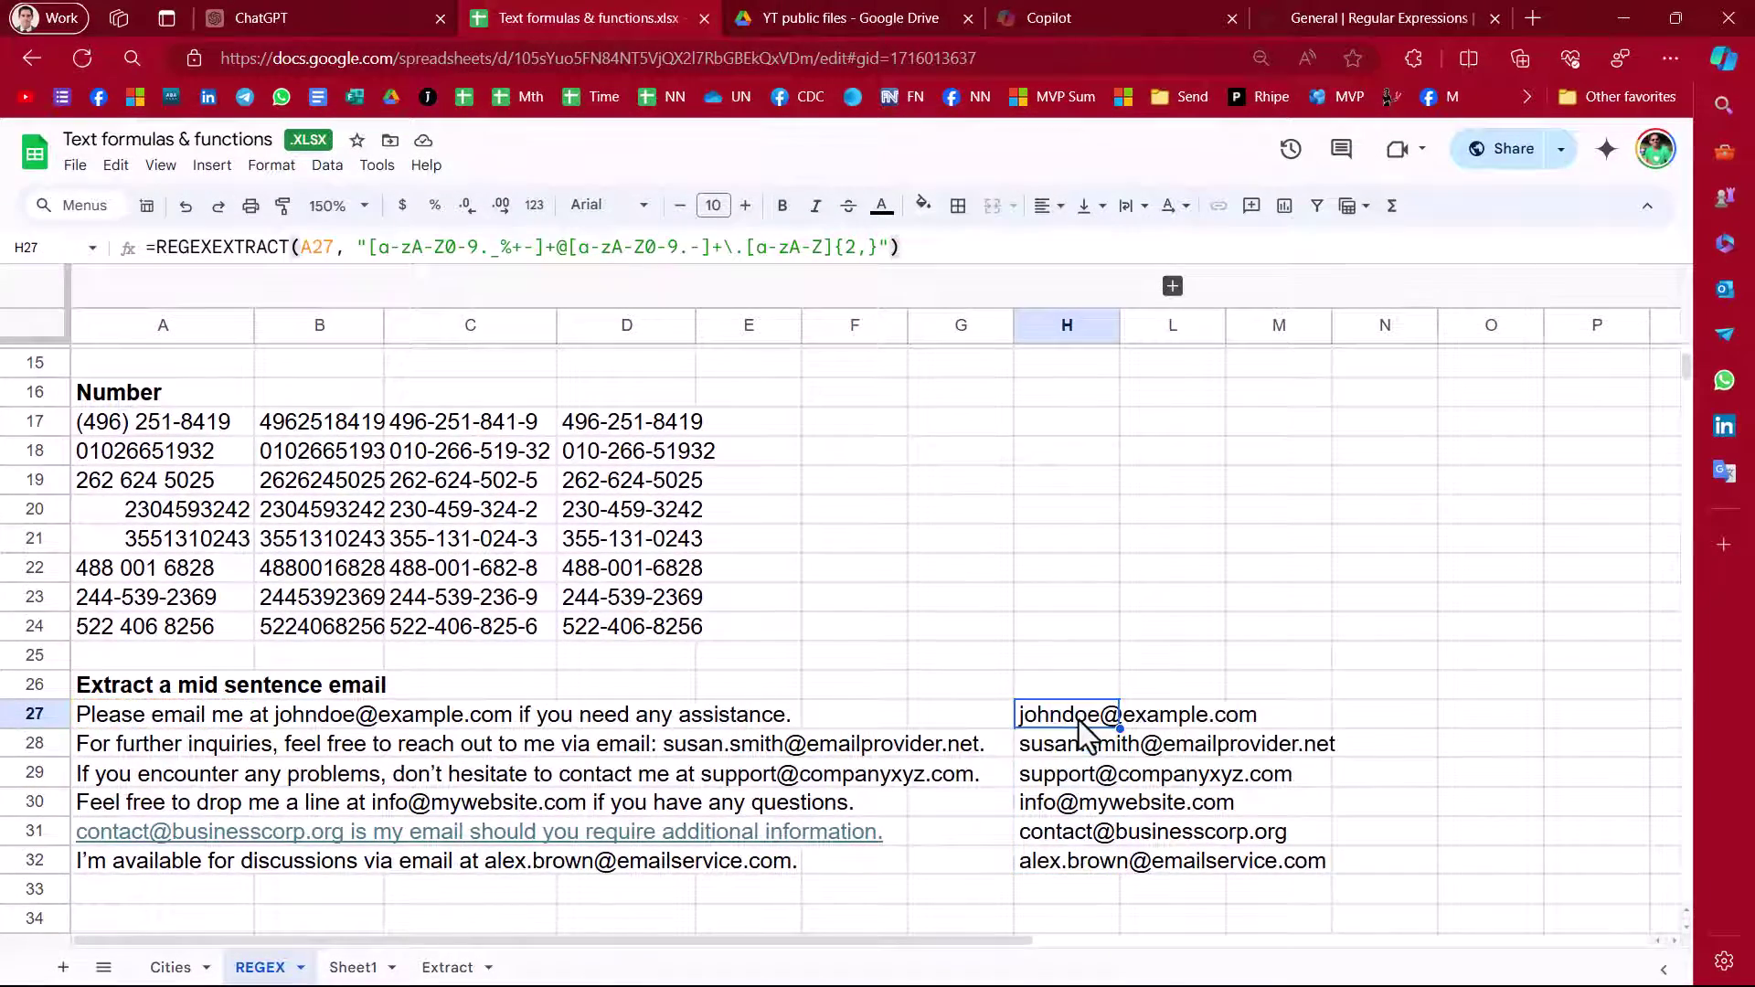
mouse_move(935, 870)
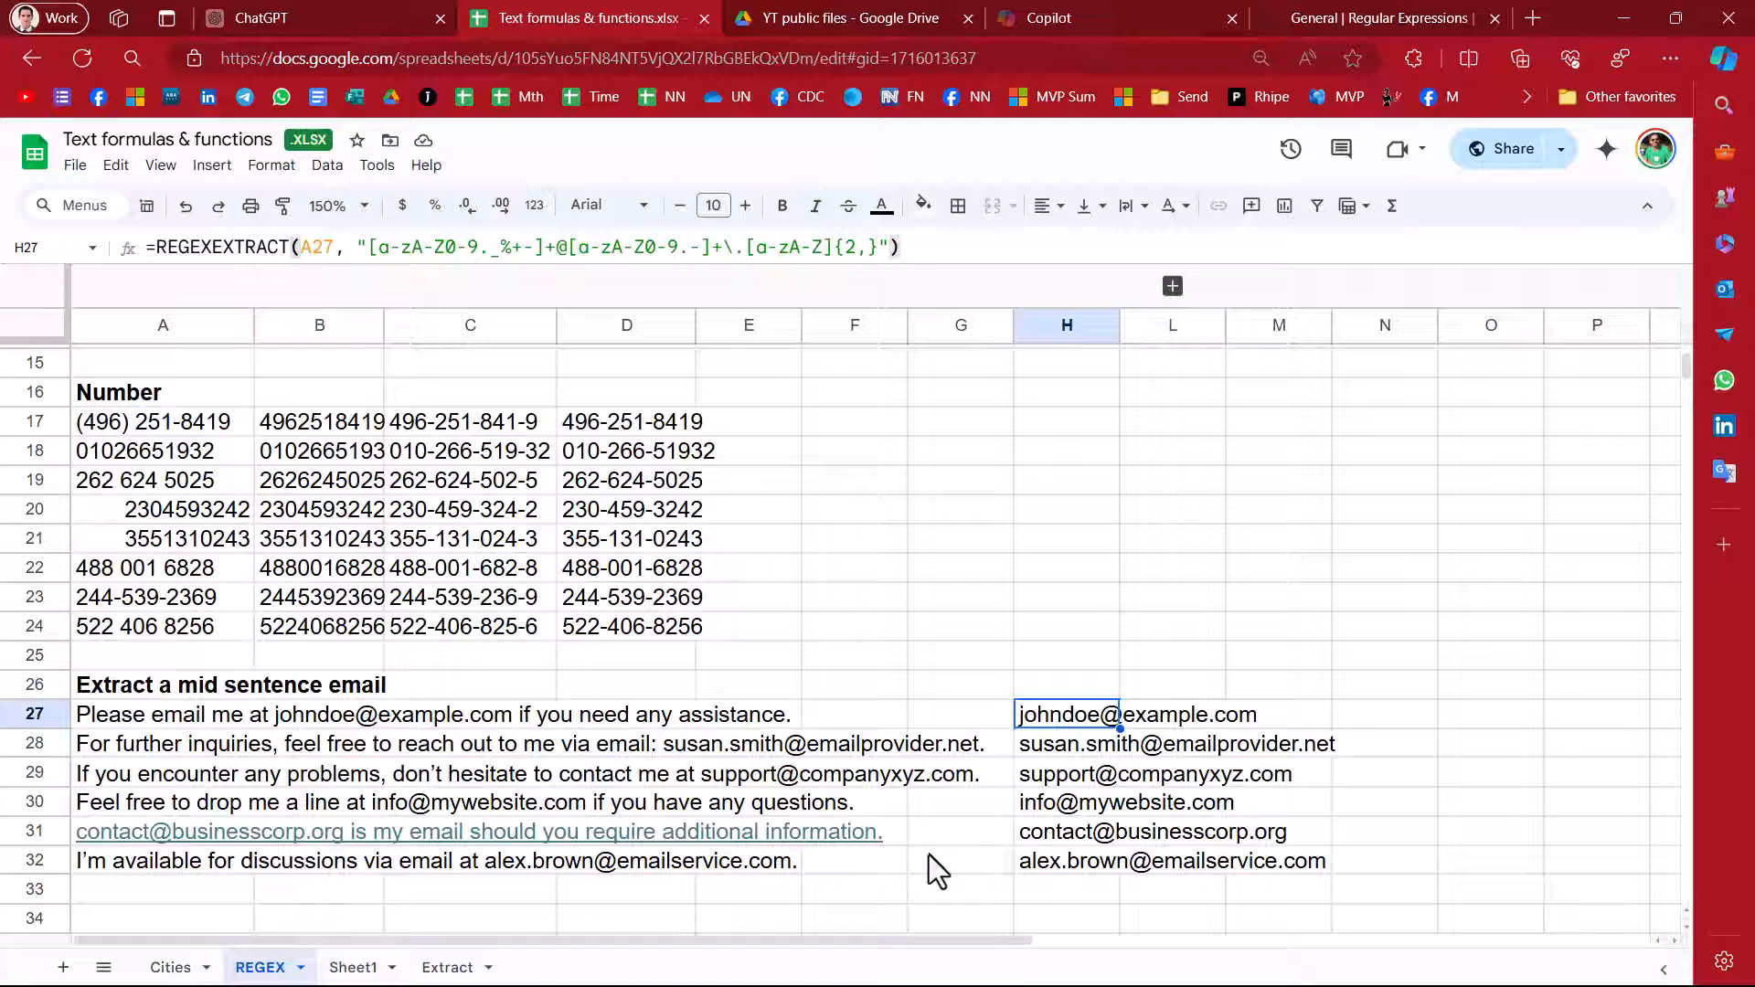
mouse_move(996, 811)
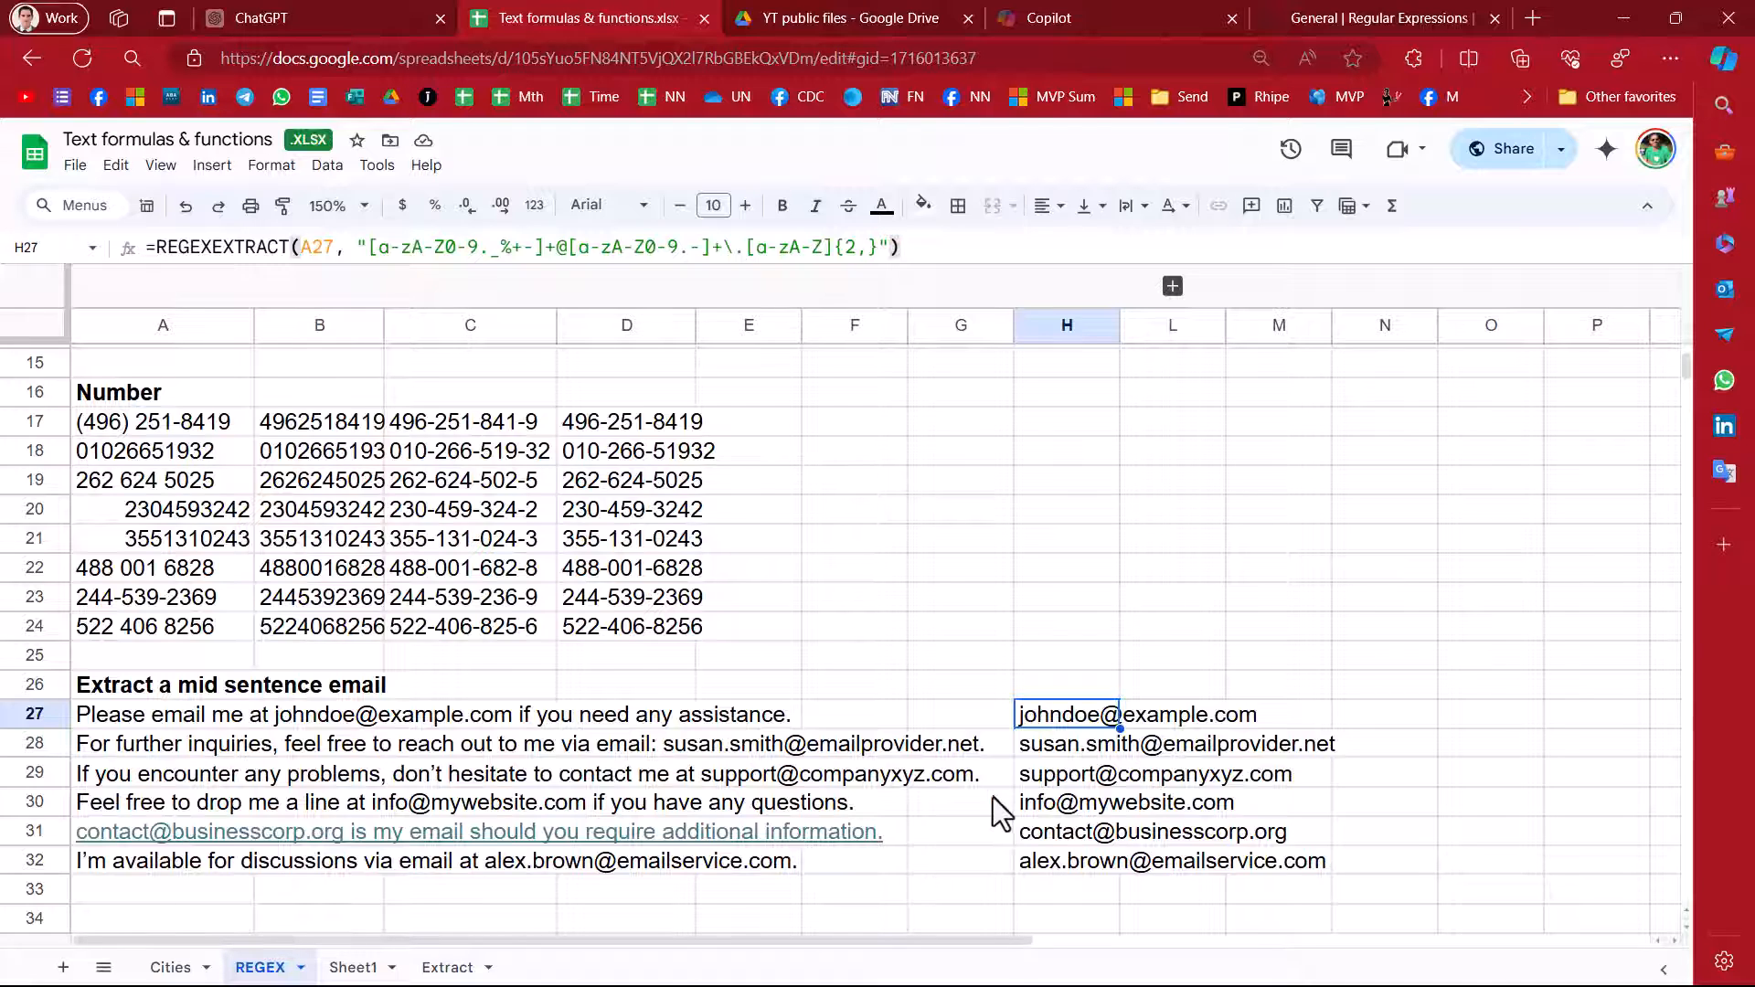
mouse_move(162, 724)
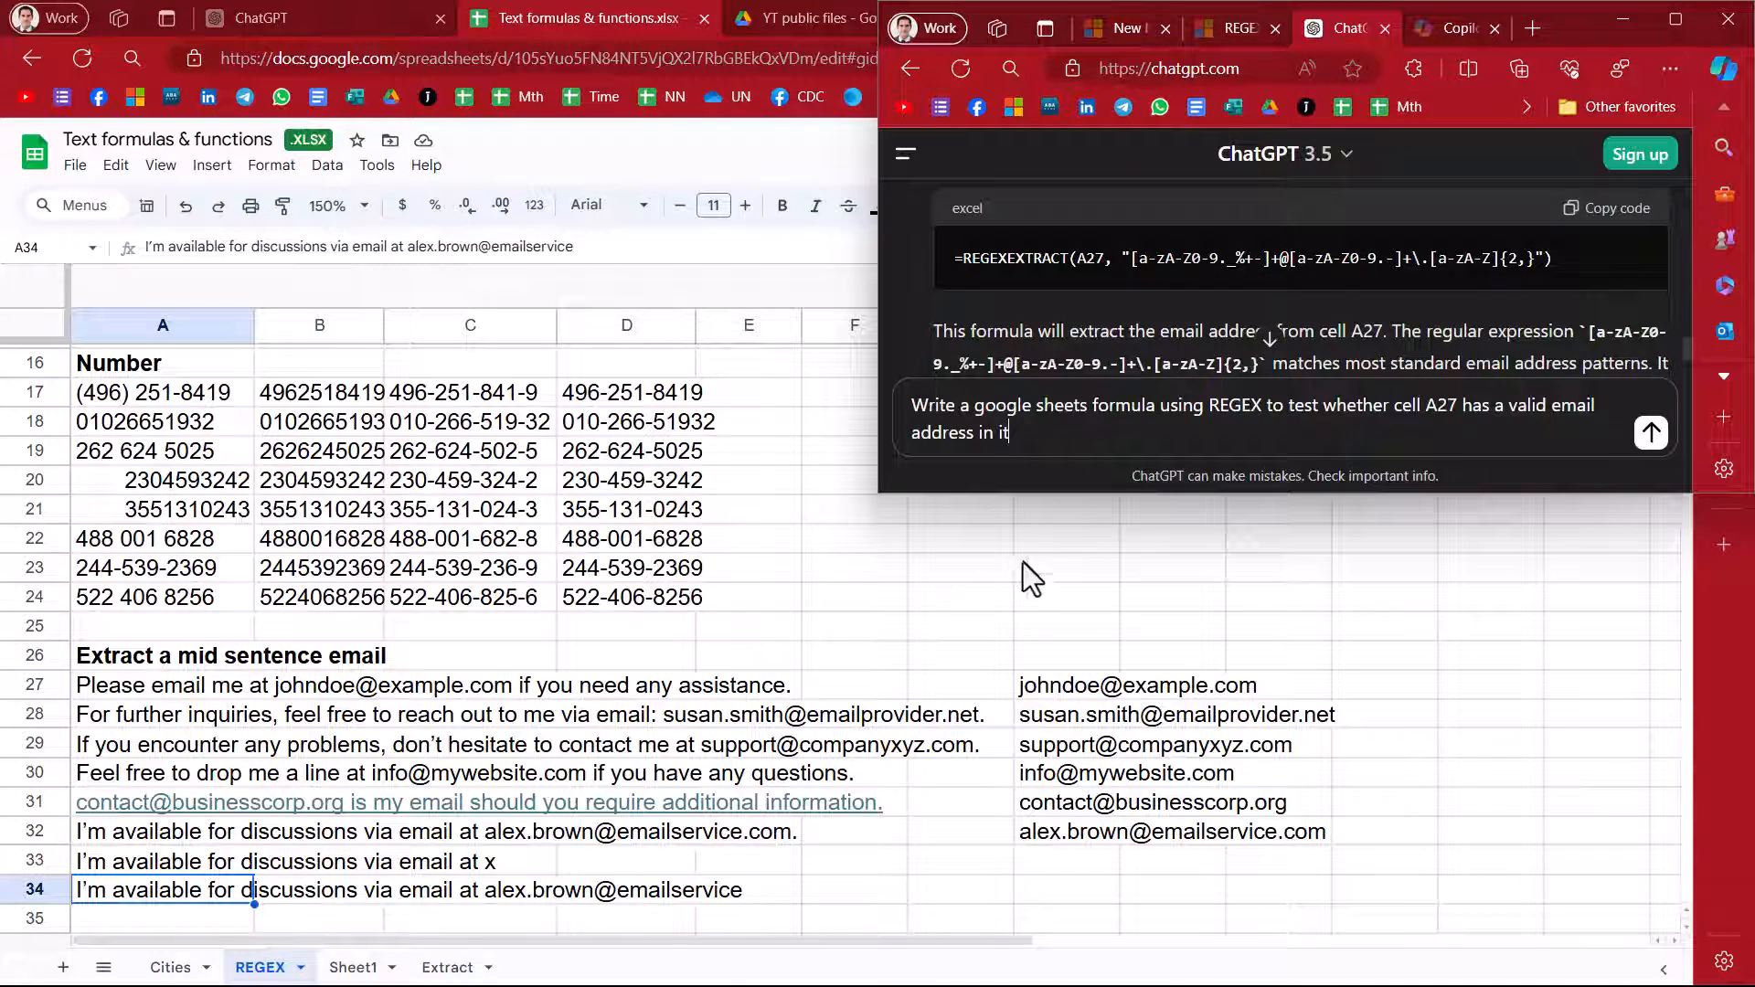
mouse_move(1484, 420)
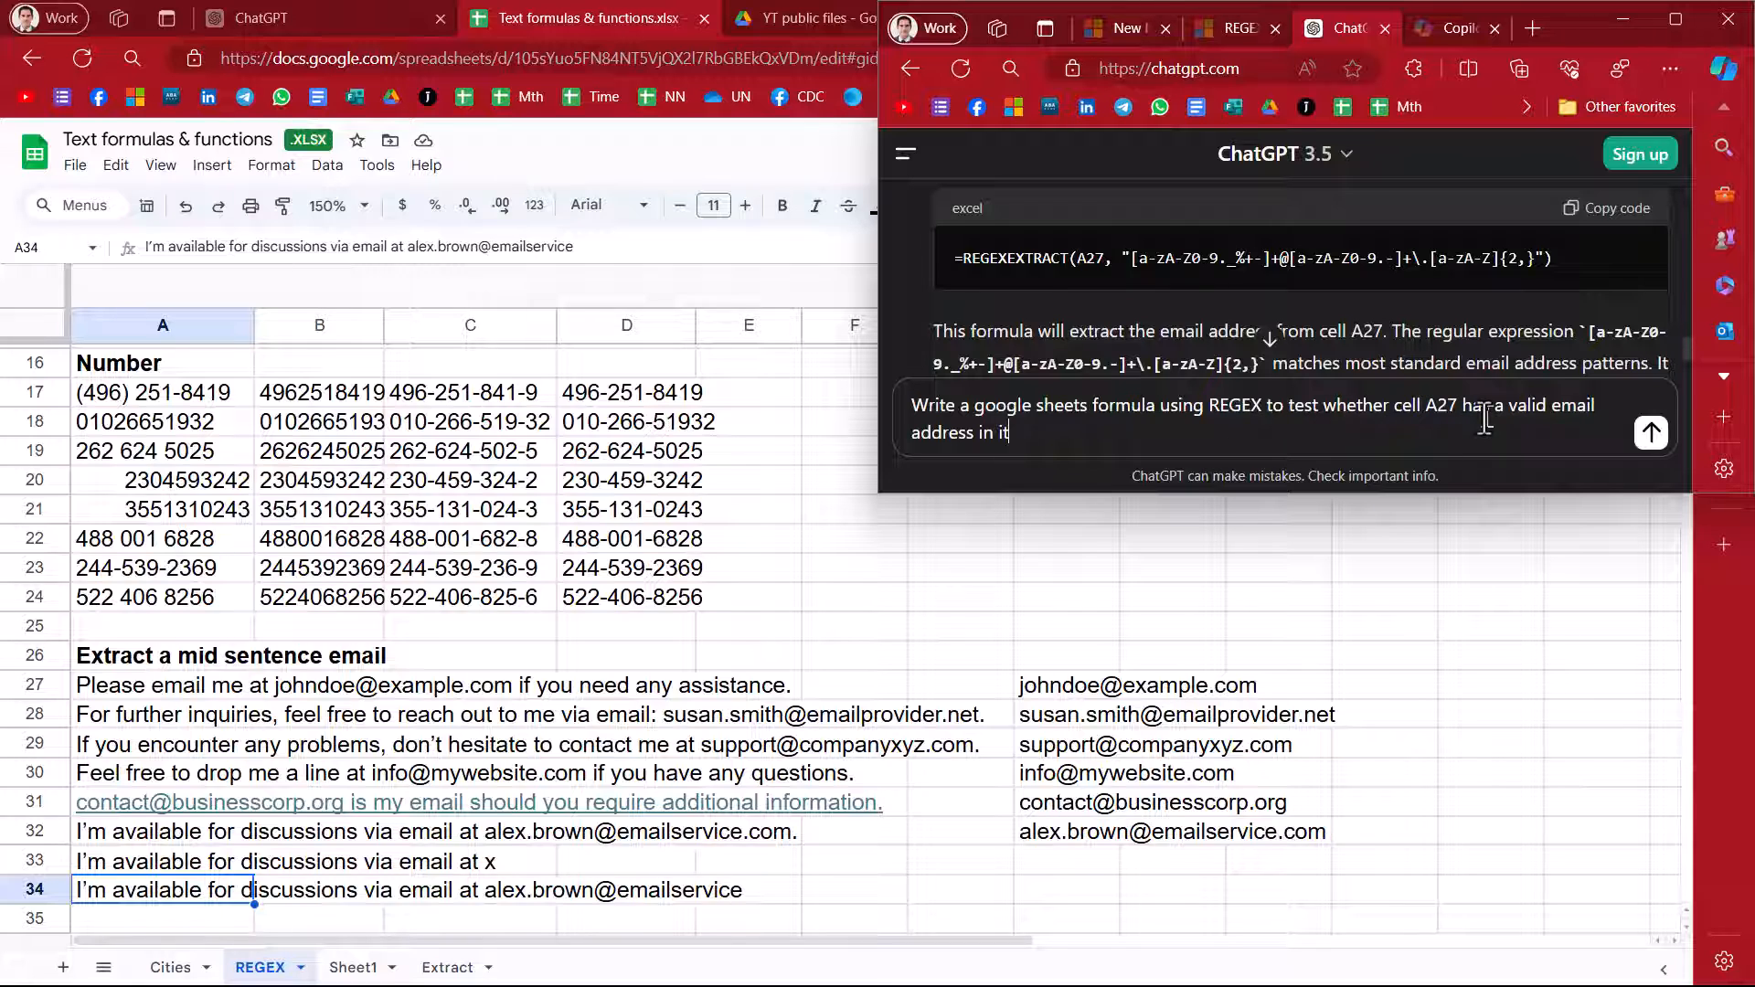
mouse_move(1651, 431)
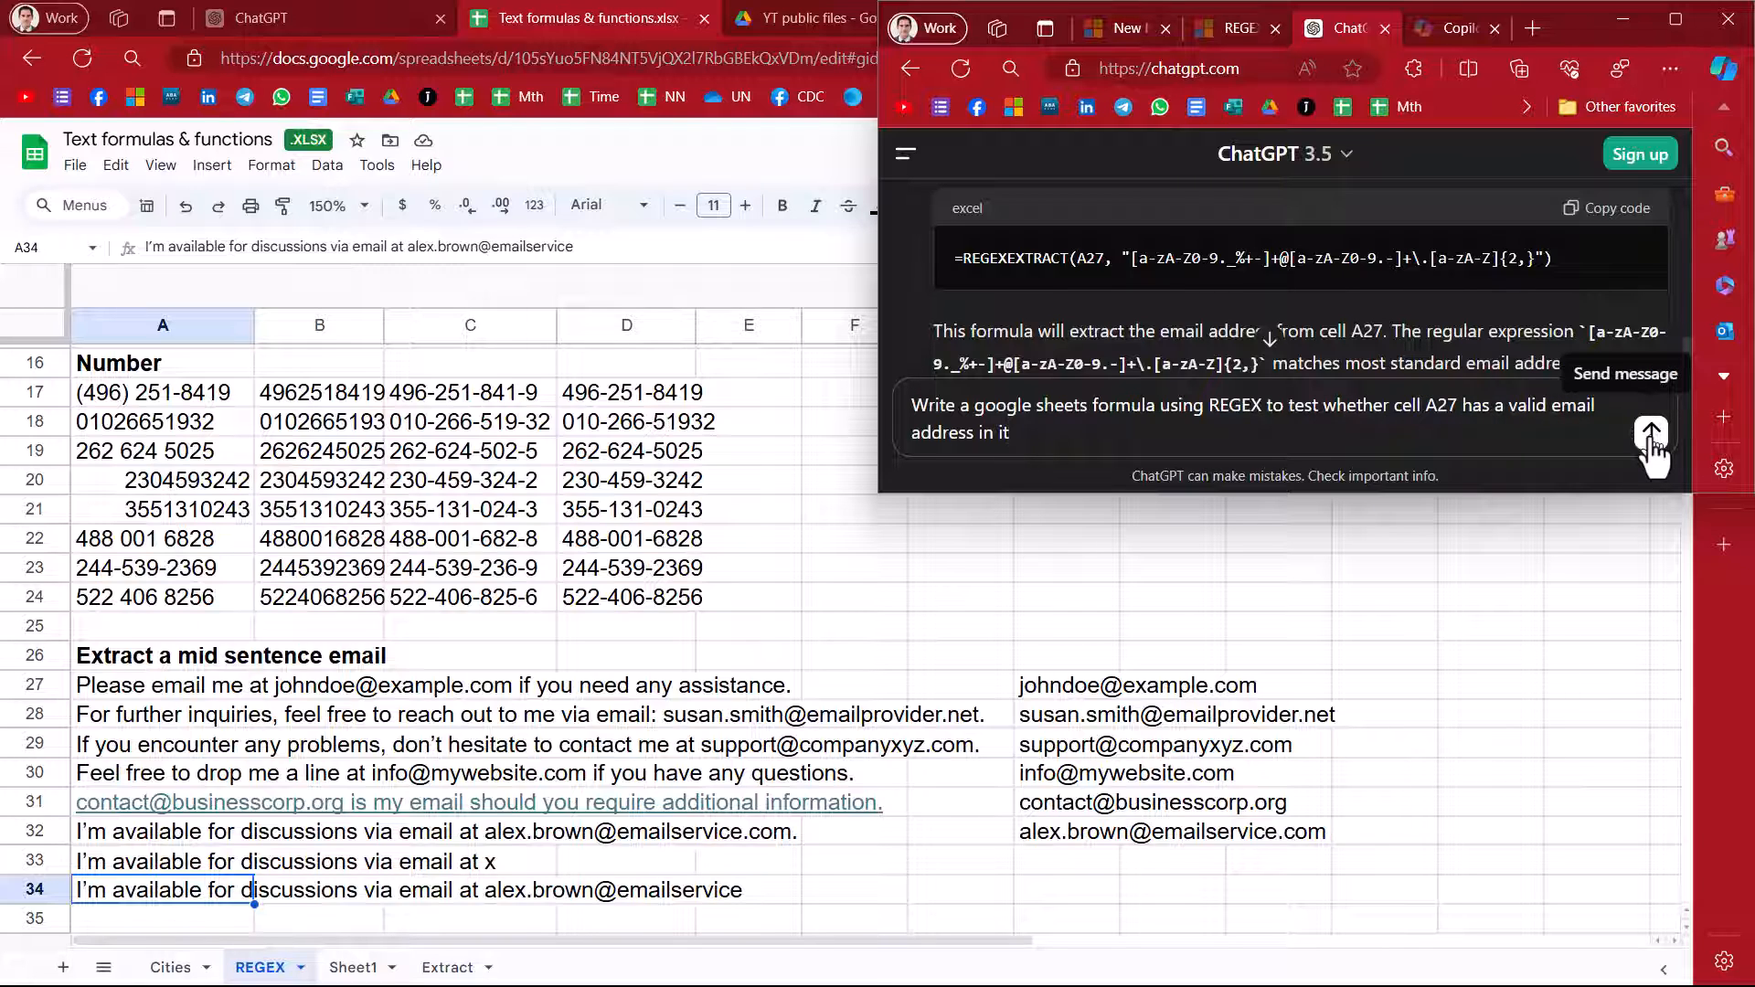
Send ChatGPT the request for a formula testing whether A27 holds a valid email
click(1648, 435)
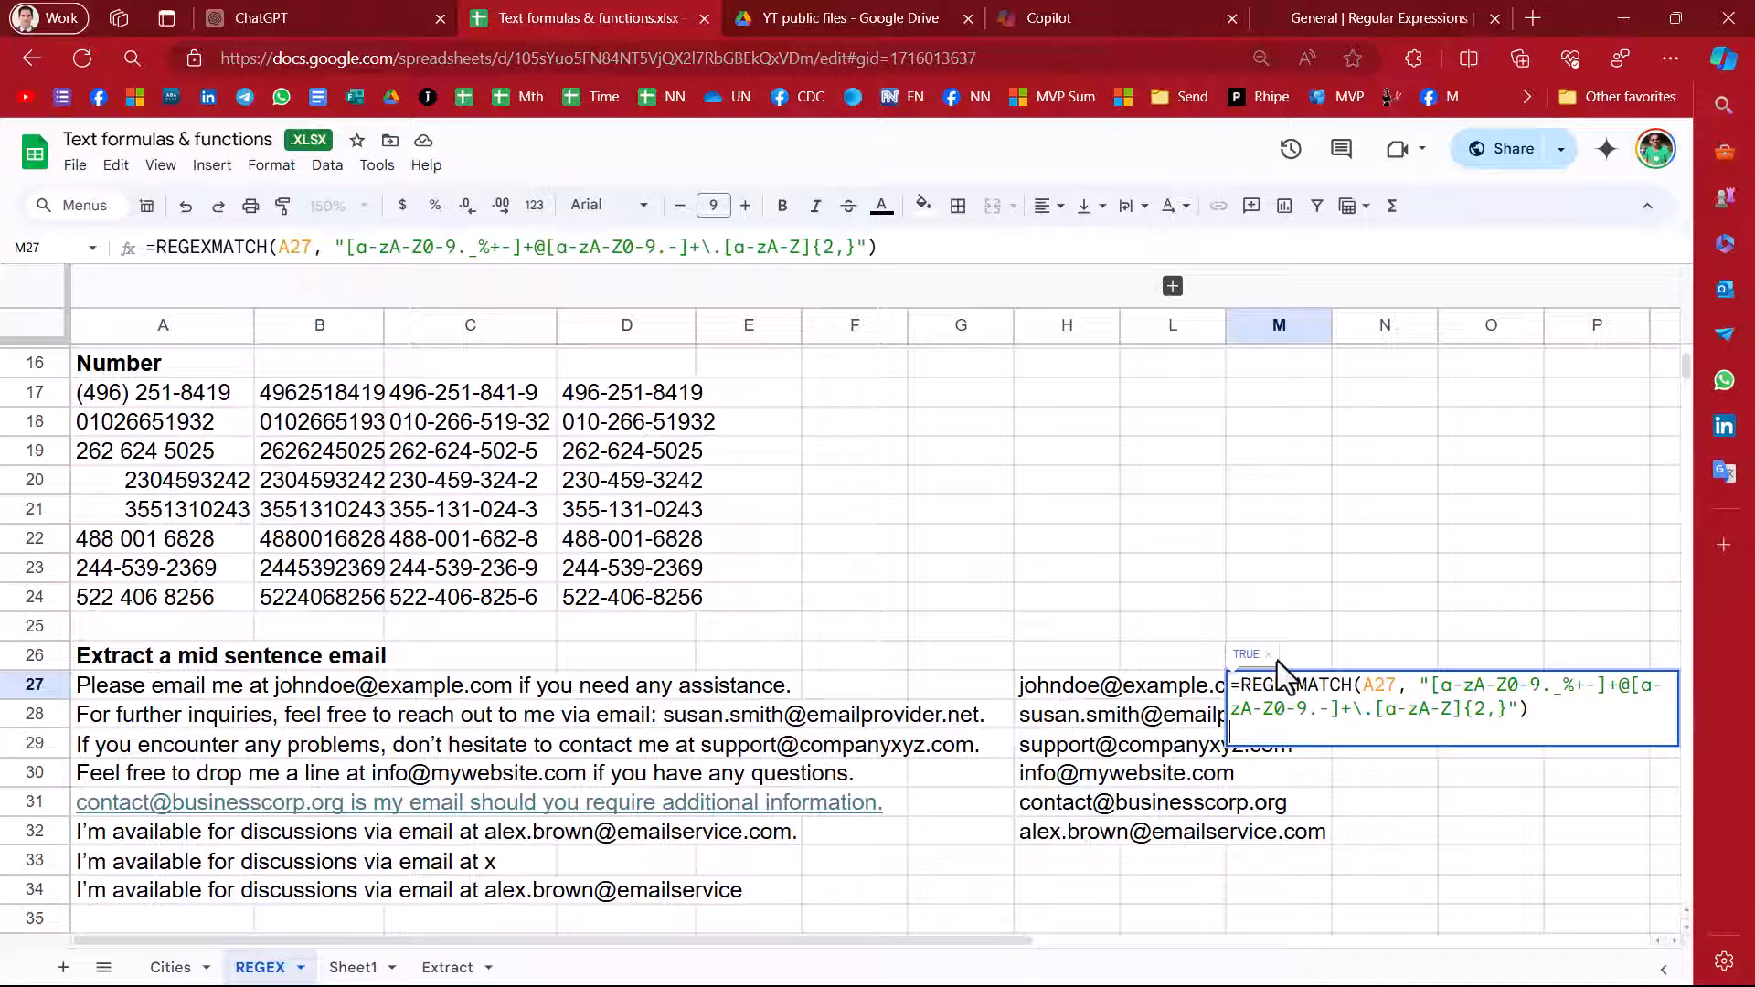
Enter the REGEXMATCH validation in M27 and extend the email extraction to rows 33–34
key(Enter)
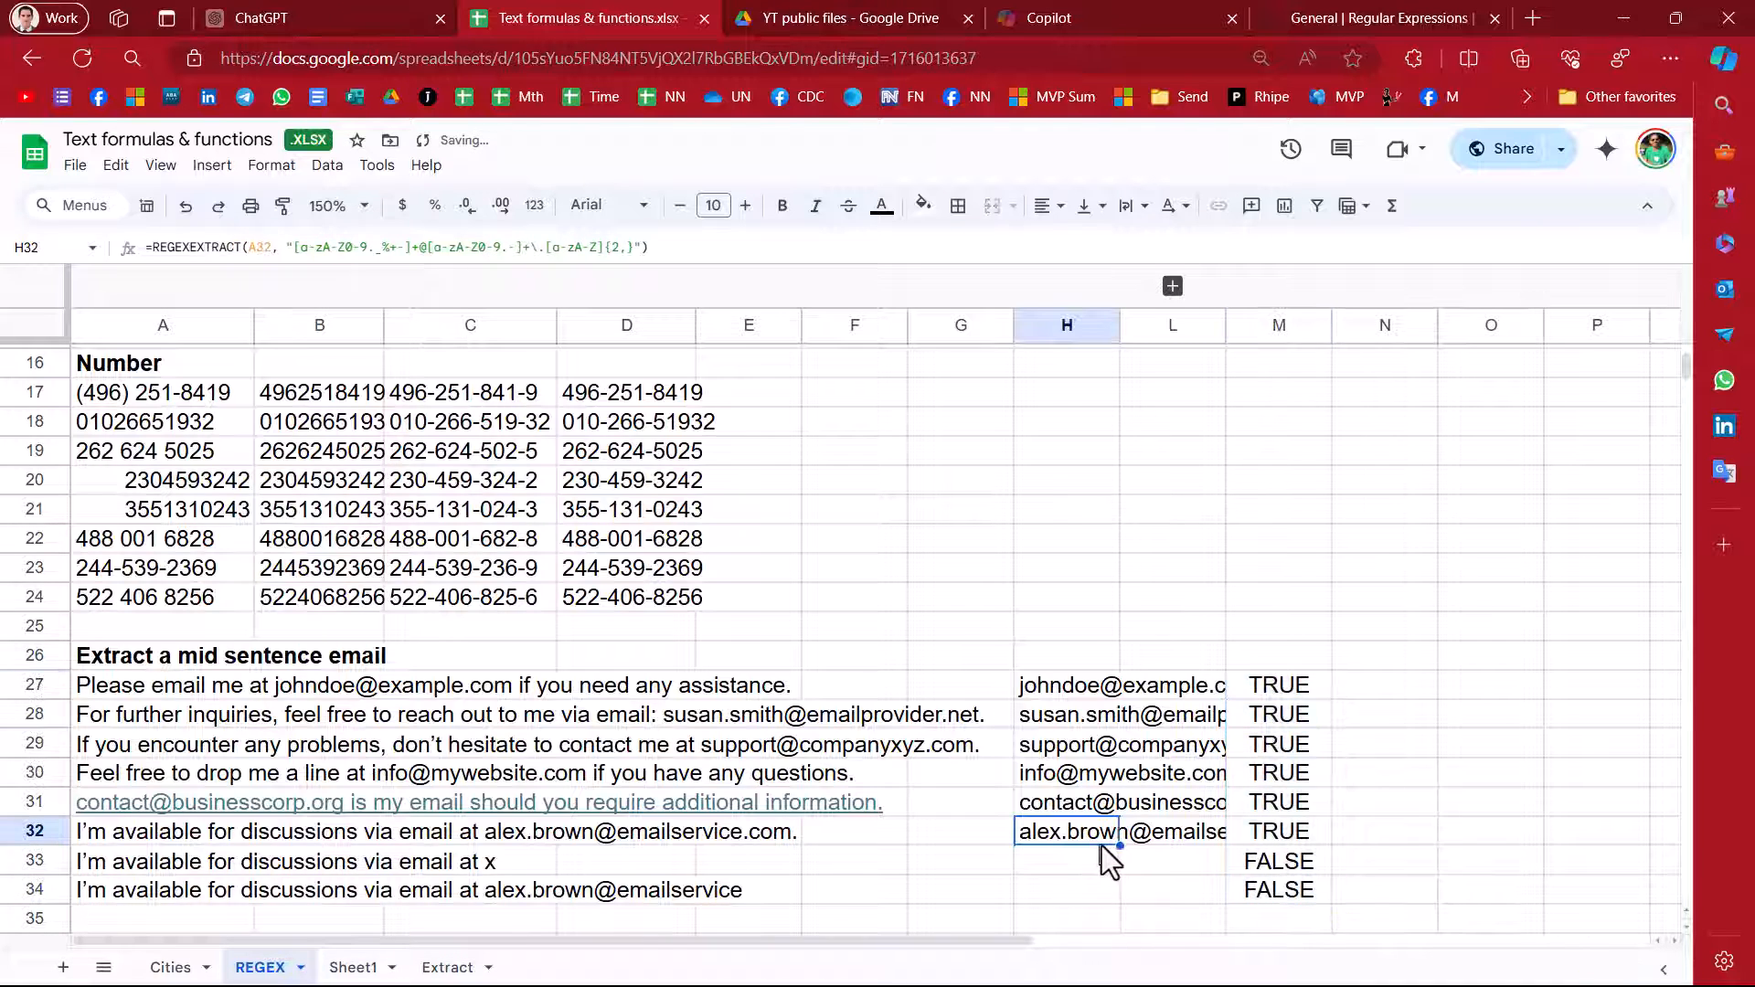
drag(1119, 844, 1119, 891)
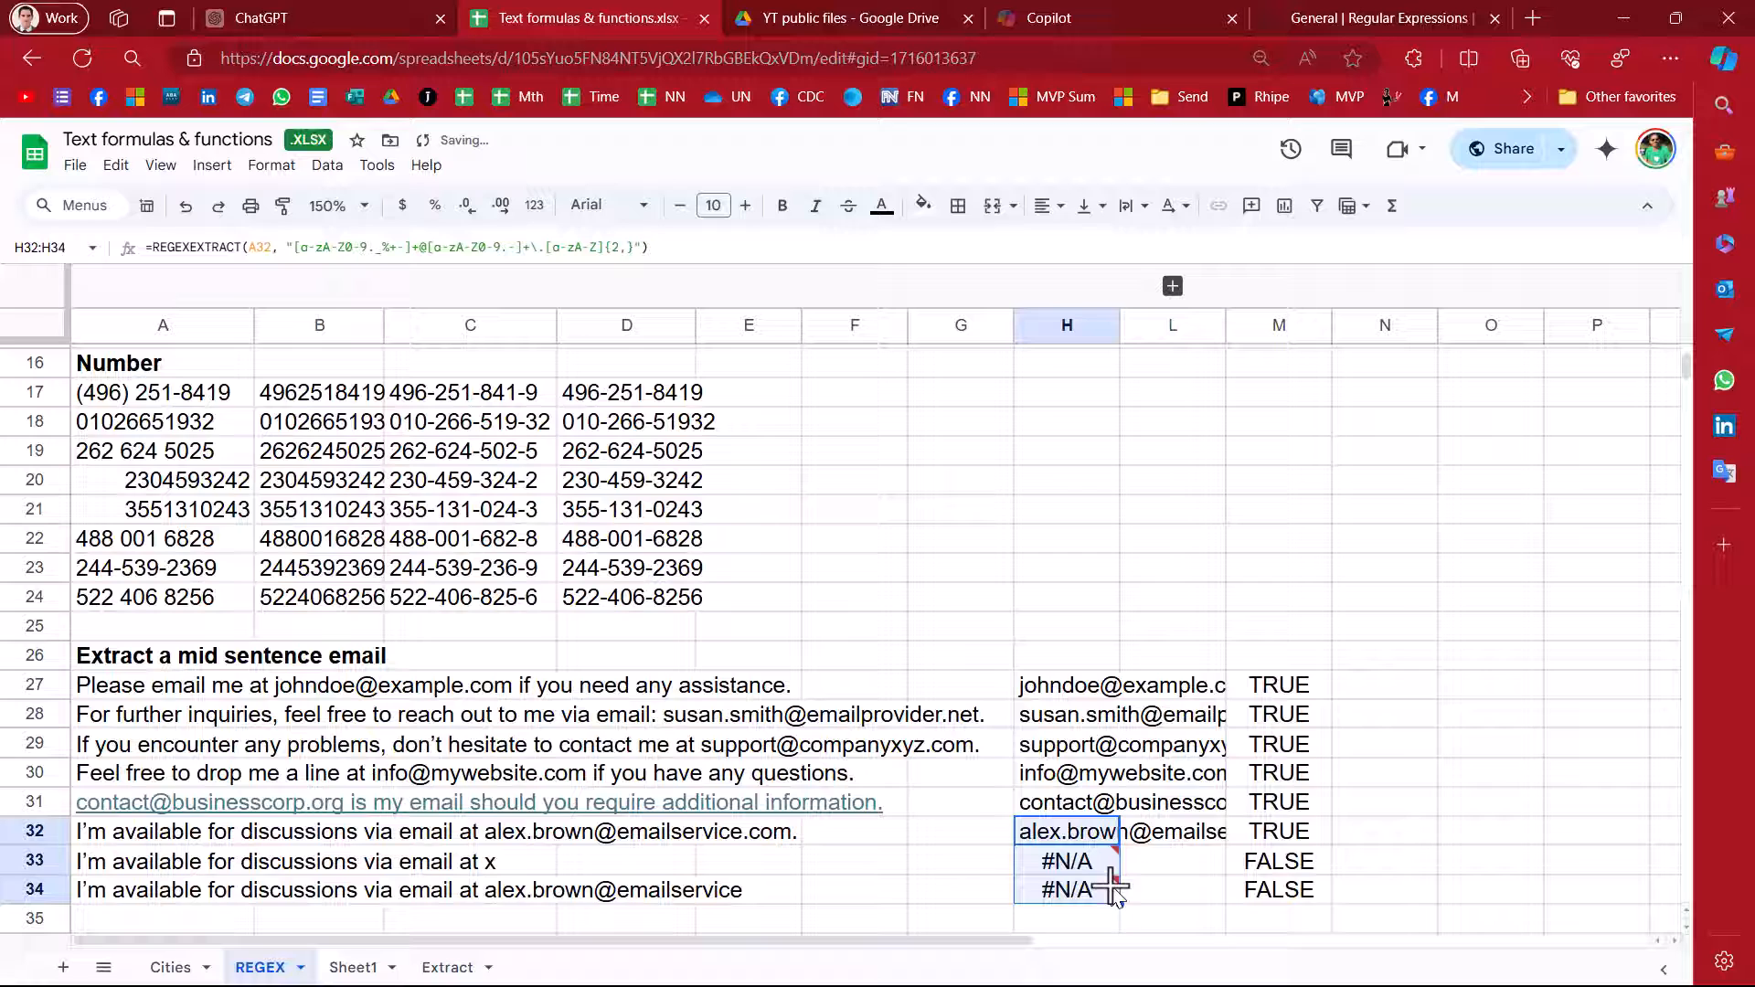
click(1071, 861)
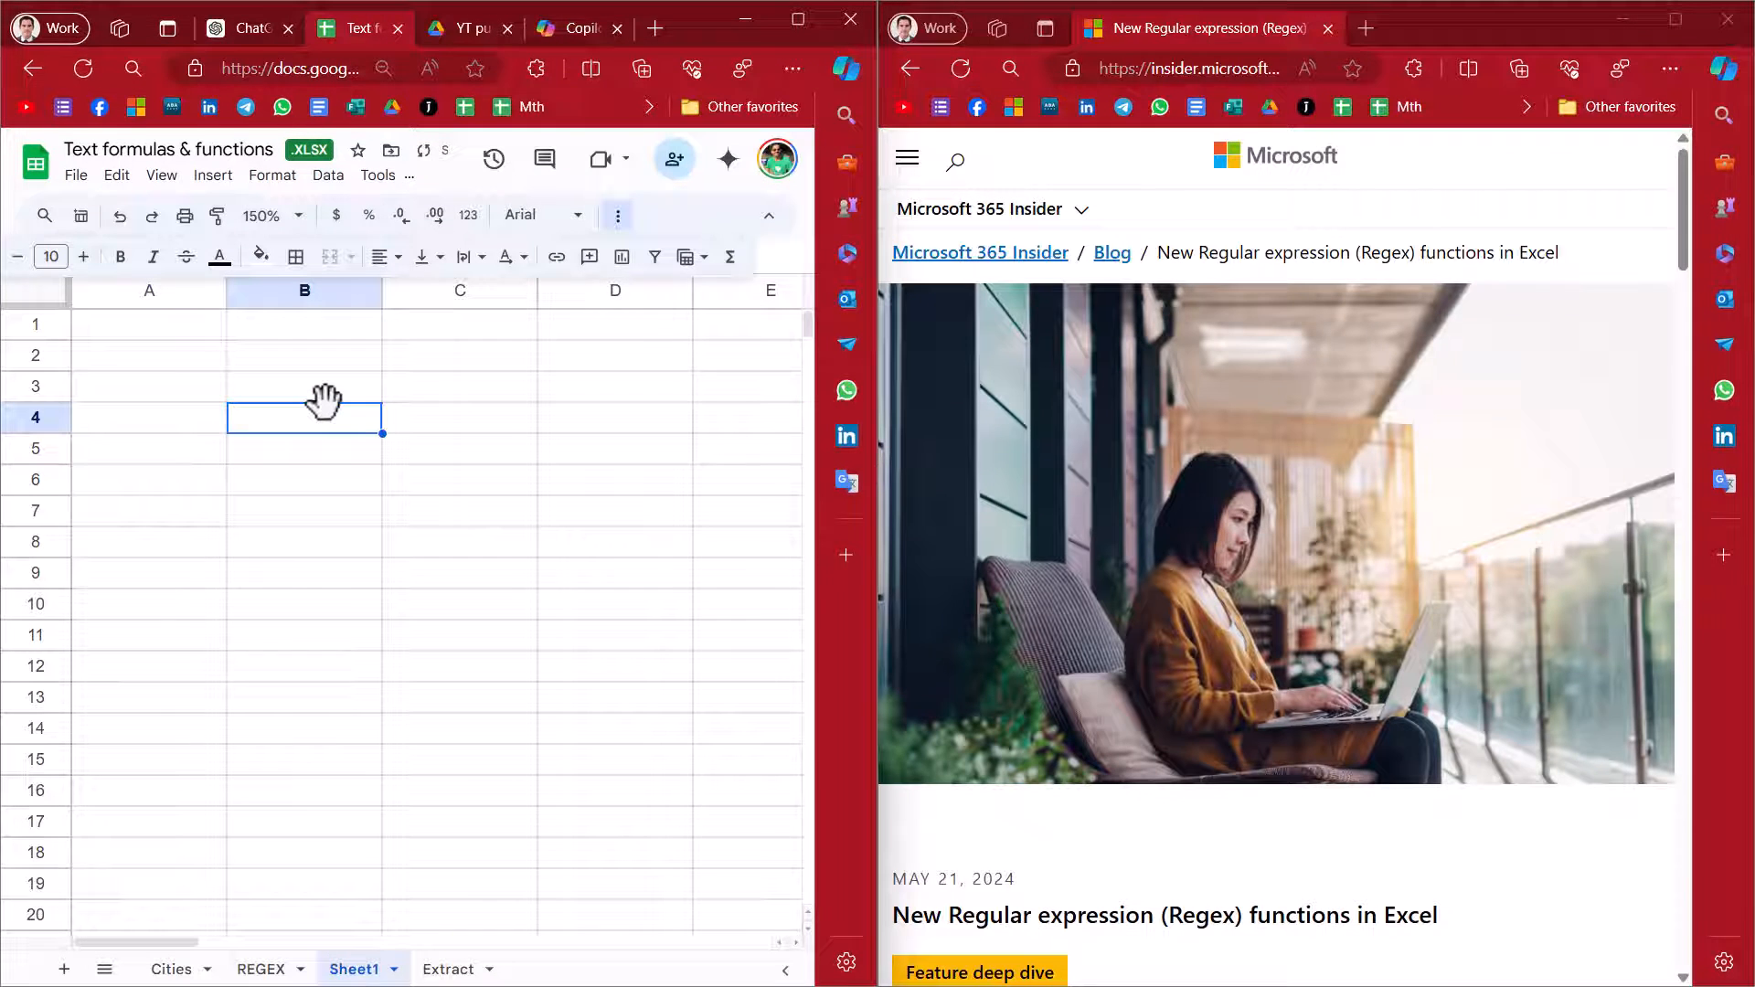
mouse_move(844, 490)
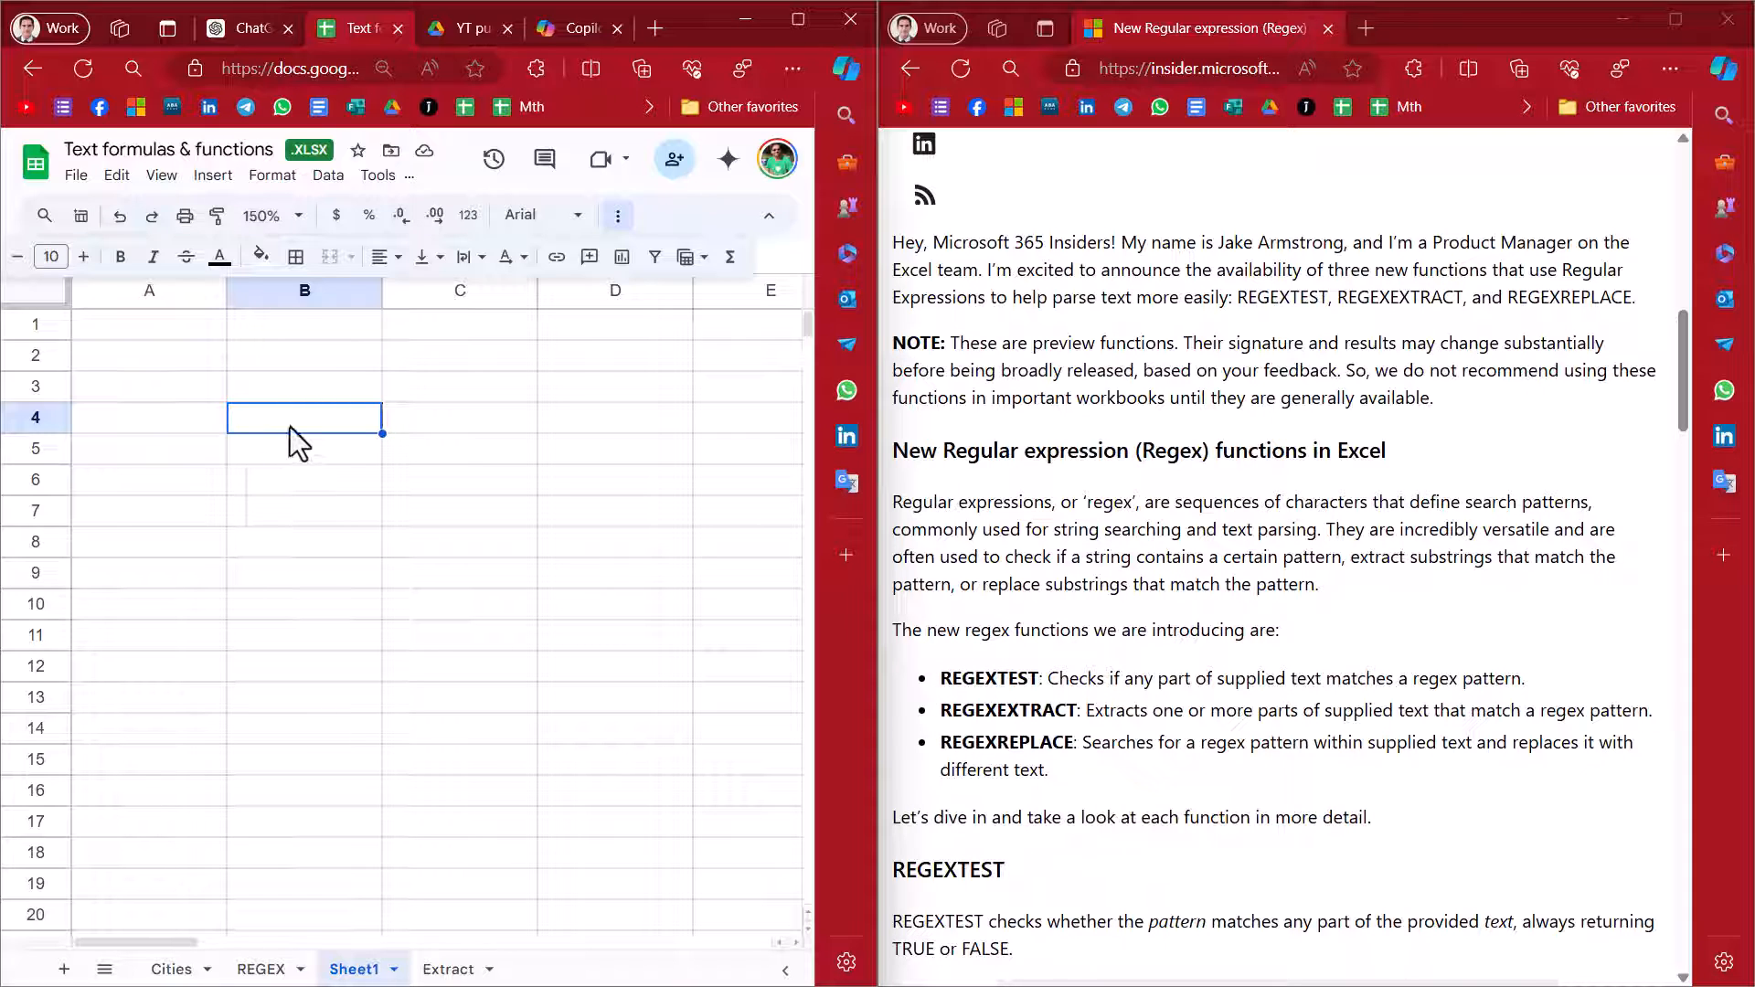
Start =rege in B4, inspect REGEXMATCH's case_sensitivity argument, and go to the REGEXEXTRACT help article
text(=rege)
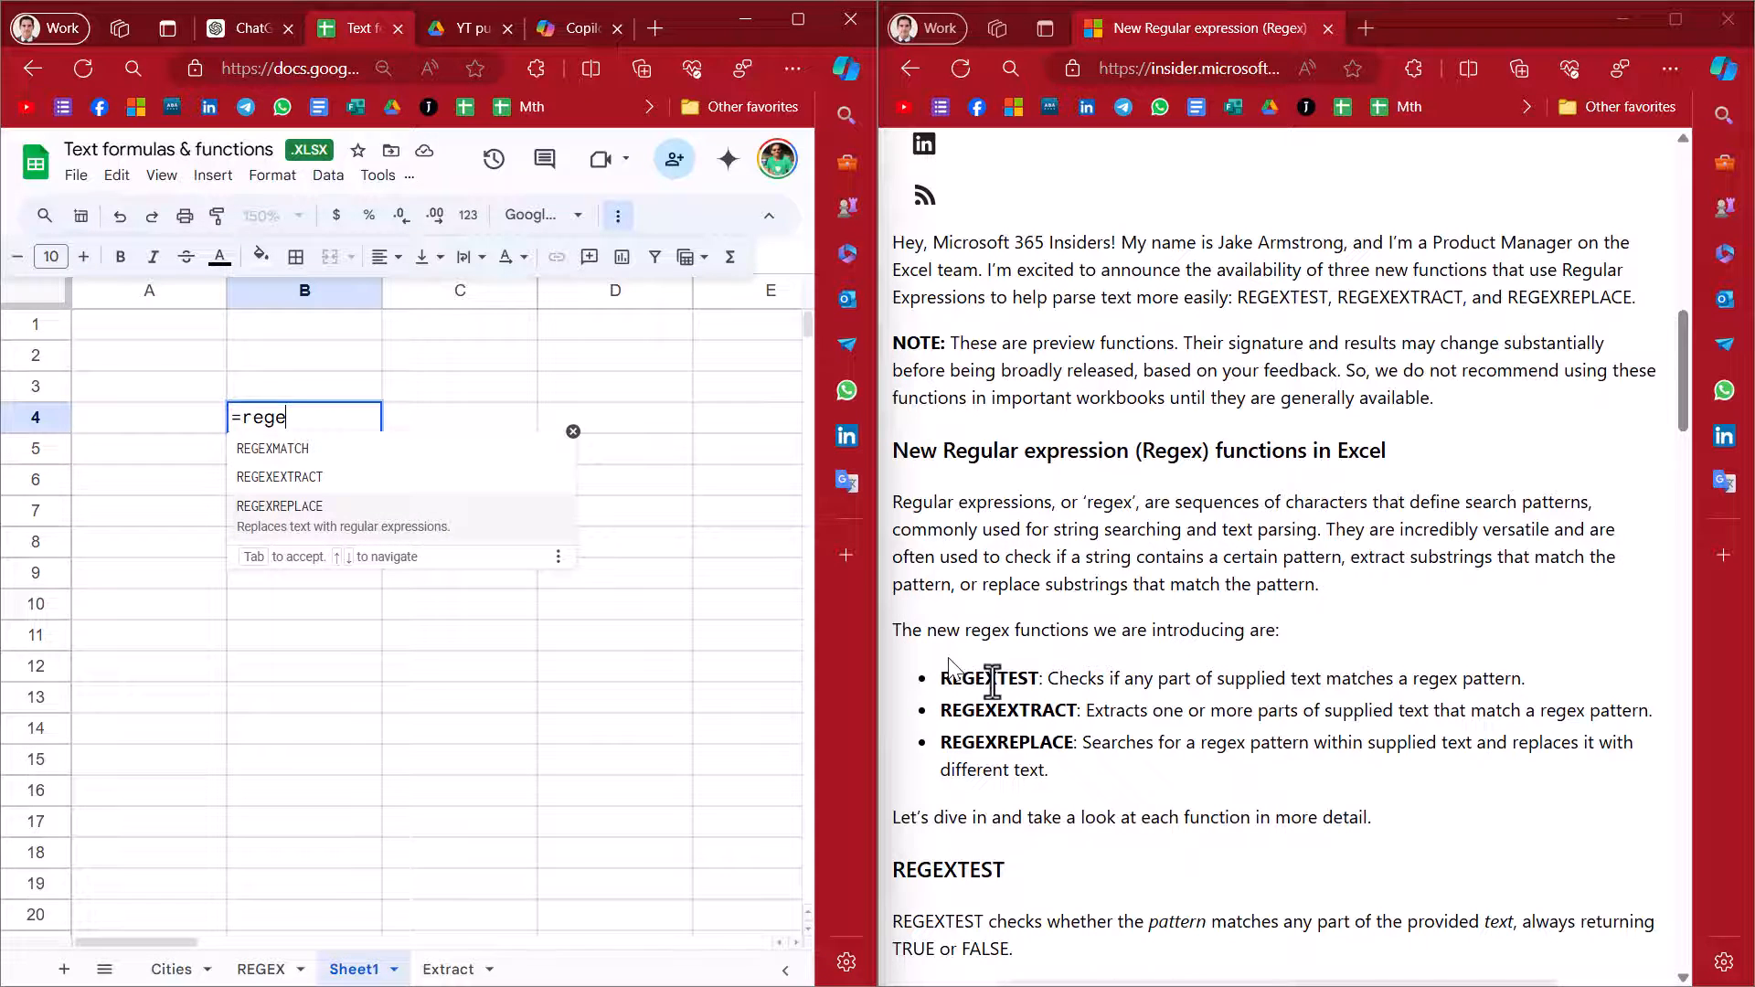
mouse_move(1042, 678)
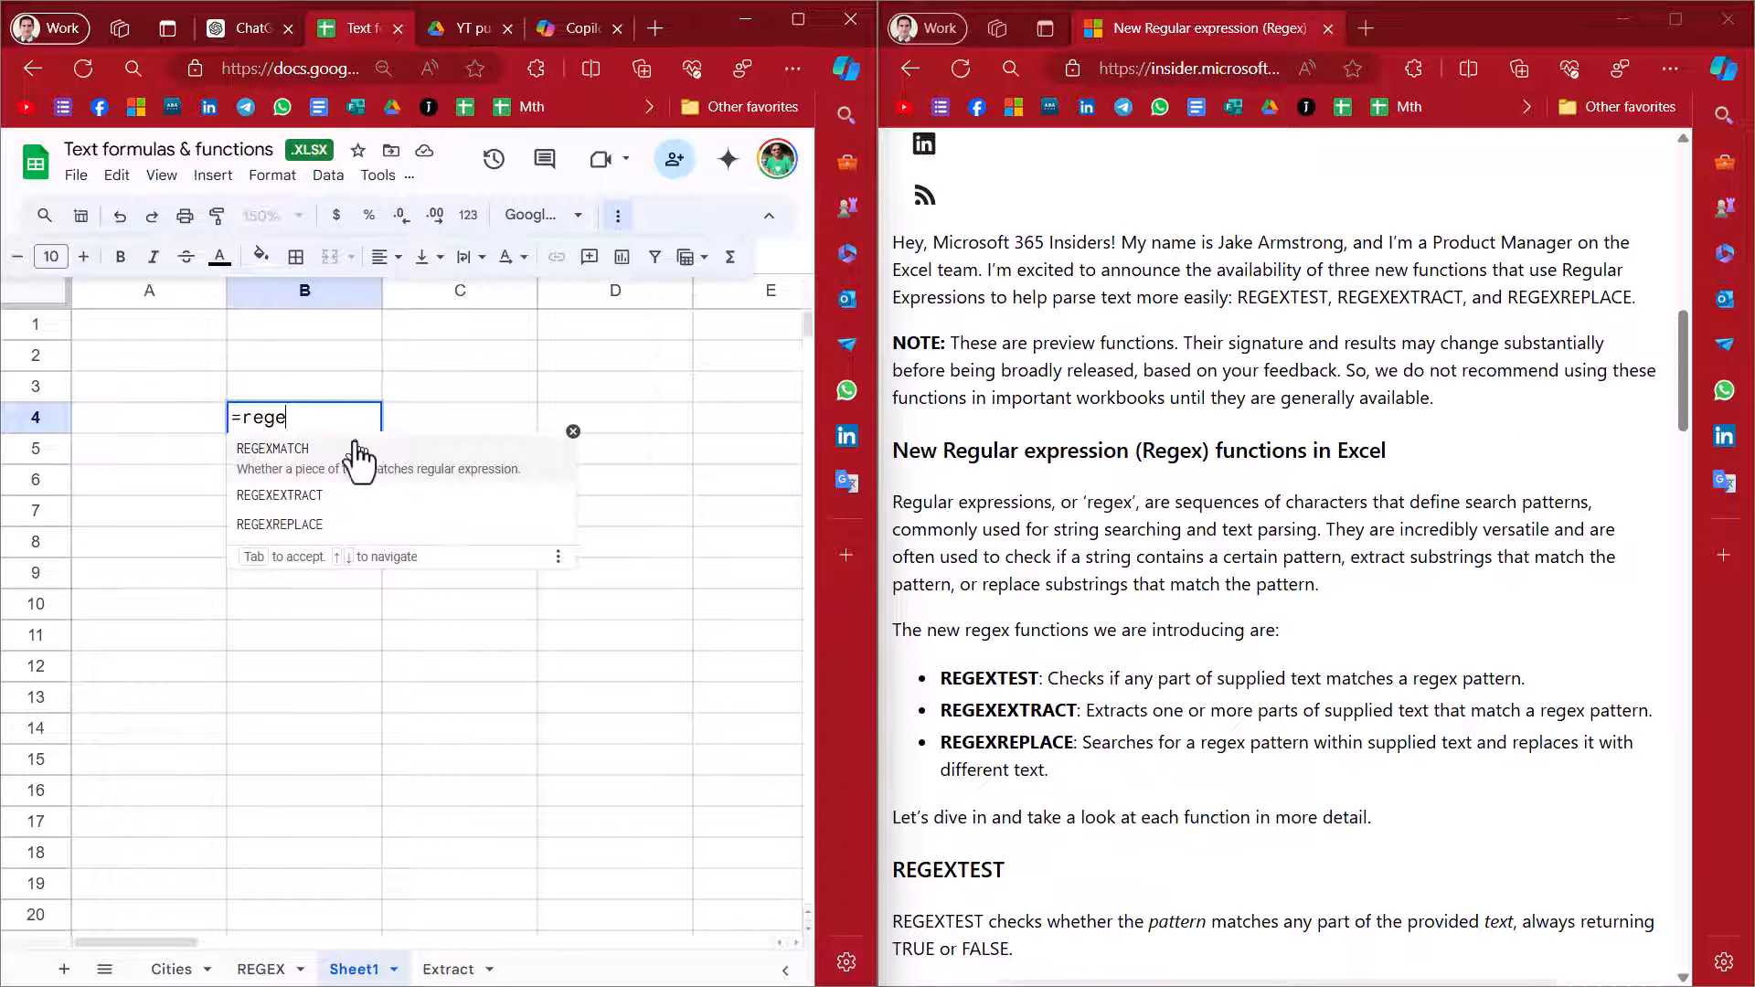
click(272, 449)
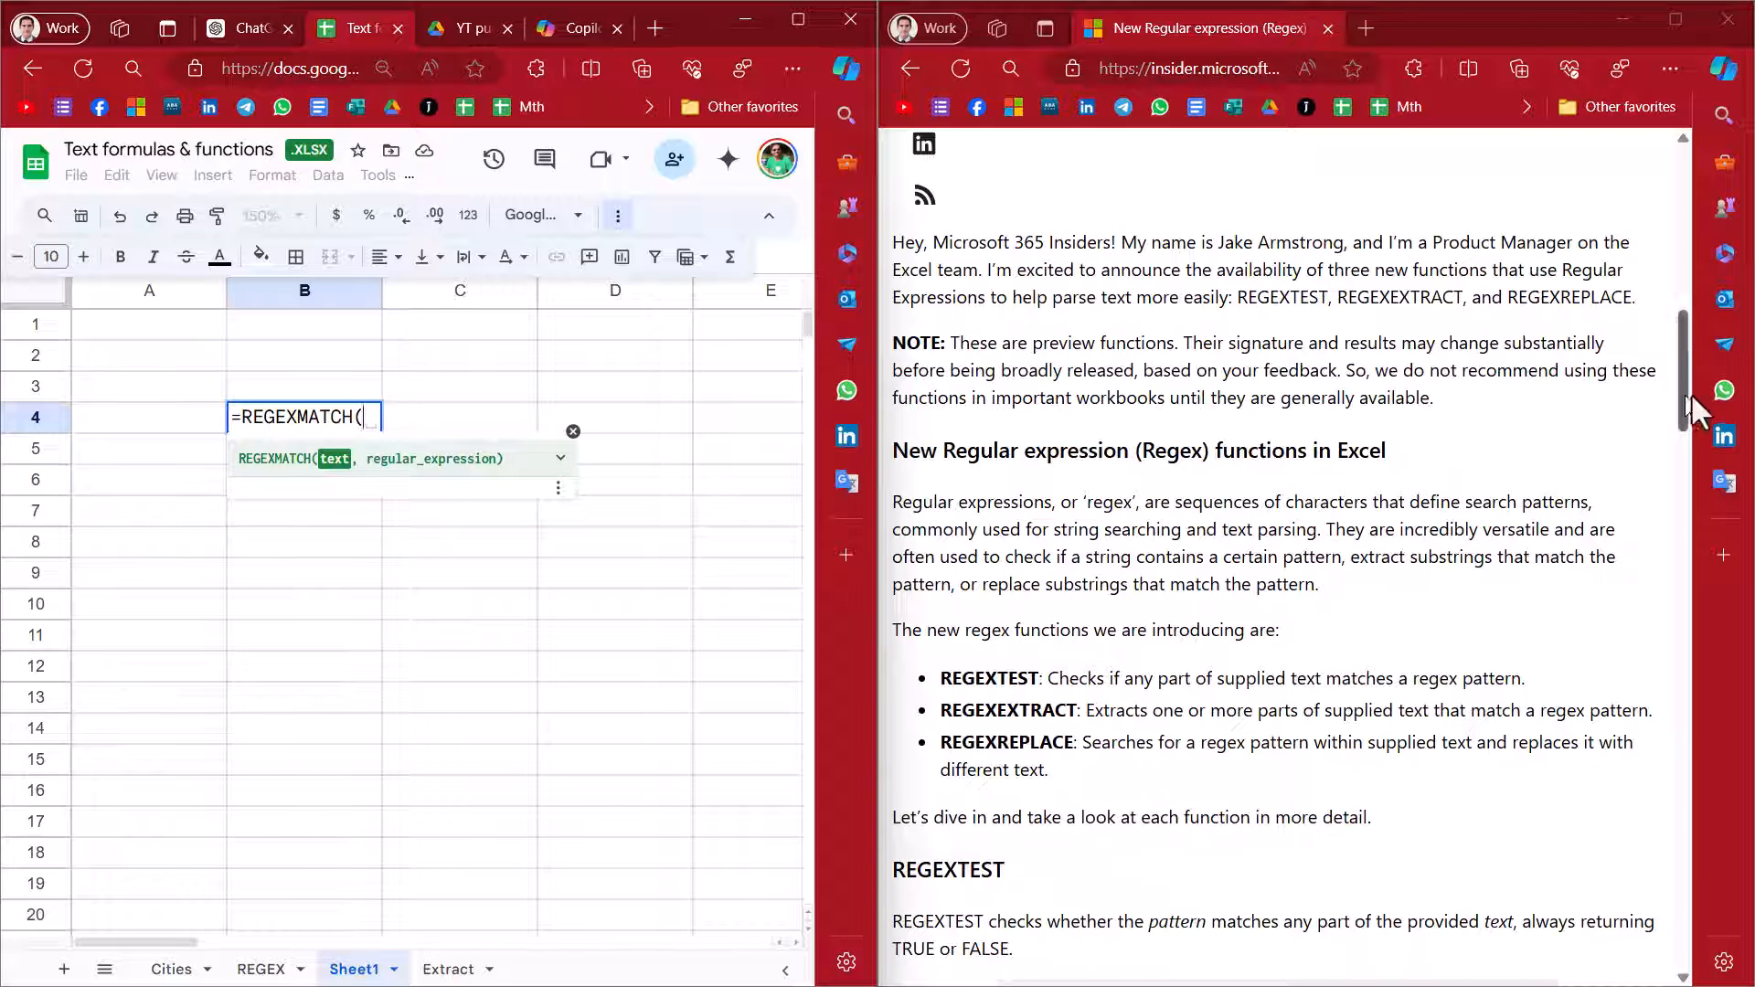
scroll(down, 3)
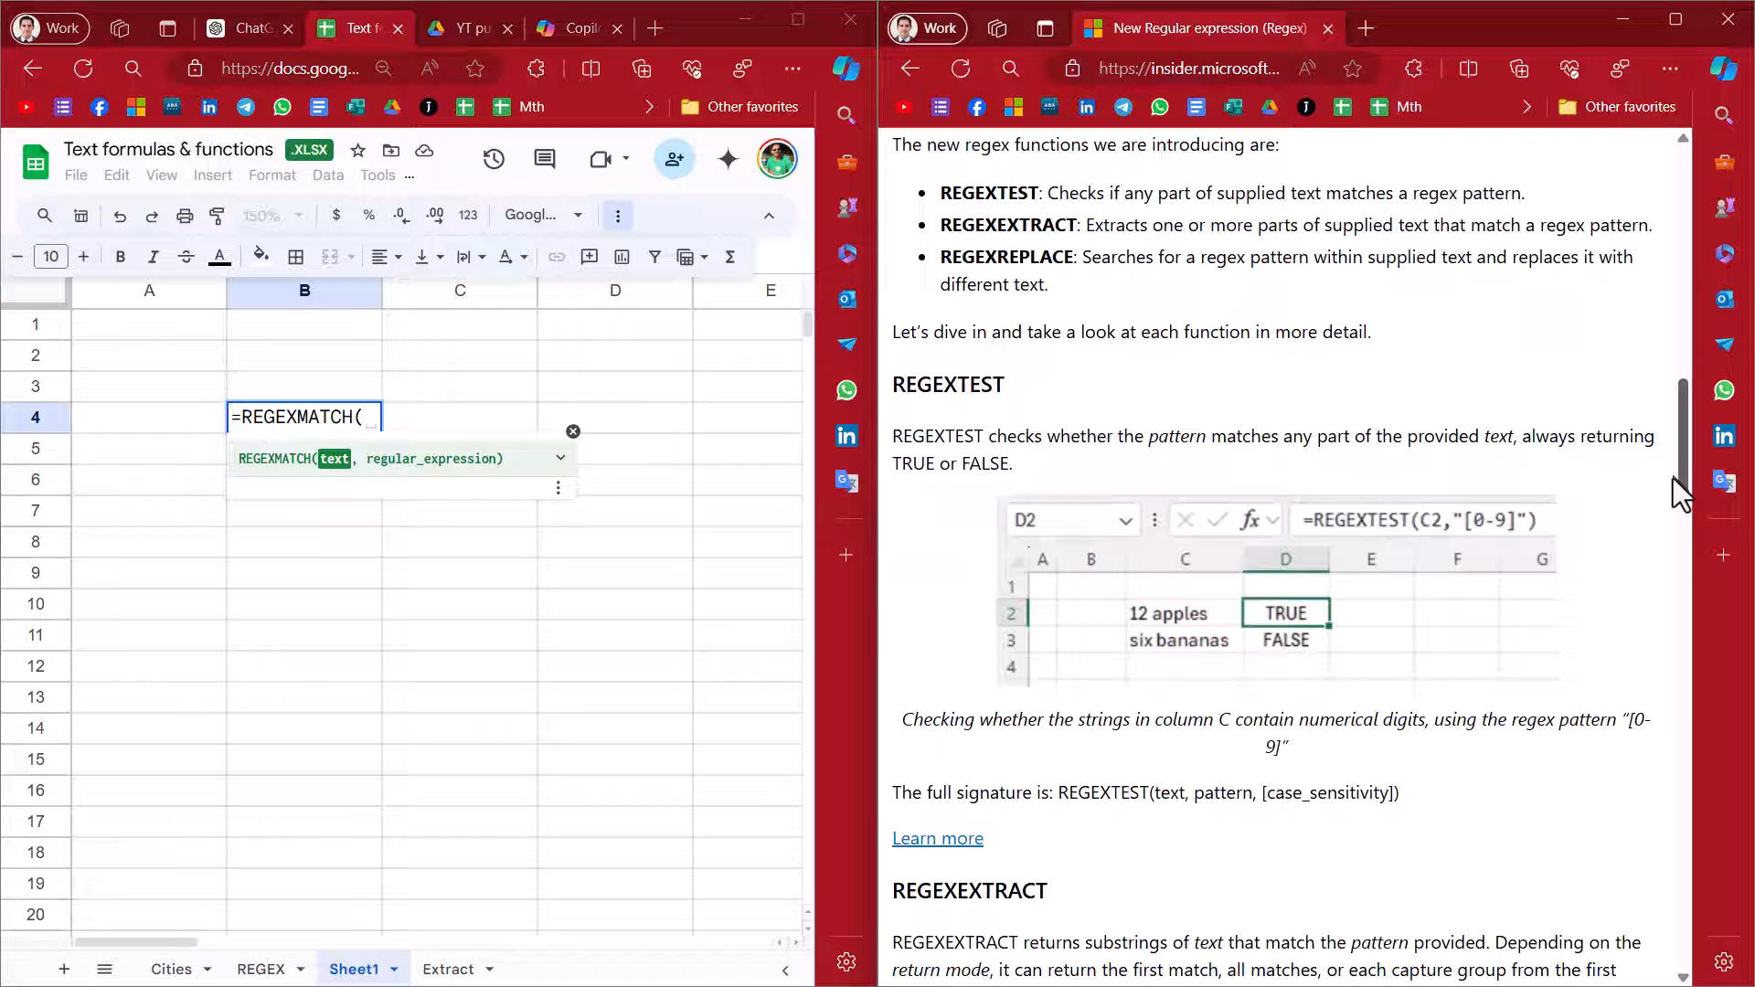
scroll(down, 3)
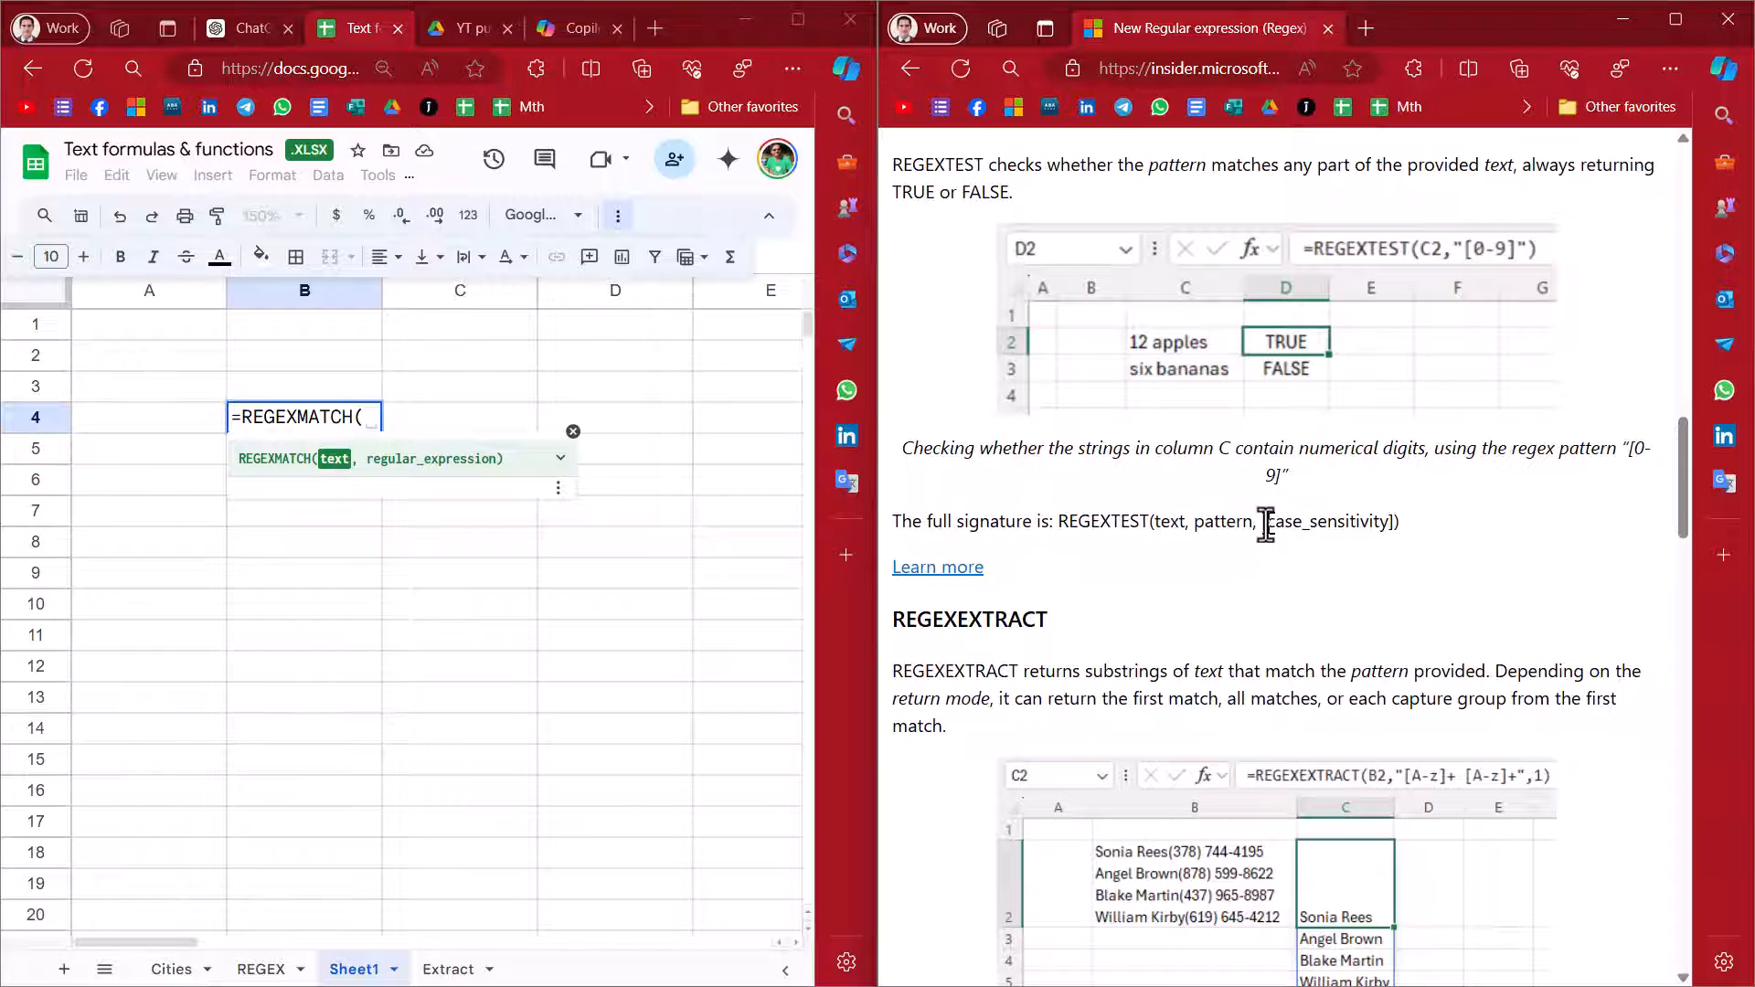
double_click(1324, 523)
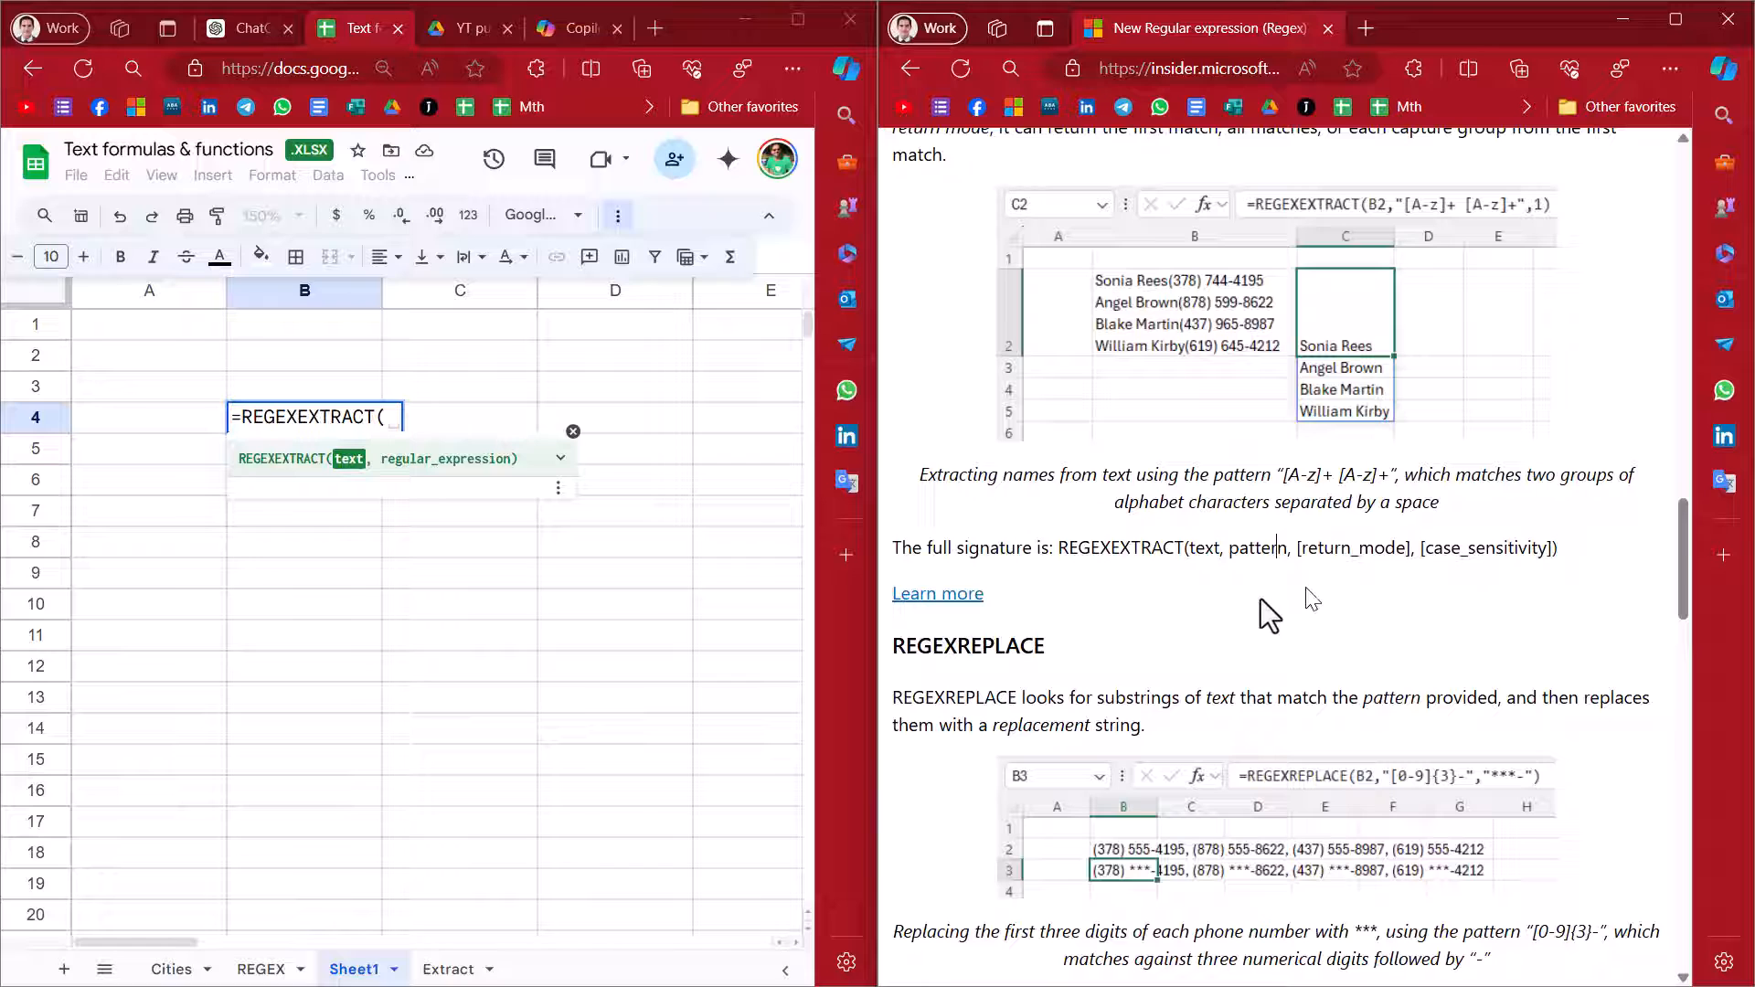
click(938, 592)
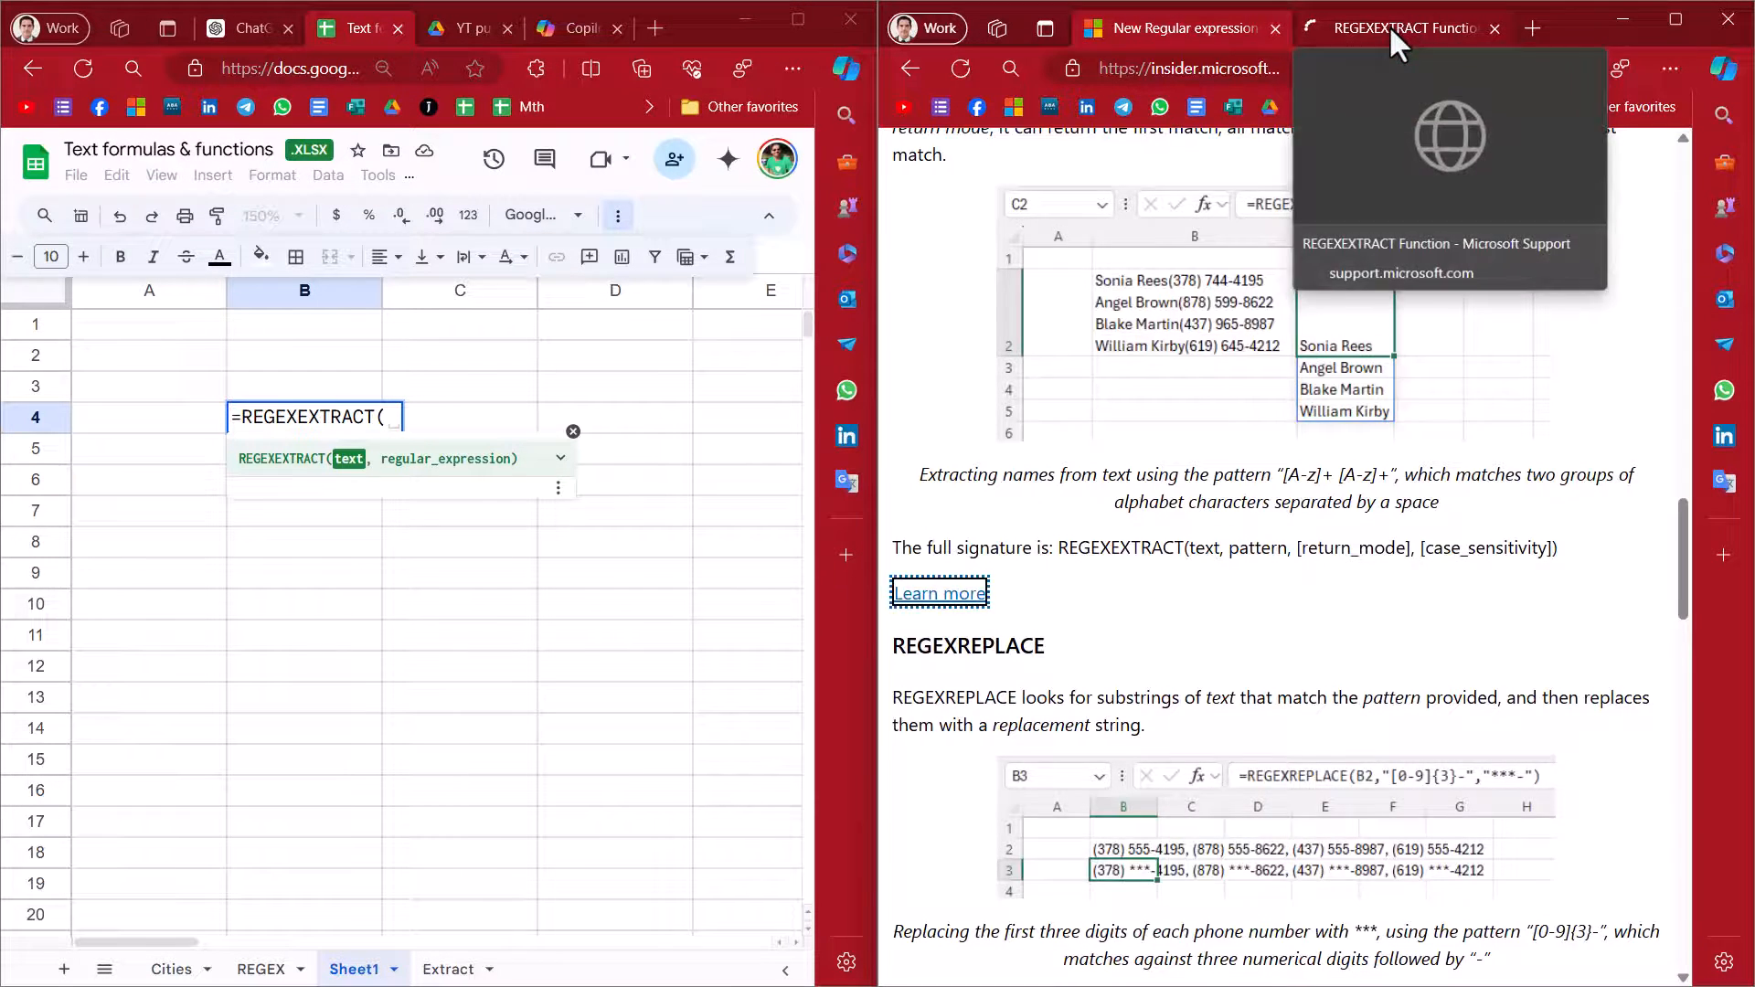
Show Microsoft Support's REGEXEXTRACT syntax table with text, pattern and return_mode
click(1400, 30)
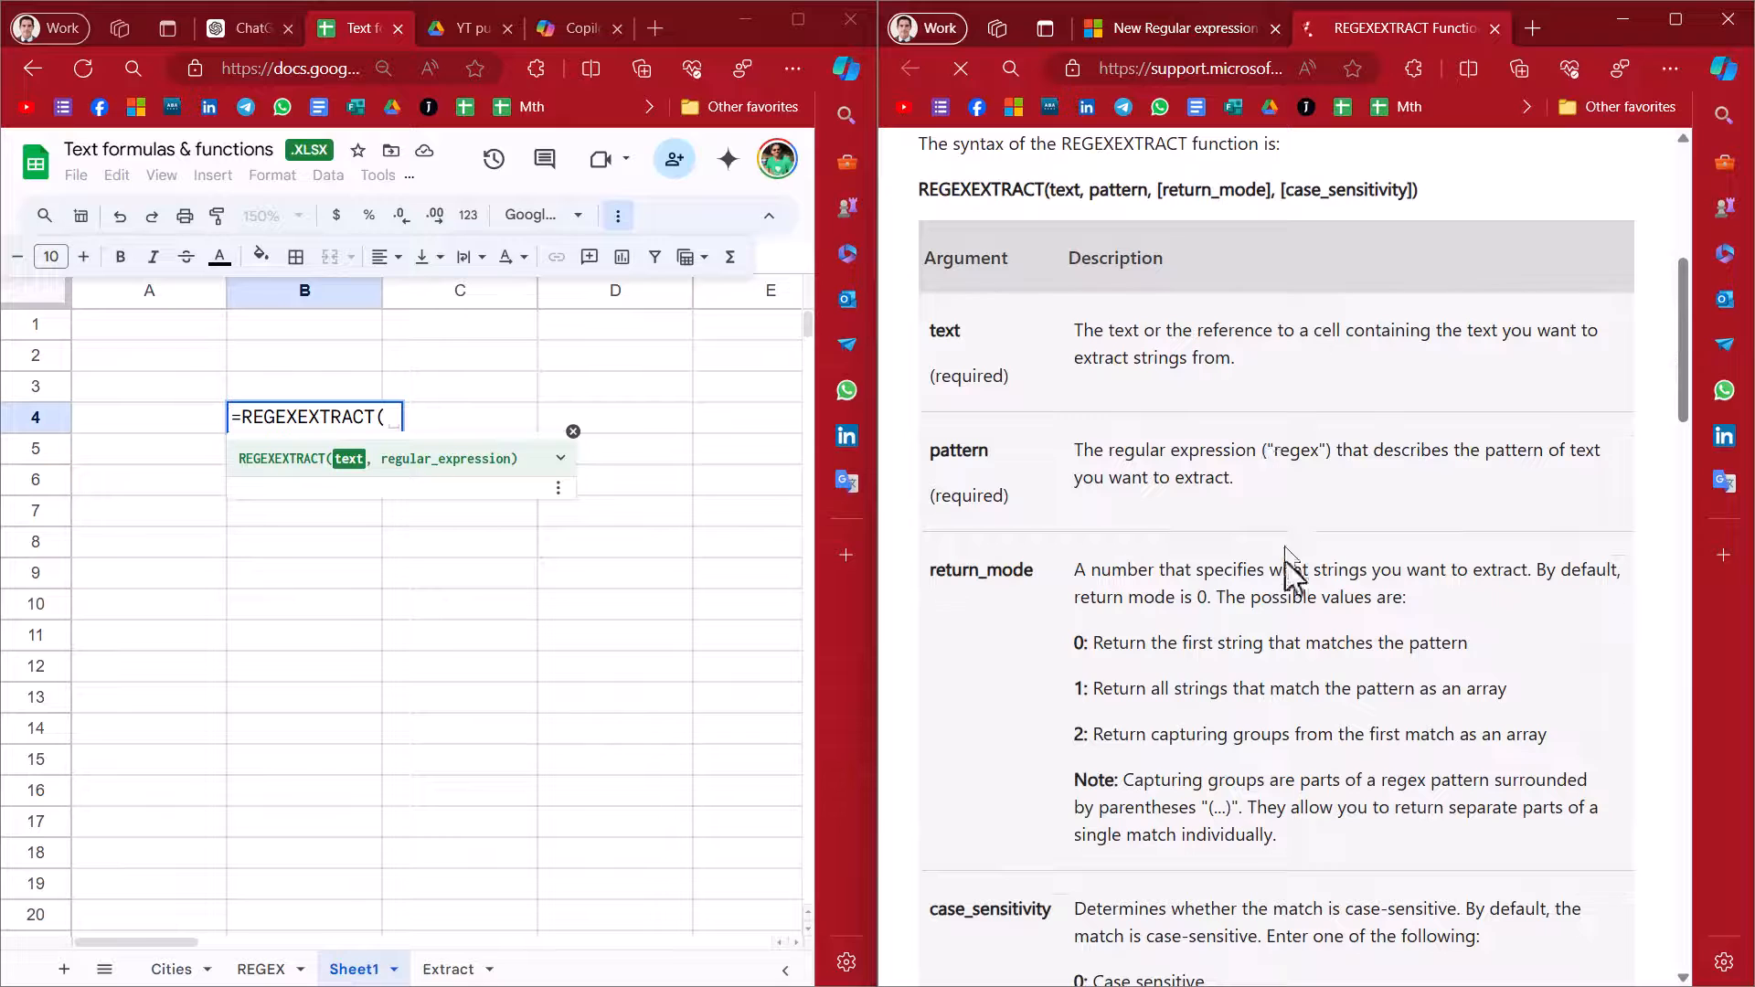
mouse_move(1170, 645)
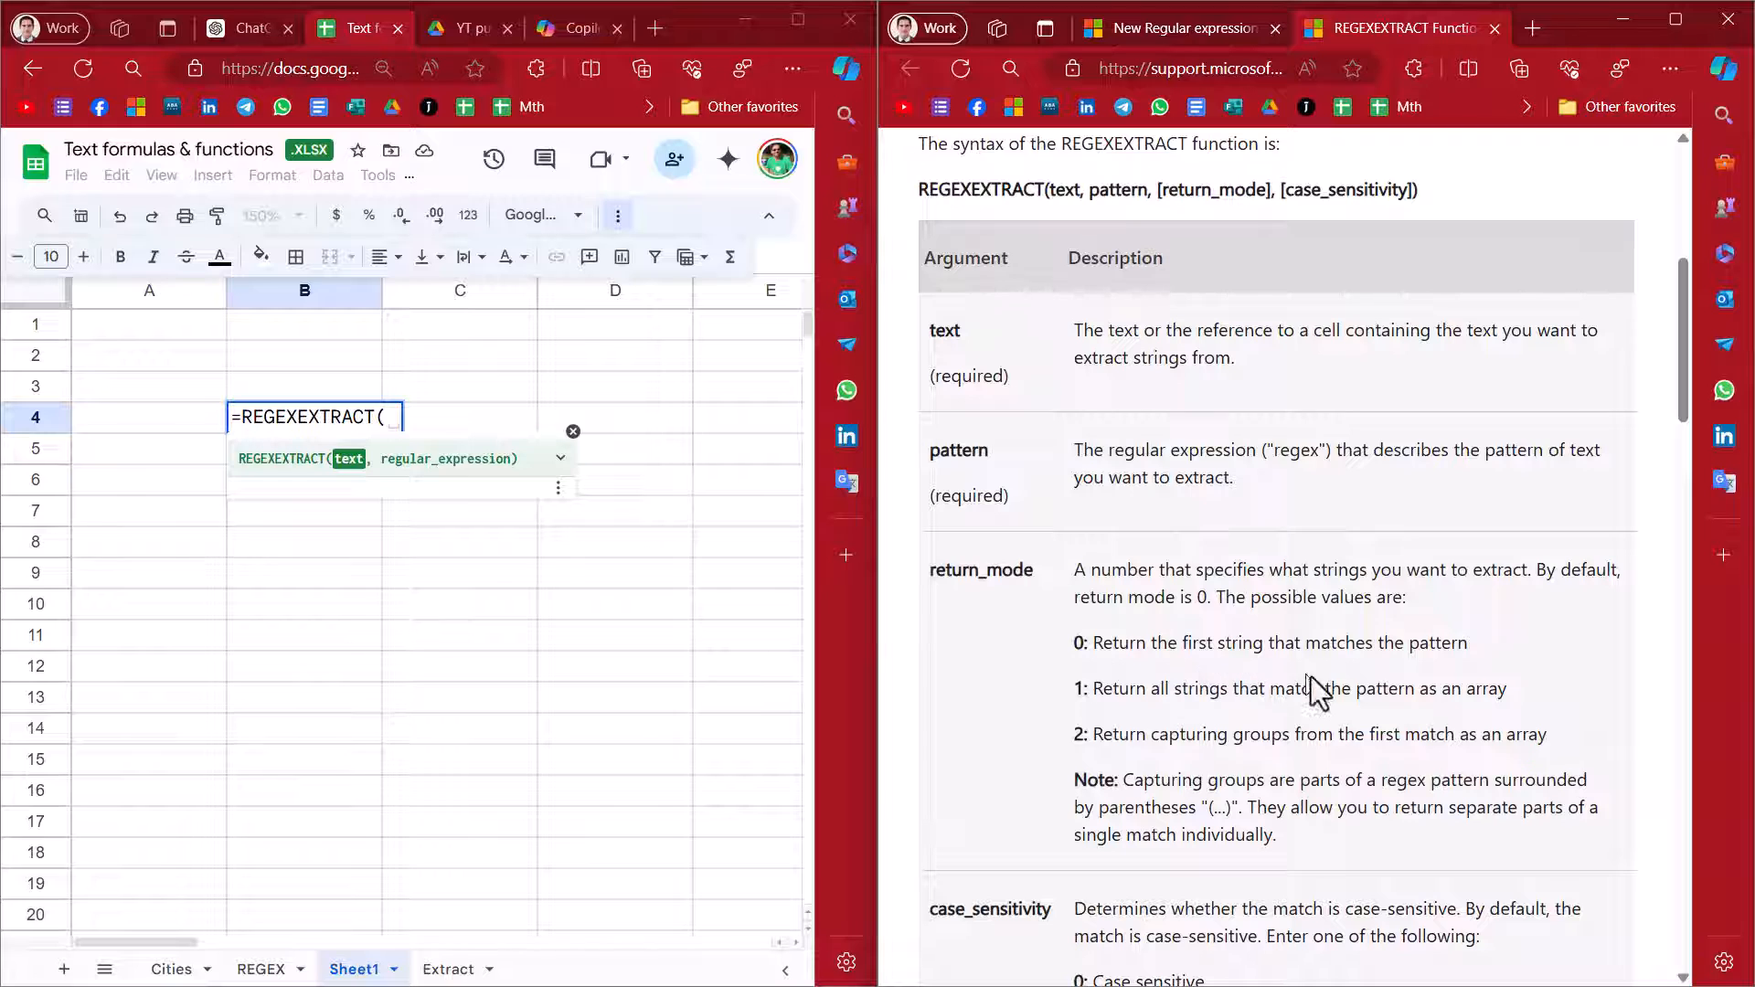
mouse_move(1232, 746)
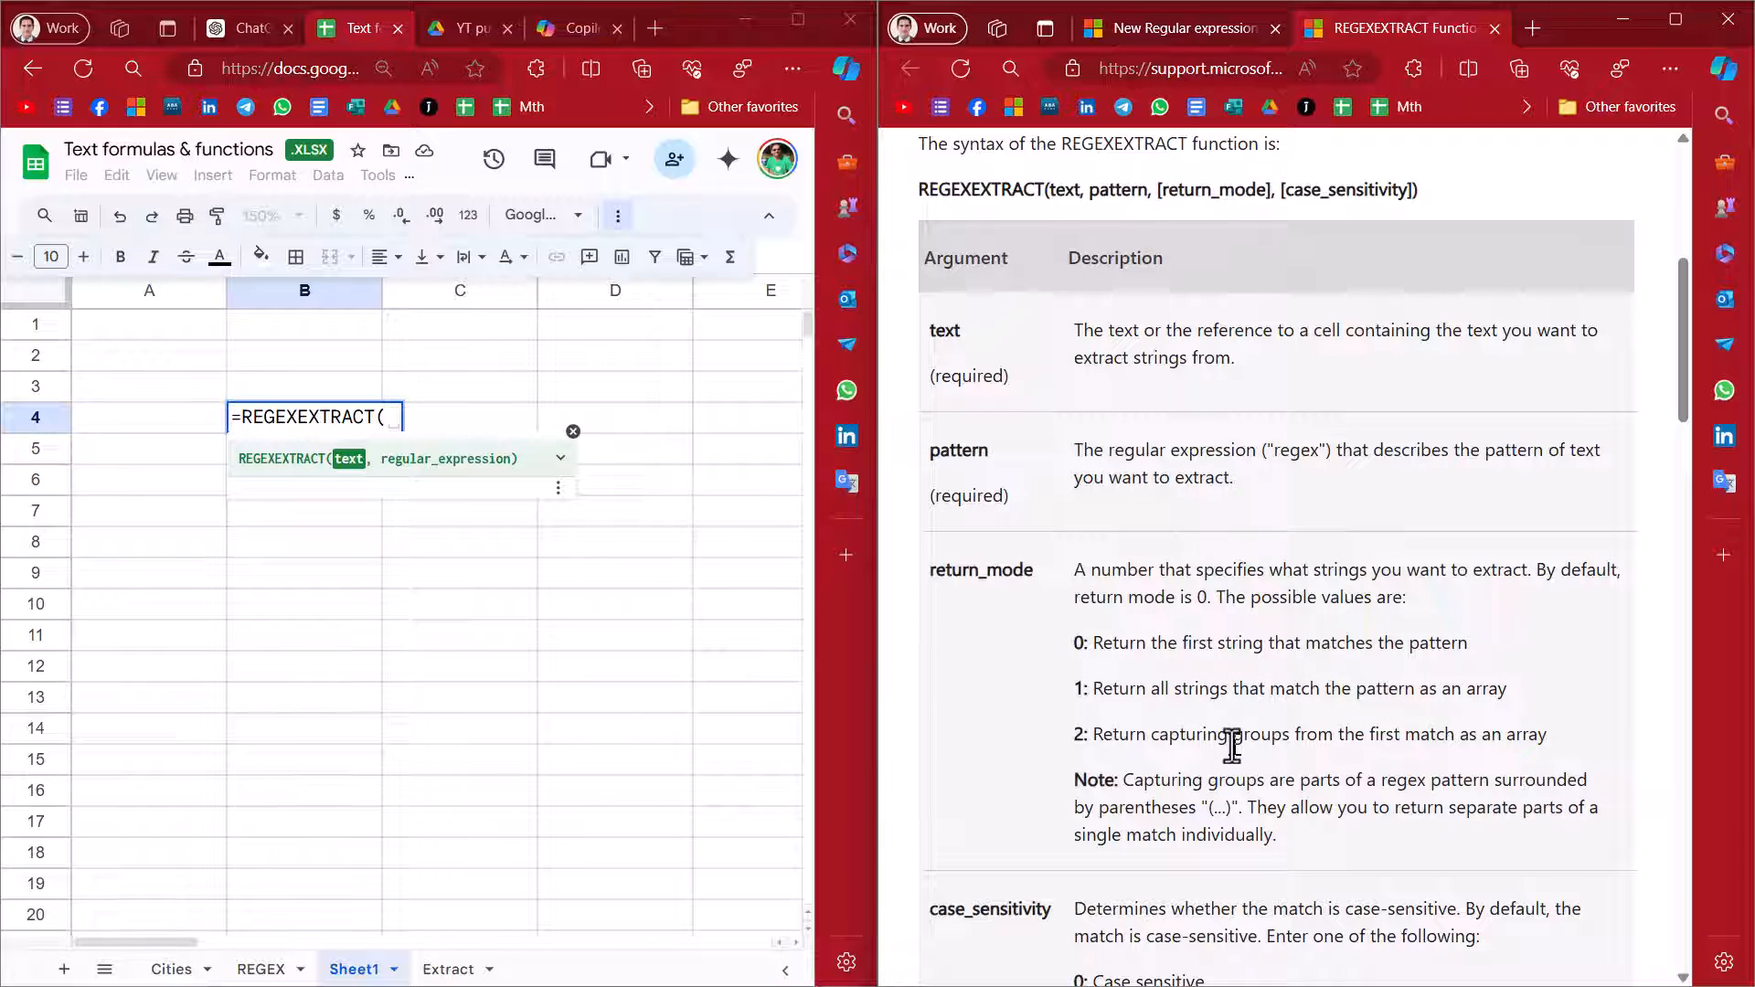
mouse_move(1092, 738)
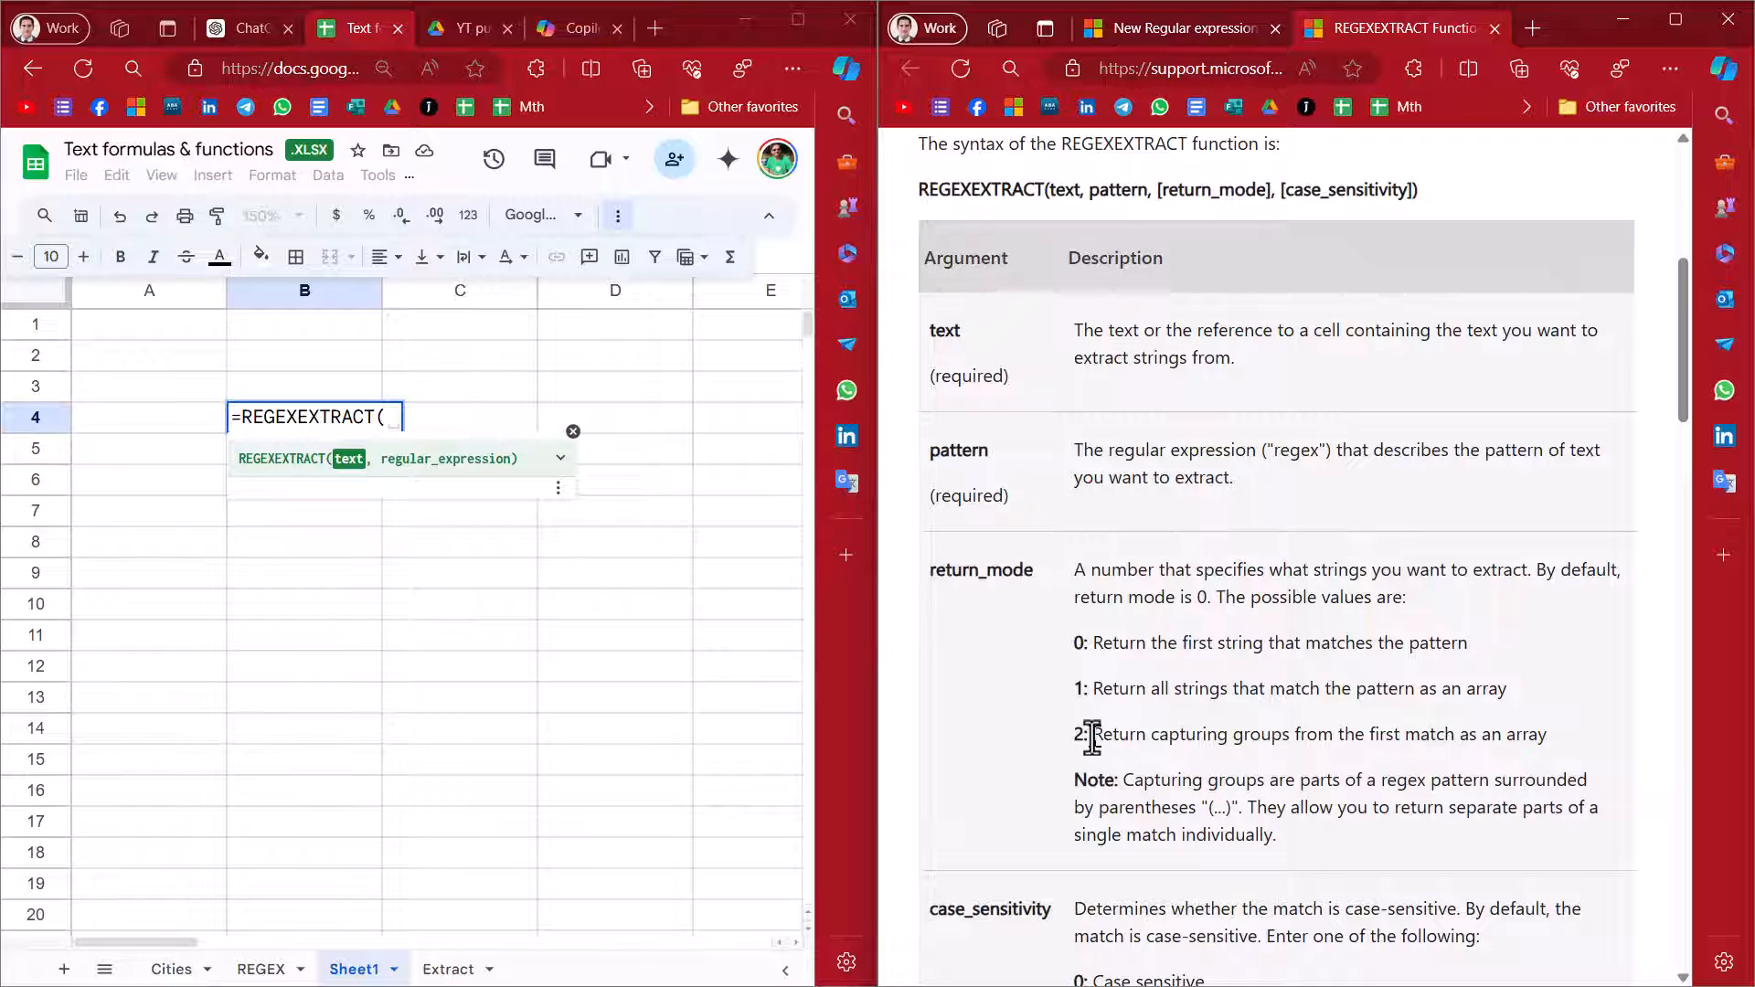
mouse_move(1466, 735)
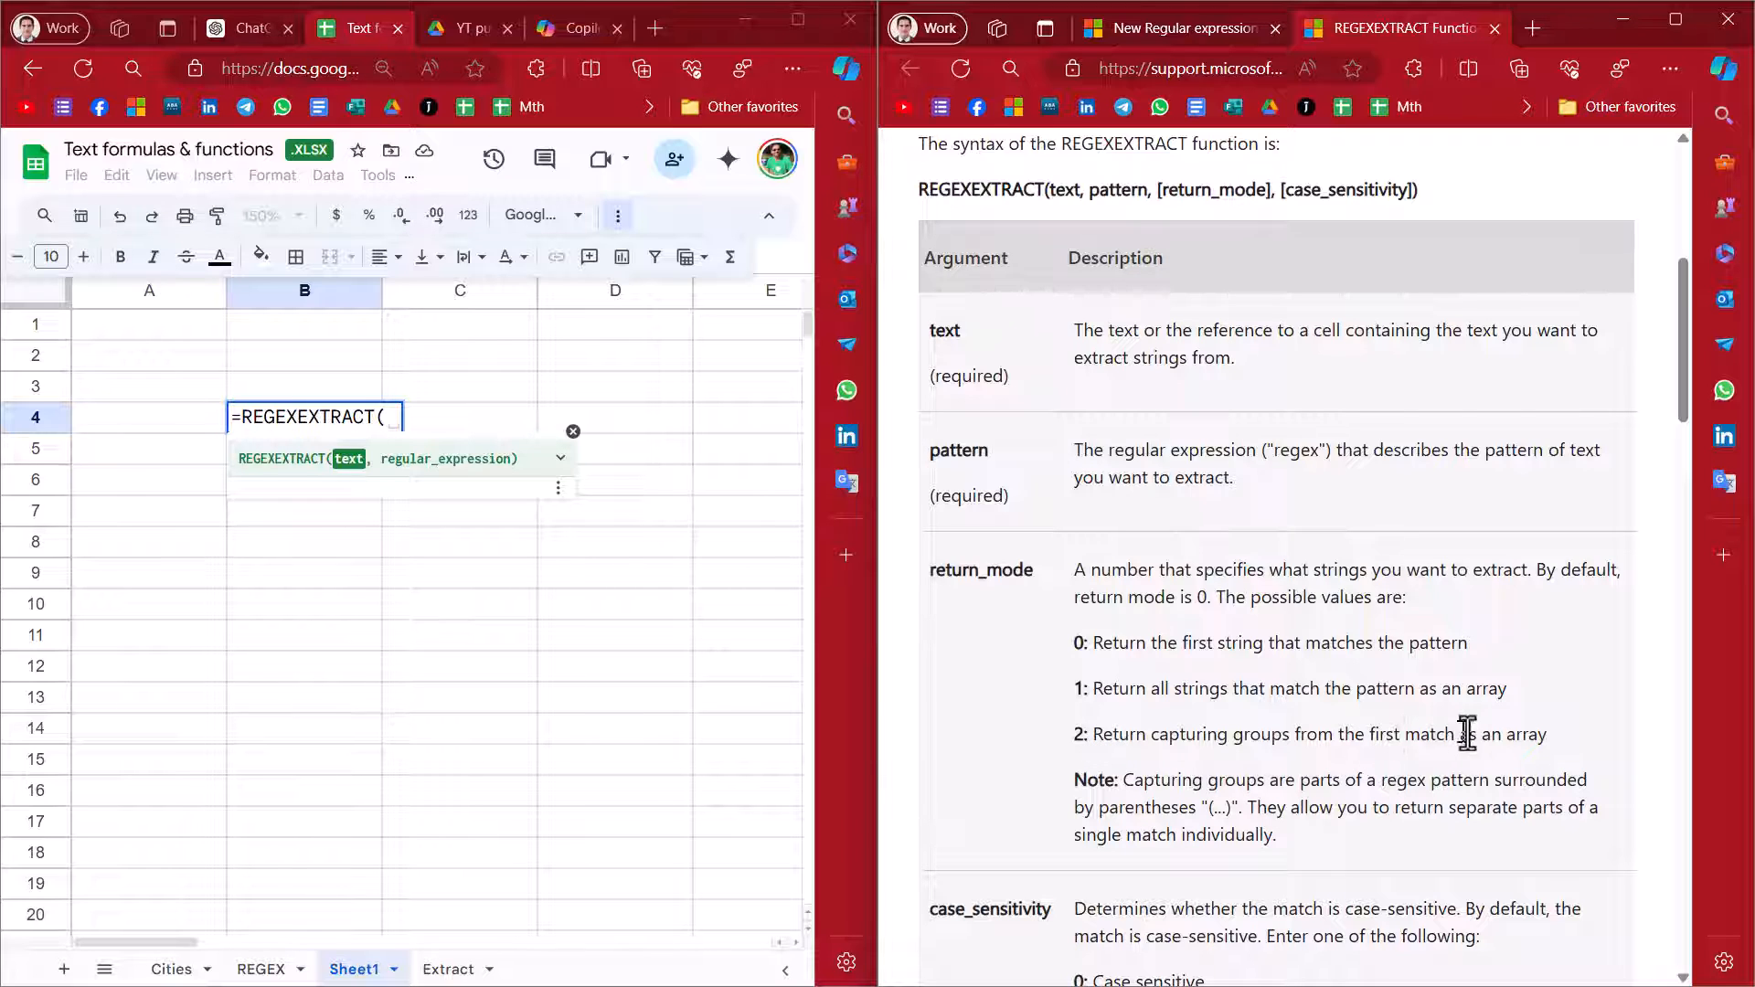
mouse_move(1047, 803)
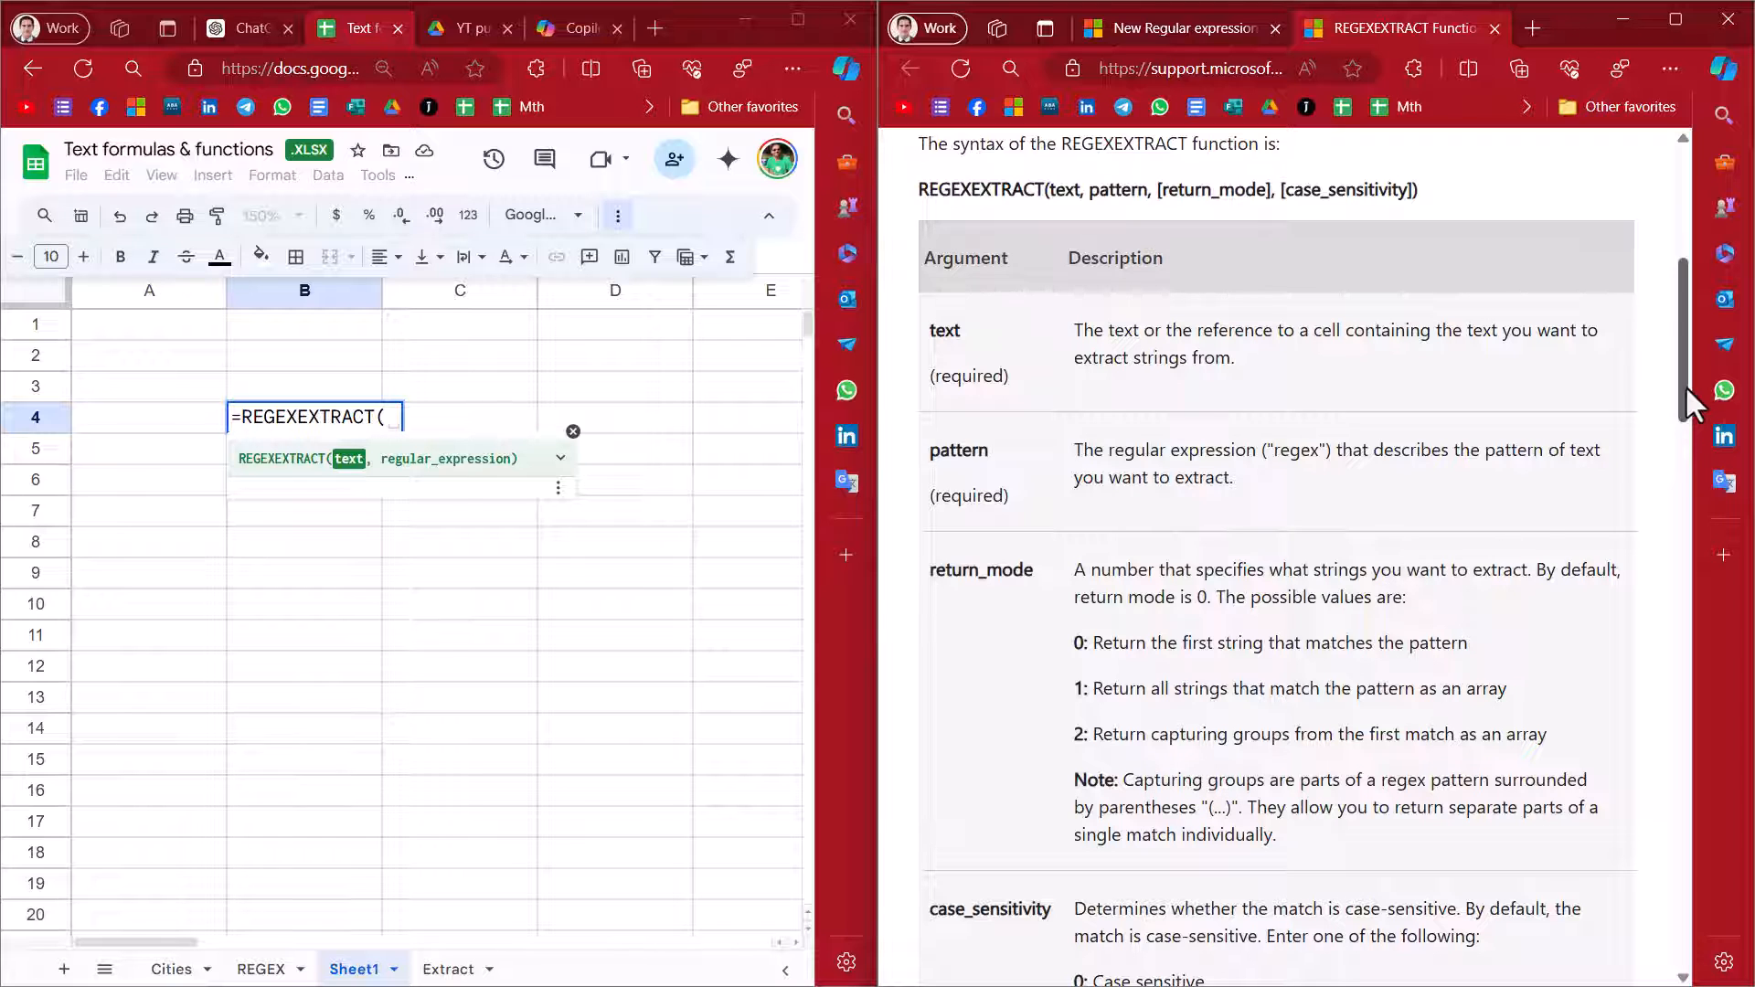
mouse_move(1625, 370)
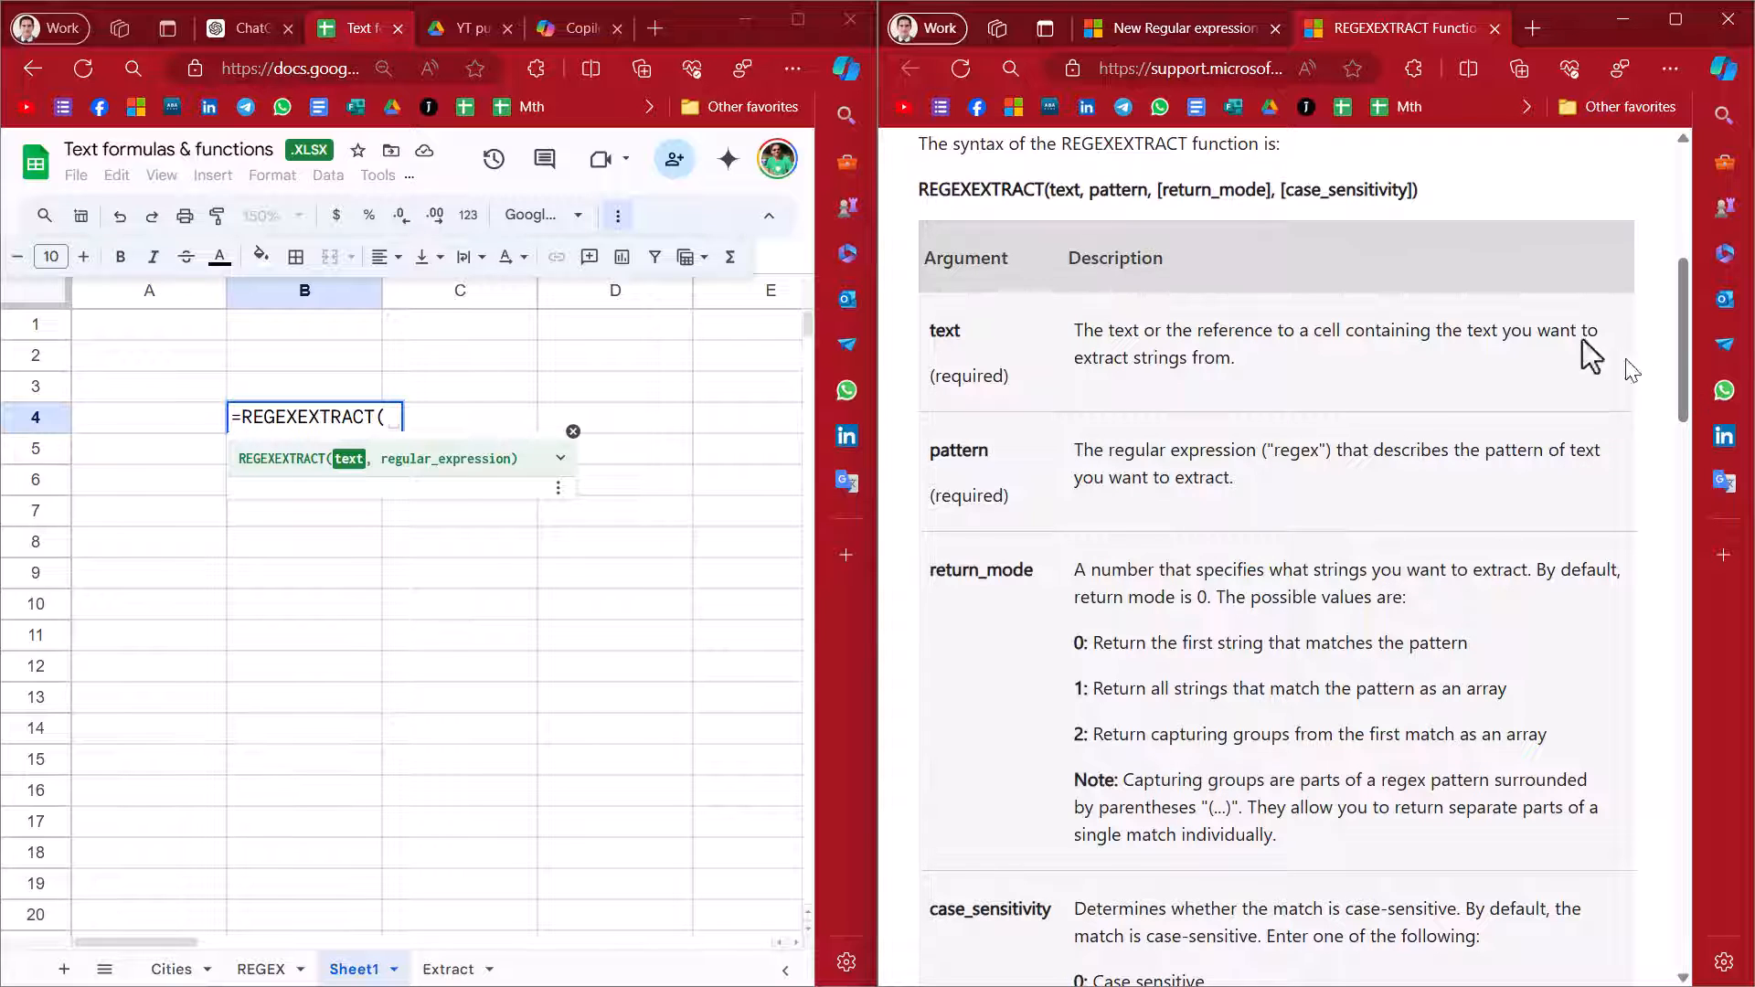
Switch to the Excel regex blog post and retype B4 as REGEXREPLACE
click(1179, 29)
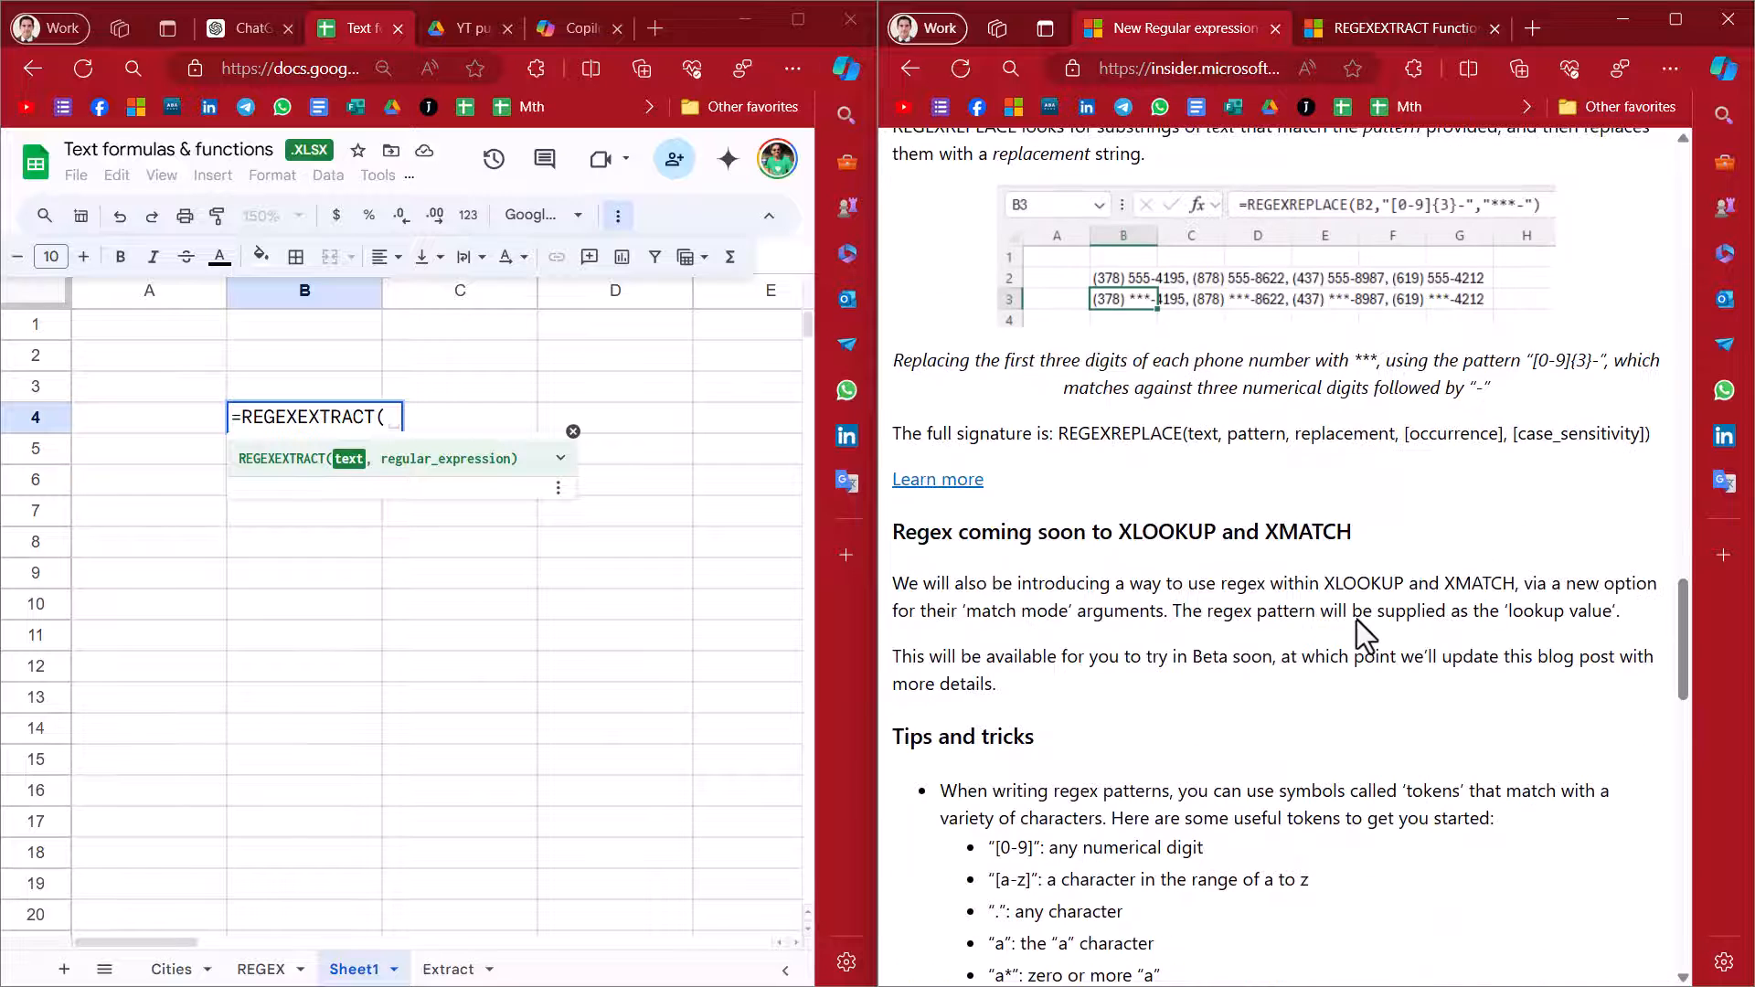
mouse_move(771, 464)
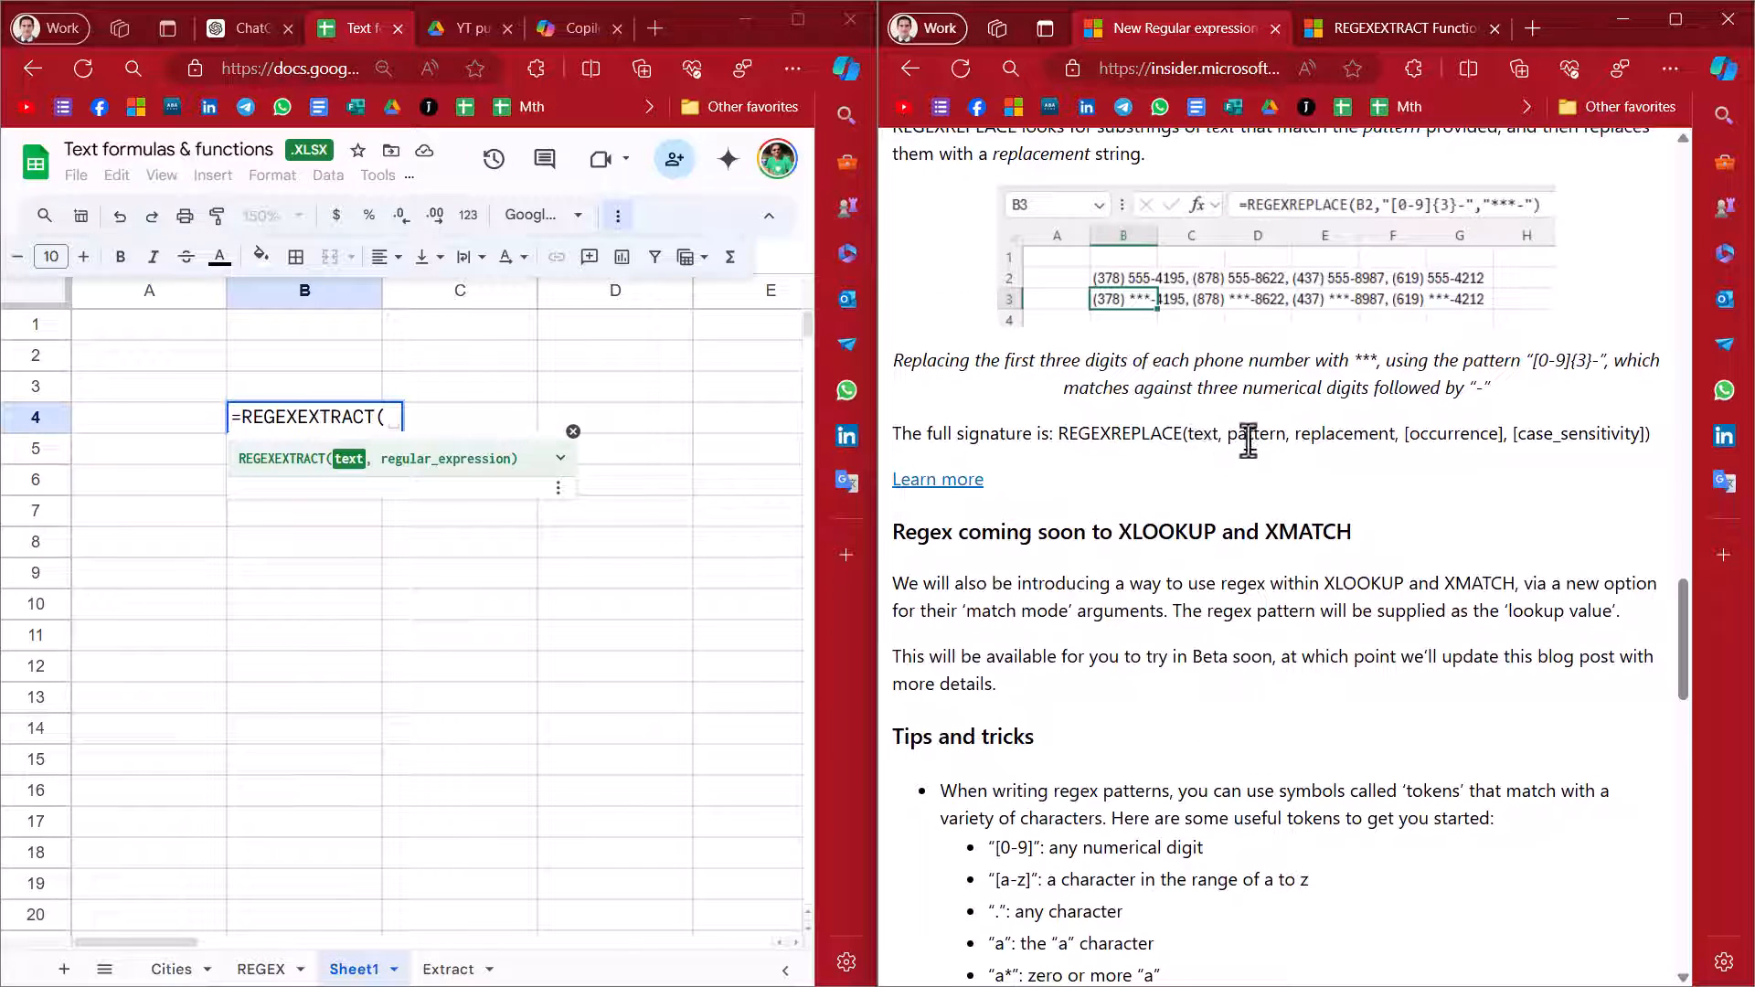
mouse_move(1520, 436)
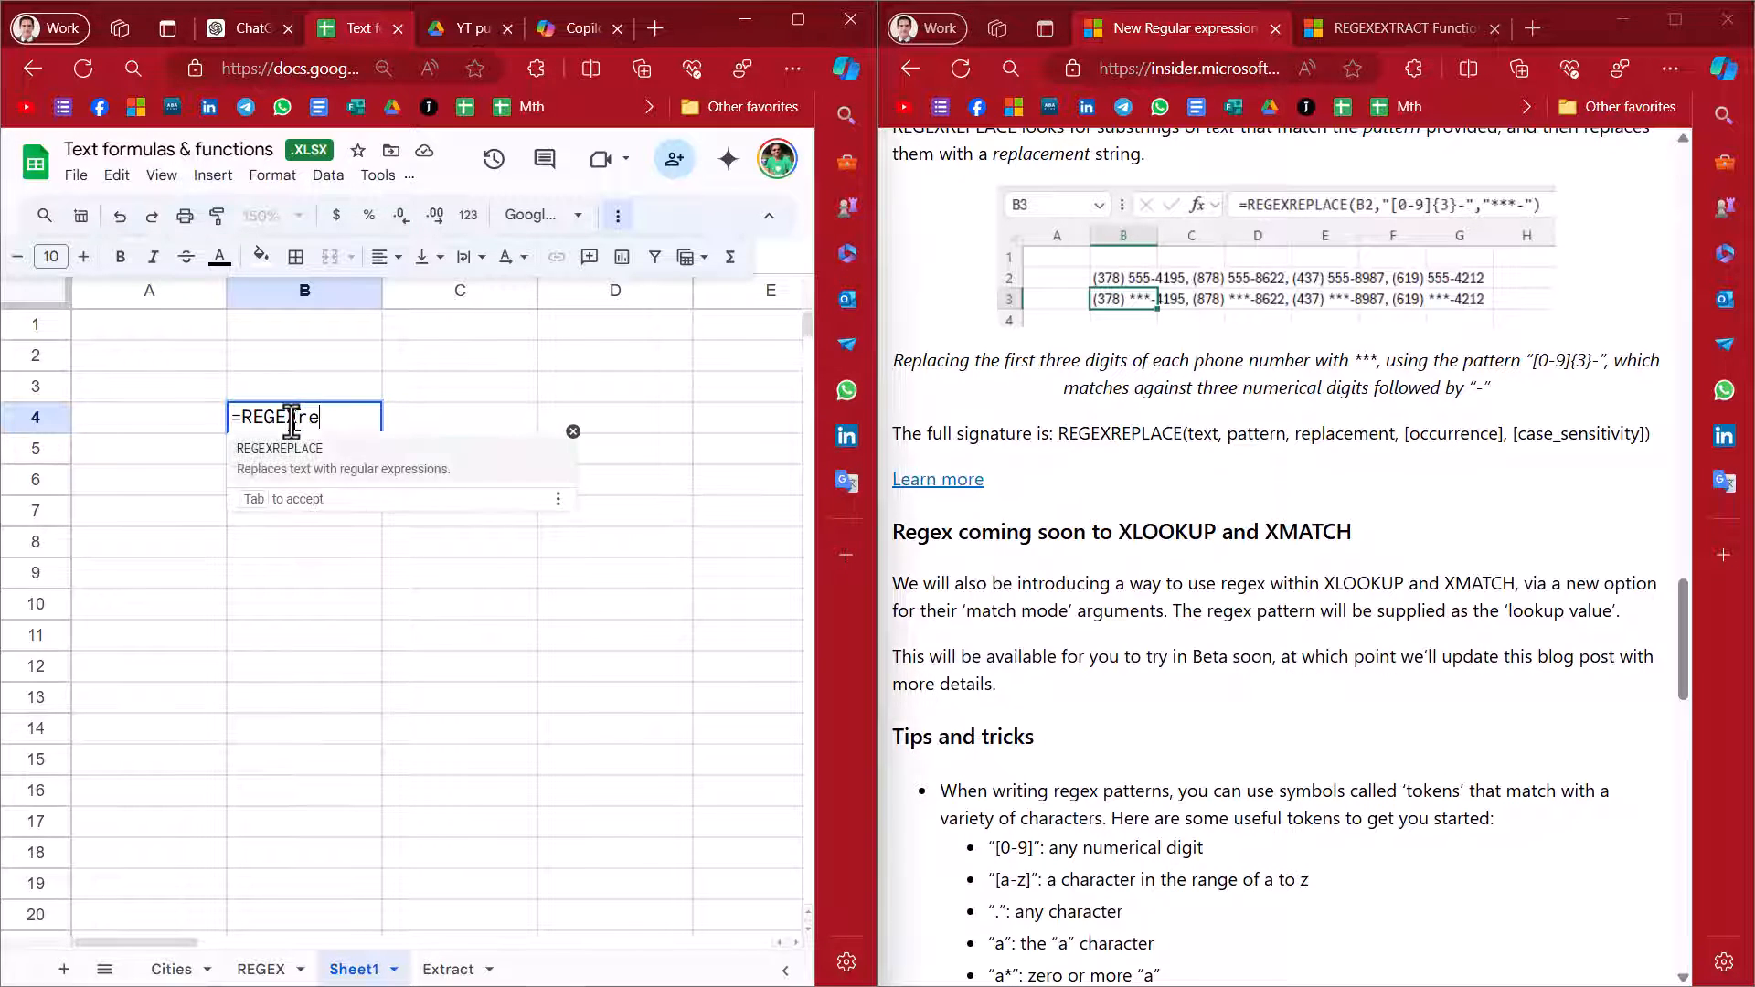
key(Tab)
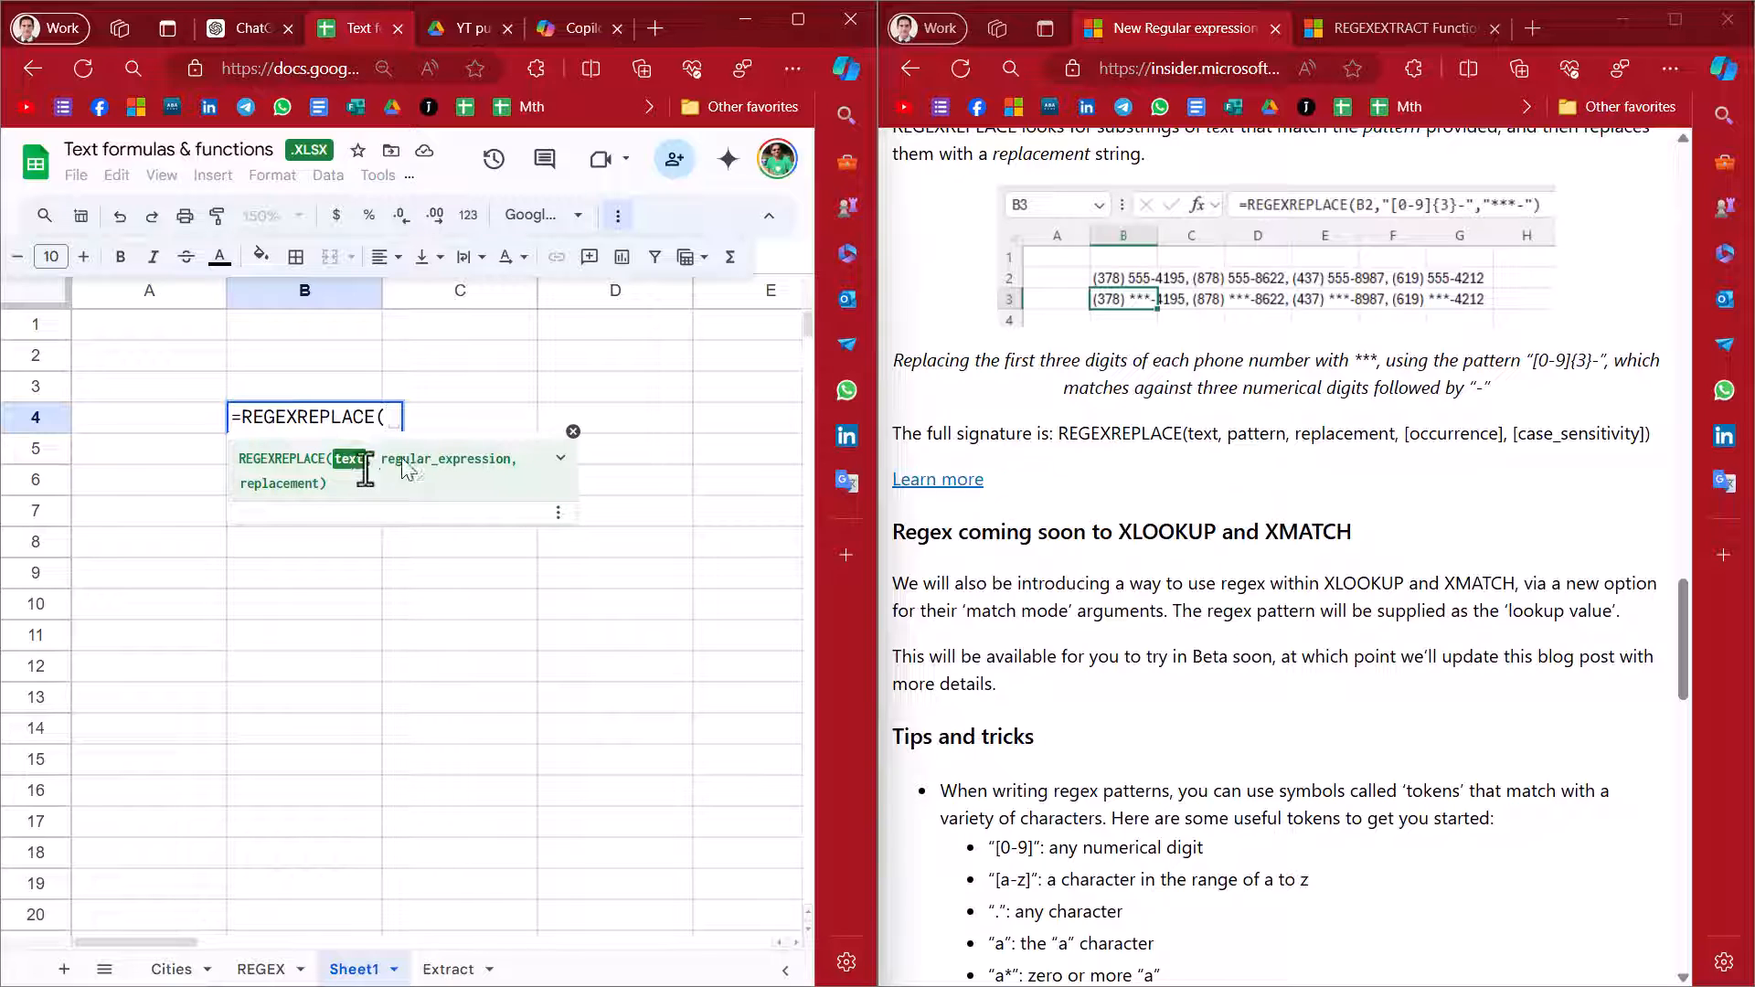
mouse_move(435, 491)
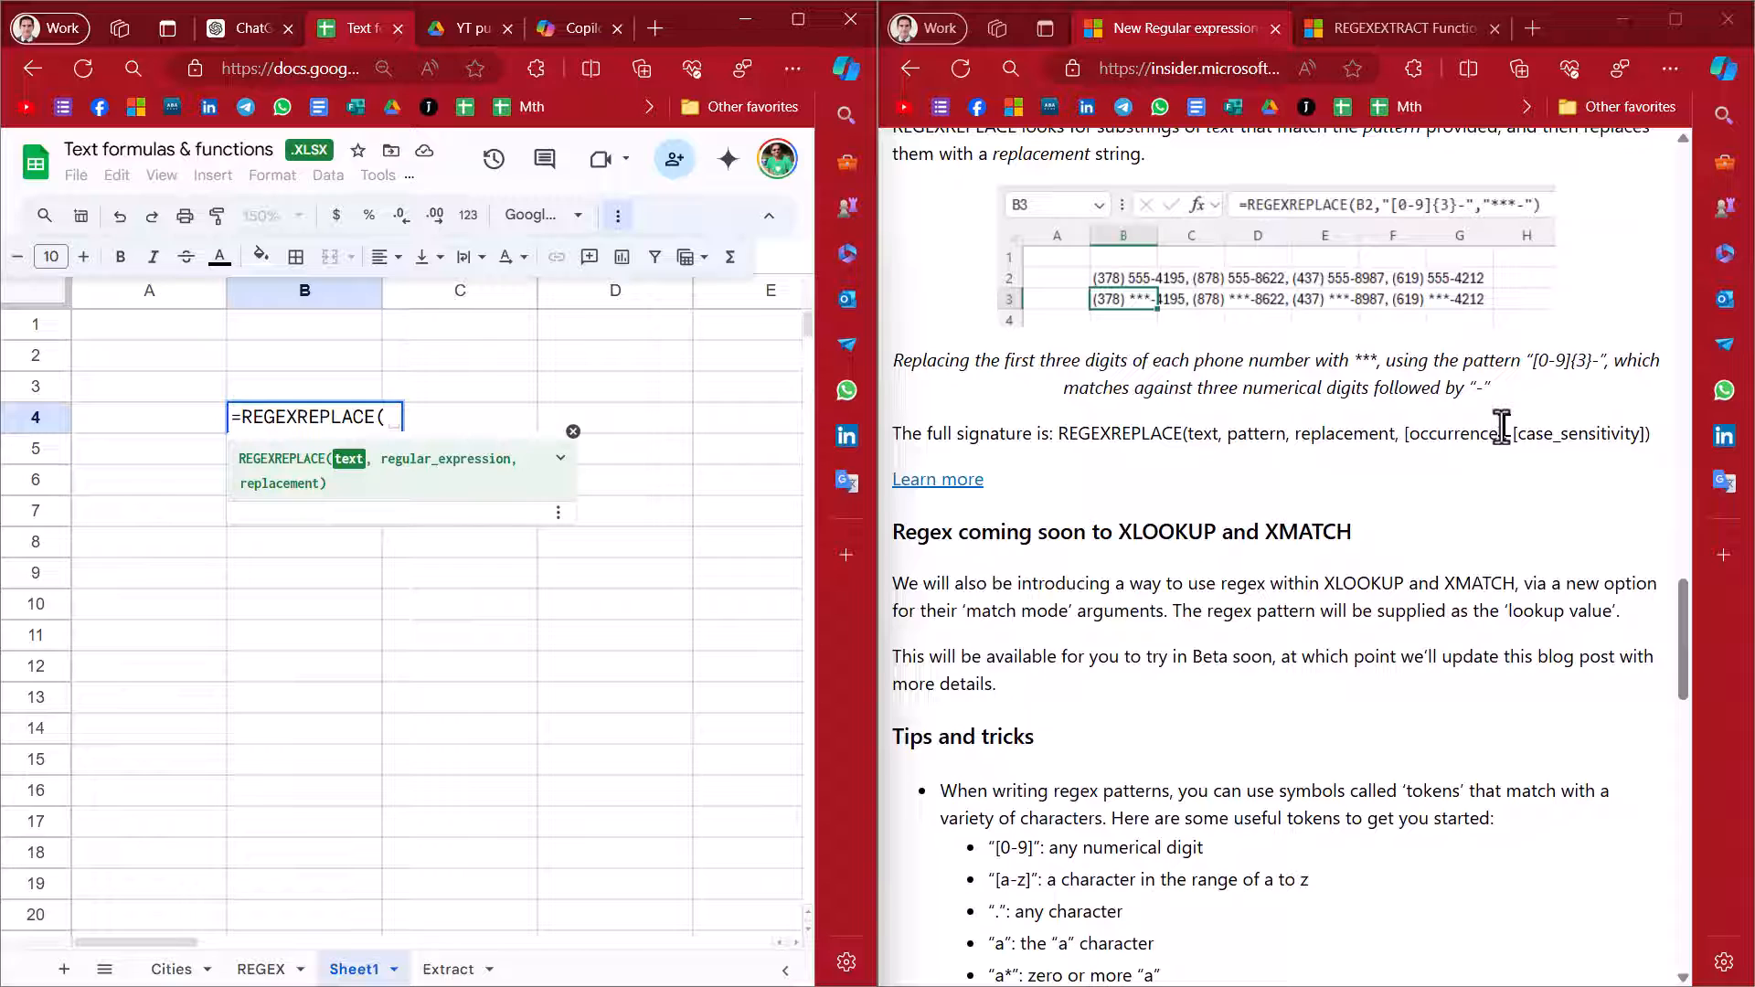
mouse_move(1406, 435)
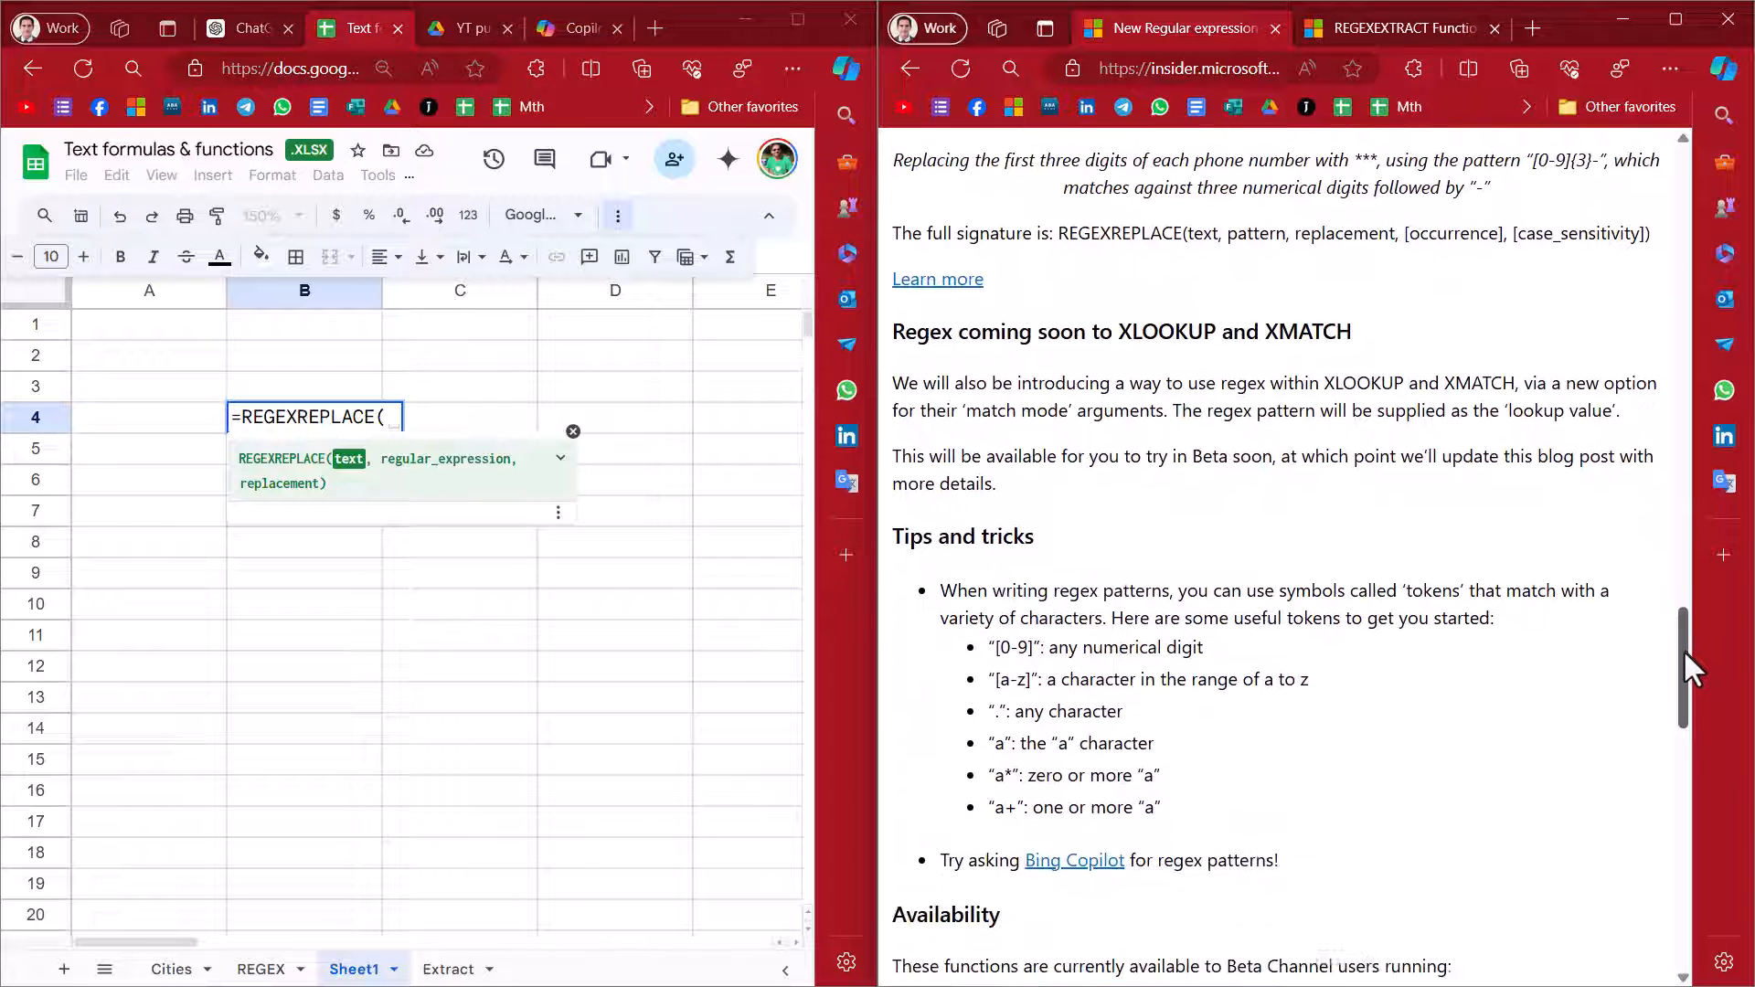
Scroll the blog to the regex Tips and tricks and Beta Channel availability sections
scroll(down, 3)
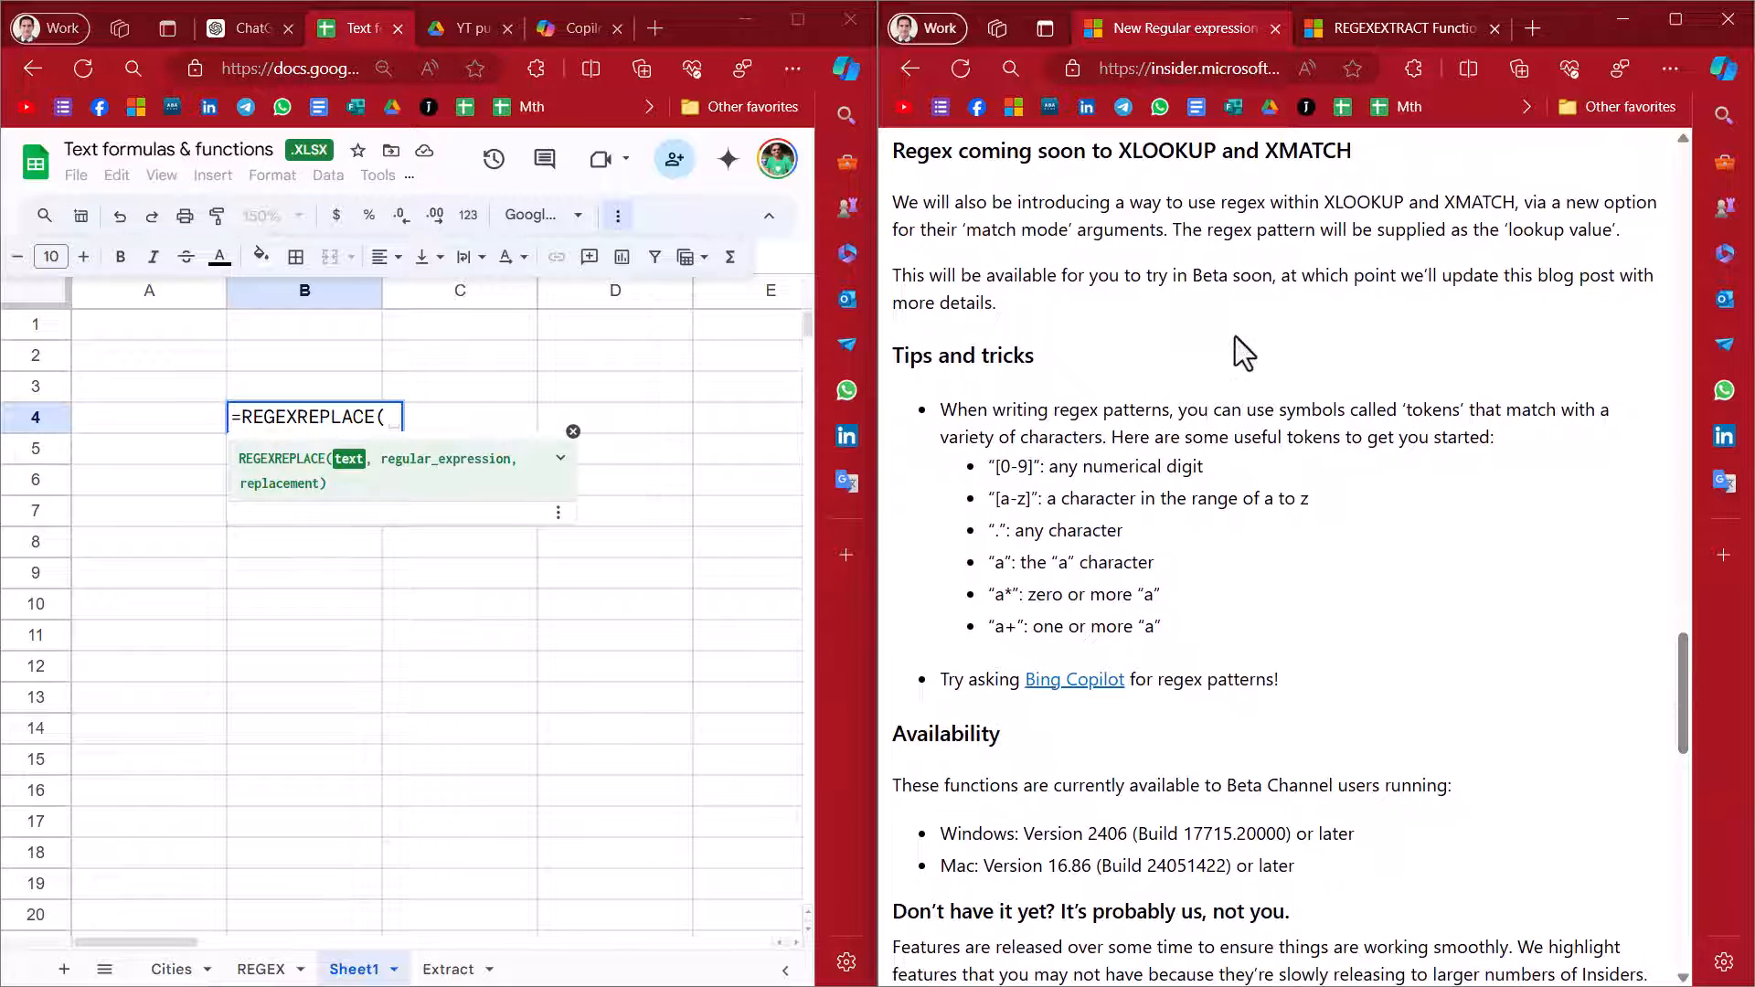
mouse_move(1295, 607)
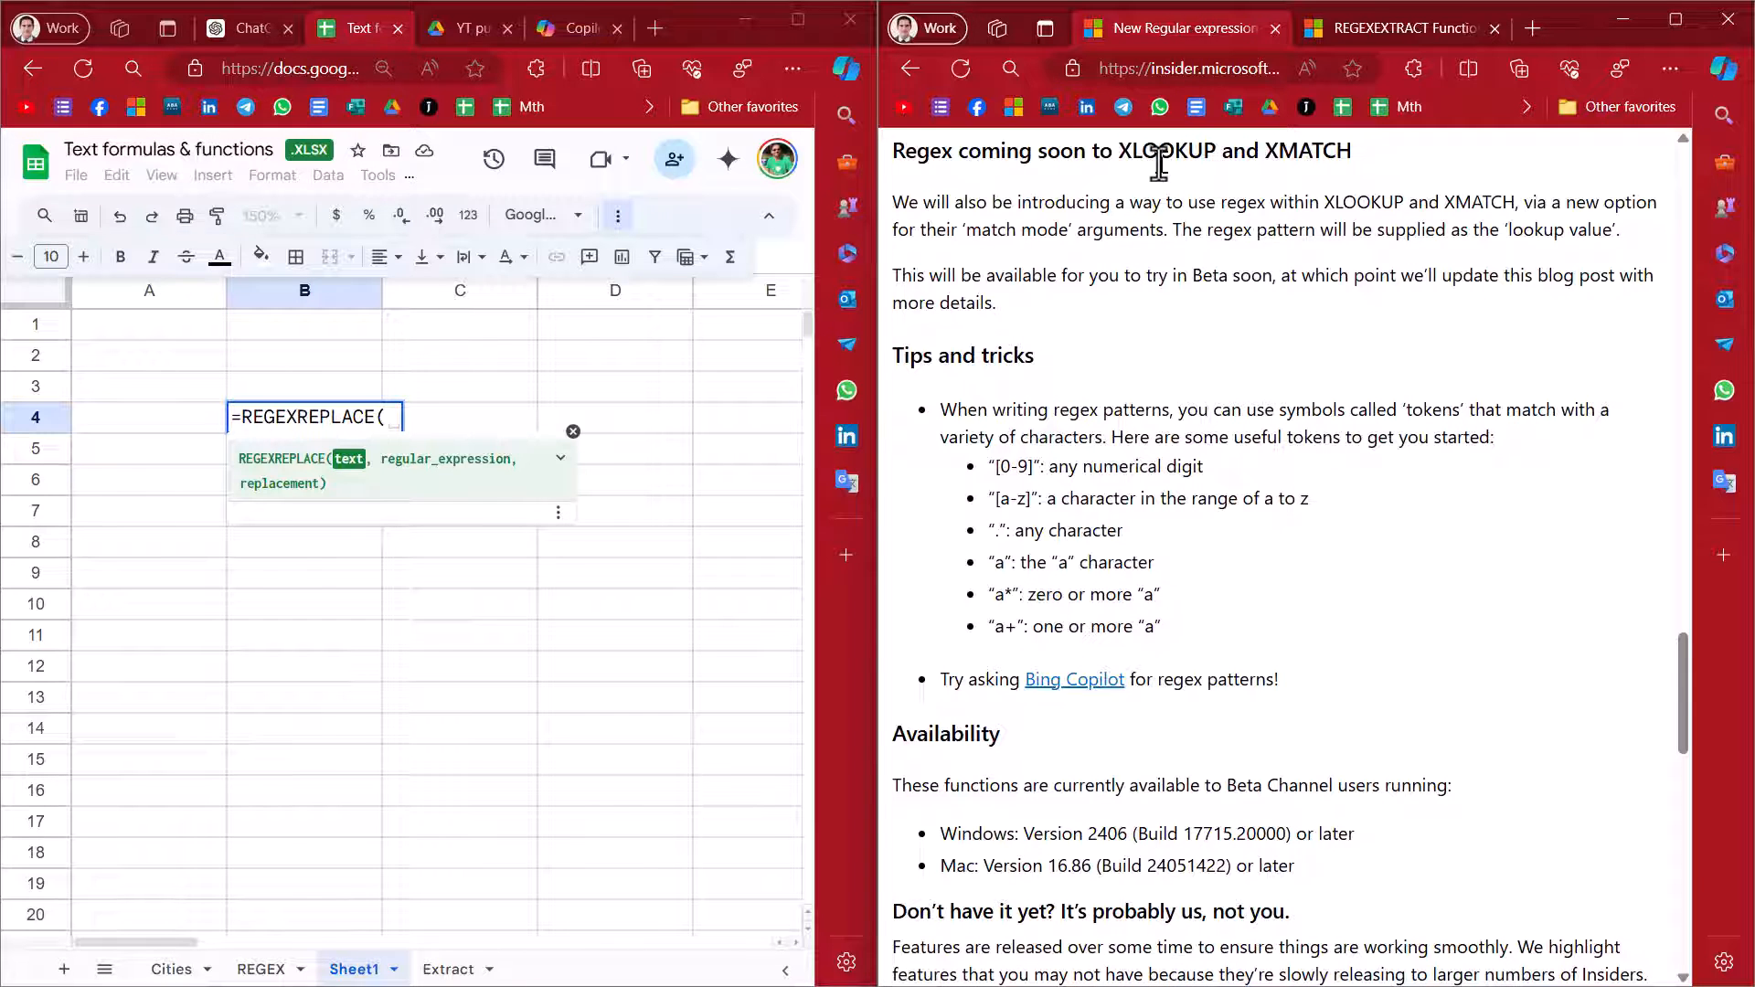
mouse_move(1174, 652)
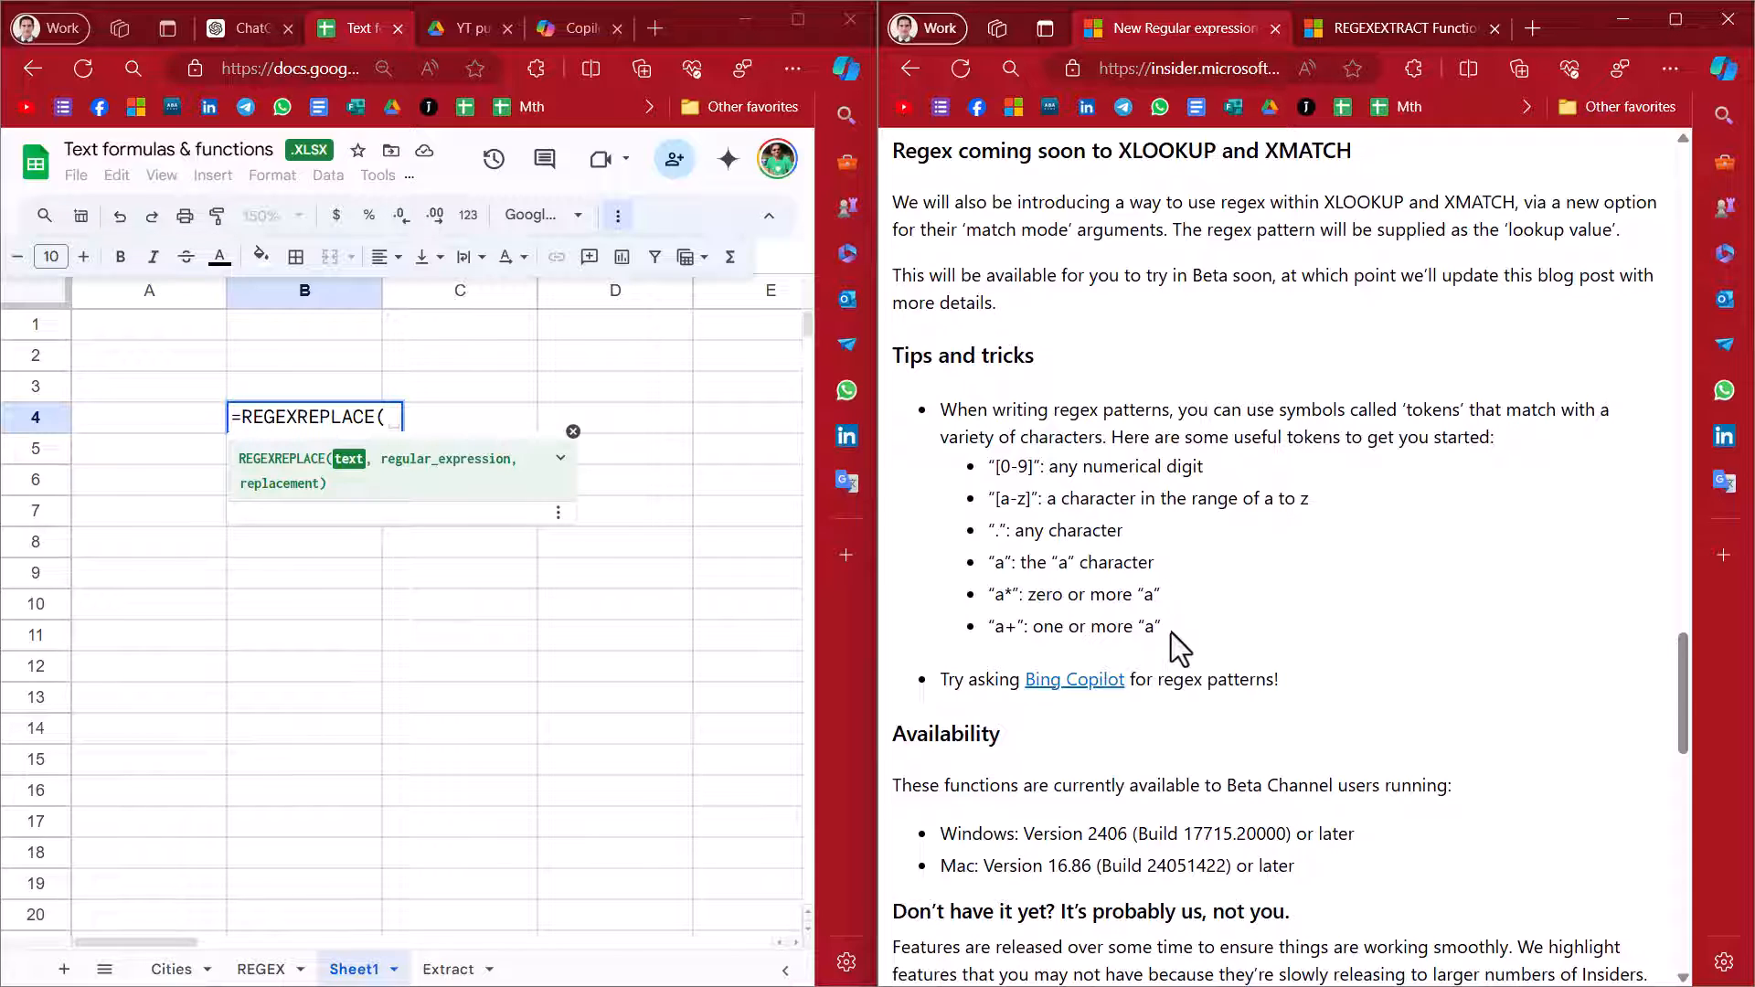
mouse_move(996, 519)
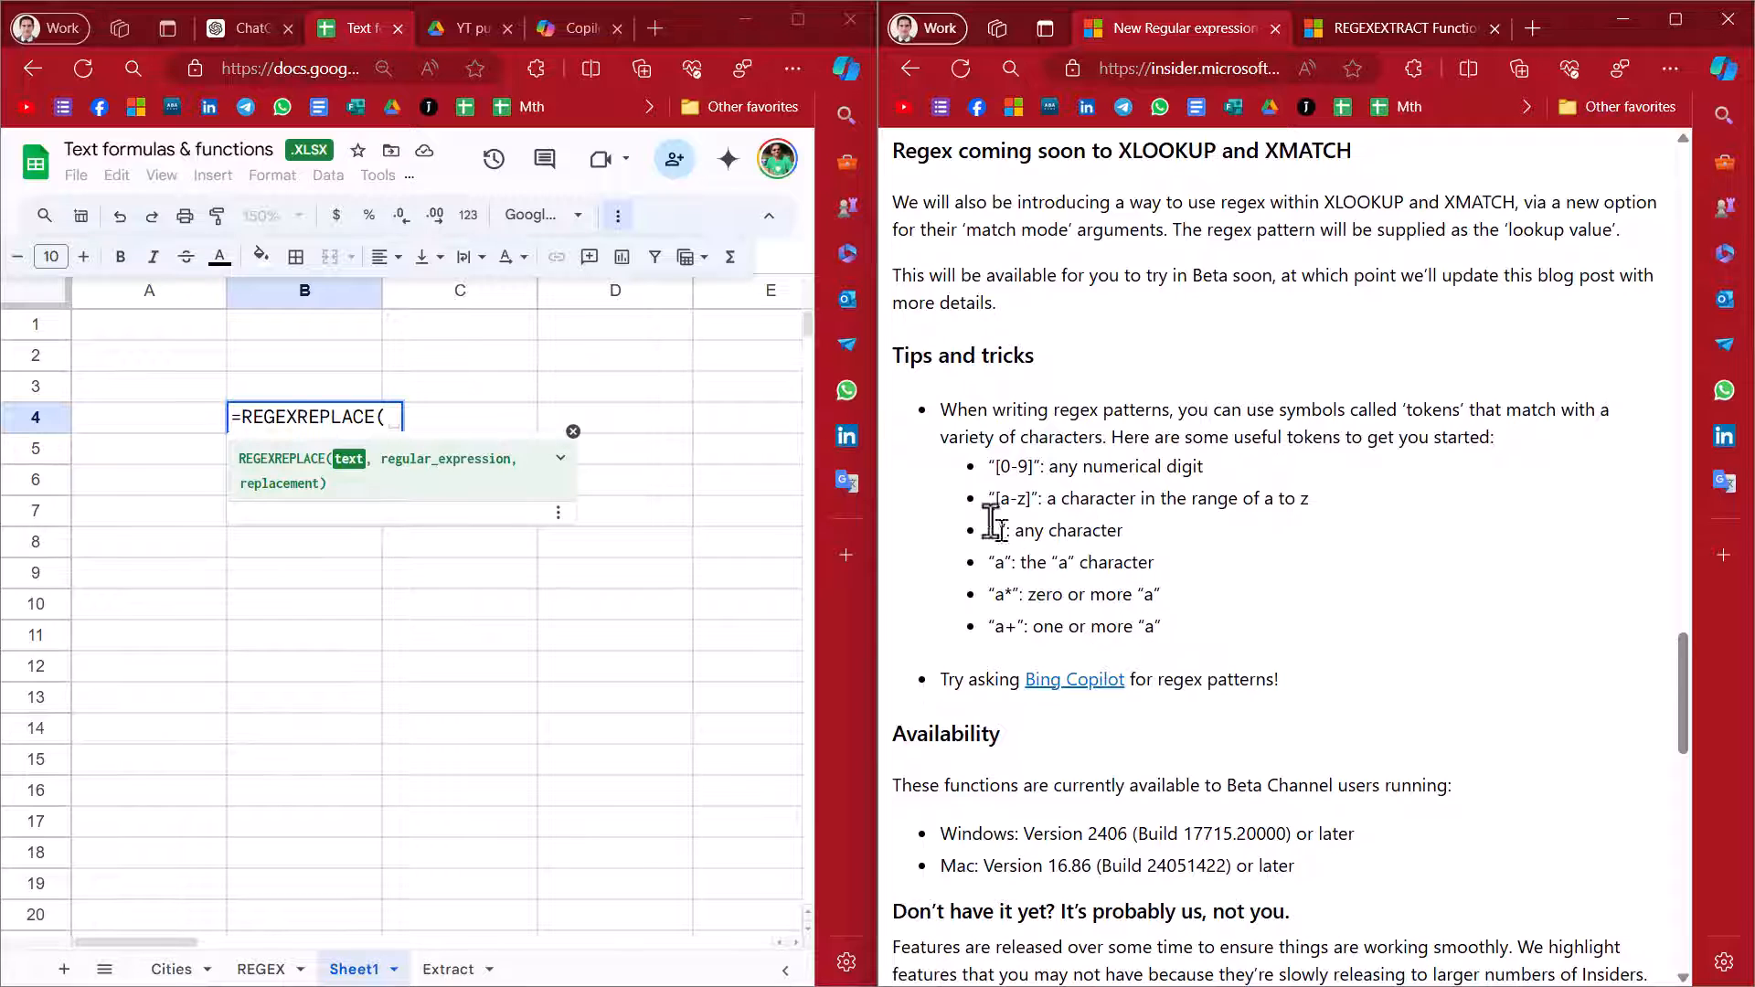
mouse_move(1368, 848)
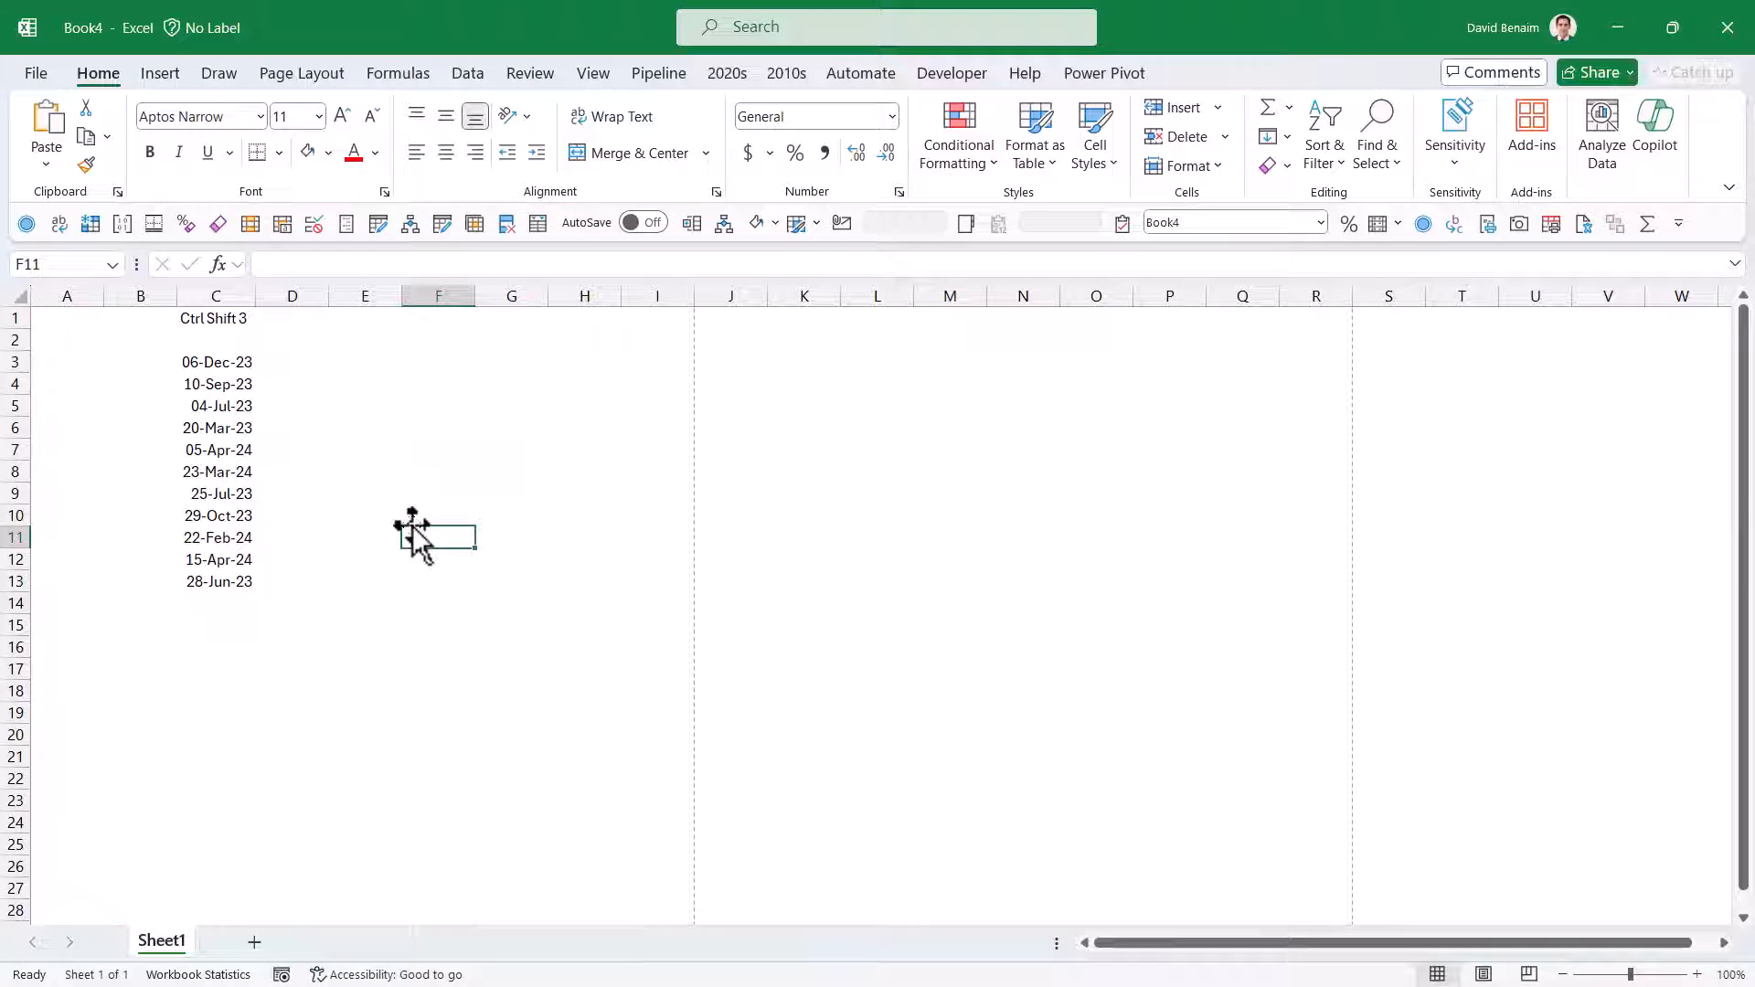
mouse_move(40, 90)
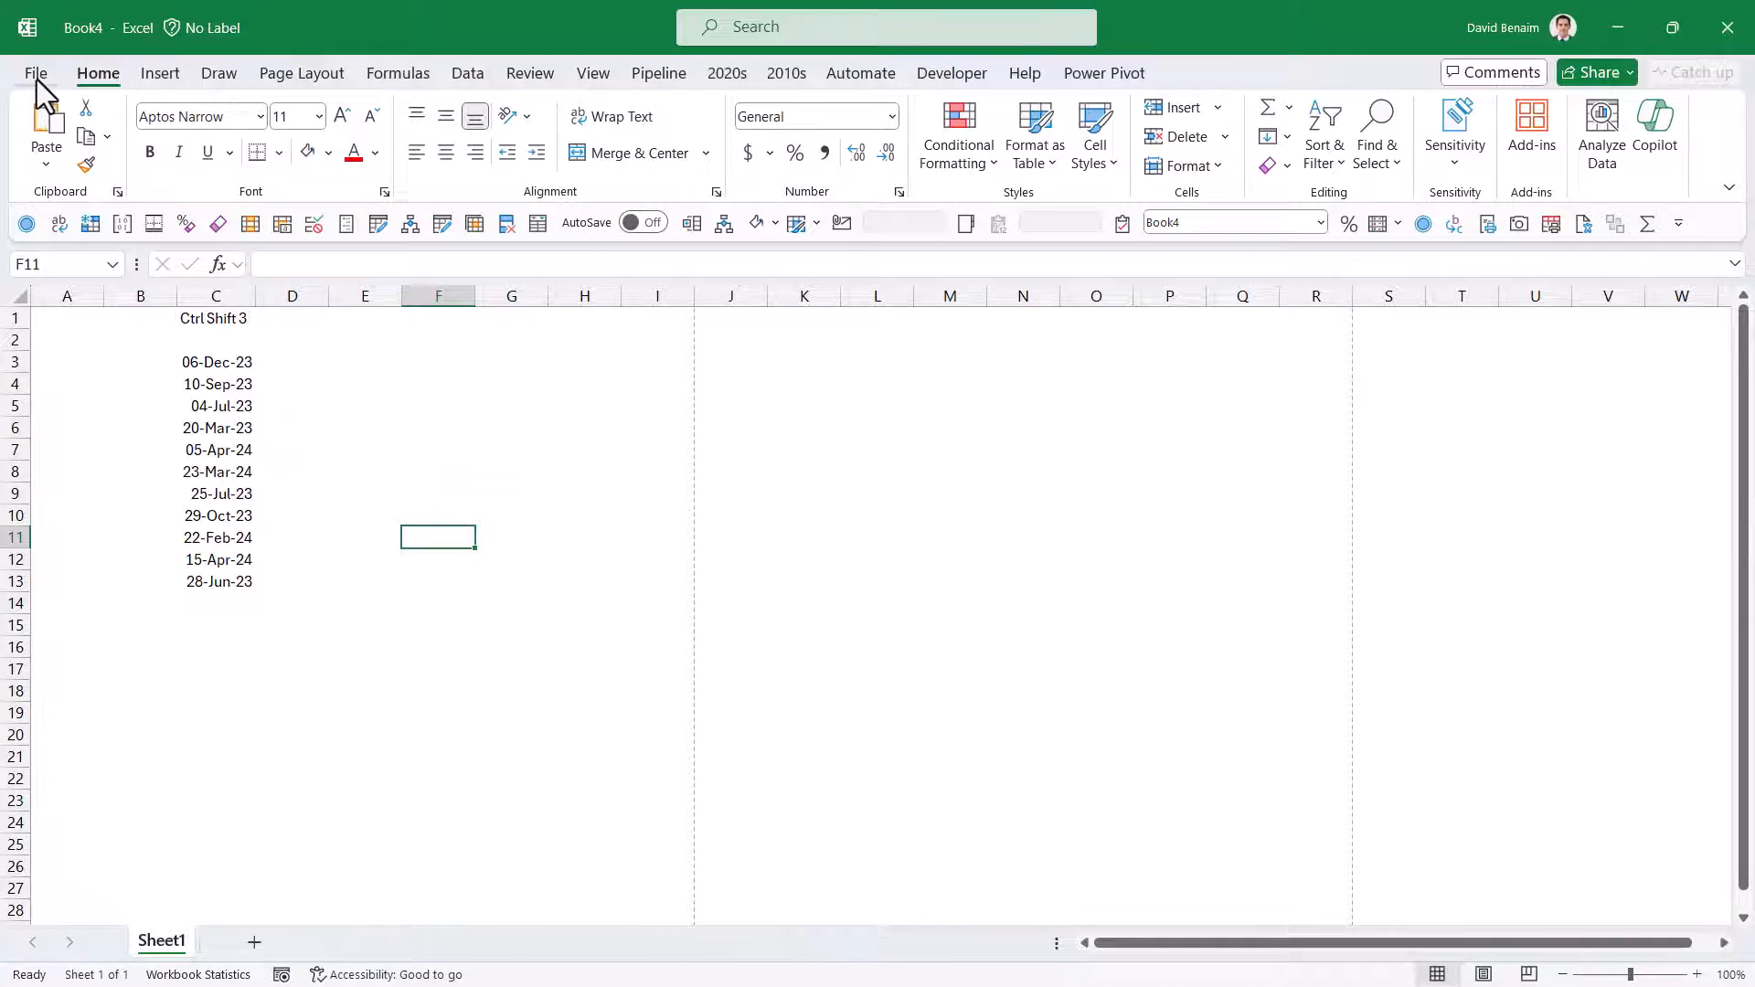
Show Excel's Account page confirming Version 2406 on the Beta Channel
click(37, 73)
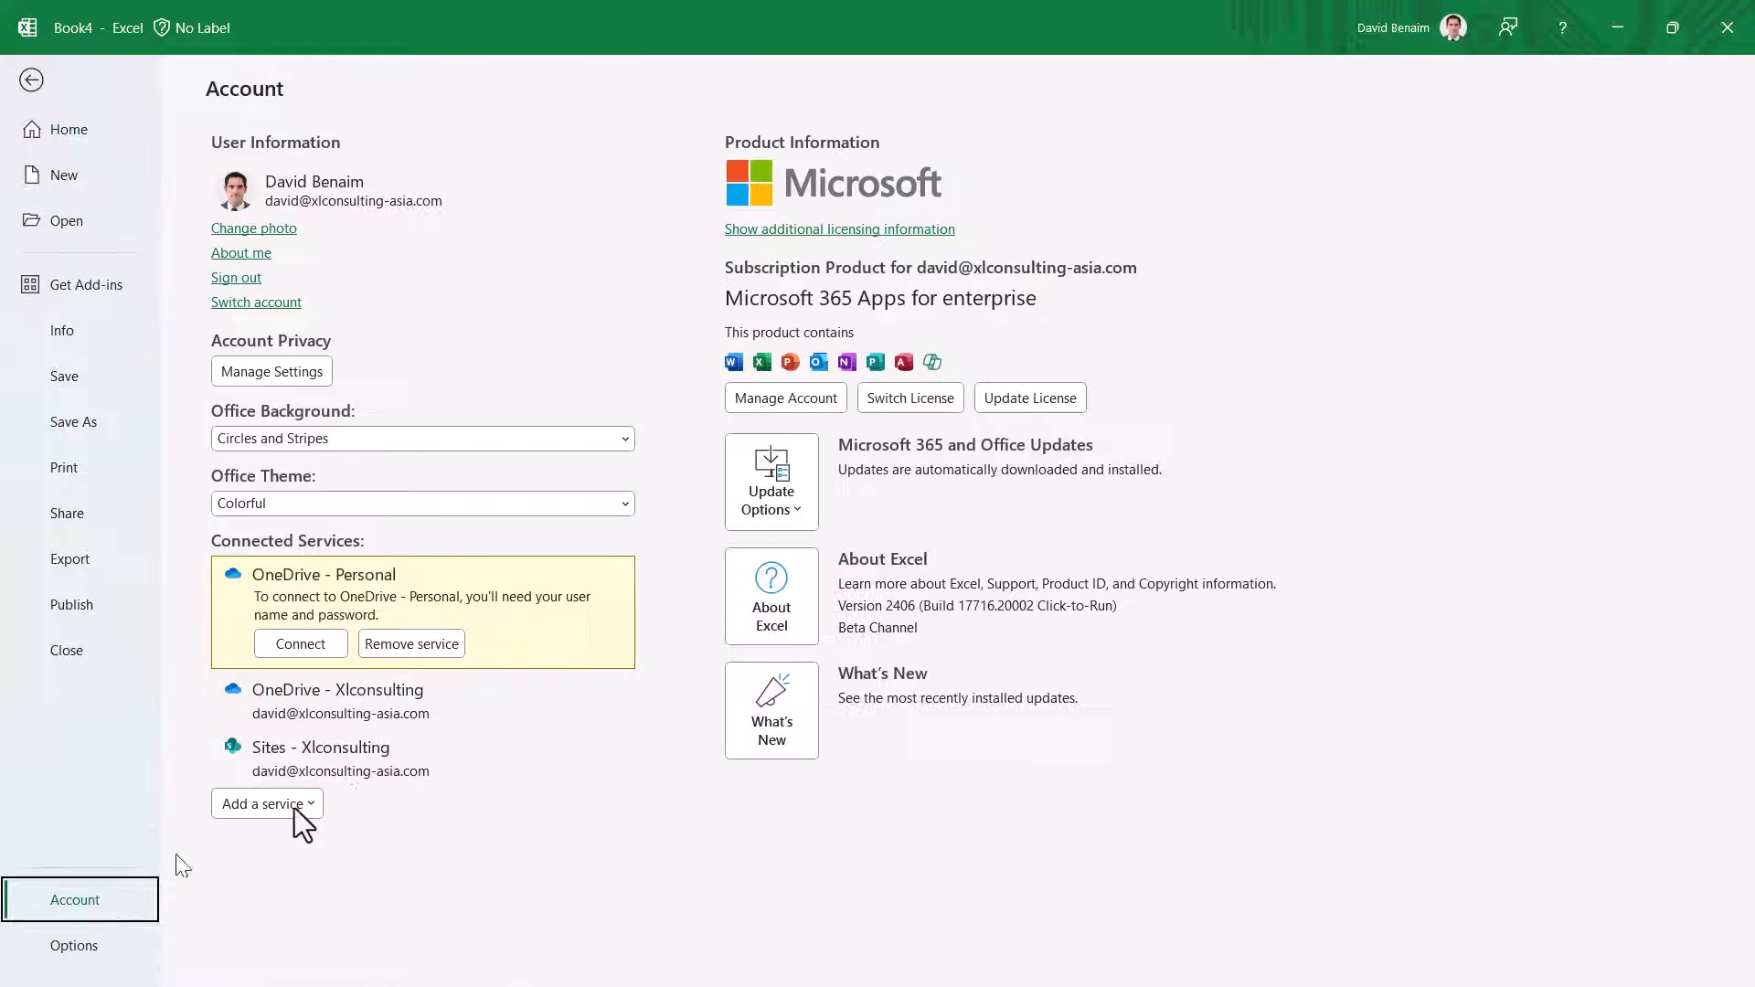
mouse_move(925, 406)
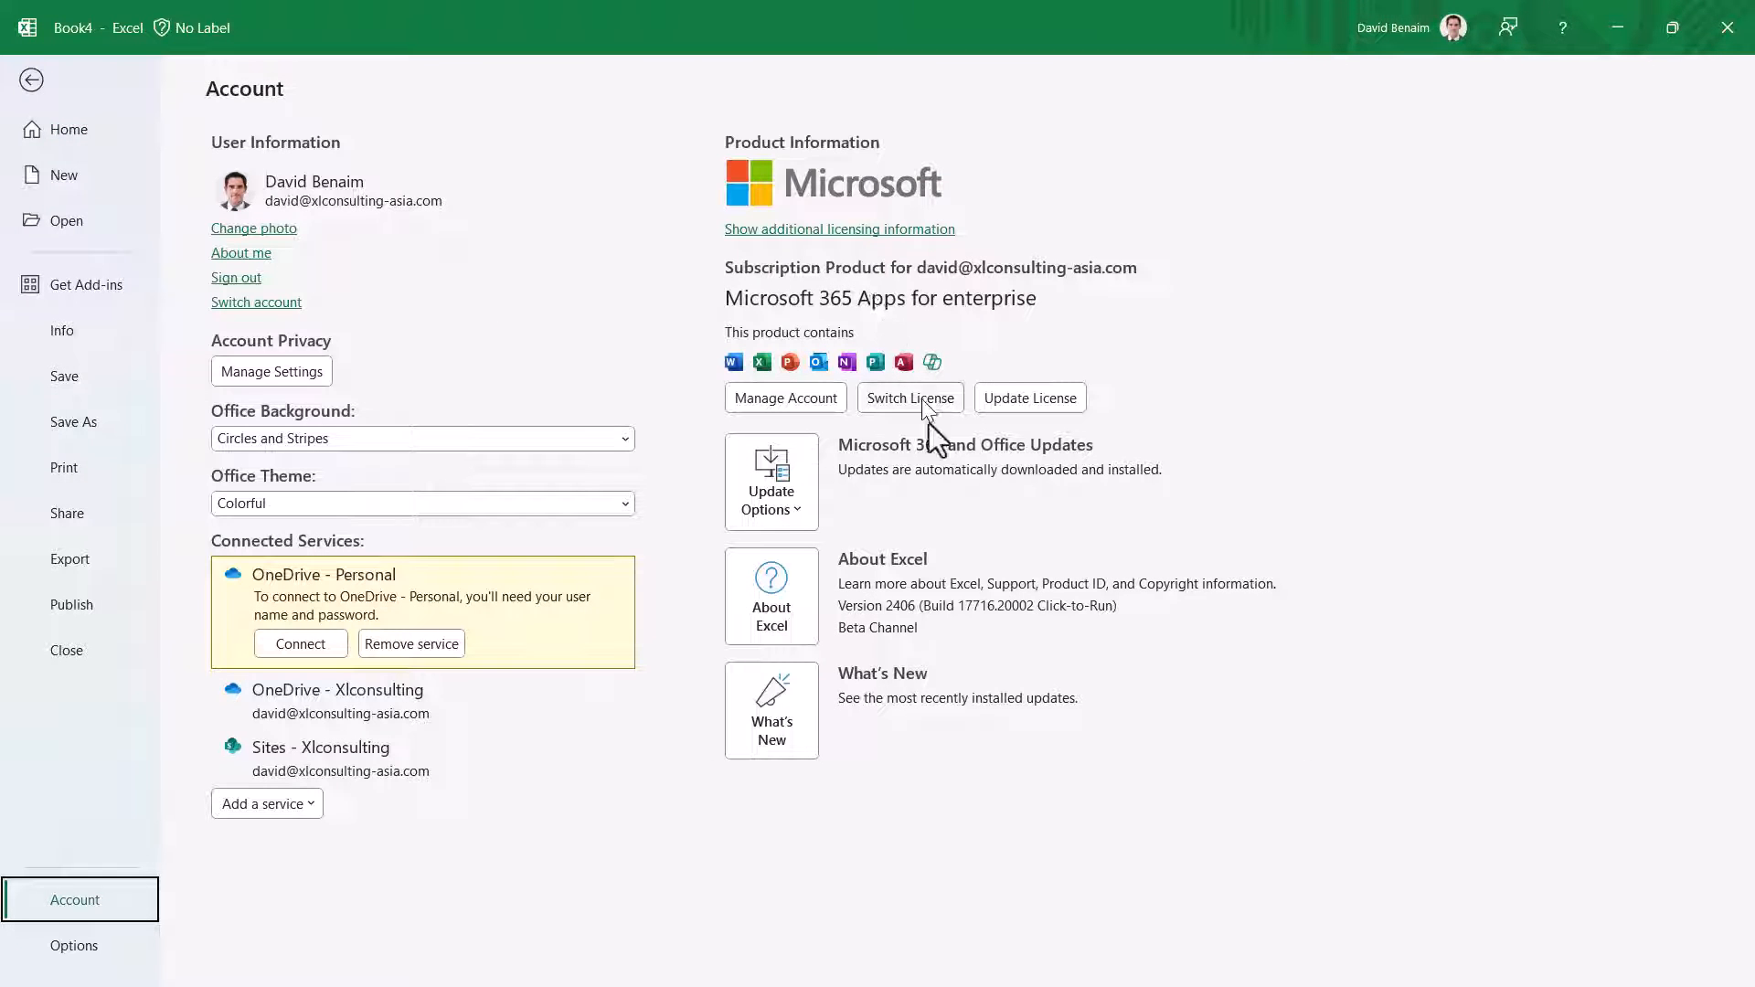
mouse_move(870, 651)
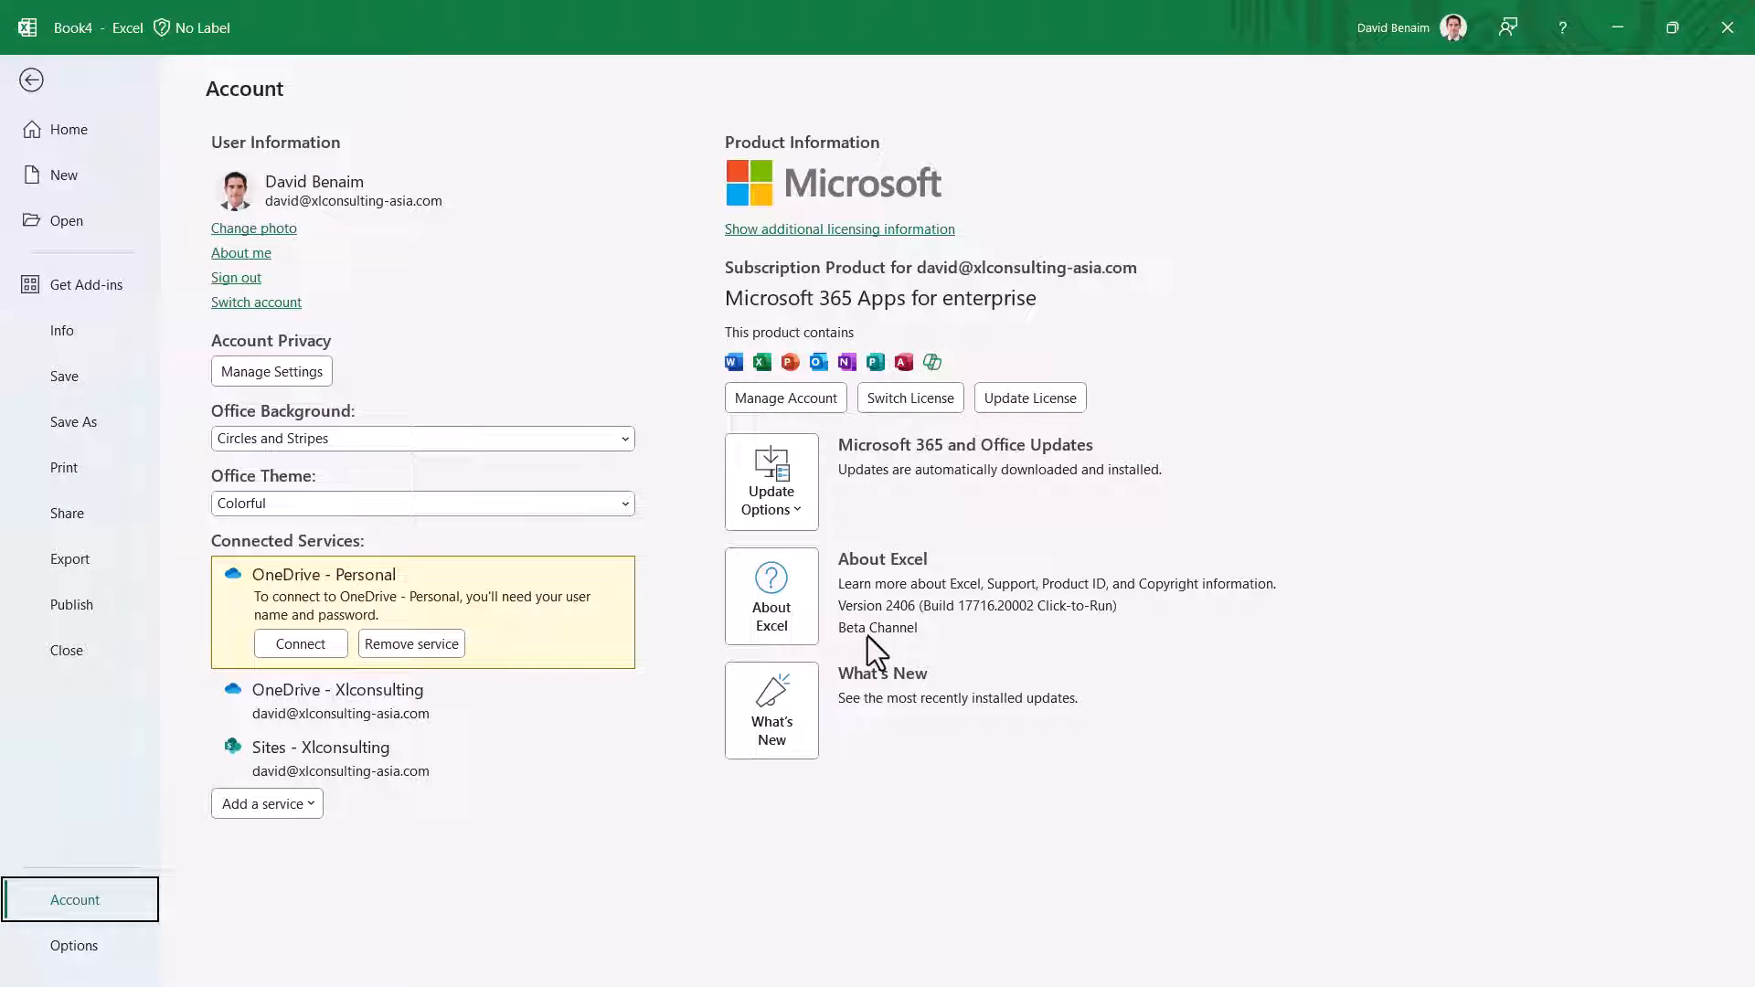
mouse_move(861, 329)
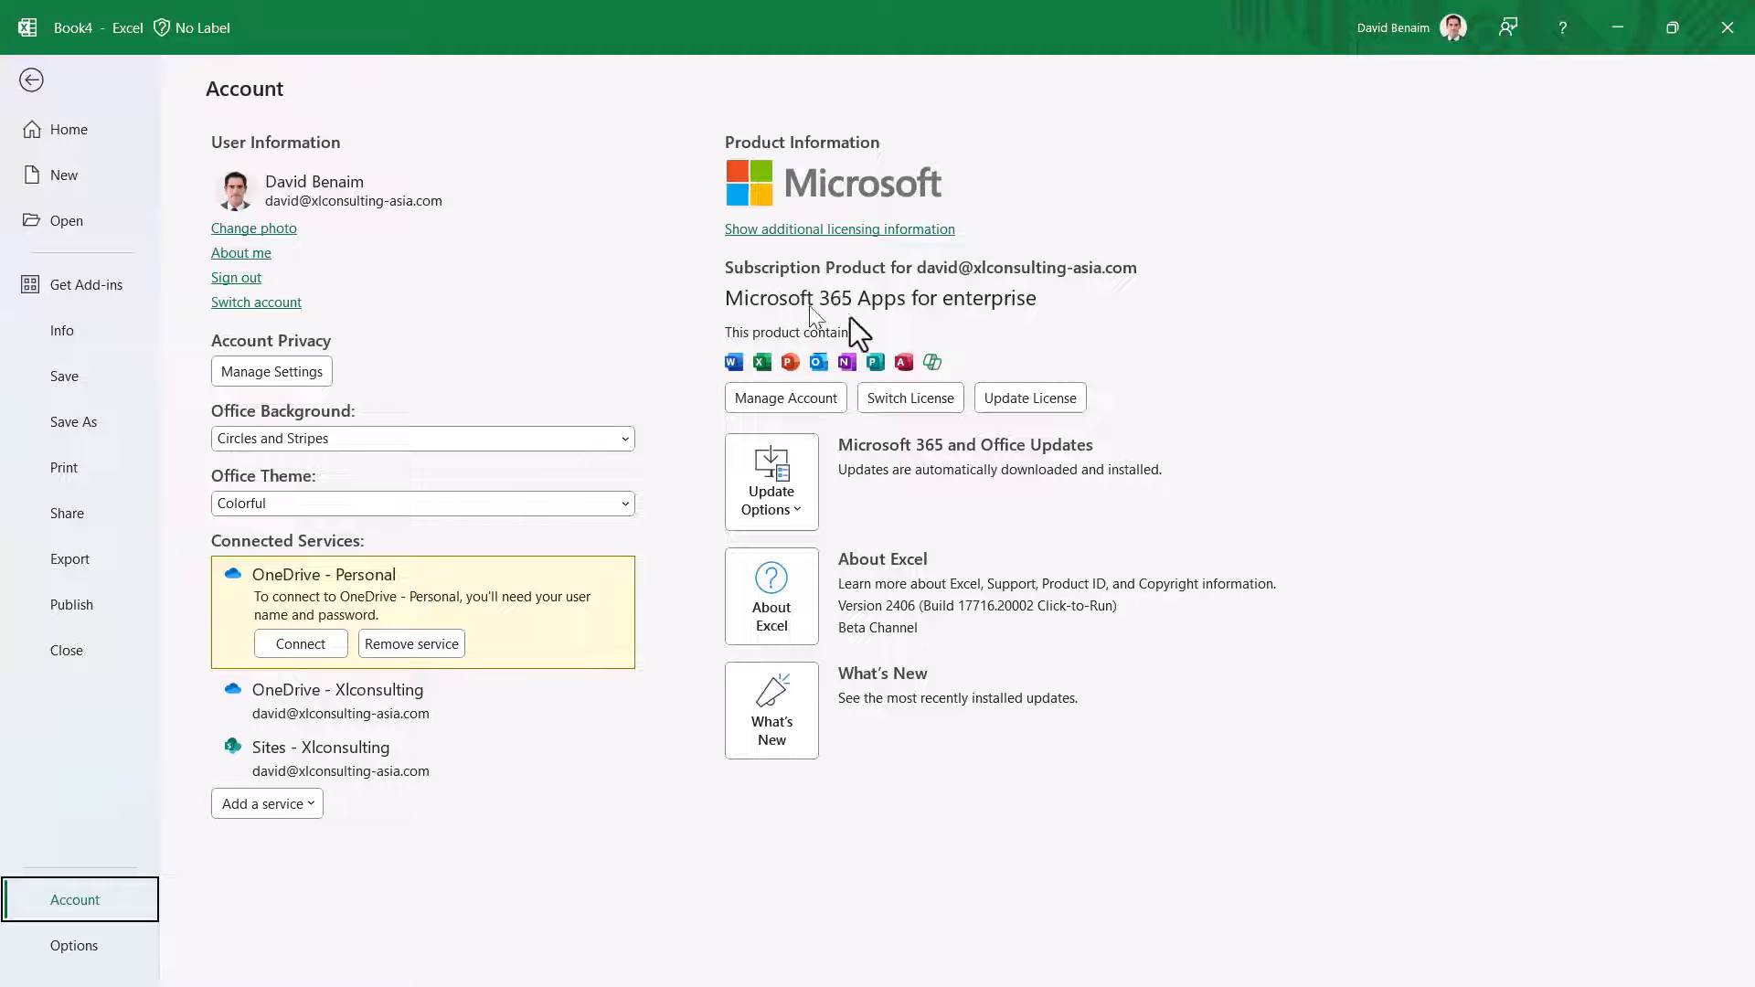
mouse_move(875, 342)
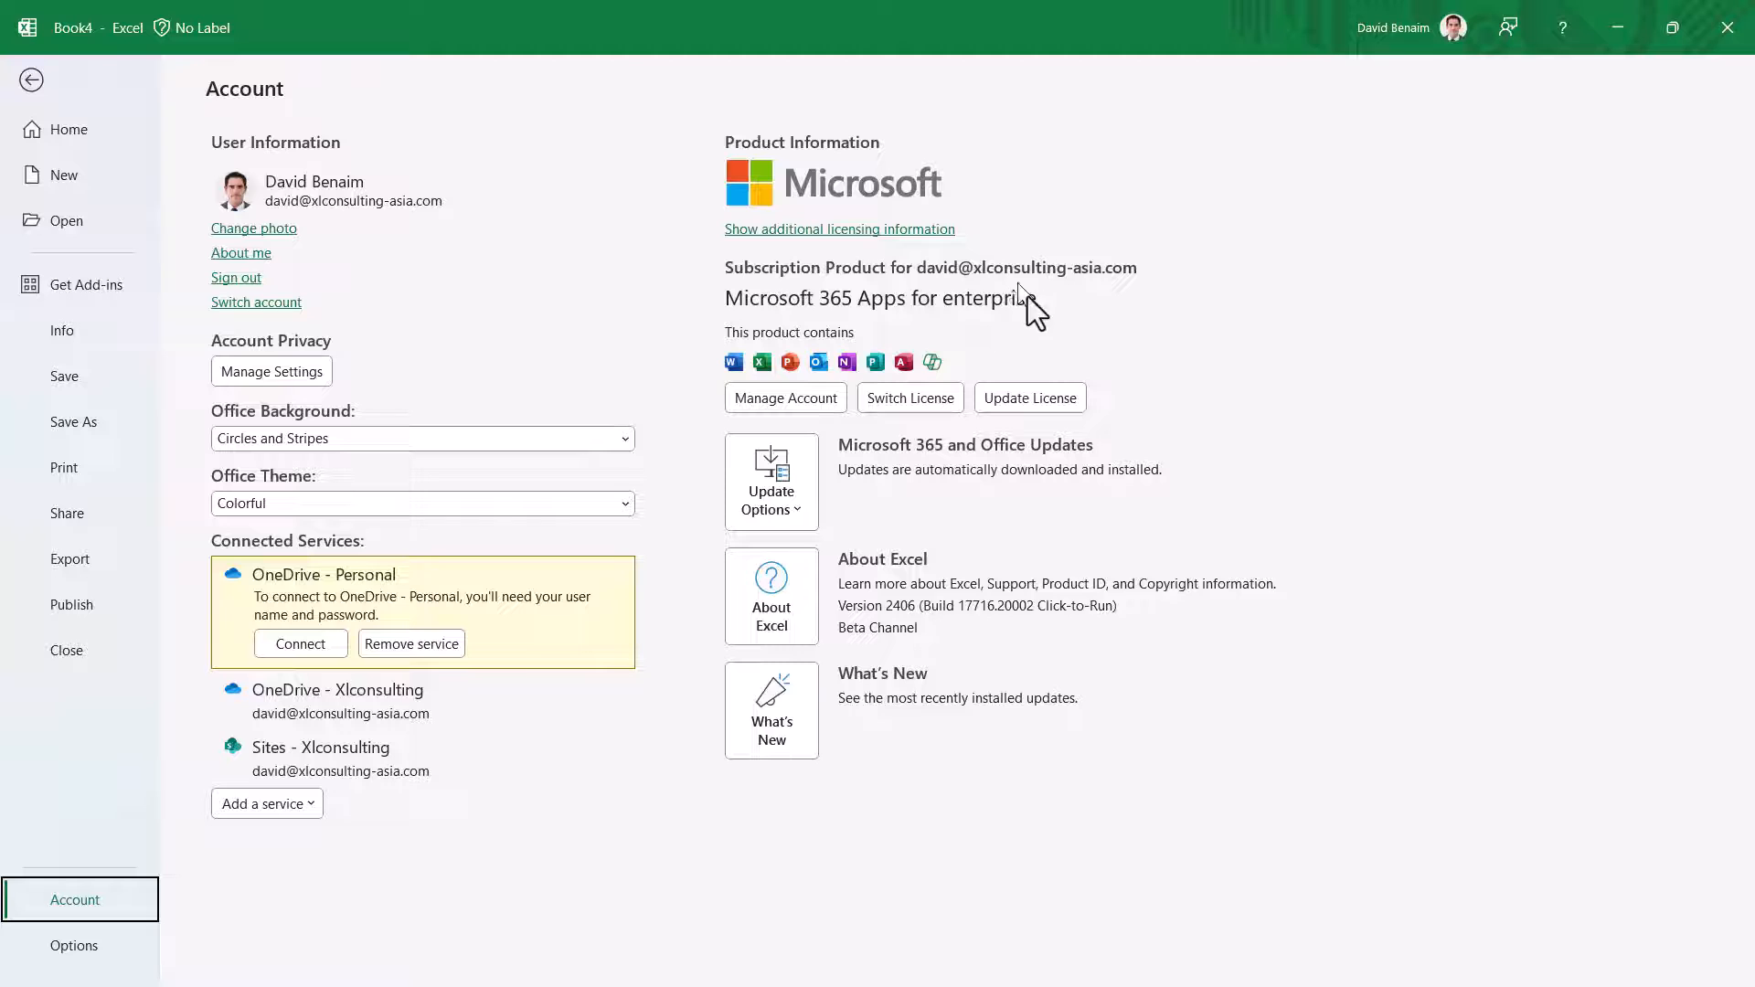
mouse_move(40, 102)
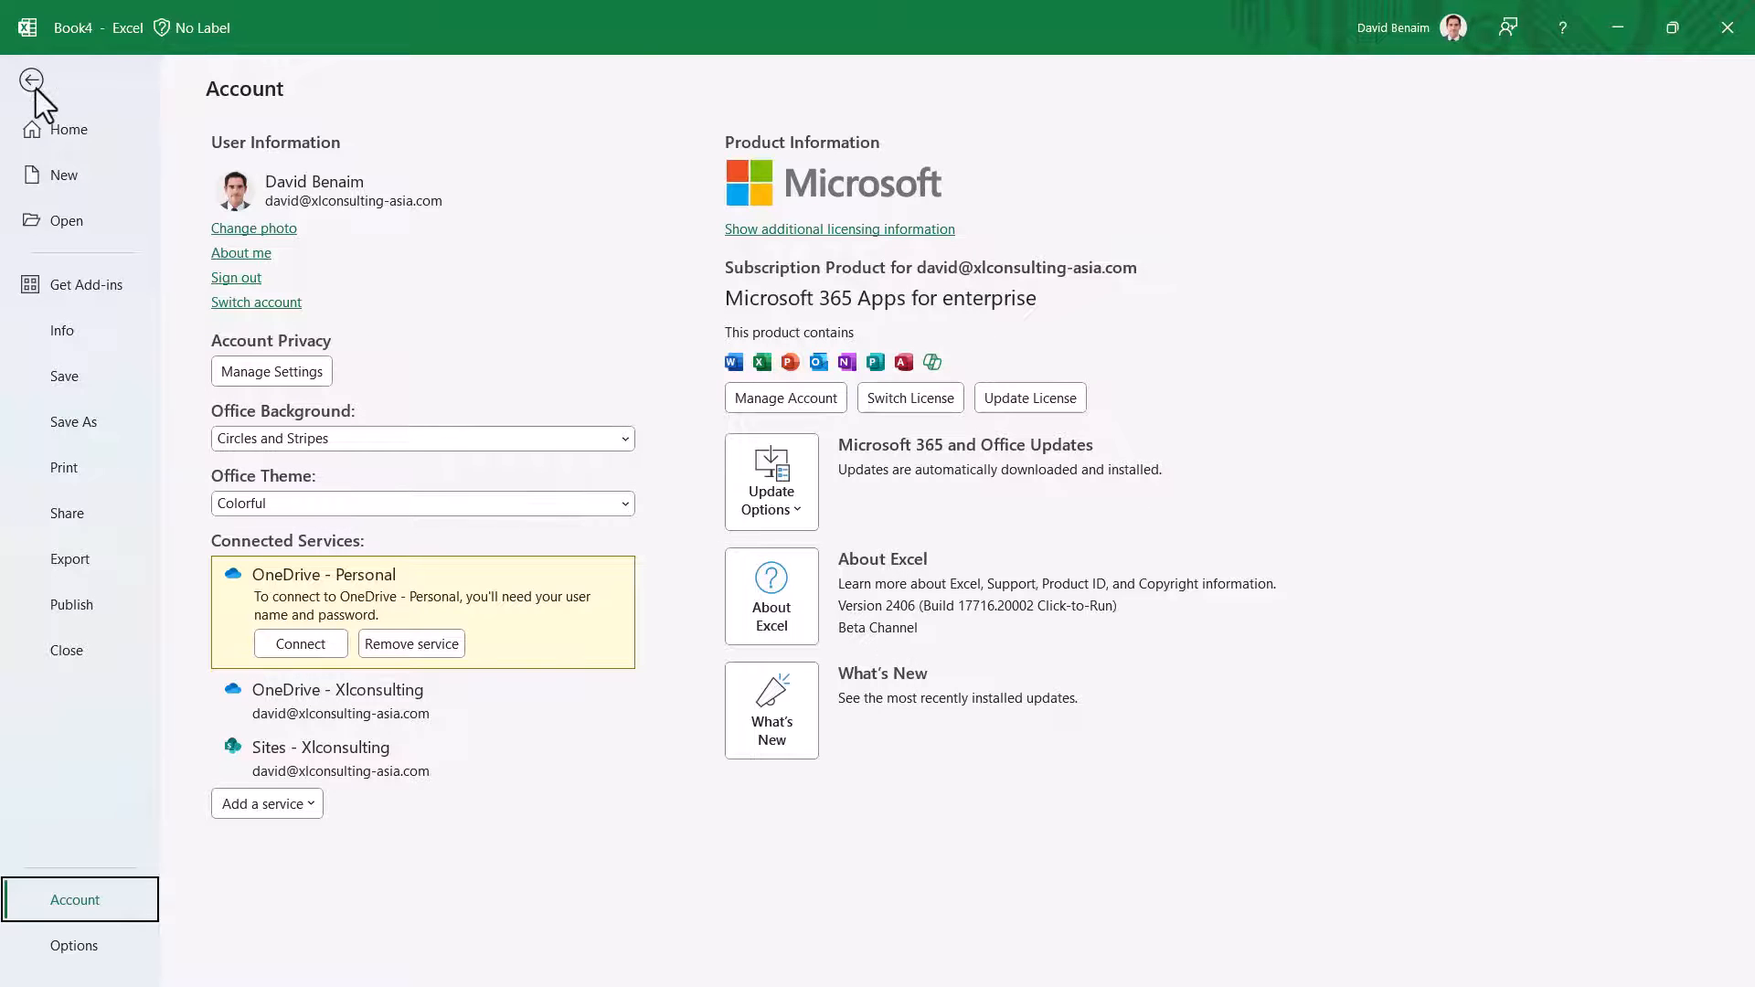
Return to the worksheet and close the Help pane, leaving =reg showing #NAME? in H6
click(31, 78)
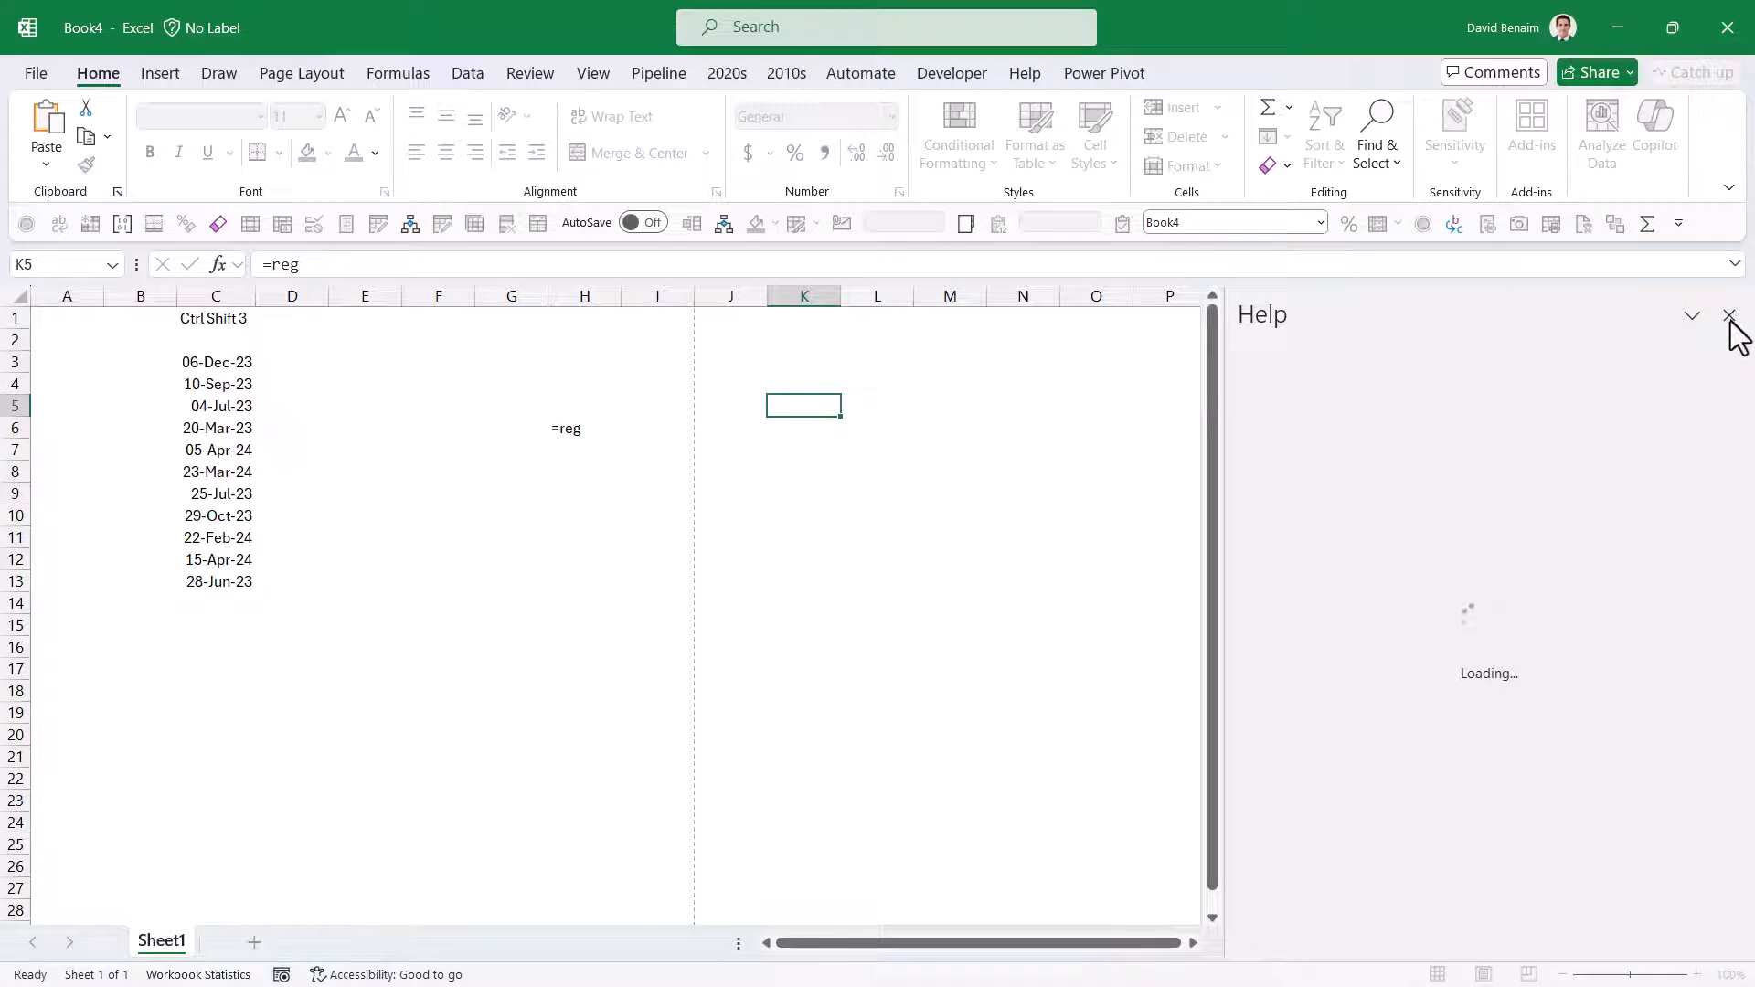
click(1729, 315)
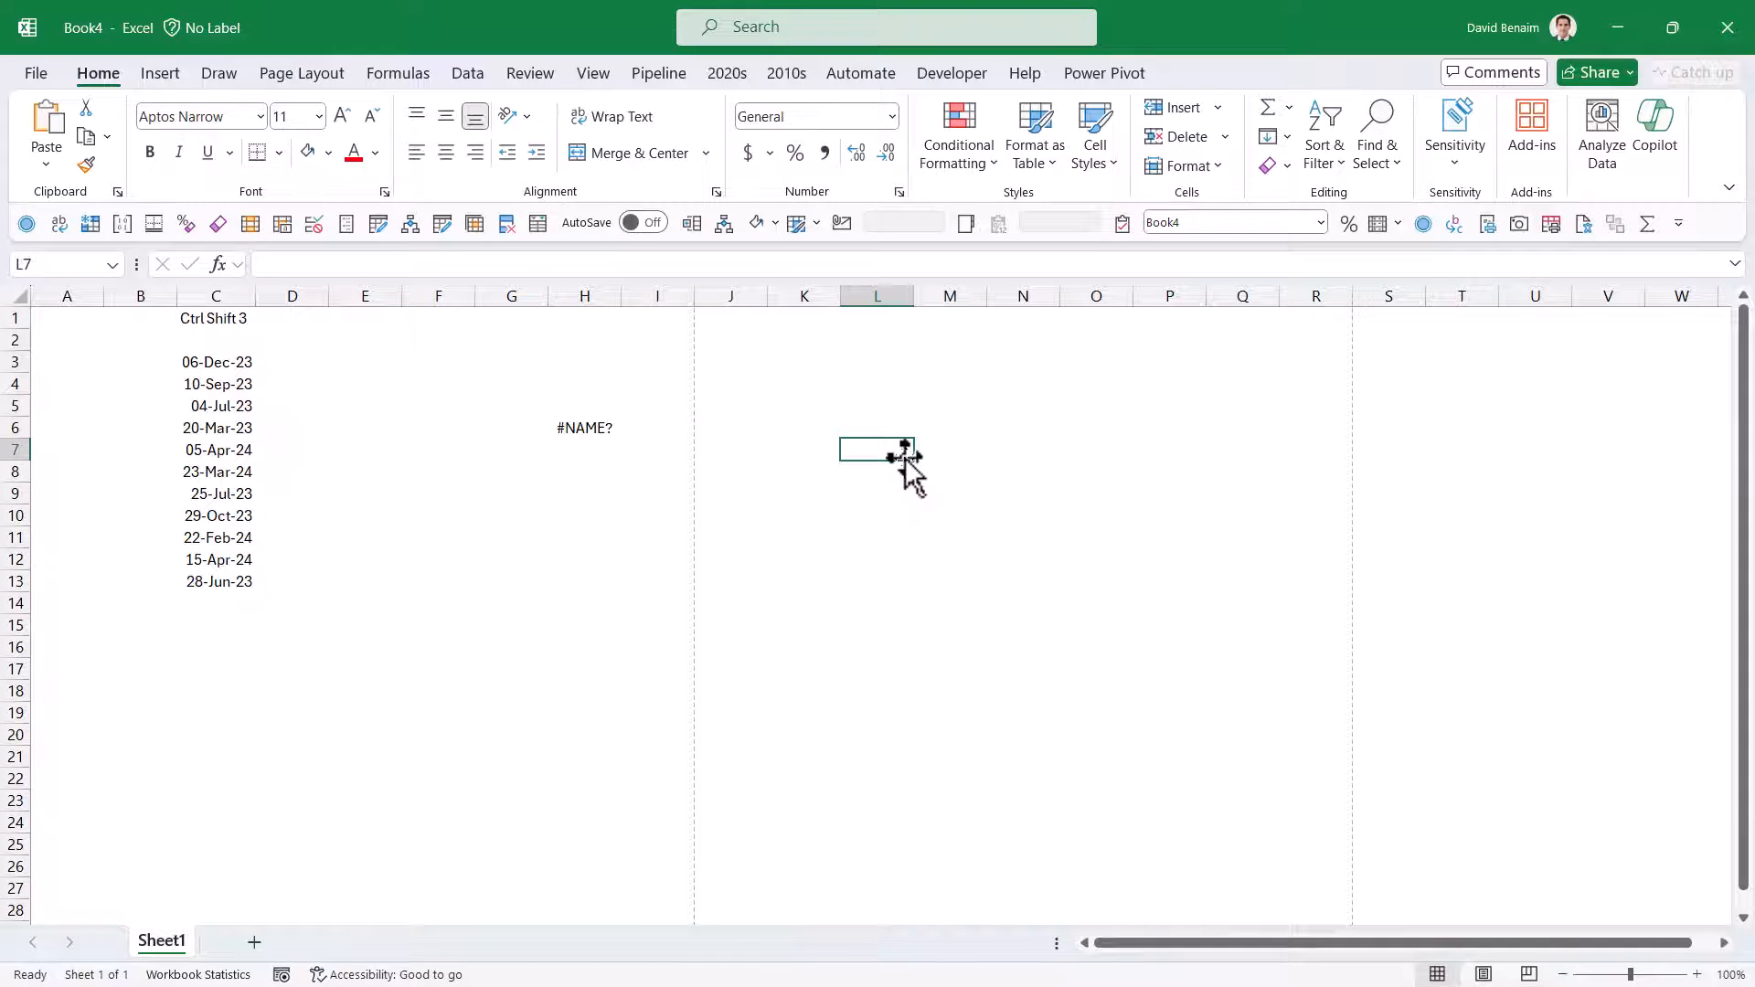